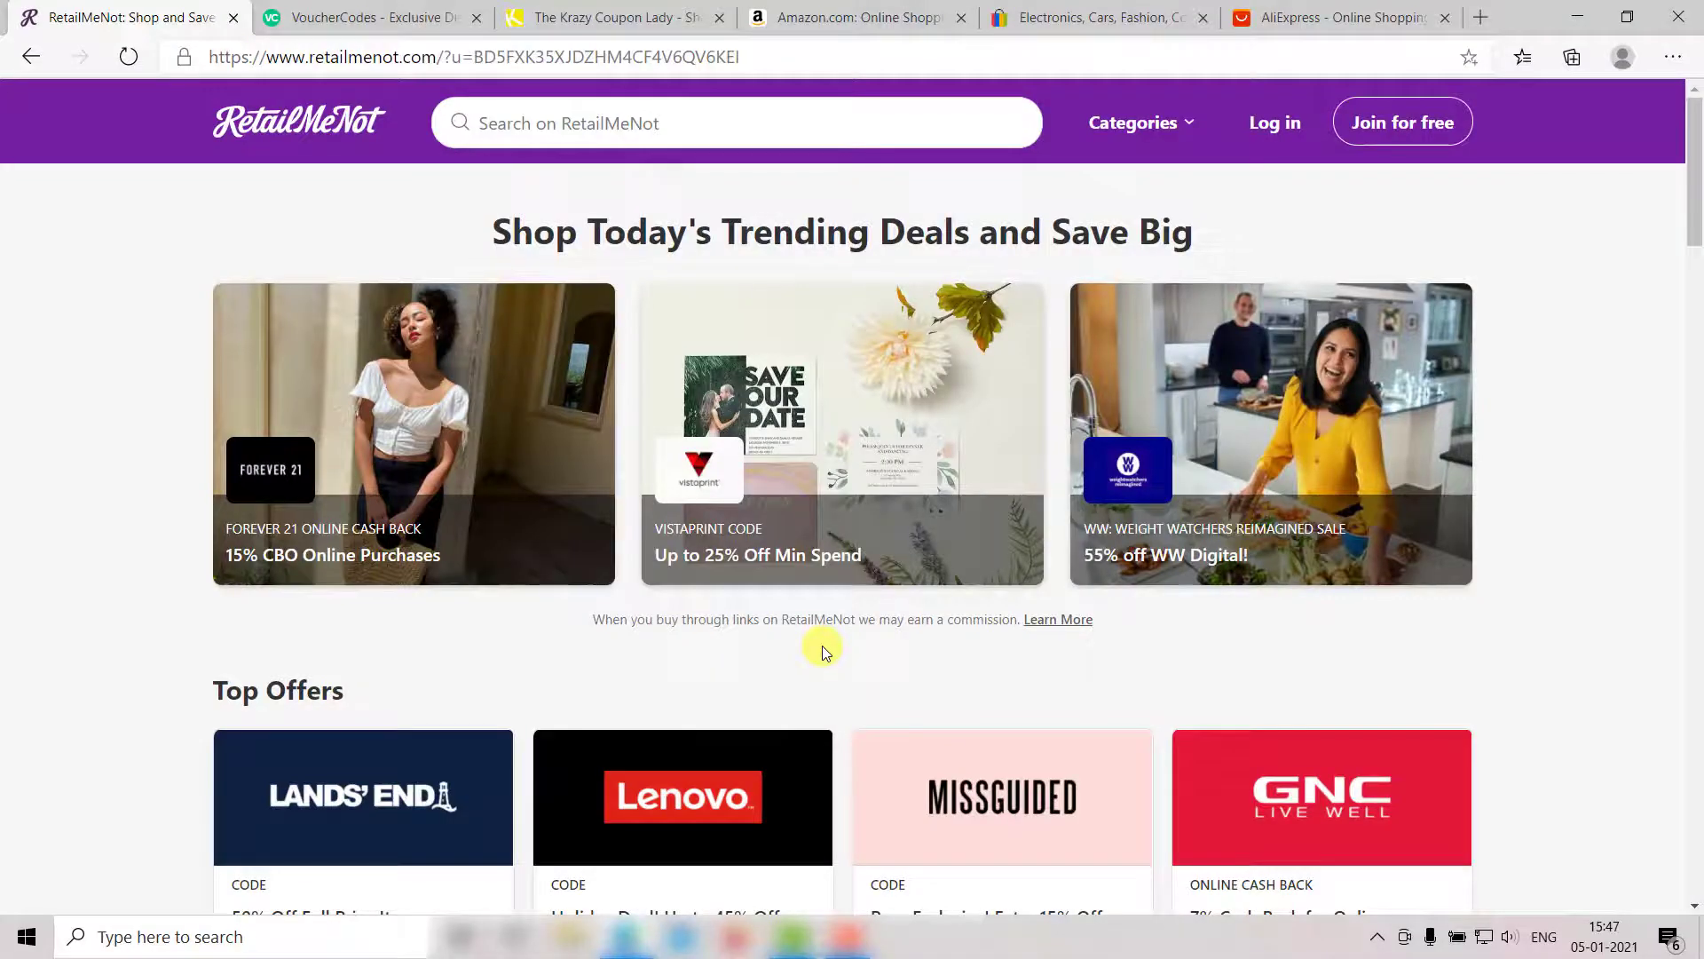
- Skim RetailMeNot's trending deals, then open VoucherCodes' Top 20 Voucher Codes page
{"action": "scroll", "scroll_direction": "down", "scroll_amount": 3}
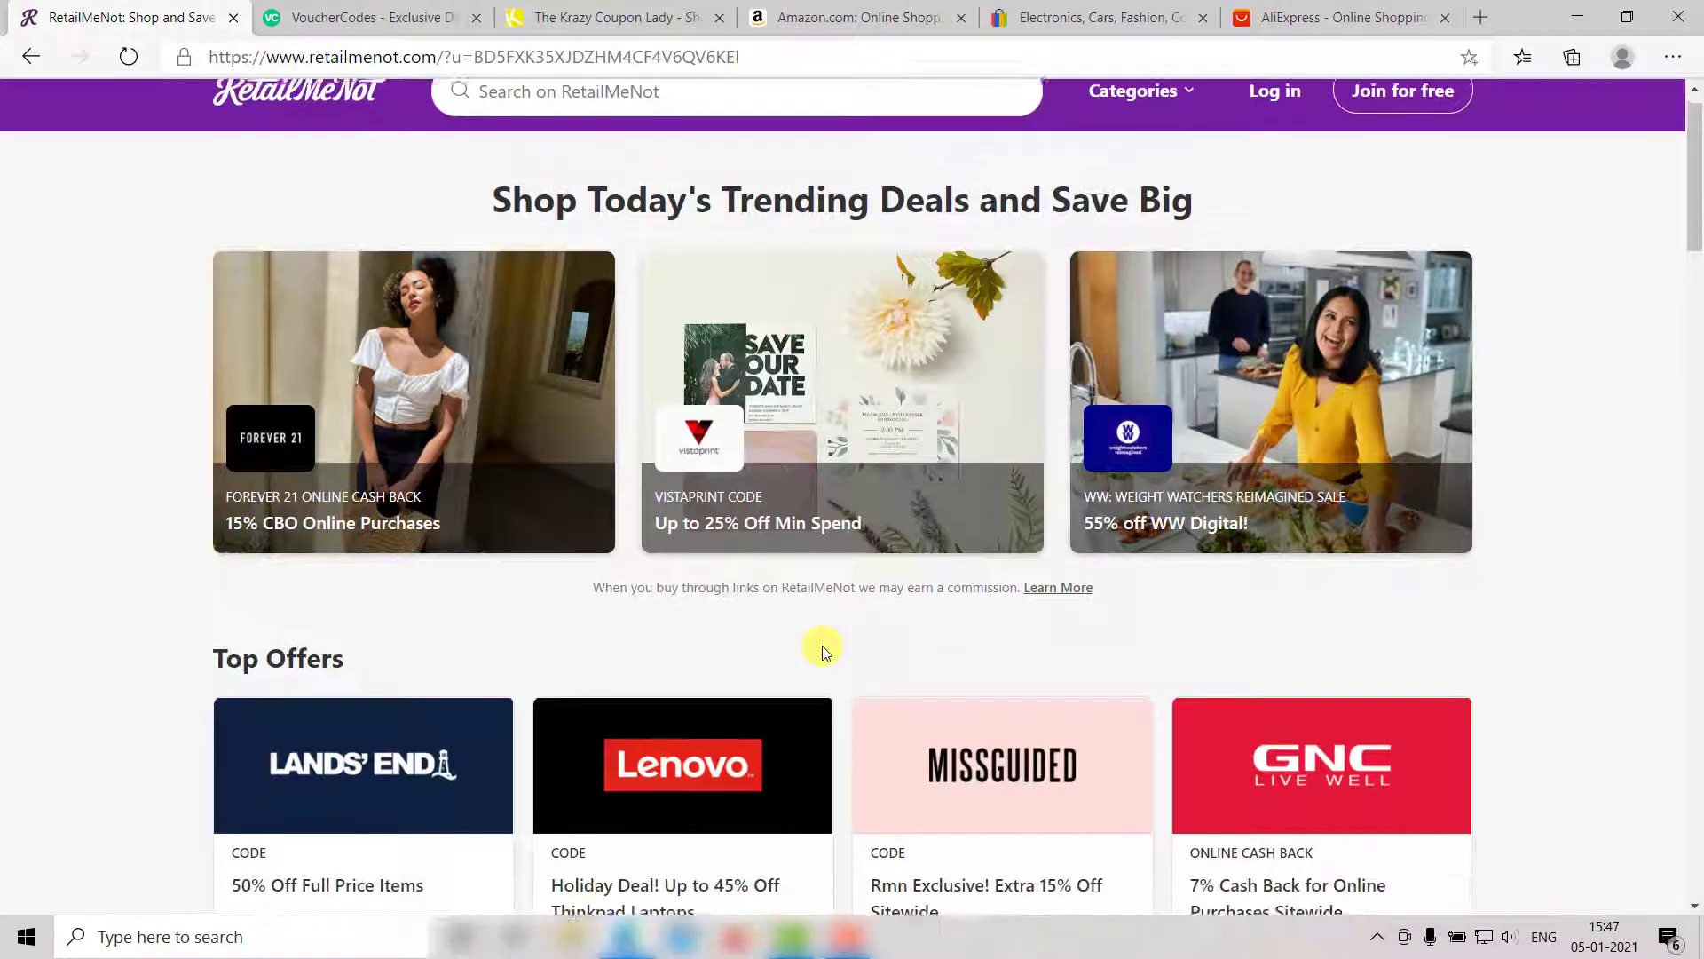
{"action": "scroll", "scroll_direction": "down", "scroll_amount": 3}
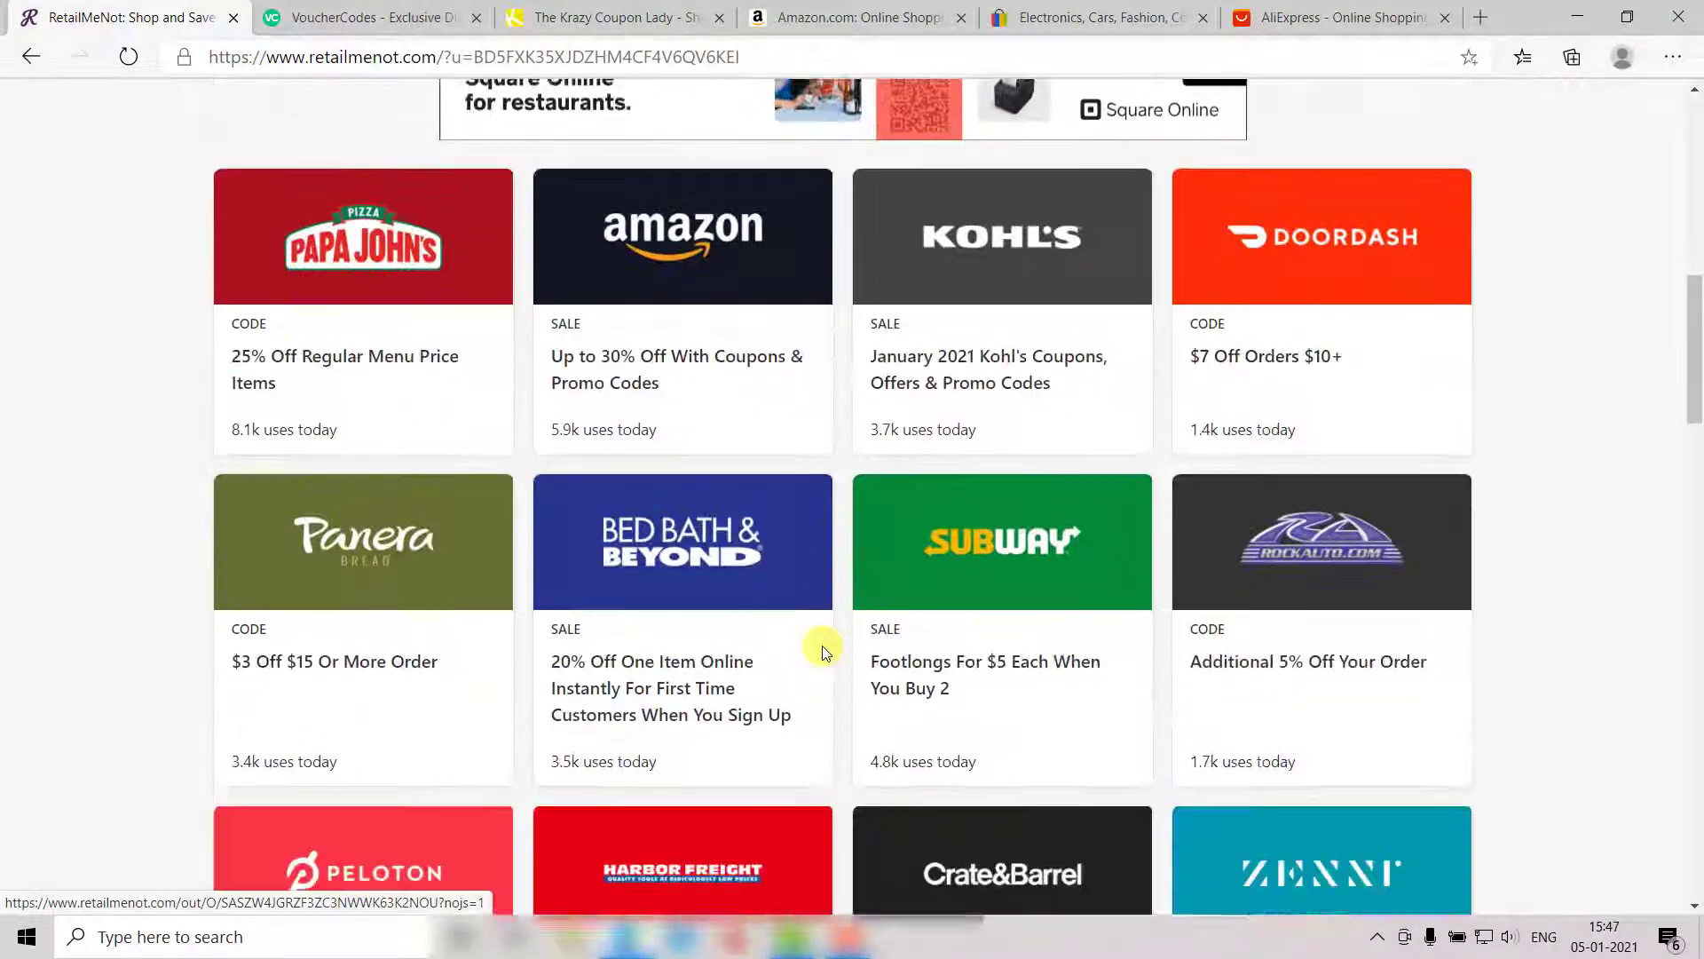
{"action": "scroll", "scroll_direction": "down", "scroll_amount": 3}
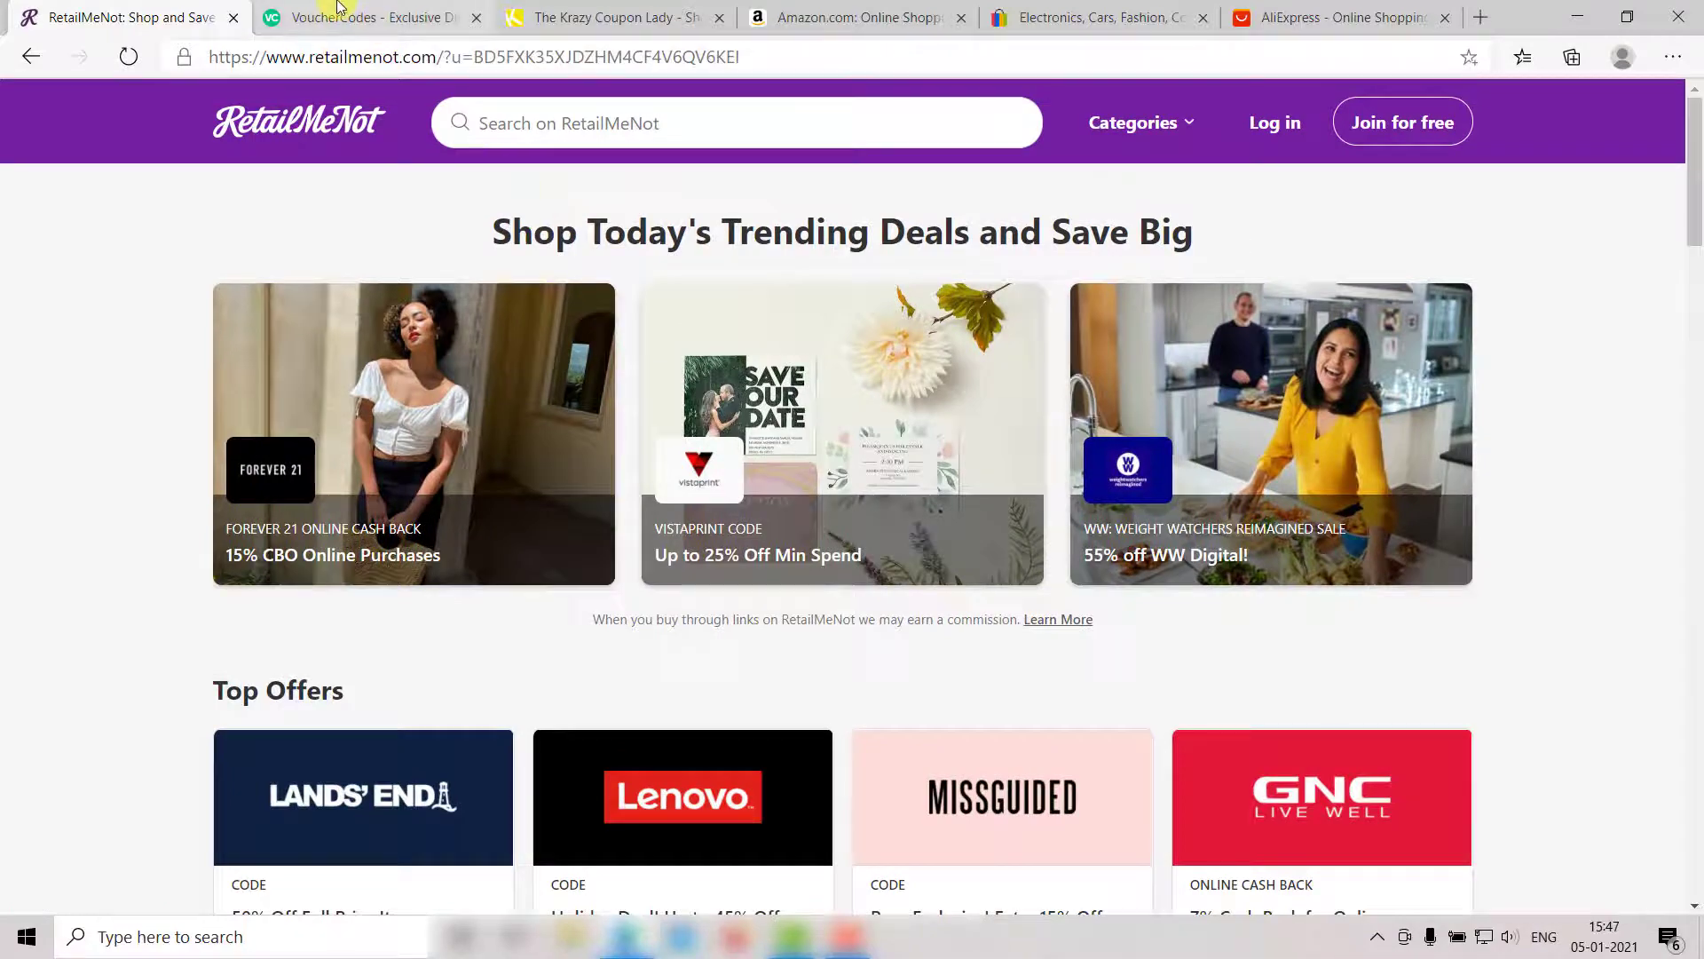
{"action": "left_click", "coordinate": [369, 18]}
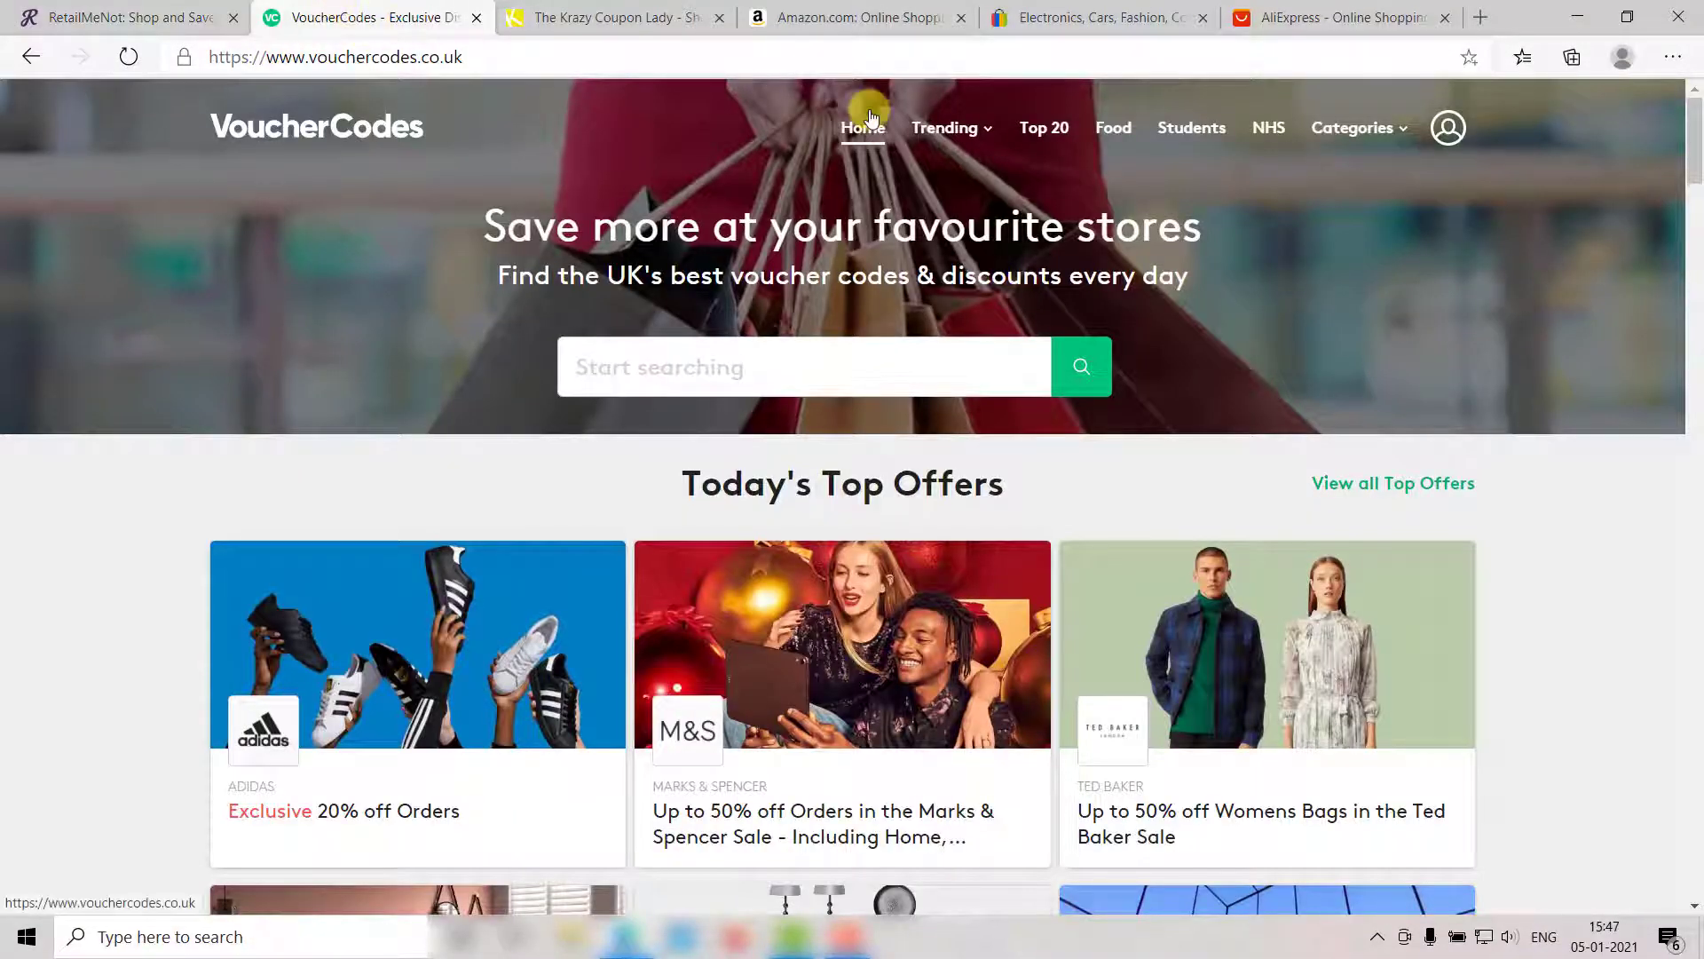
{"action": "scroll", "scroll_direction": "down", "scroll_amount": 3}
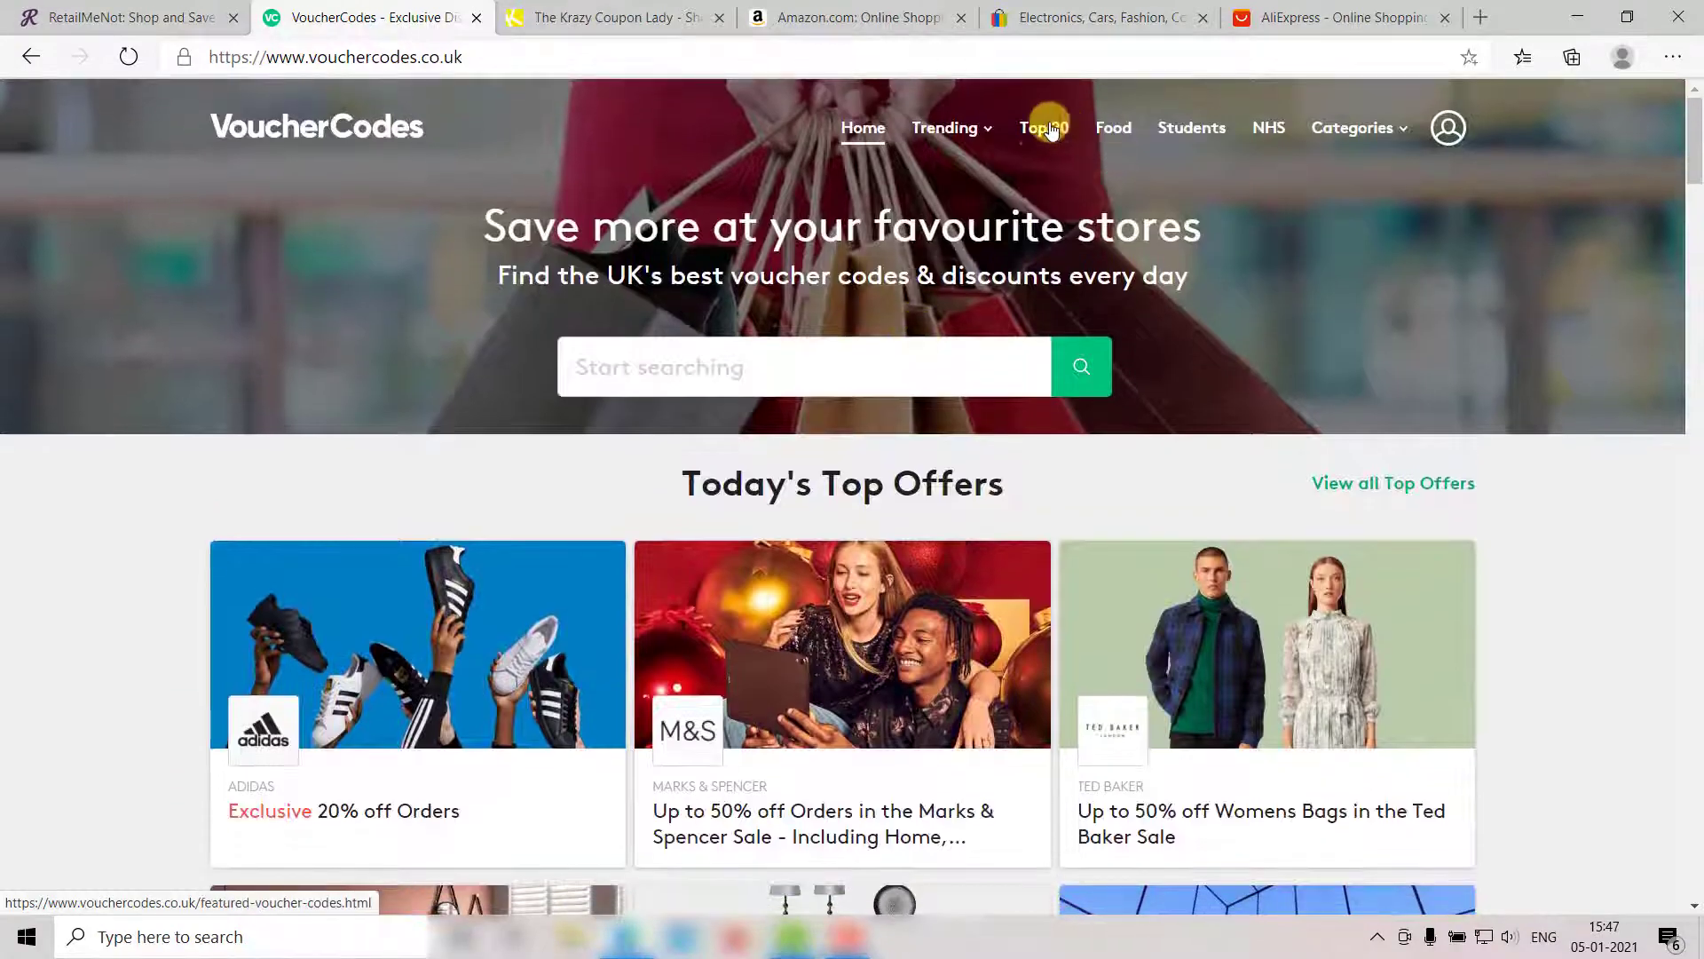
{"action": "left_click", "coordinate": [1041, 127]}
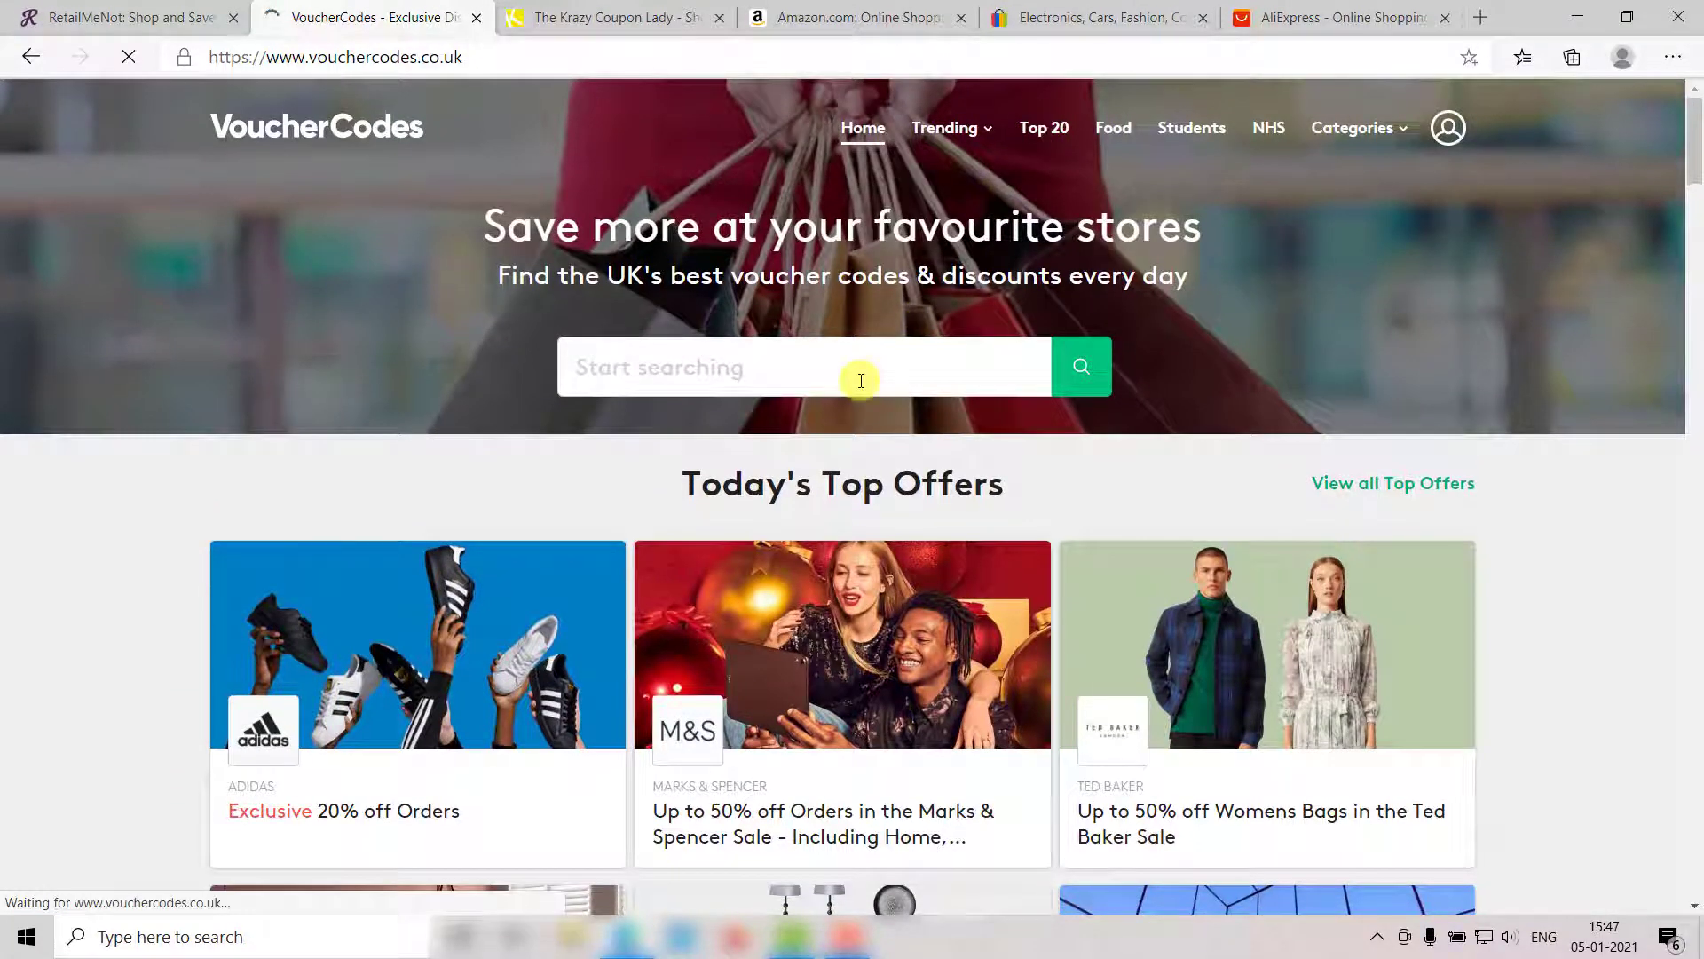
{"action": "left_click", "coordinate": [1041, 127]}
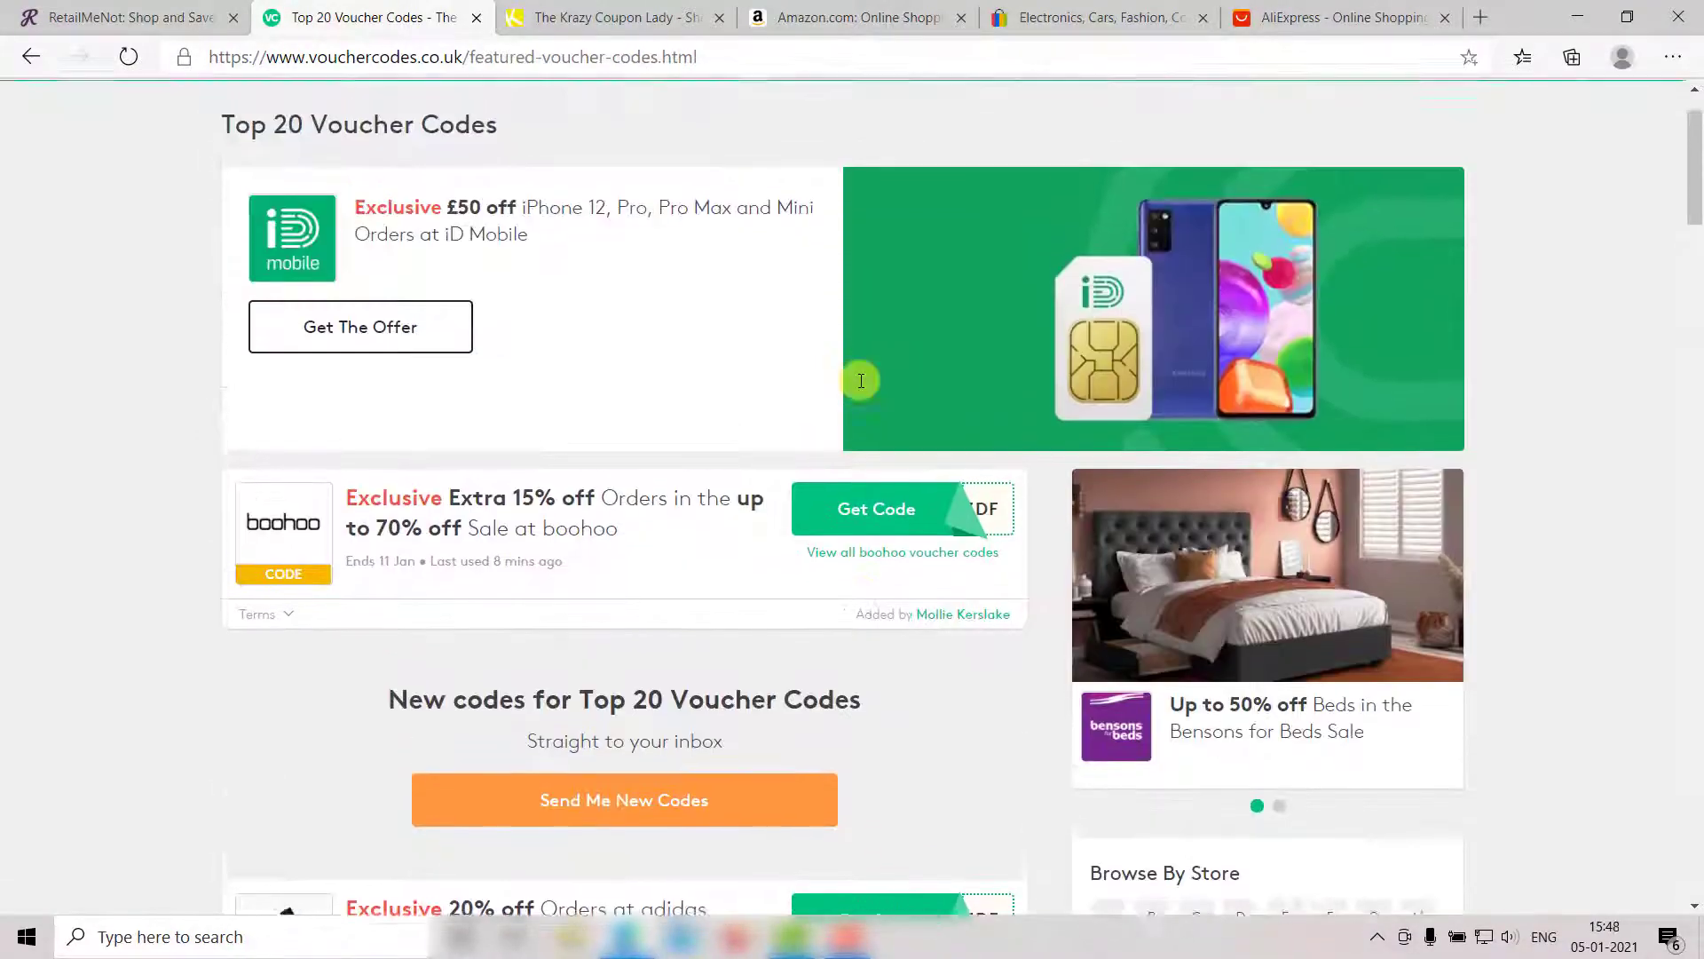
- Browse The Krazy Coupon Lady's featured deals and deals by store
{"action": "left_click", "coordinate": [609, 18]}
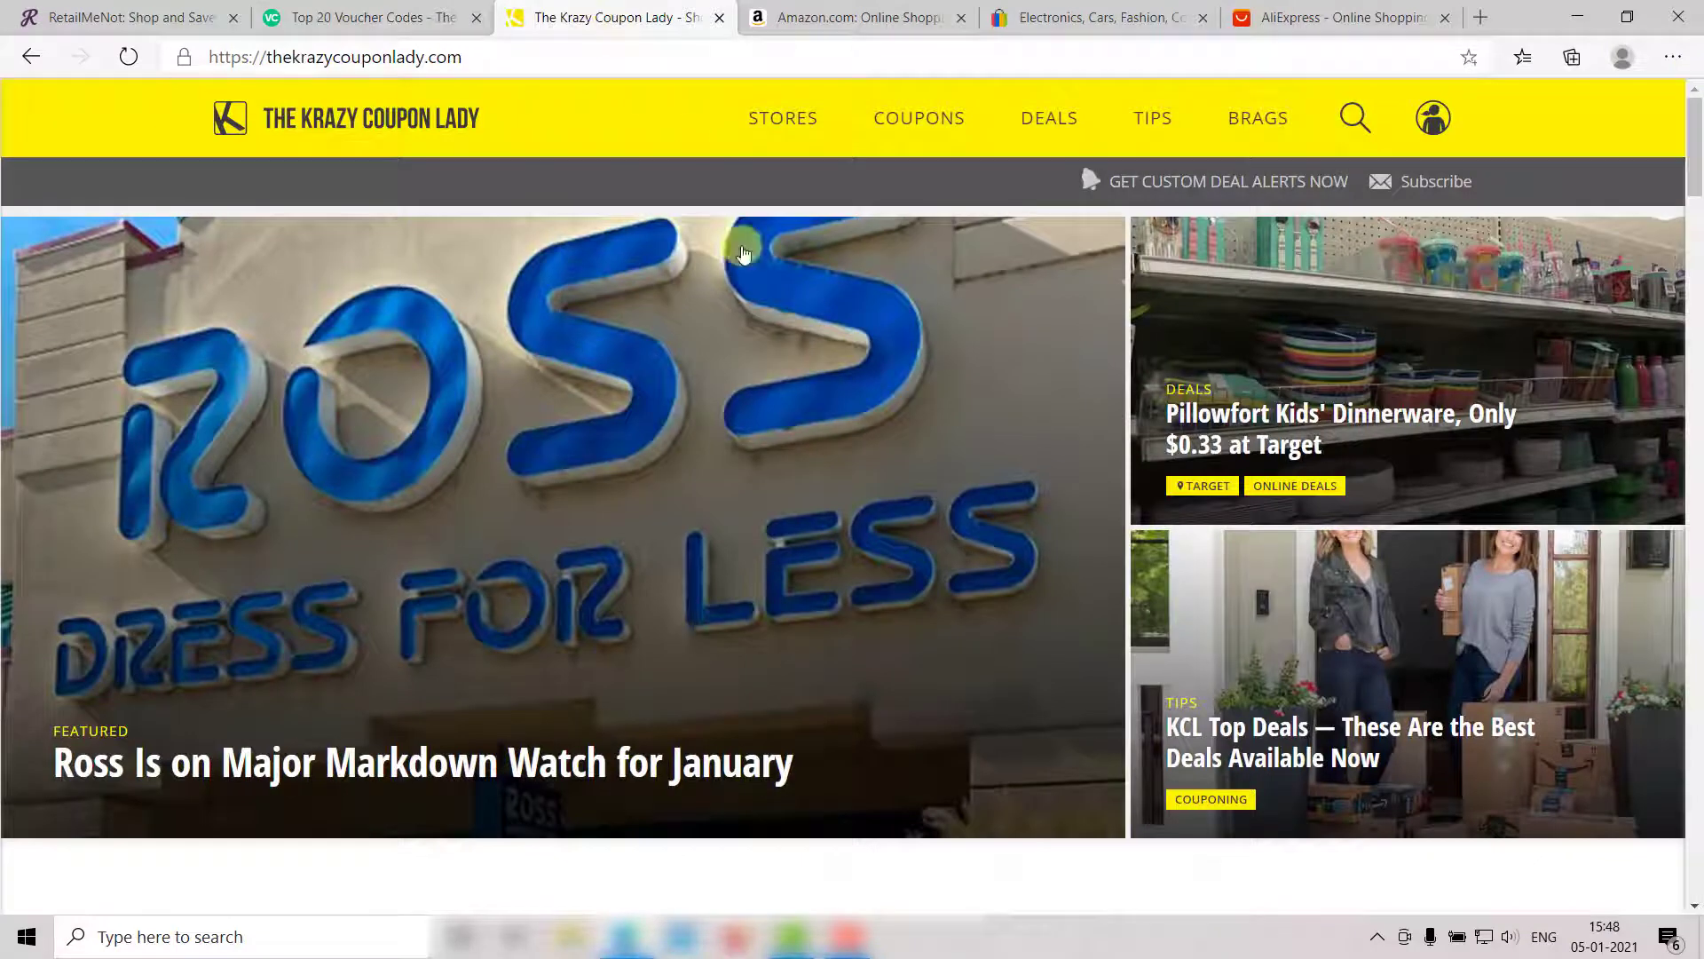
{"action": "scroll", "scroll_direction": "down", "scroll_amount": 3}
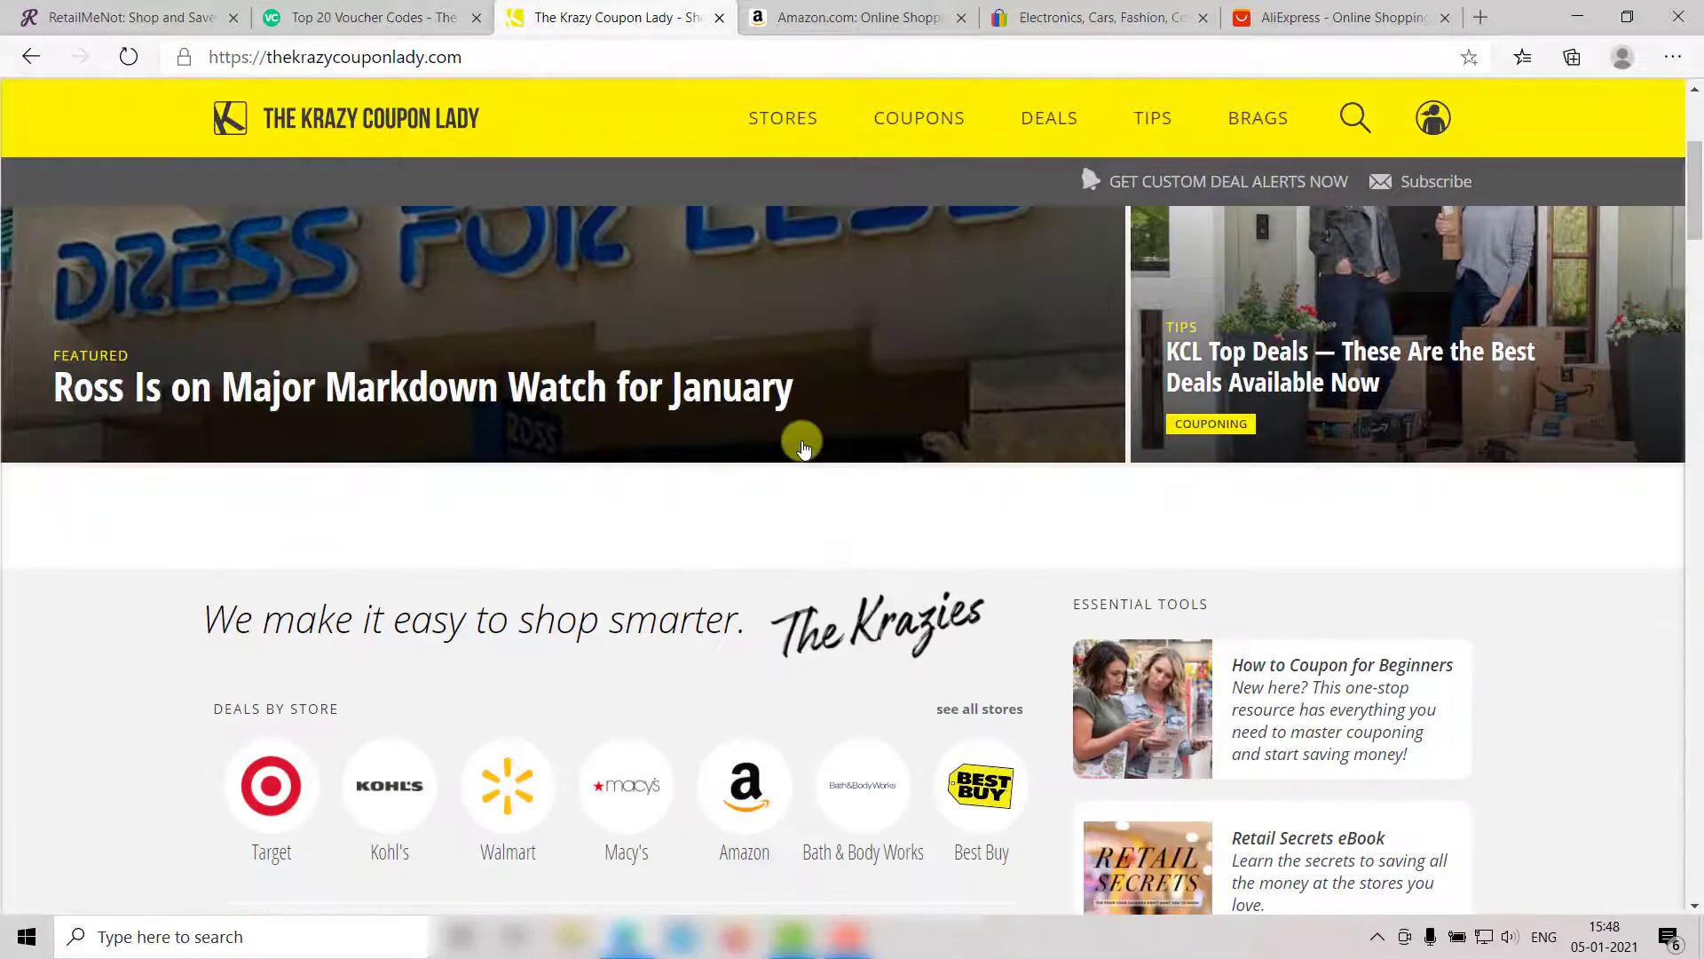
{"action": "scroll", "scroll_direction": "down", "scroll_amount": 3}
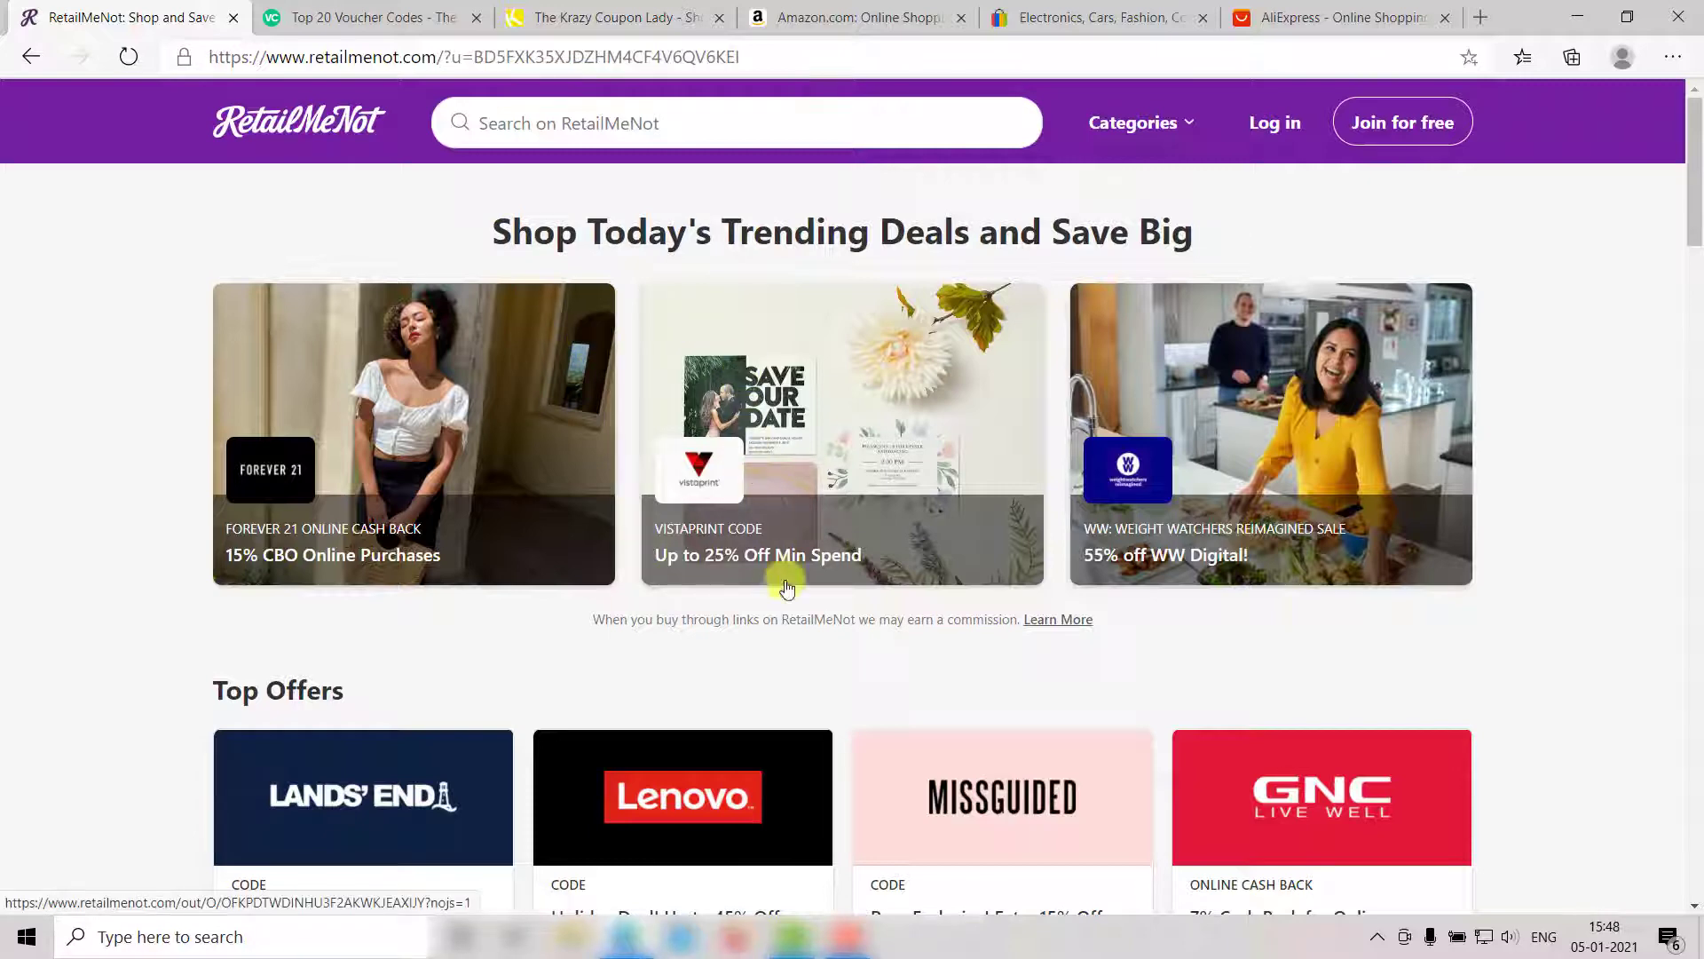
- Browse RetailMeNot's Top Offers and open the Amazon 'Up to 30% Off With Coupons' deal
{"action": "scroll", "scroll_direction": "down", "scroll_amount": 3}
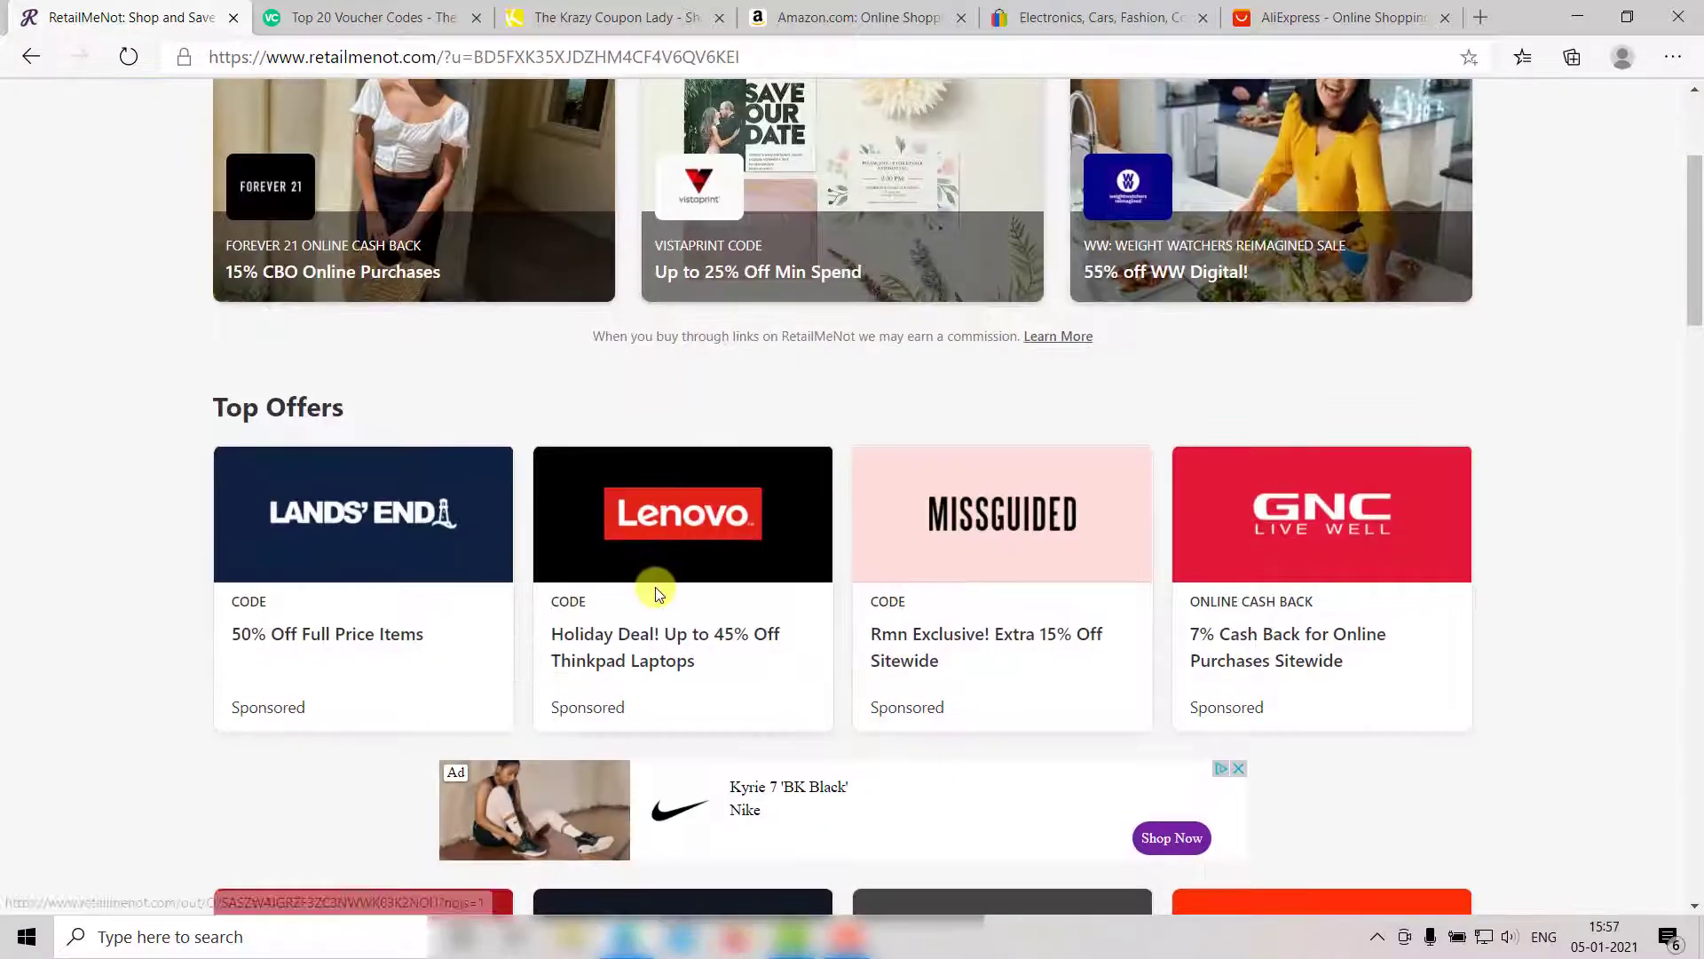
{"action": "scroll", "scroll_direction": "down", "scroll_amount": 3}
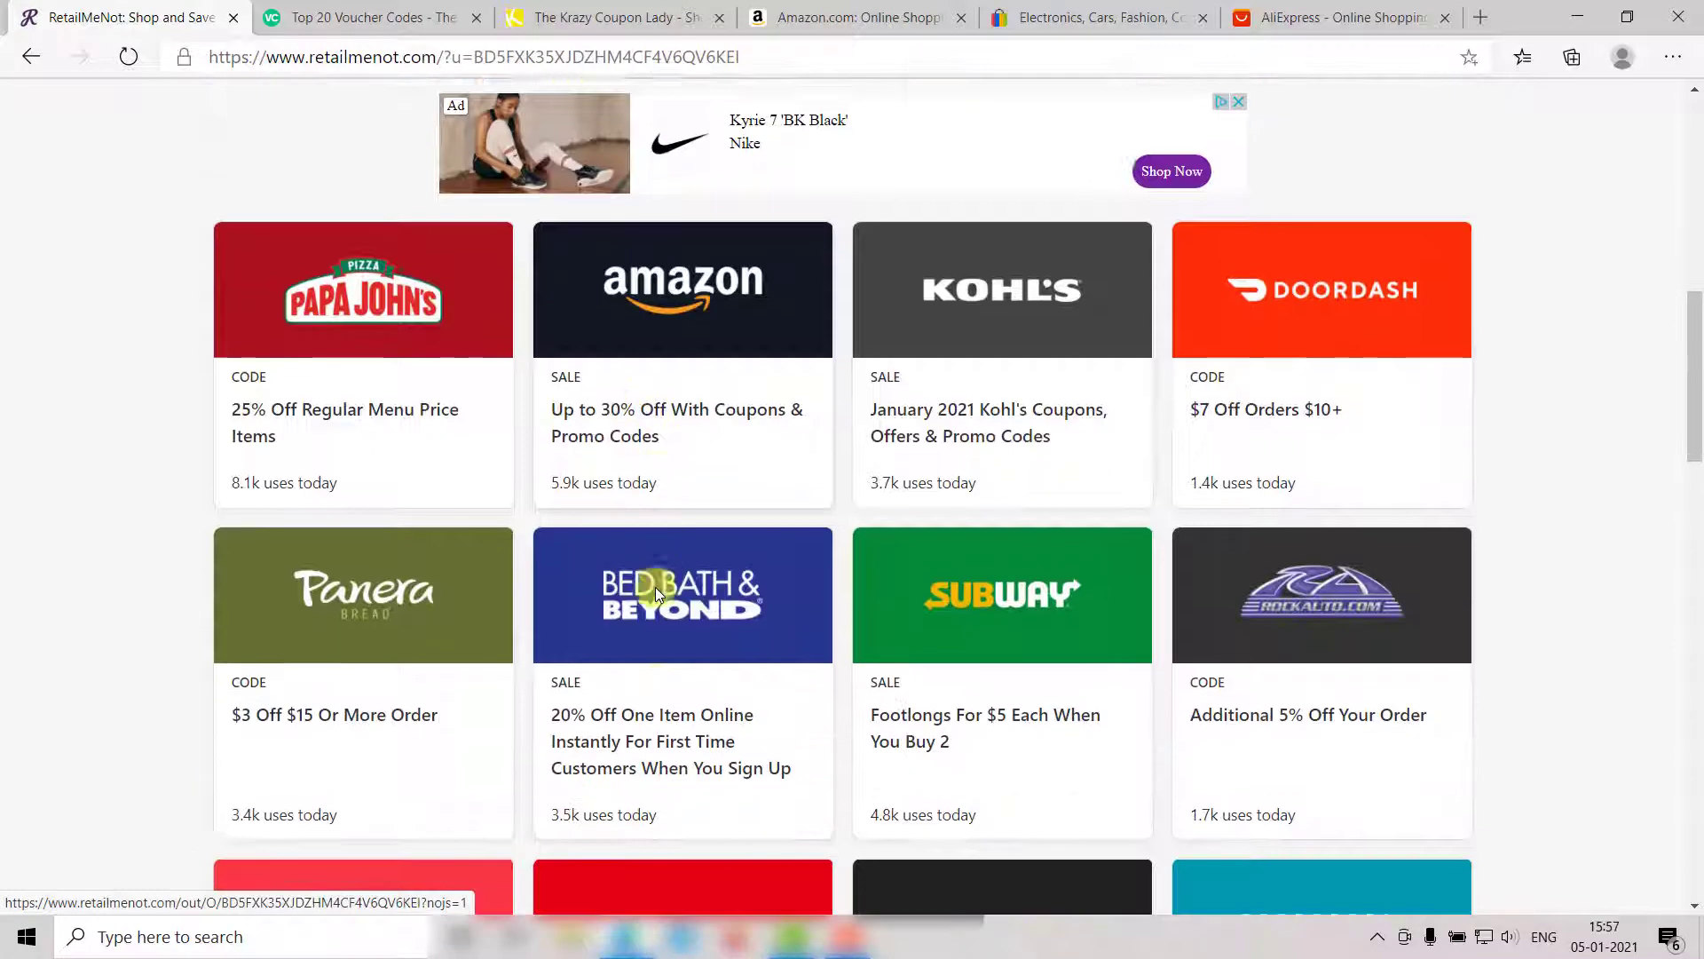
{"action": "scroll", "scroll_direction": "down", "scroll_amount": 3}
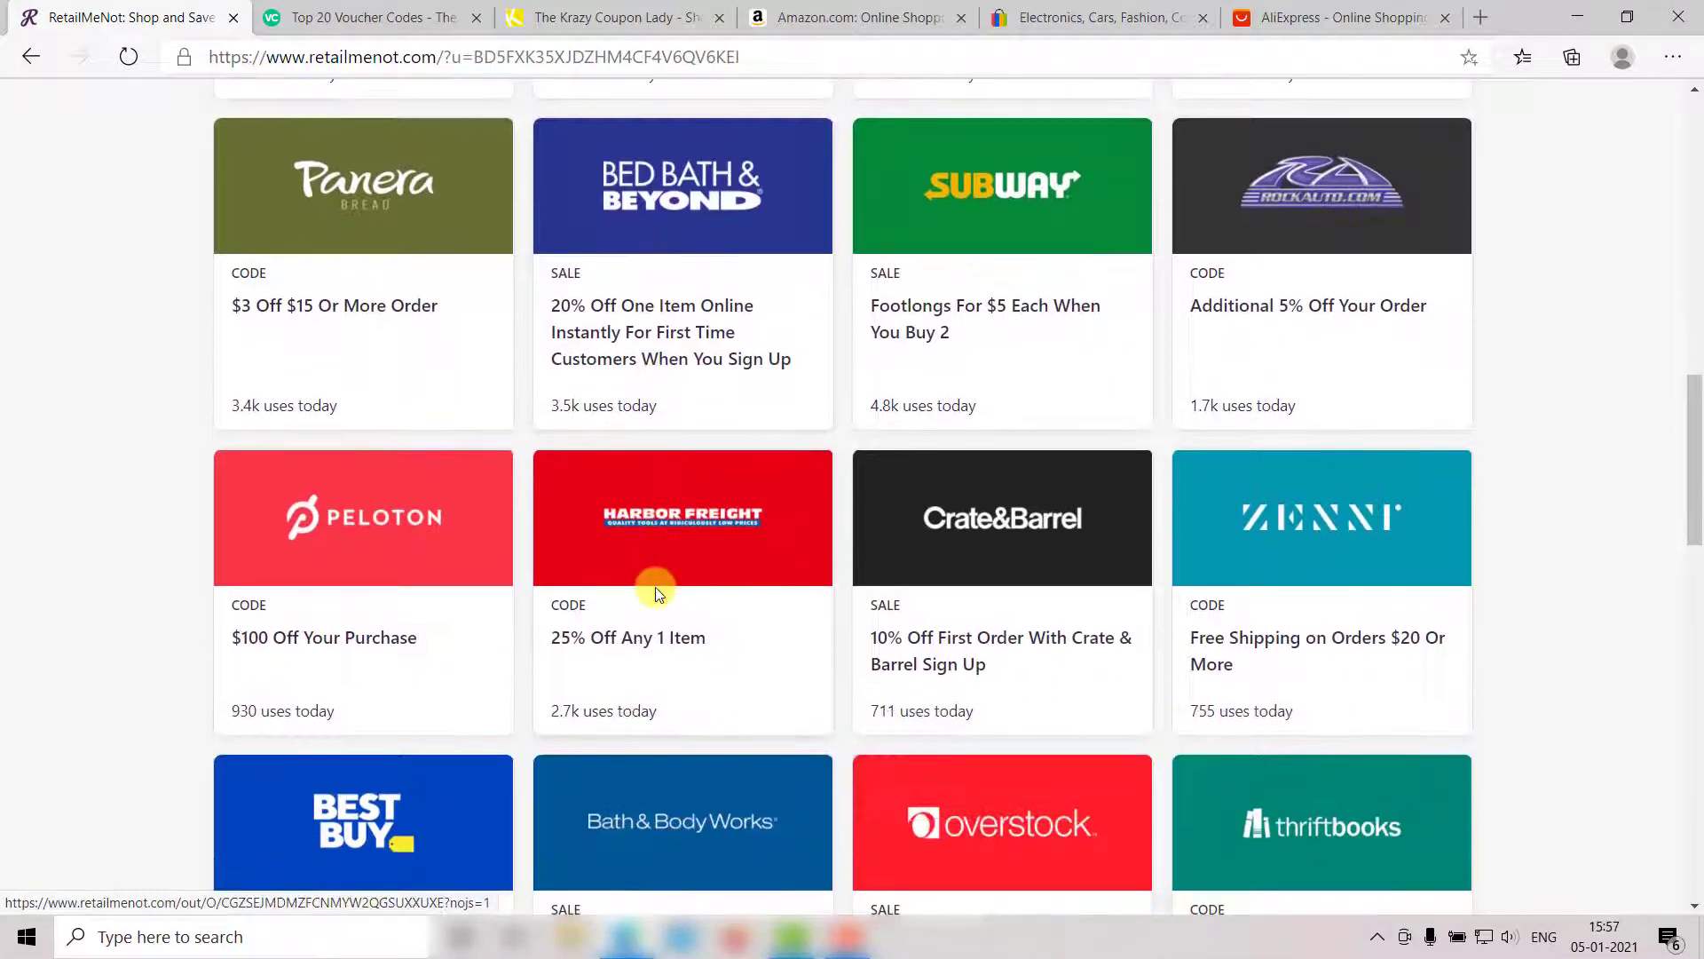
{"action": "scroll", "scroll_direction": "up", "scroll_amount": 3}
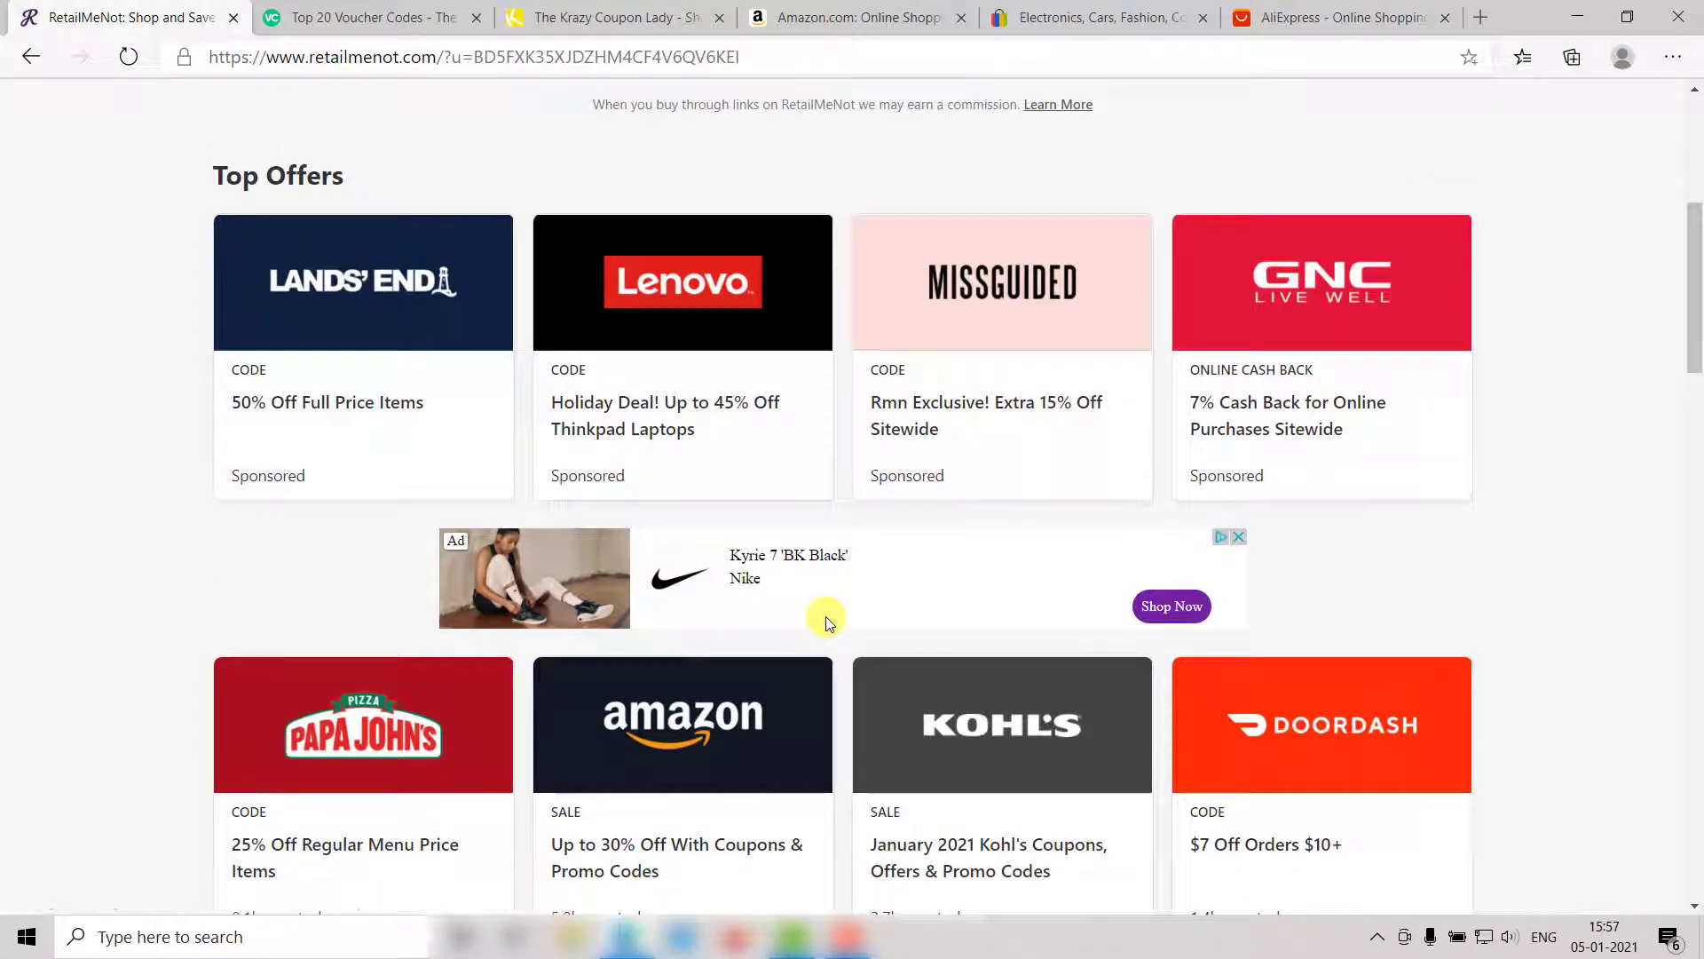
{"action": "scroll", "scroll_direction": "down", "scroll_amount": 3}
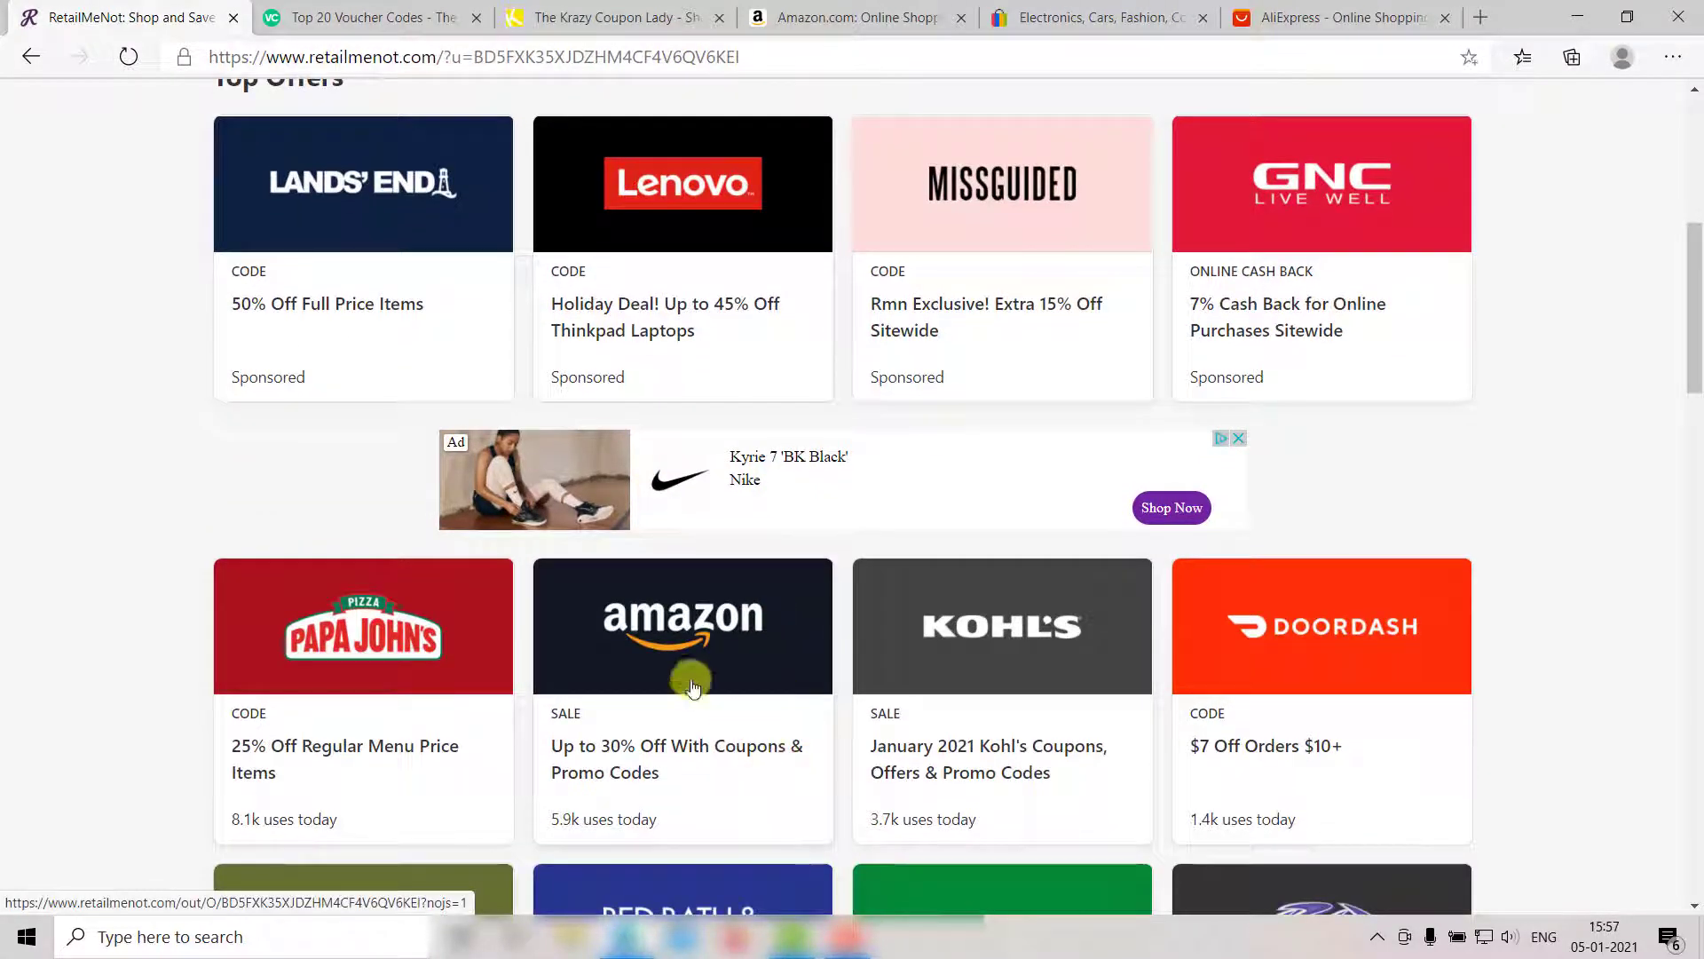
{"action": "left_click", "coordinate": [681, 625]}
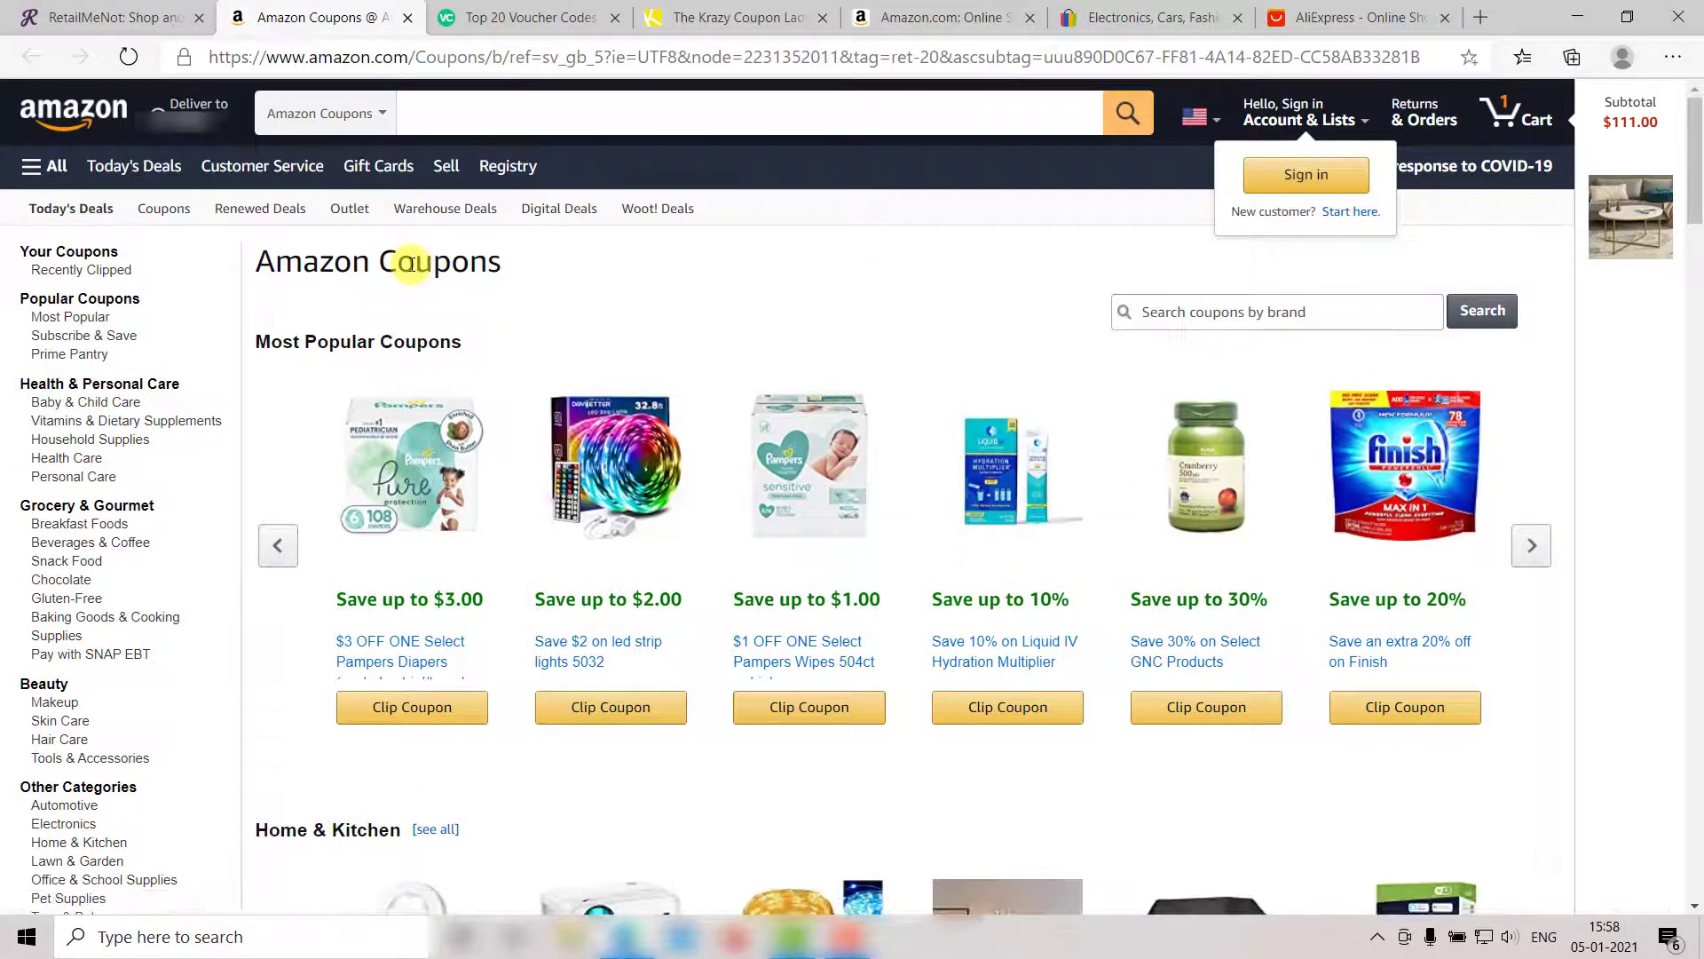
{"action": "mouse_move", "coordinate": [696, 295]}
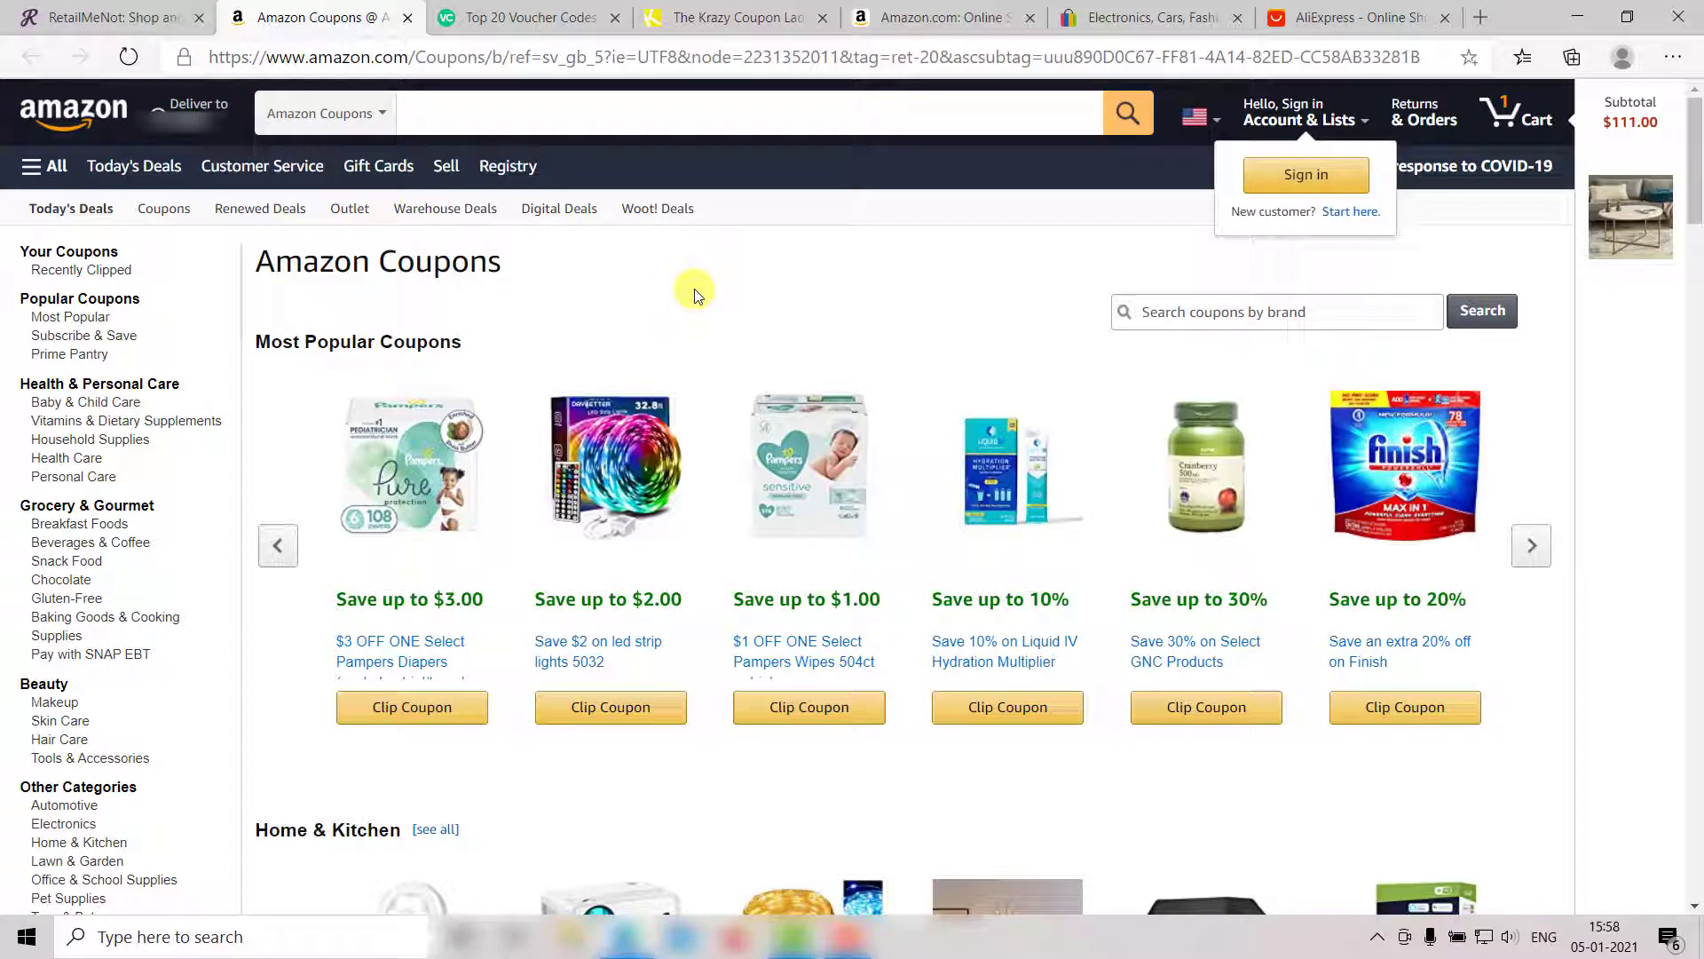
{"action": "mouse_move", "coordinate": [696, 295]}
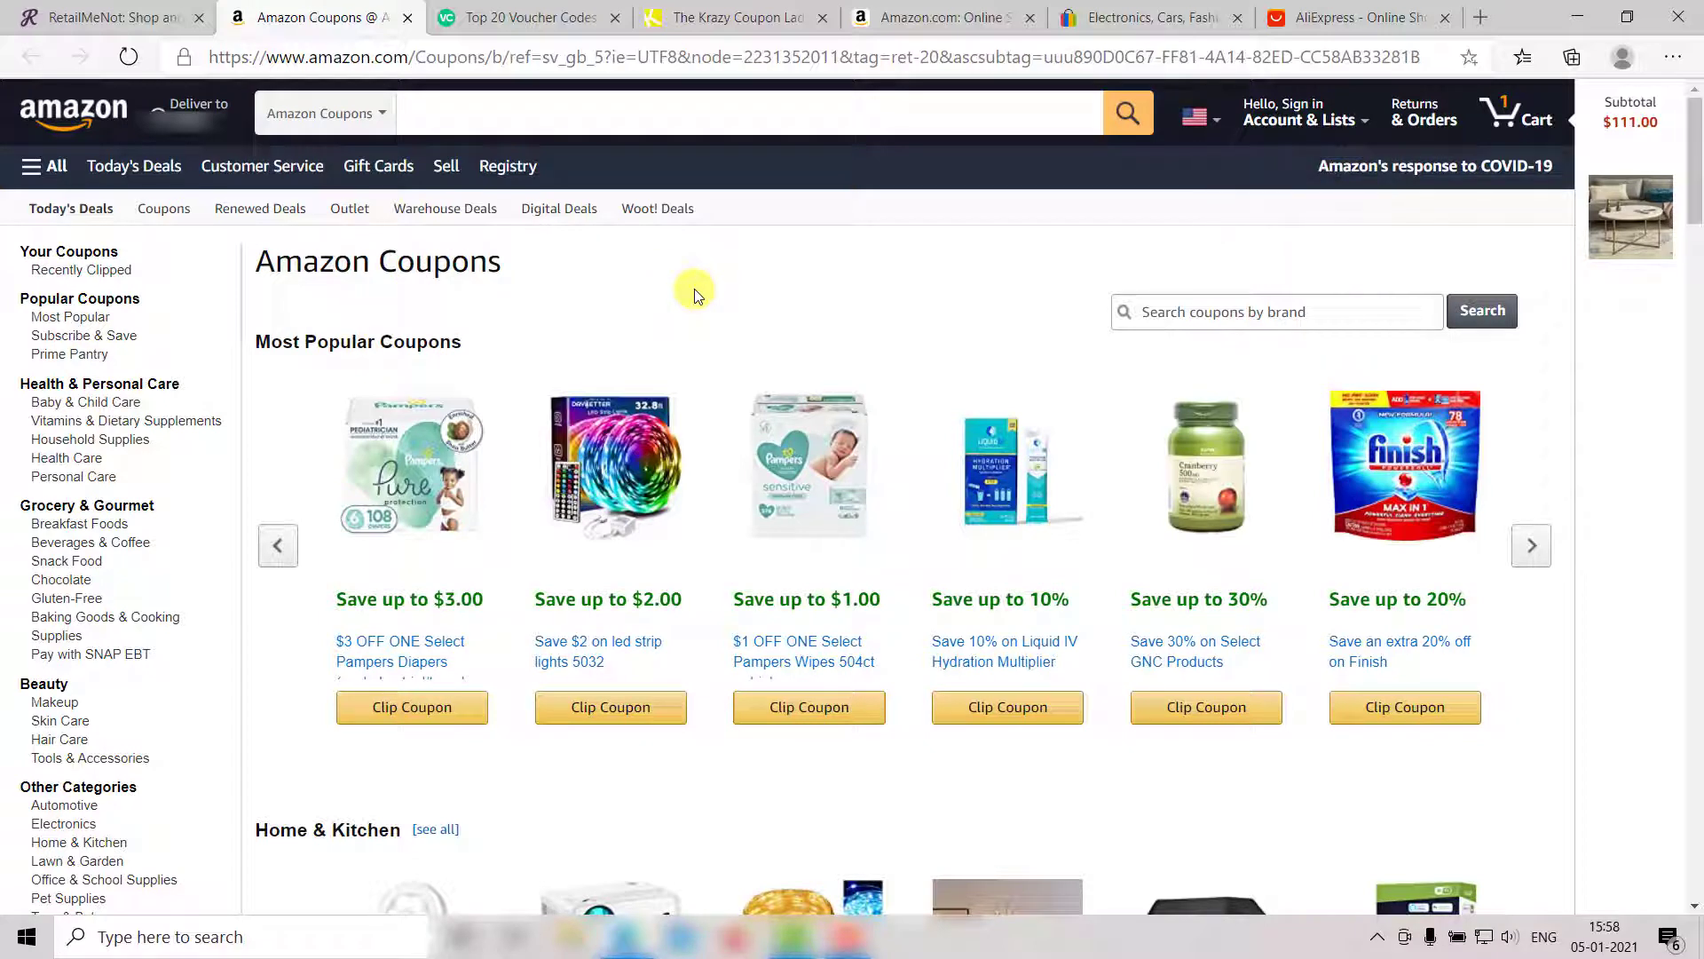
{"action": "mouse_move", "coordinate": [721, 35]}
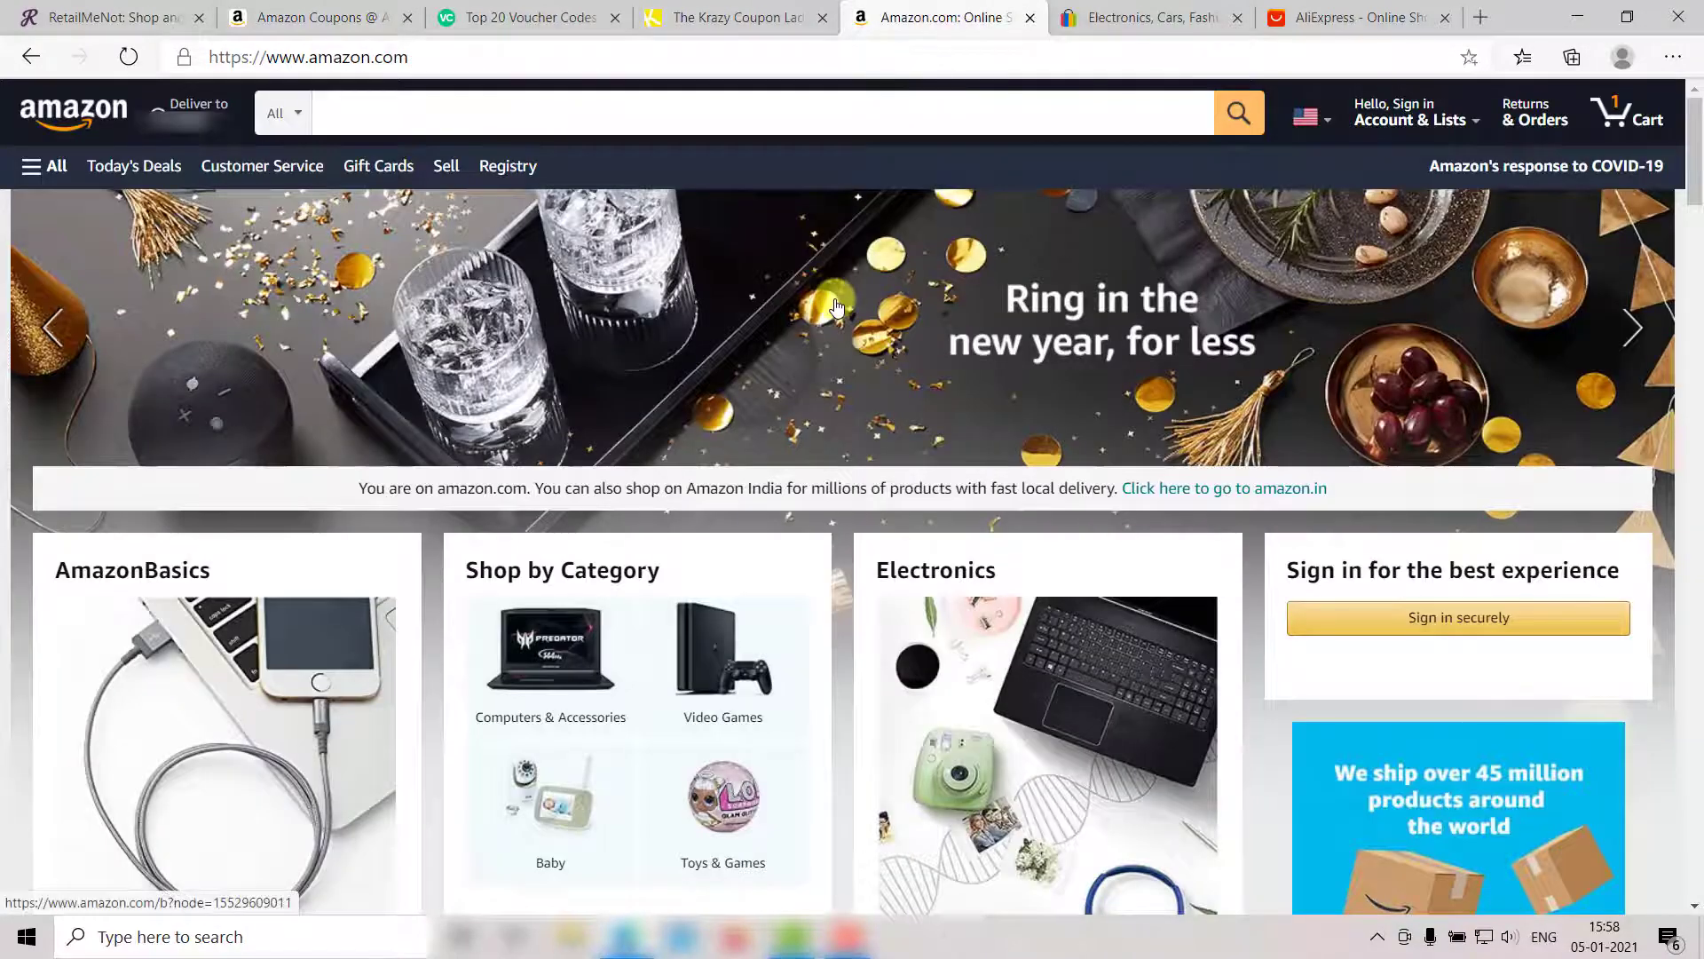
- Scroll down Amazon's homepage to look over its product sections
{"action": "scroll", "scroll_direction": "down", "scroll_amount": 3}
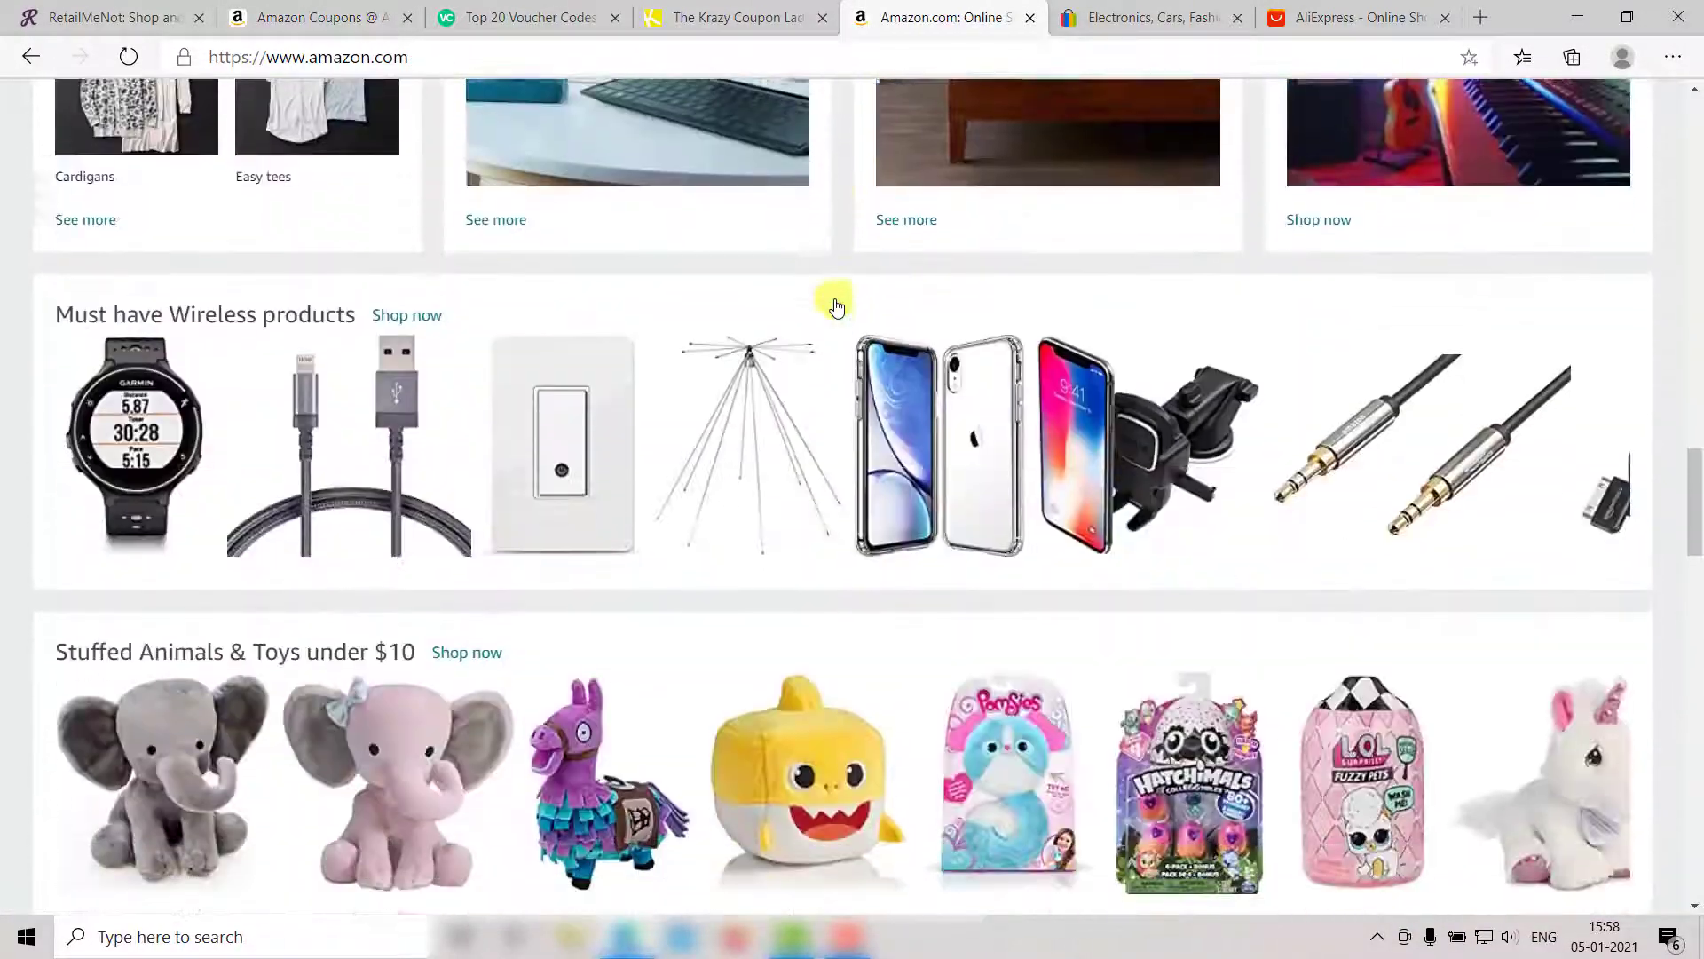
{"action": "scroll", "scroll_direction": "down", "scroll_amount": 3}
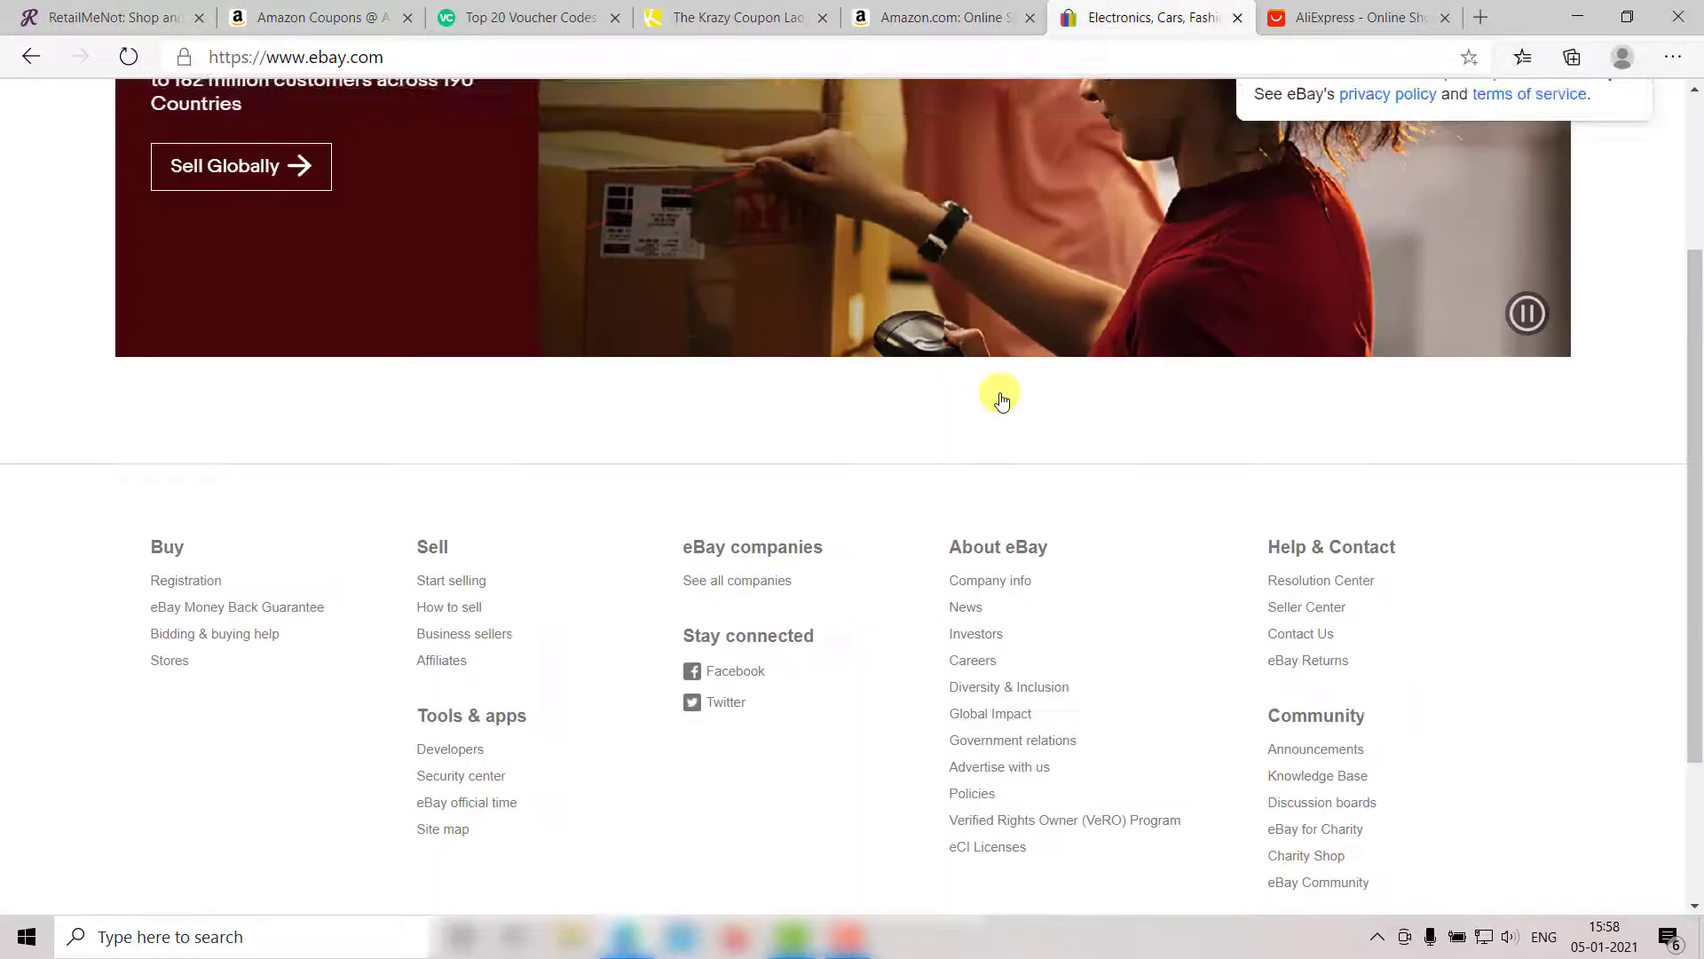
- Scroll eBay's homepage down to its footer links
{"action": "scroll", "scroll_direction": "down", "scroll_amount": 3}
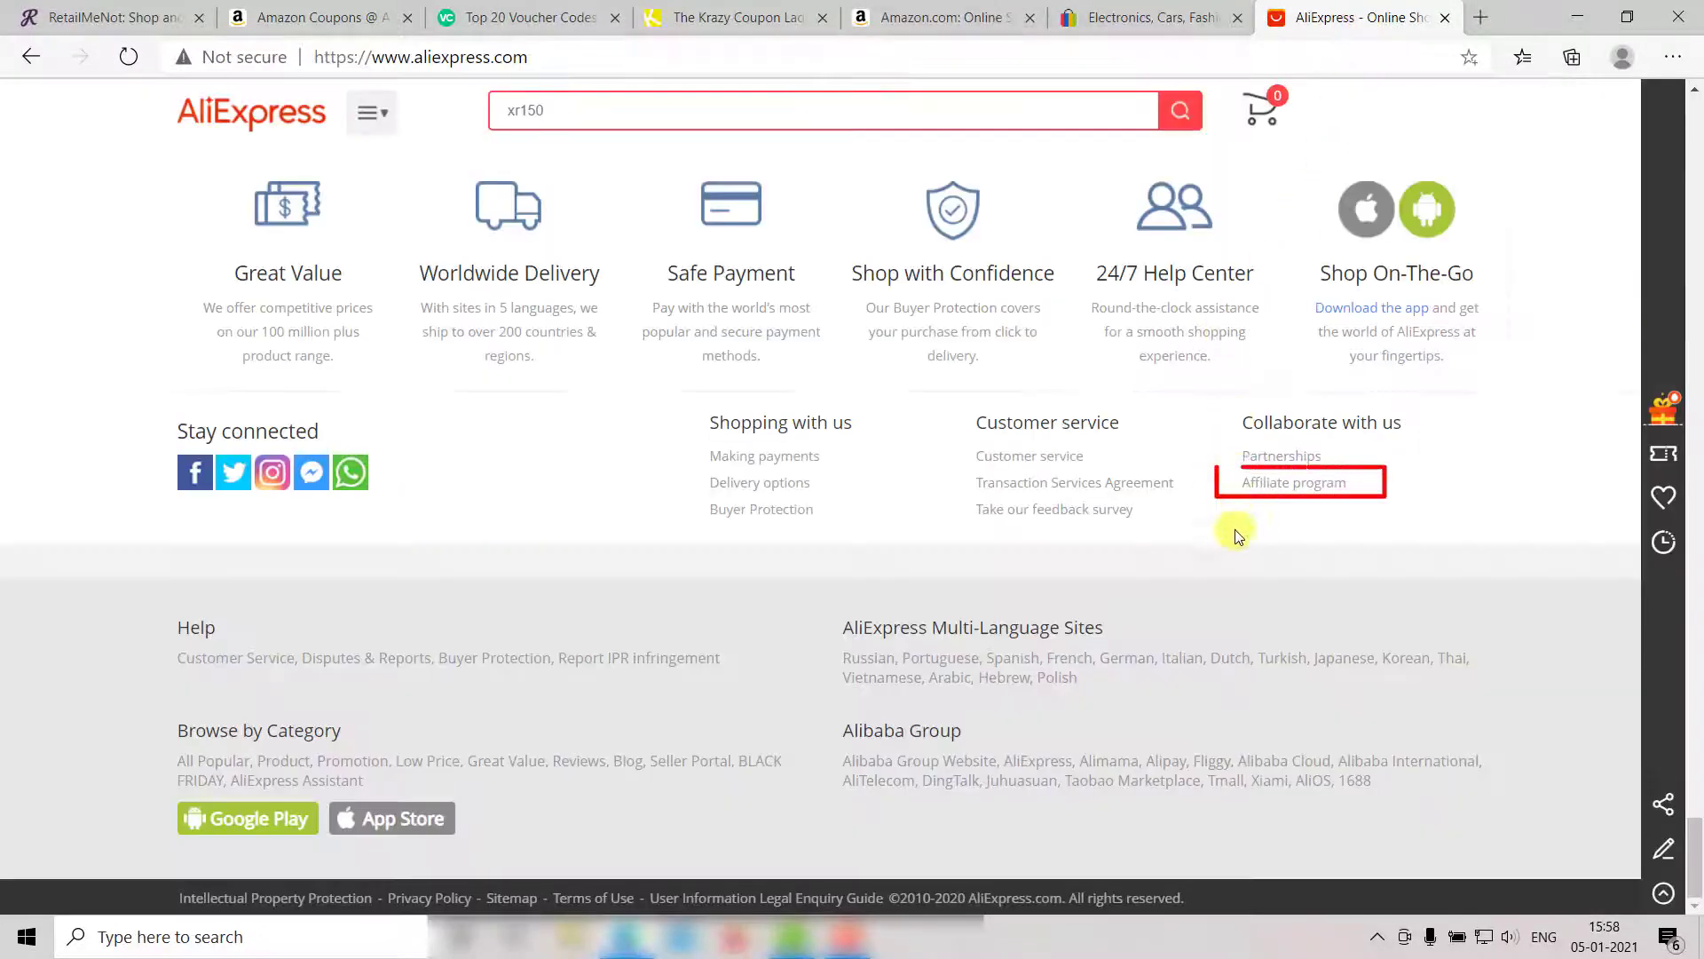
{"action": "mouse_move", "coordinate": [1246, 567]}
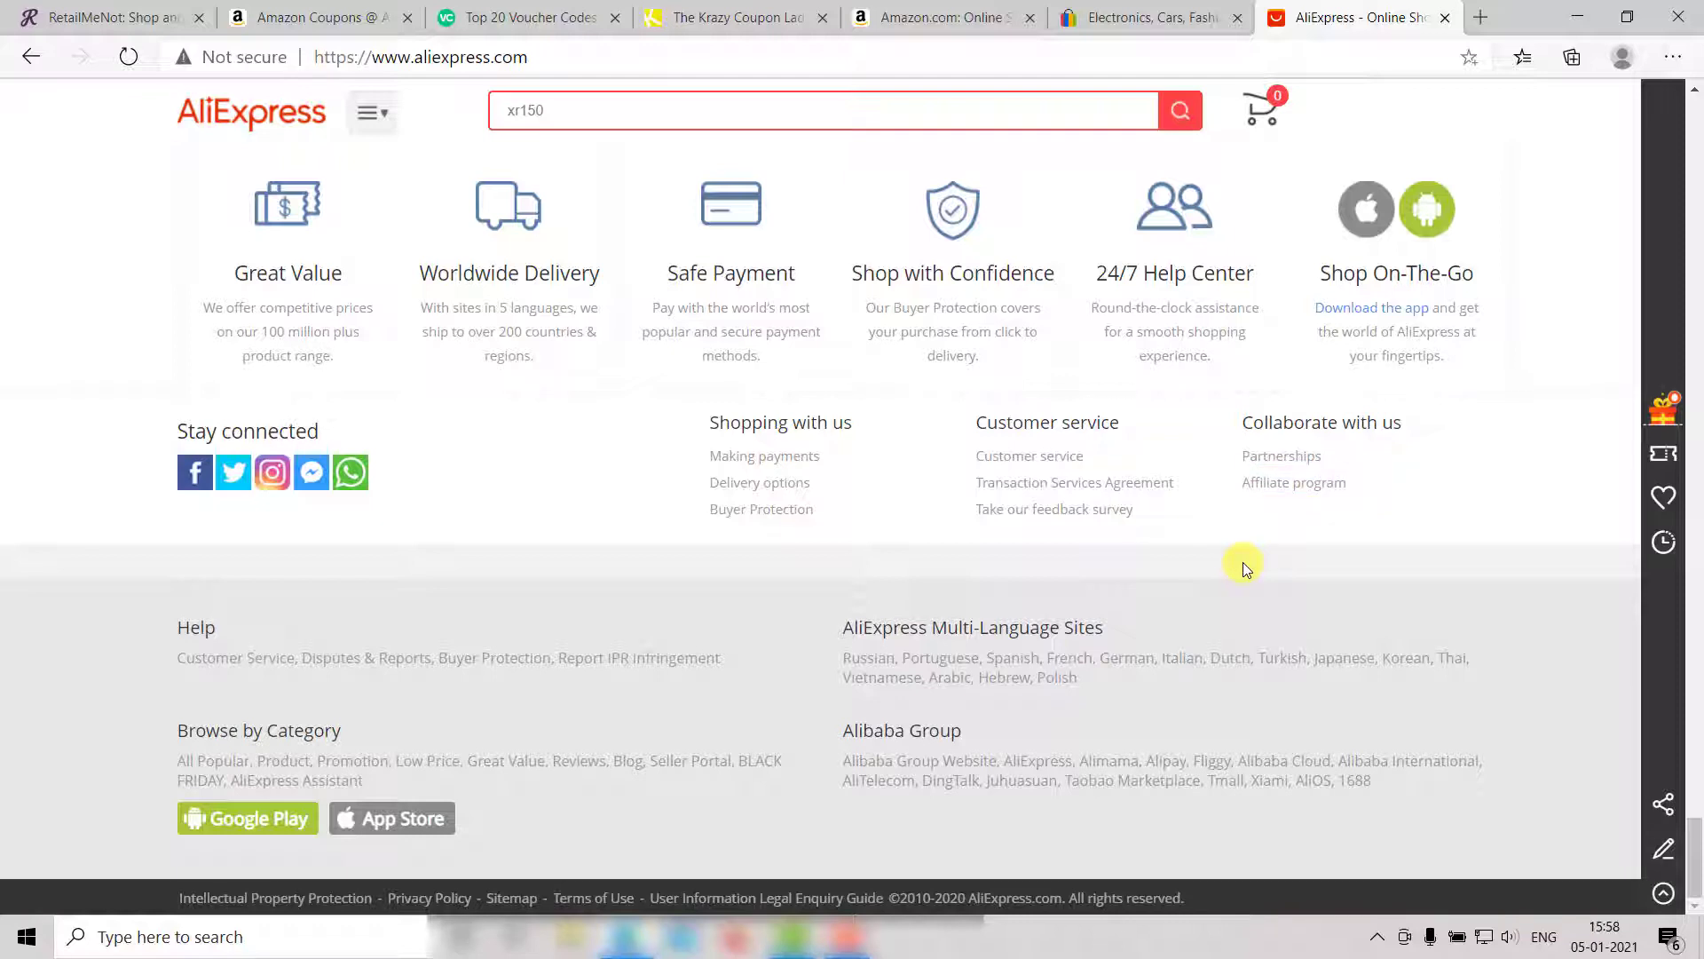
{"action": "mouse_move", "coordinate": [168, 236]}
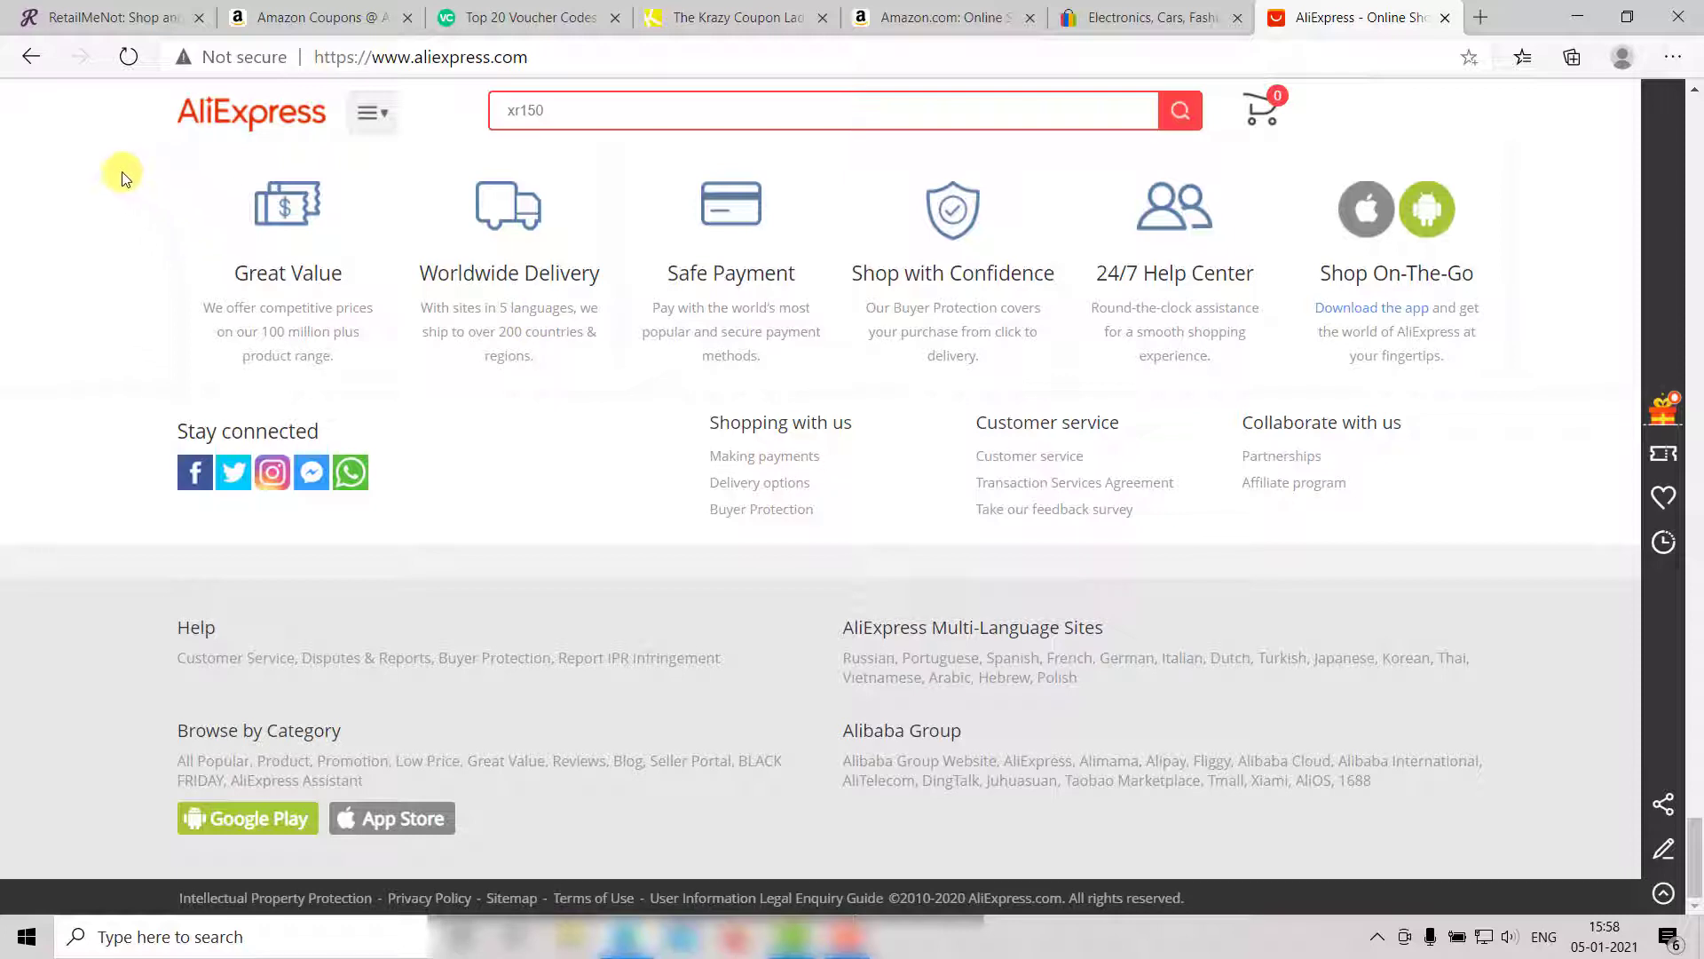
{"action": "mouse_move", "coordinate": [120, 141]}
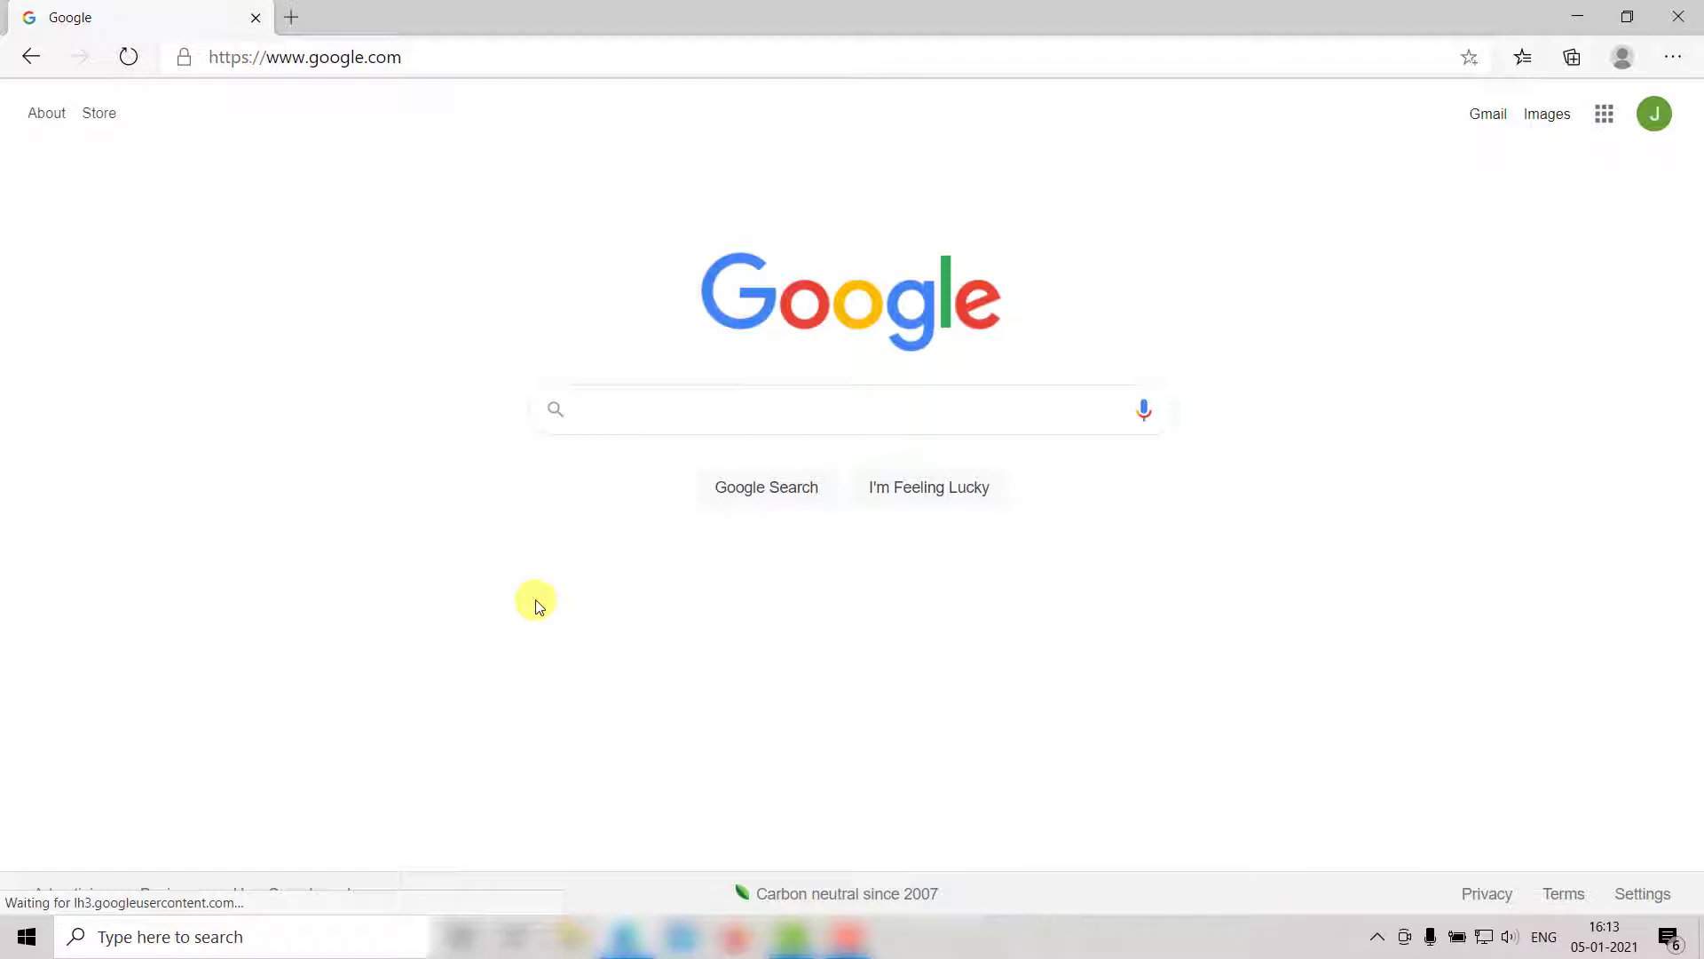
- Search Google for 'buy wordpress hosting'
{"action": "type", "text": "buy wordpress hosting"}
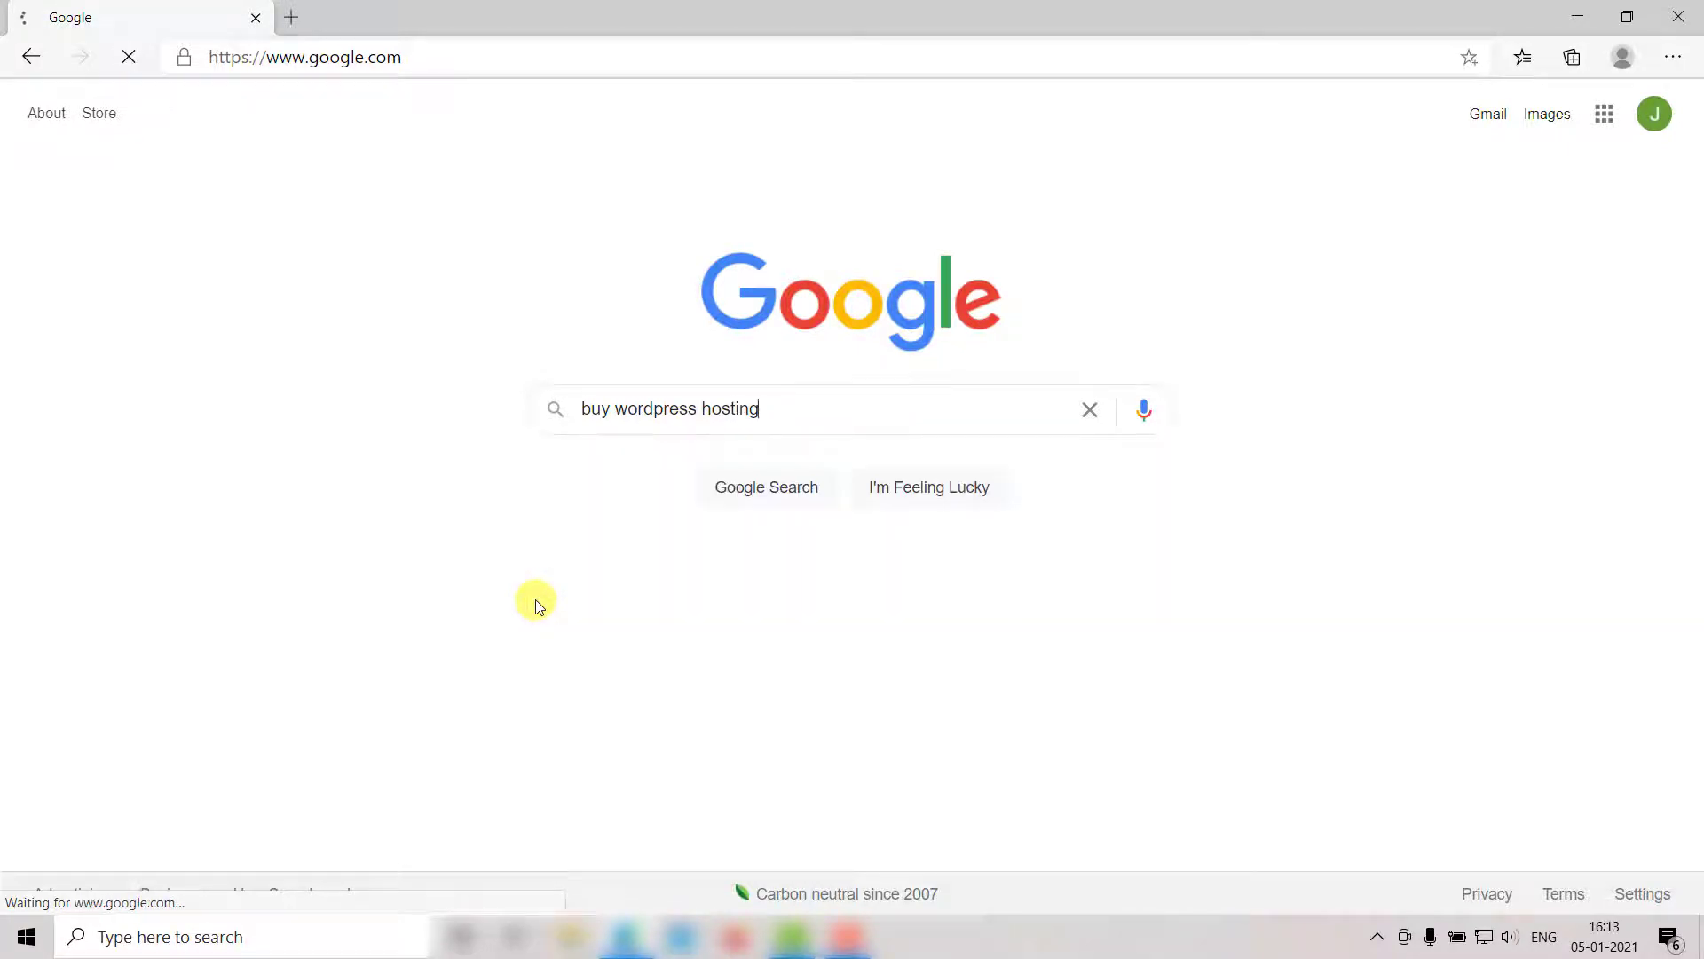
{"action": "key", "text": "enter"}
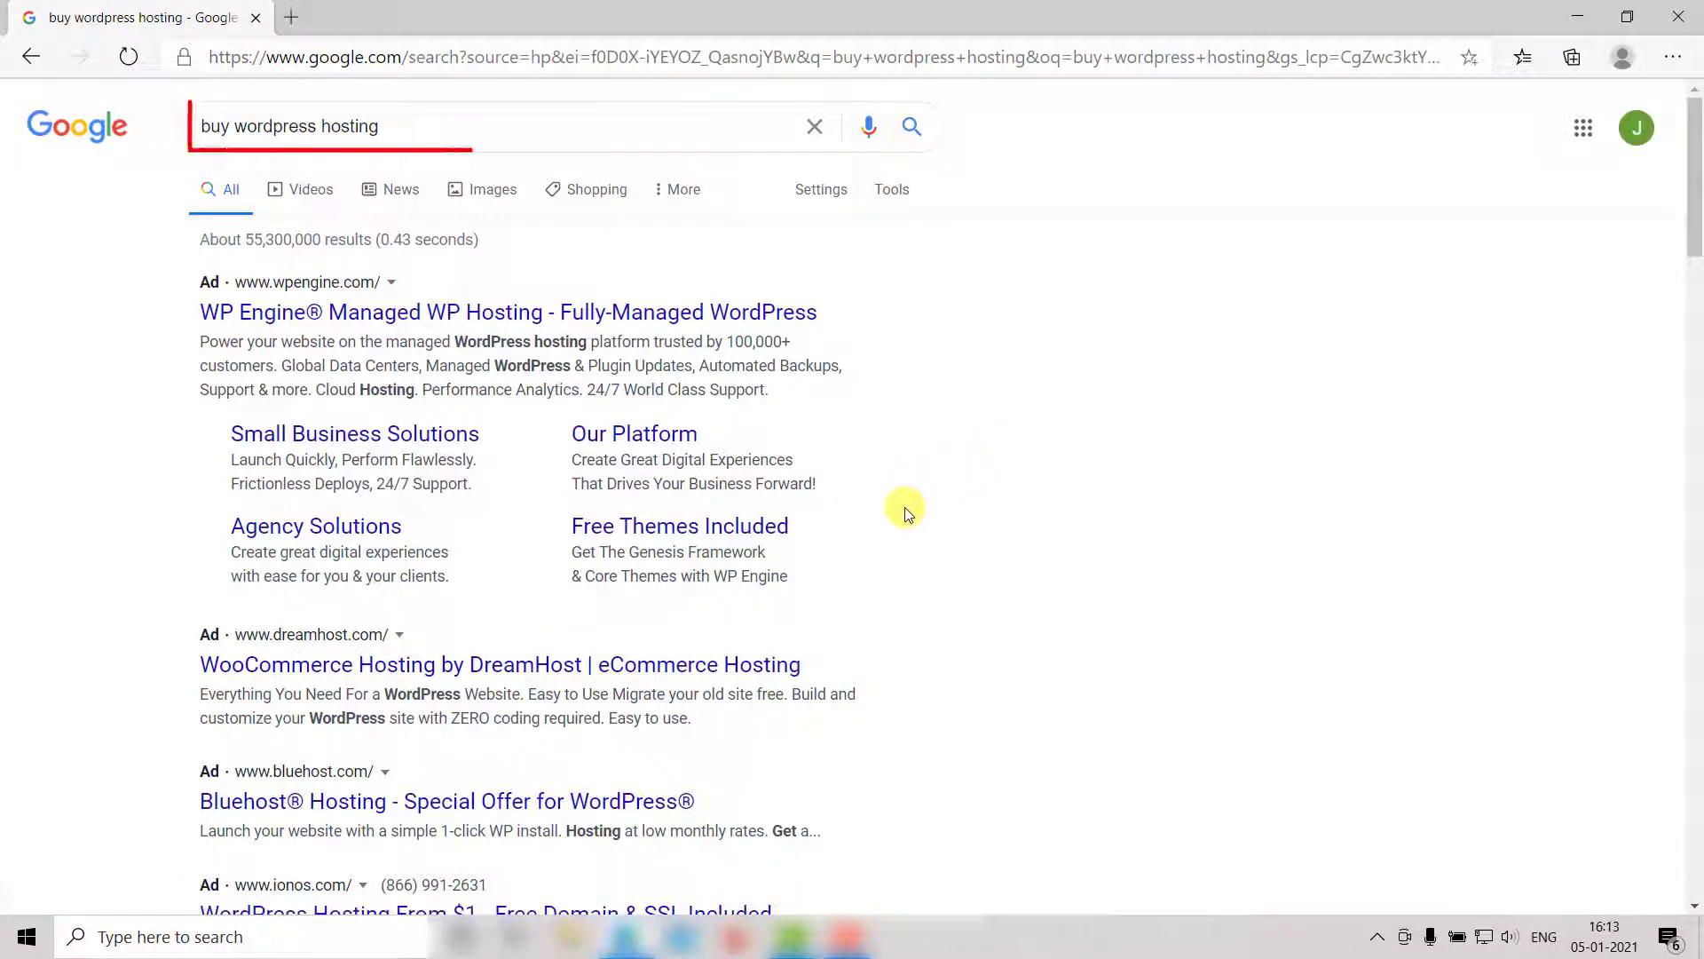
- Scroll the results and open GoDaddy's WordPress Hosting page
{"action": "scroll", "scroll_direction": "down", "scroll_amount": 3}
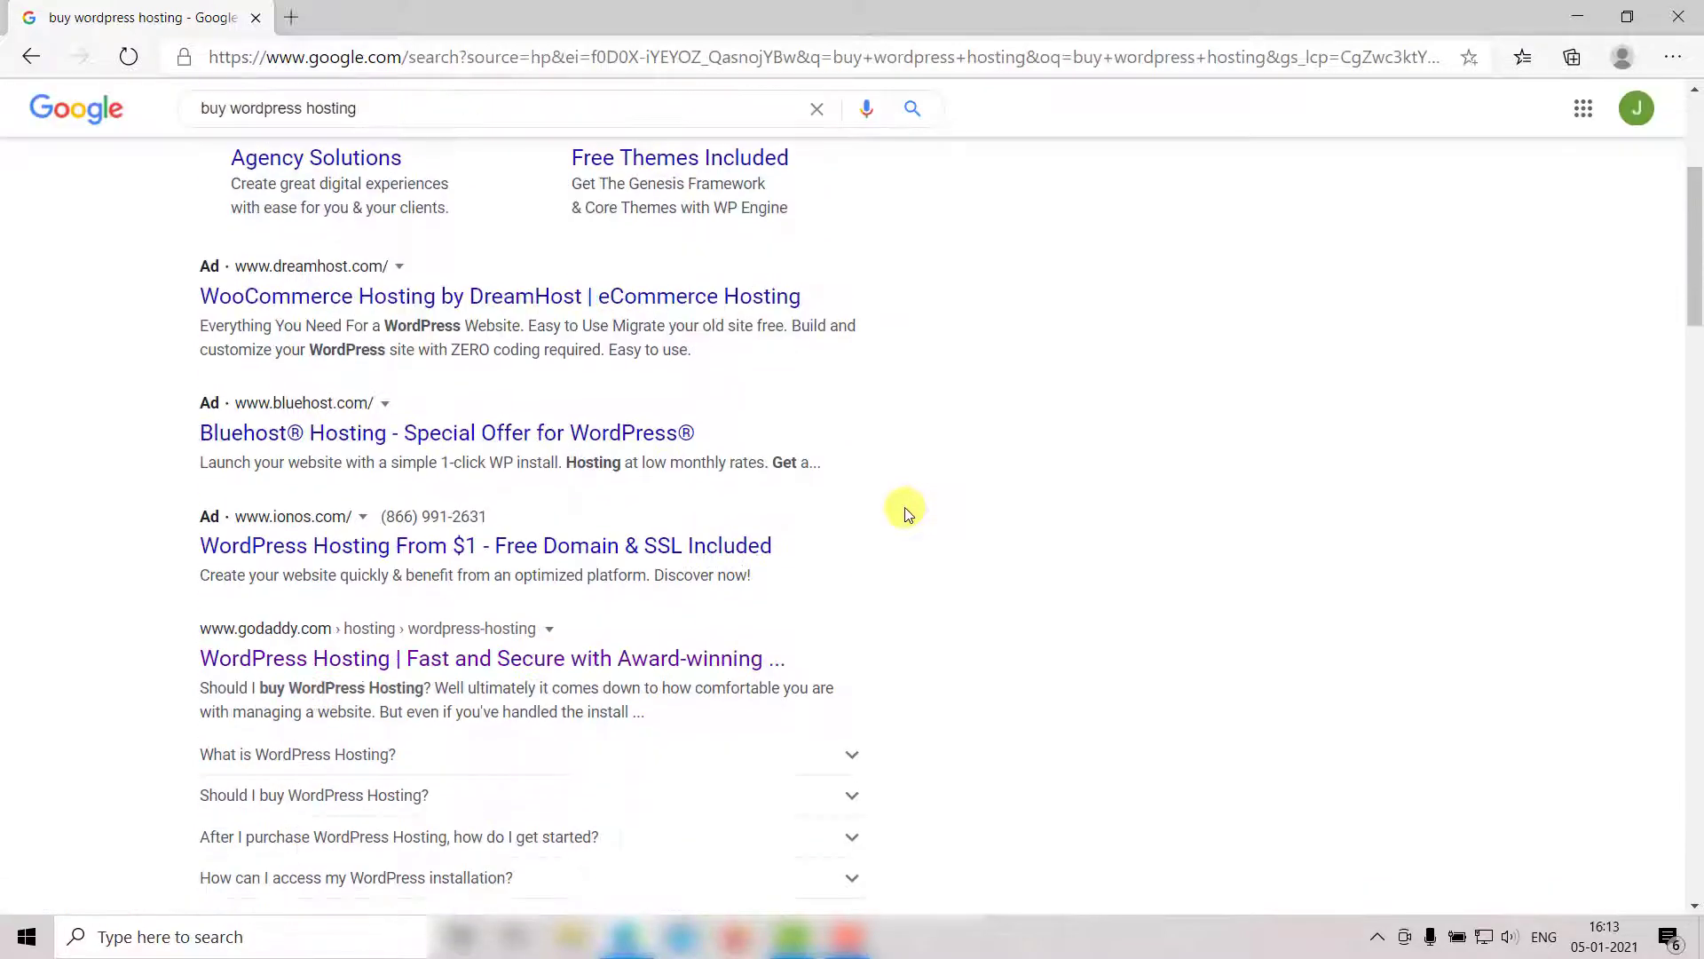
{"action": "scroll", "scroll_direction": "down", "scroll_amount": 3}
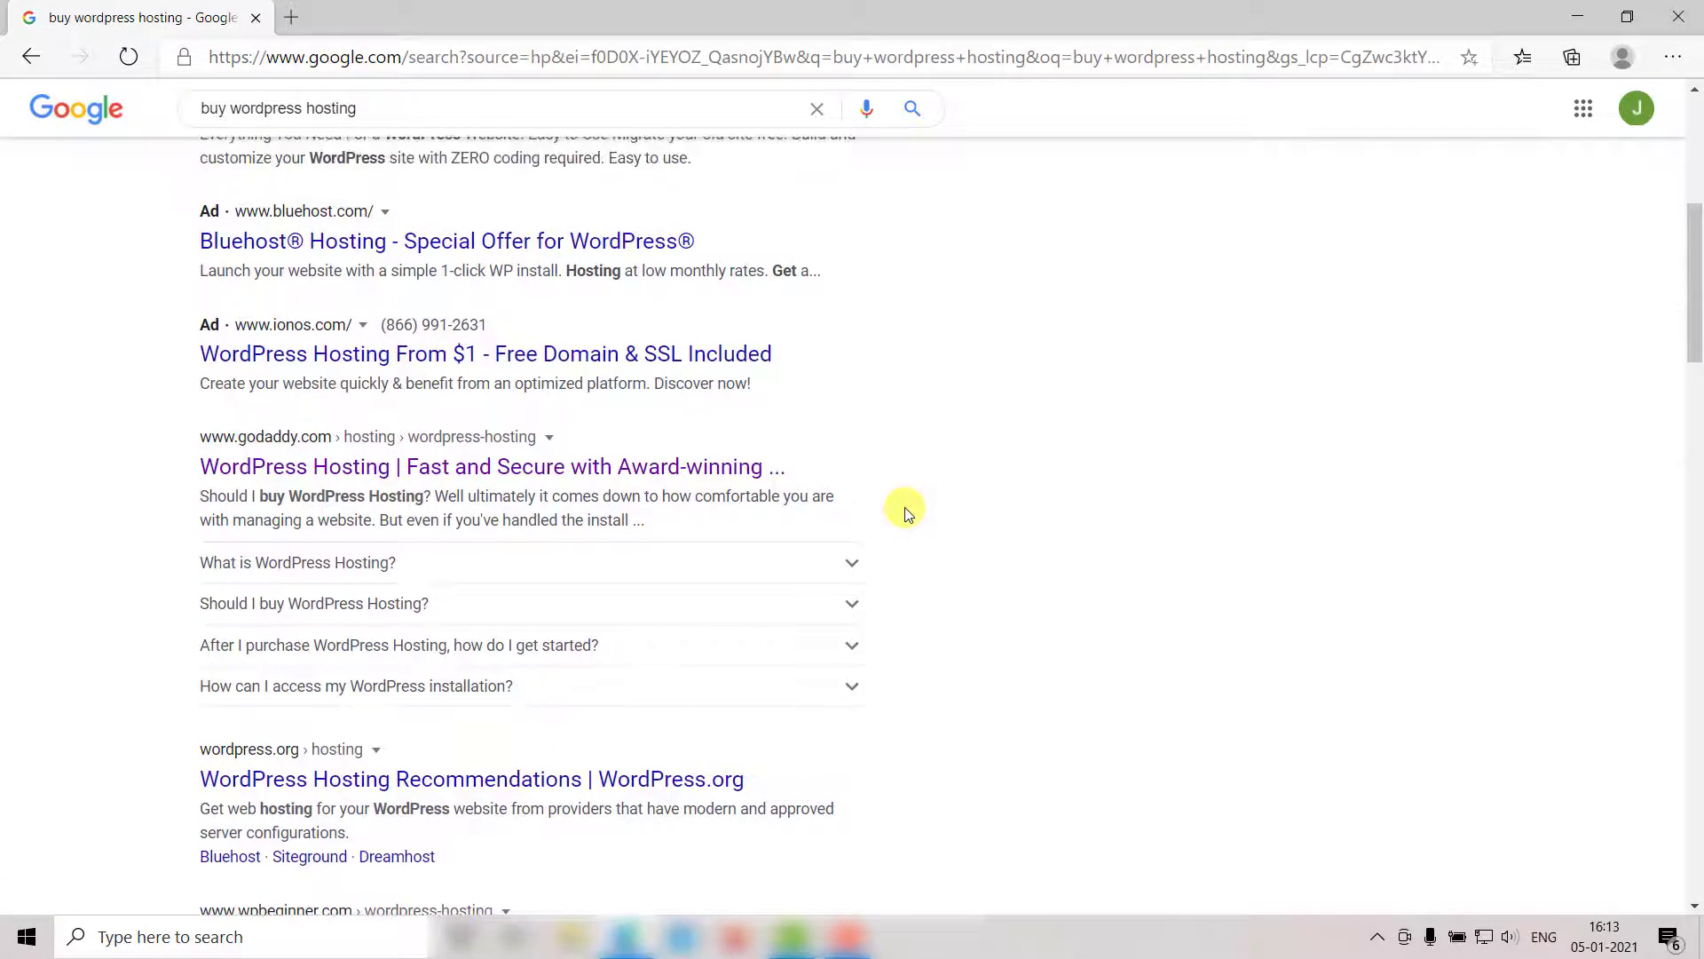
{"action": "scroll", "scroll_direction": "up", "scroll_amount": 3}
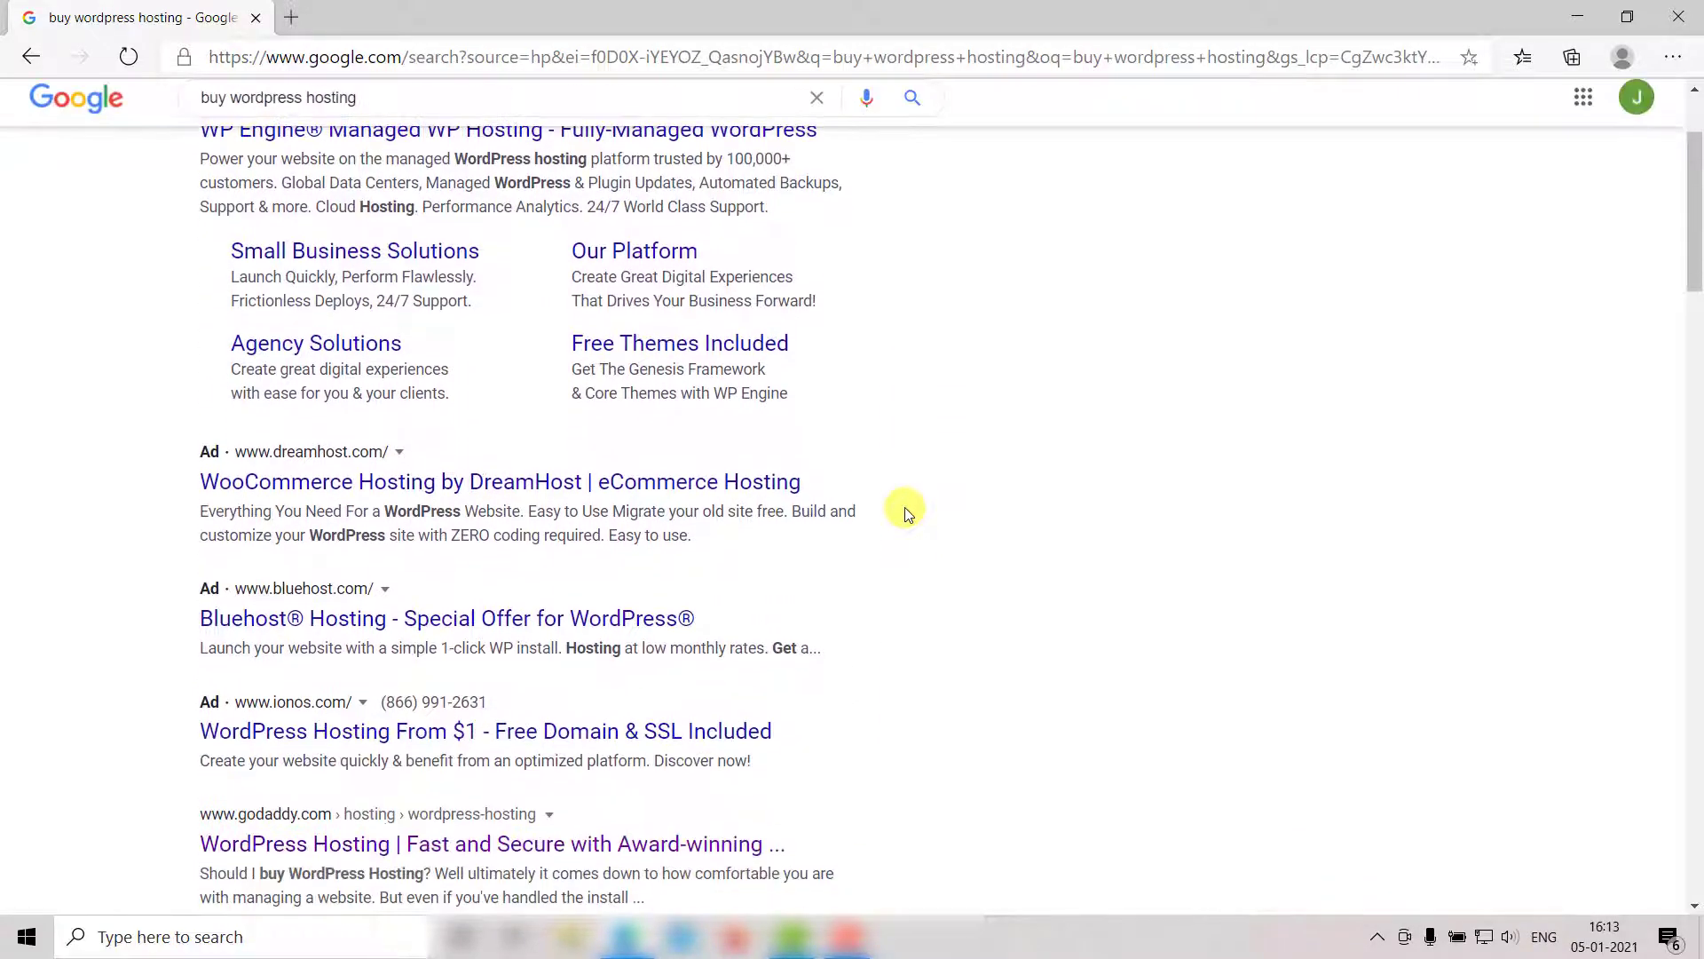
{"action": "scroll", "scroll_direction": "down", "scroll_amount": 3}
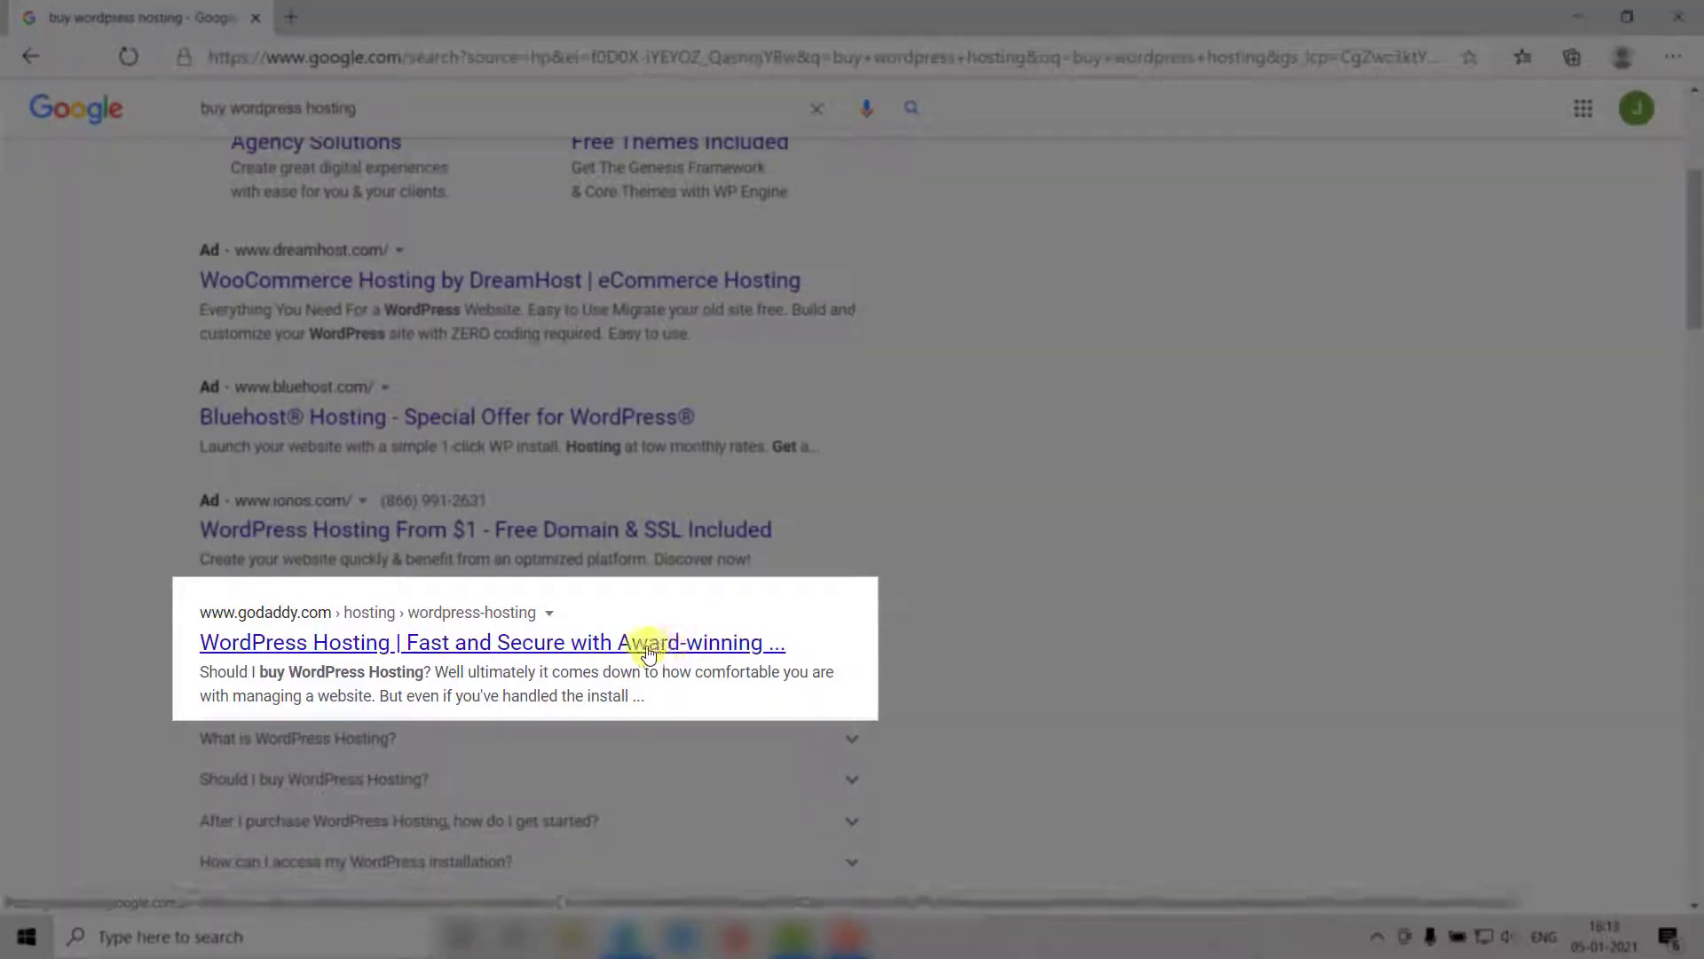
{"action": "left_click", "coordinate": [491, 643]}
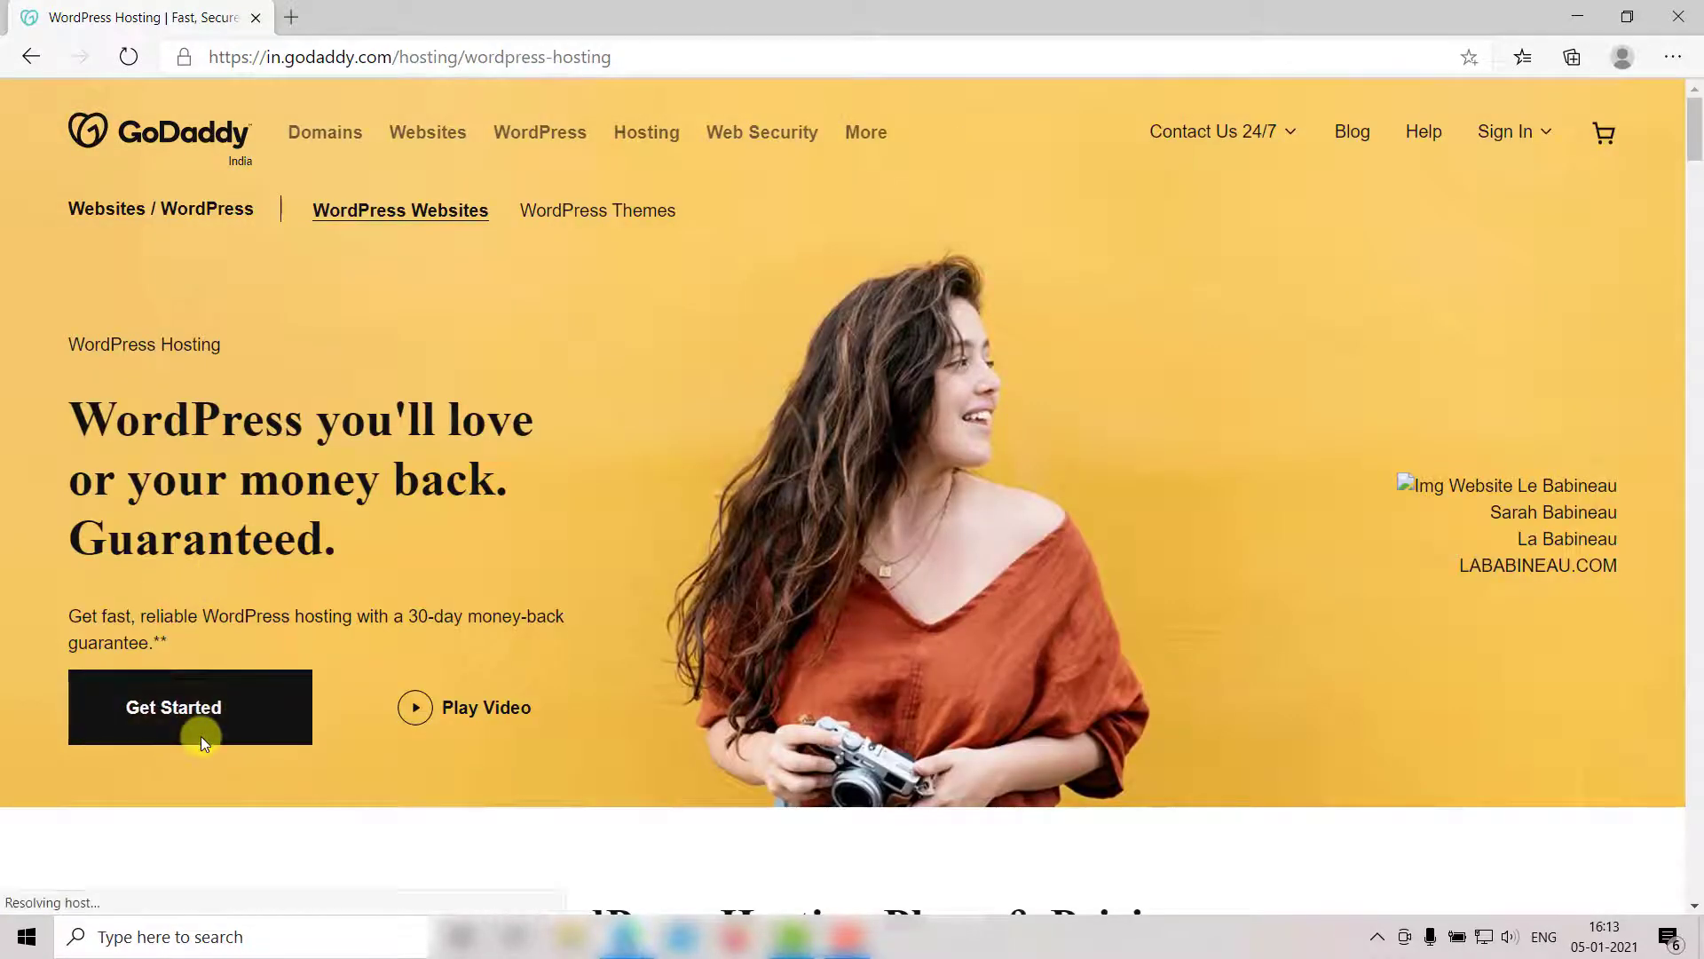
- Order GoDaddy WordPress hosting, continuing with the Managed WordPress Ultimate plan
{"action": "left_click", "coordinate": [190, 707]}
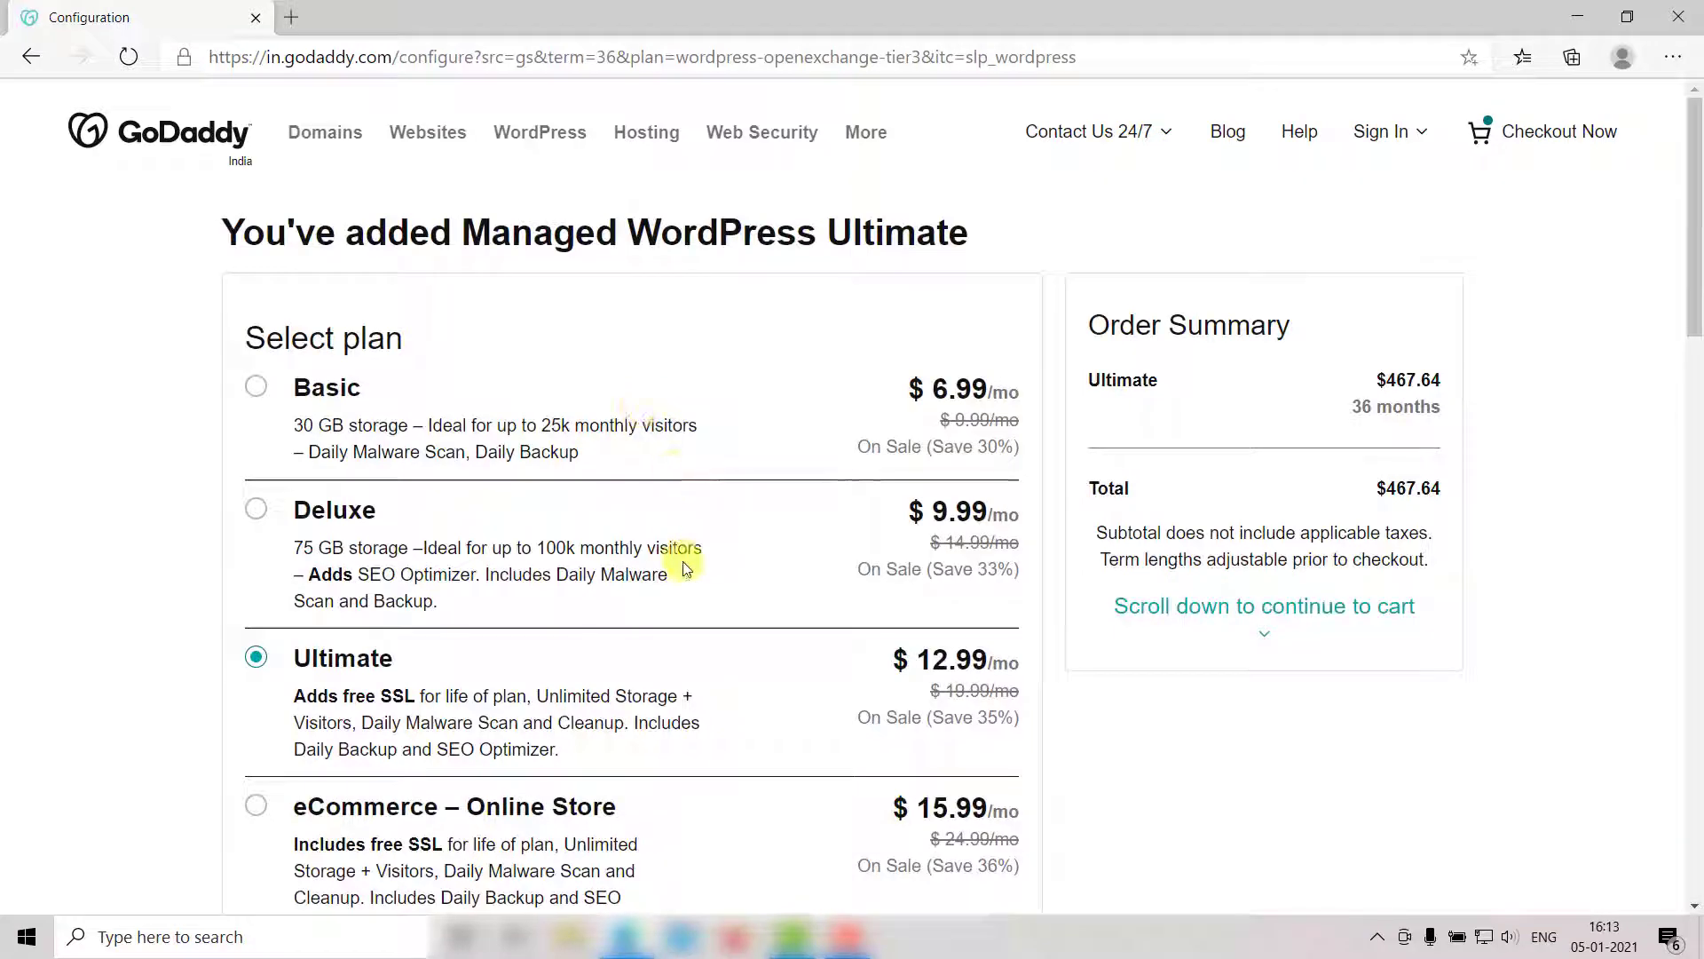
{"action": "mouse_move", "coordinate": [576, 531]}
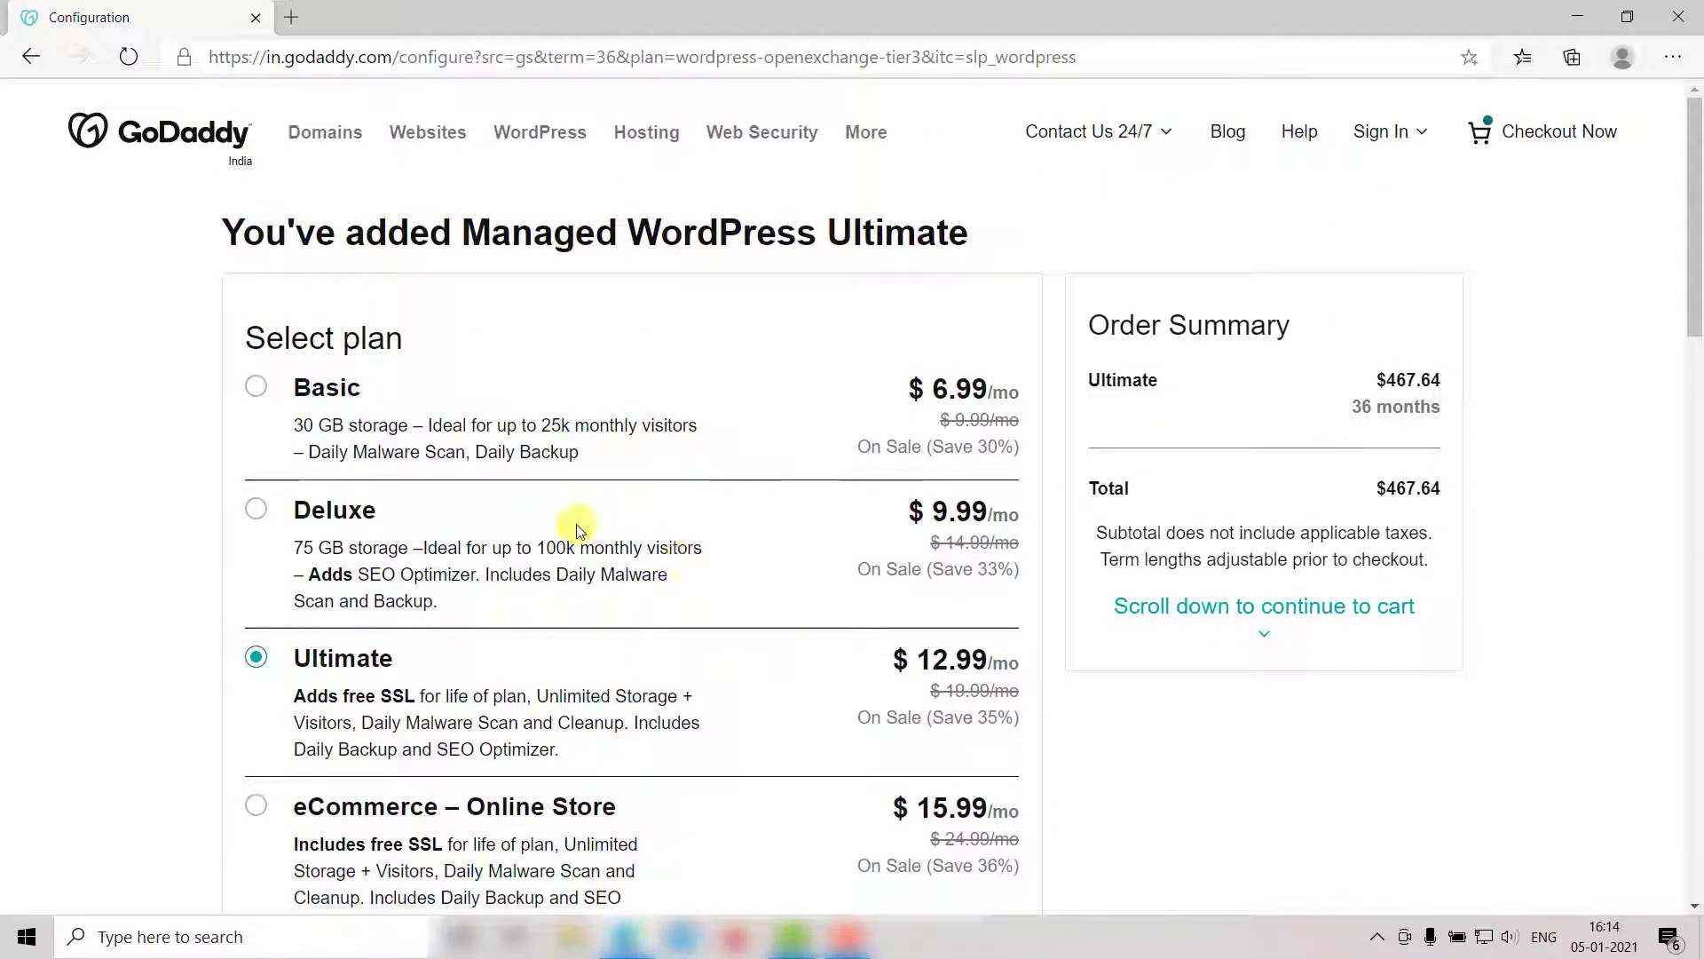
{"action": "left_click", "coordinate": [257, 386]}
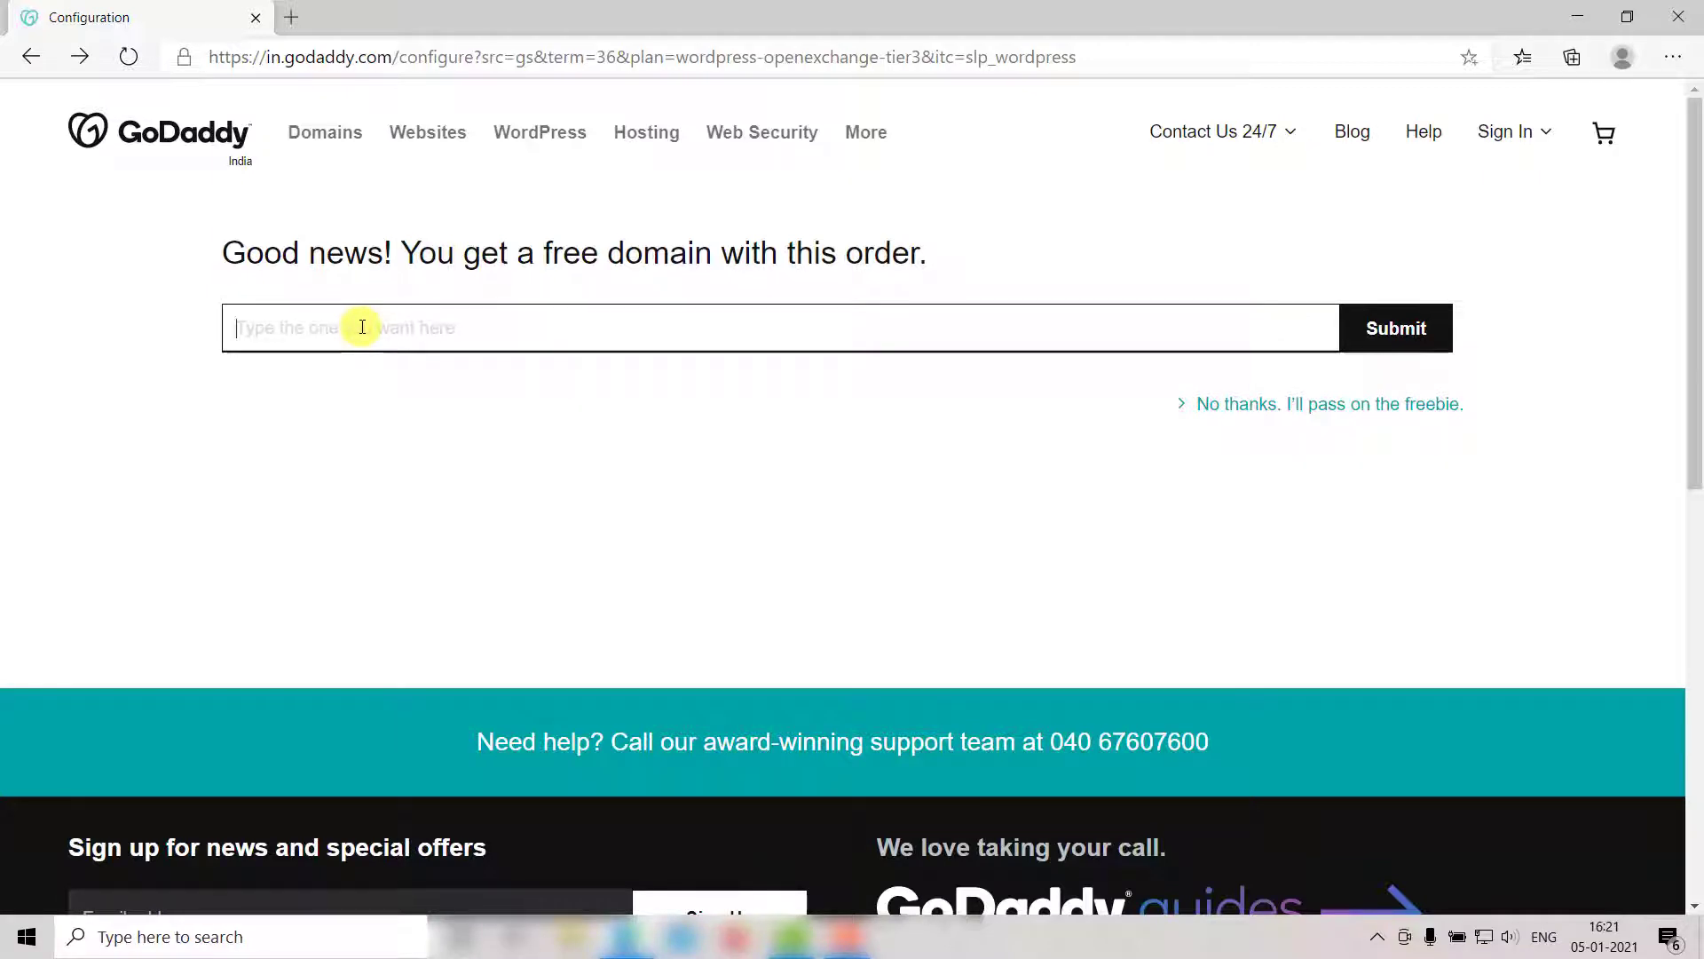
- Search coupon.com, then select mycoupon.life from the suggestions as the free domain
{"action": "type", "text": "coupon.com"}
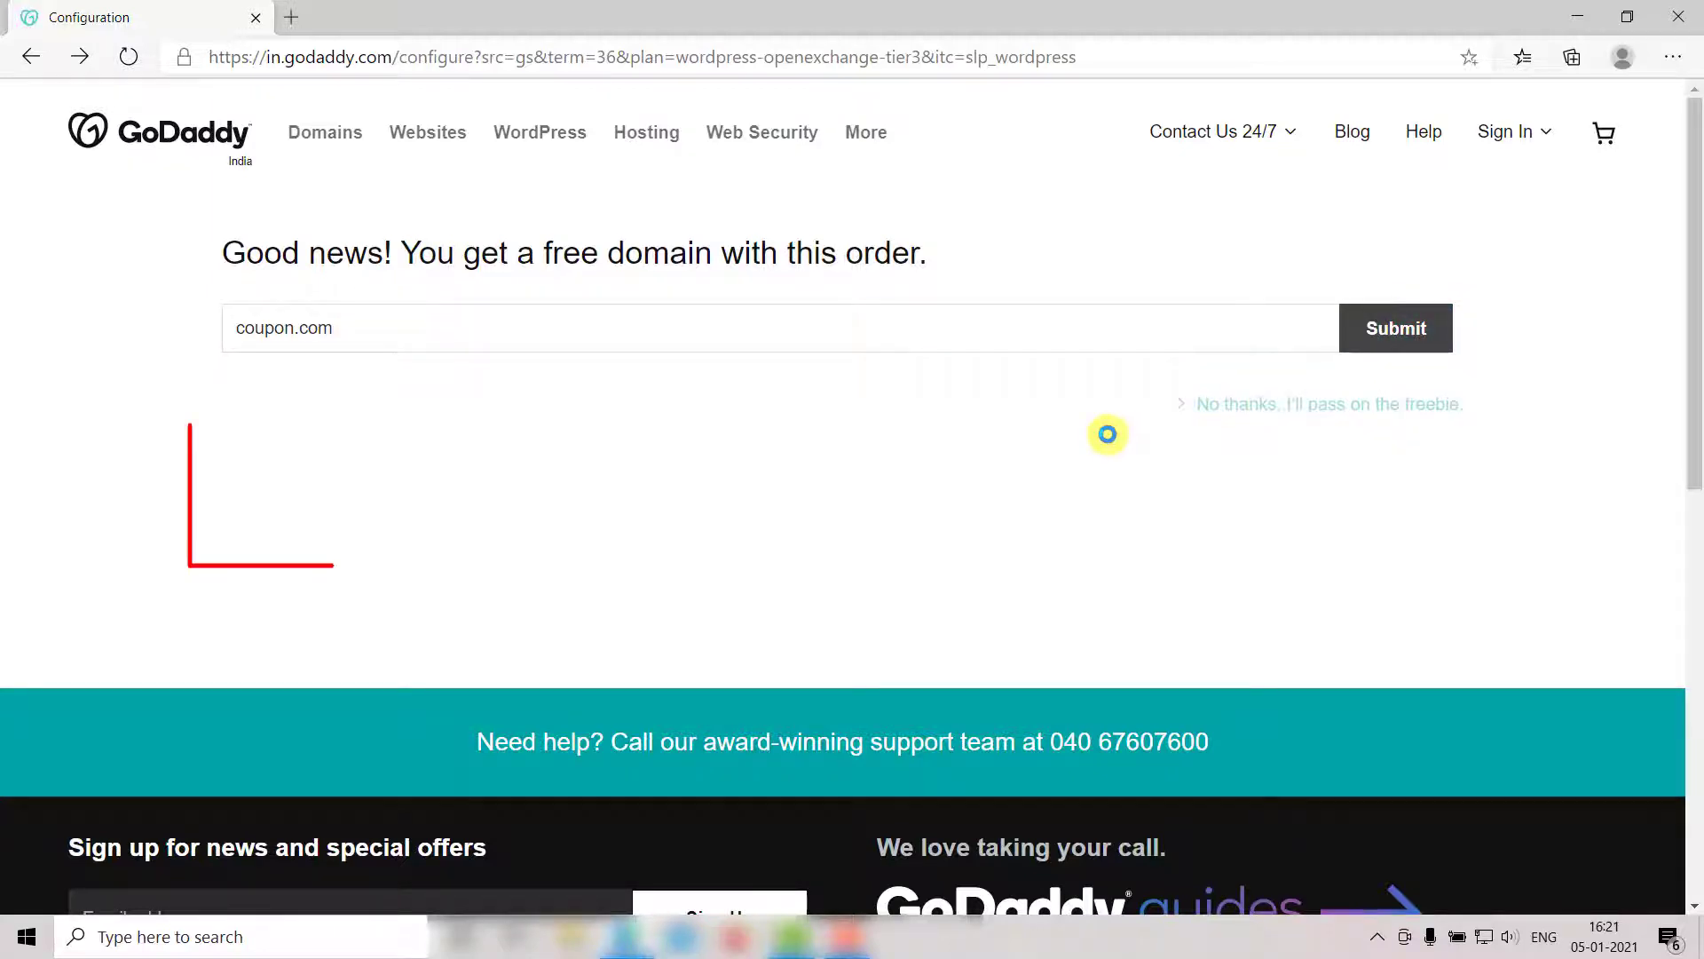
{"action": "scroll", "scroll_direction": "down", "scroll_amount": 3}
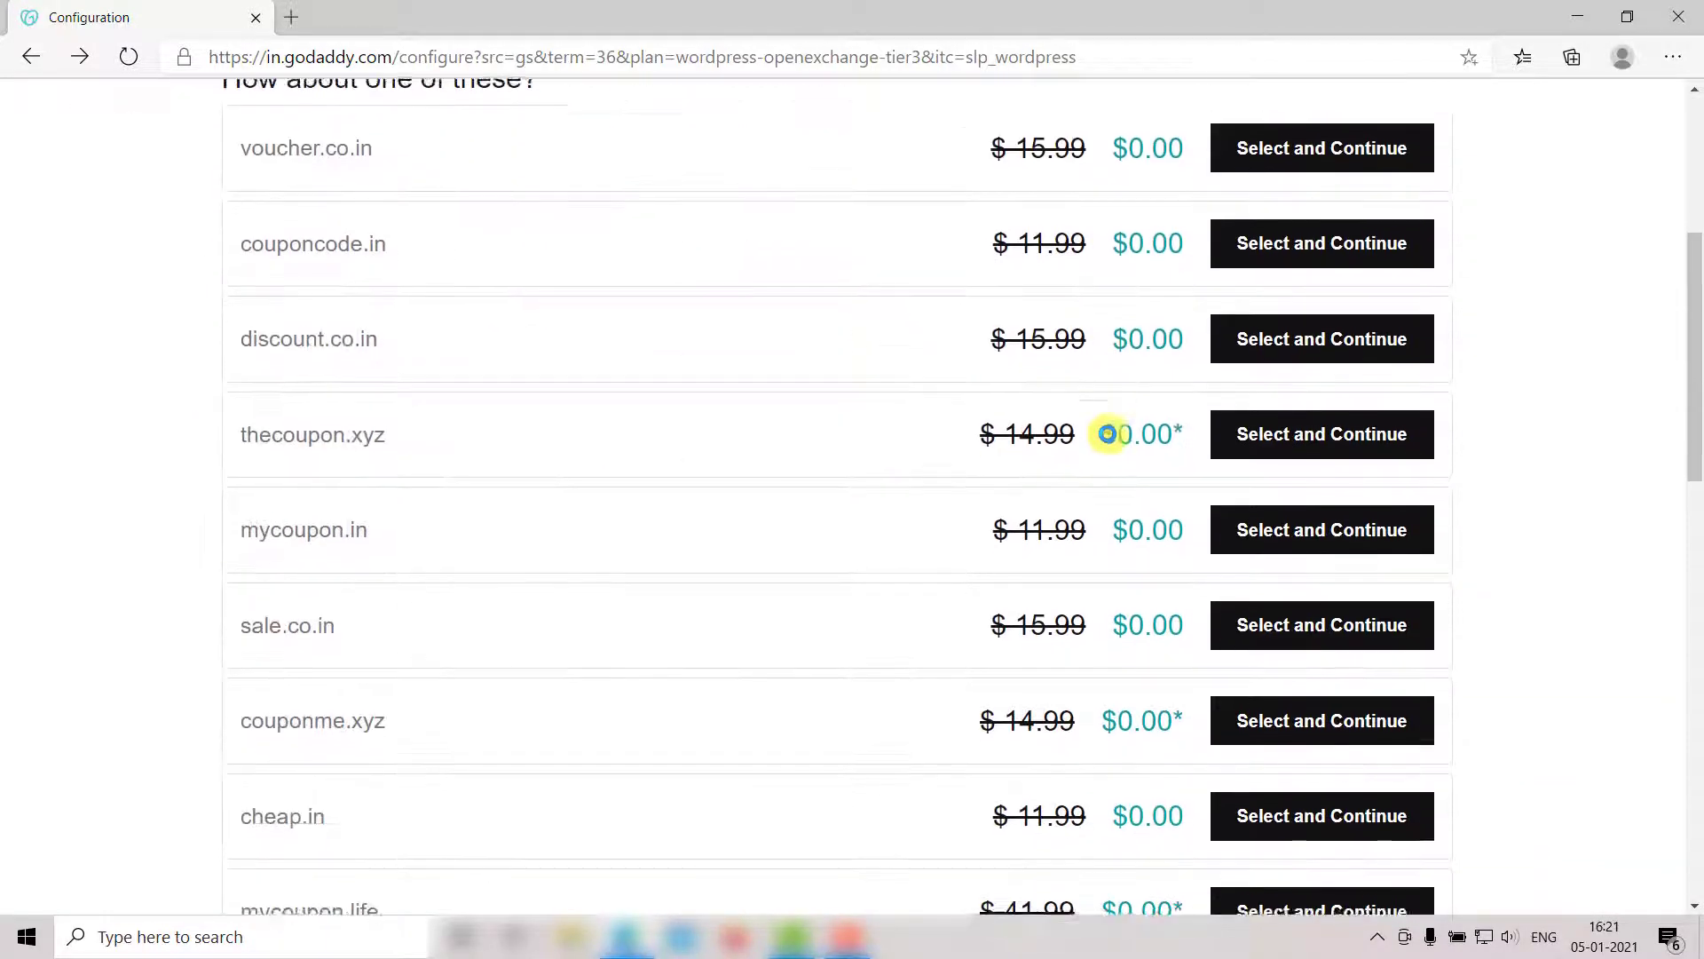
{"action": "scroll", "scroll_direction": "down", "scroll_amount": 3}
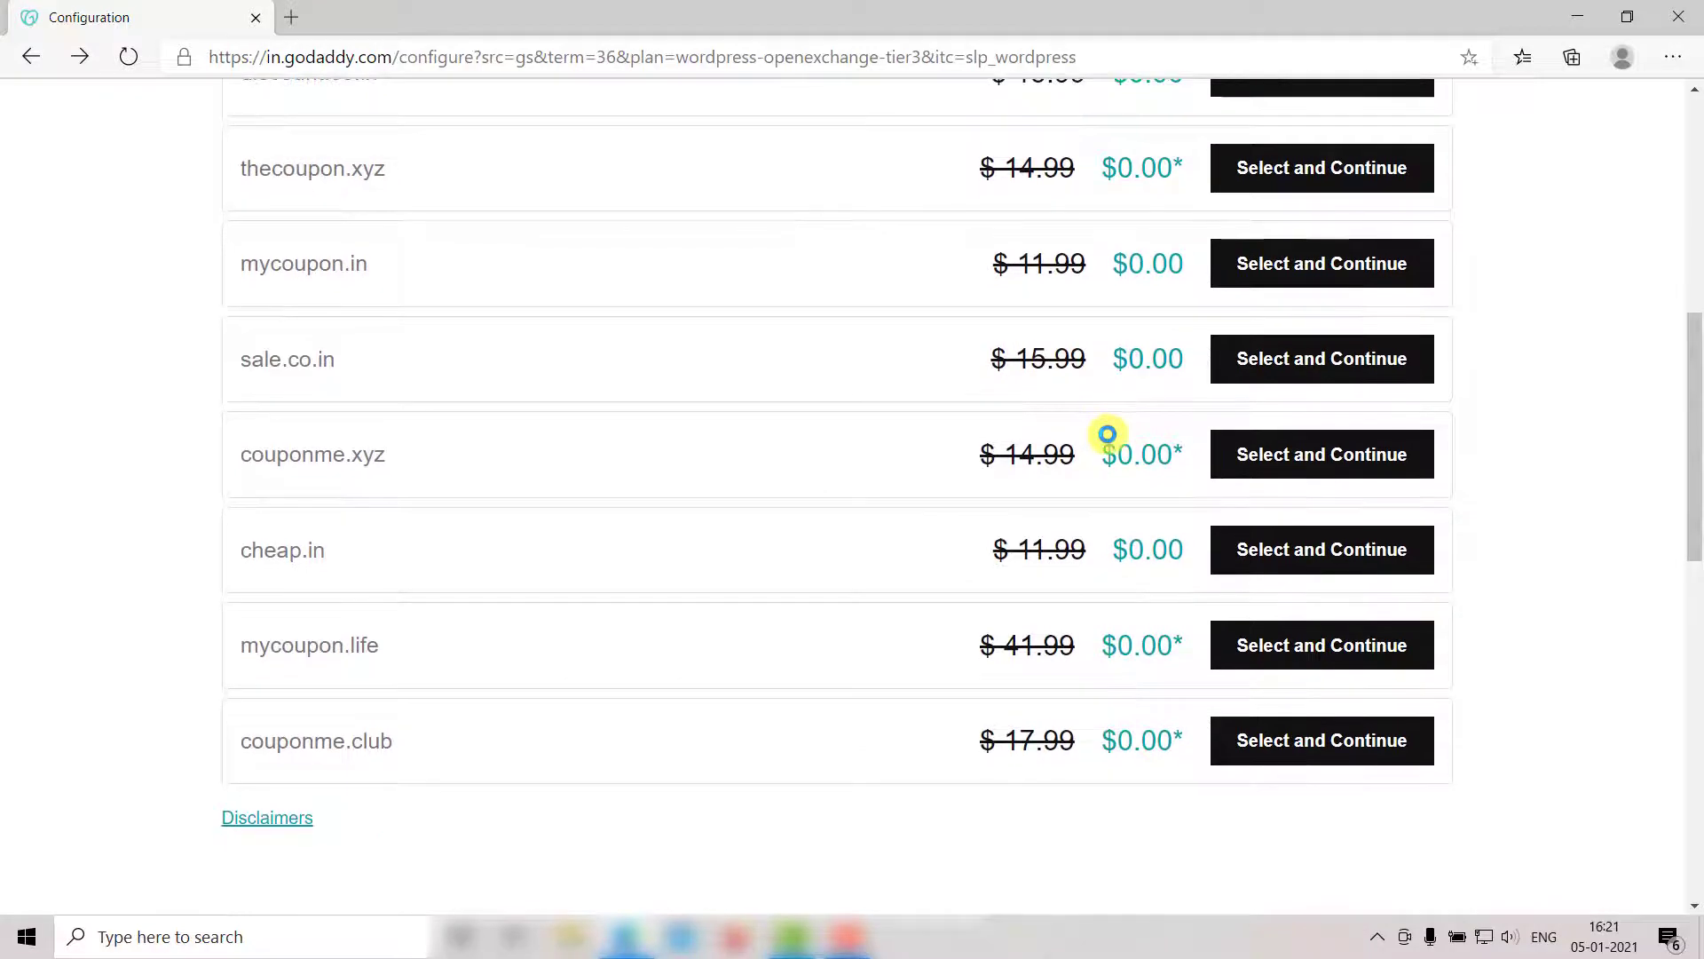
{"action": "scroll", "scroll_direction": "down", "scroll_amount": 3}
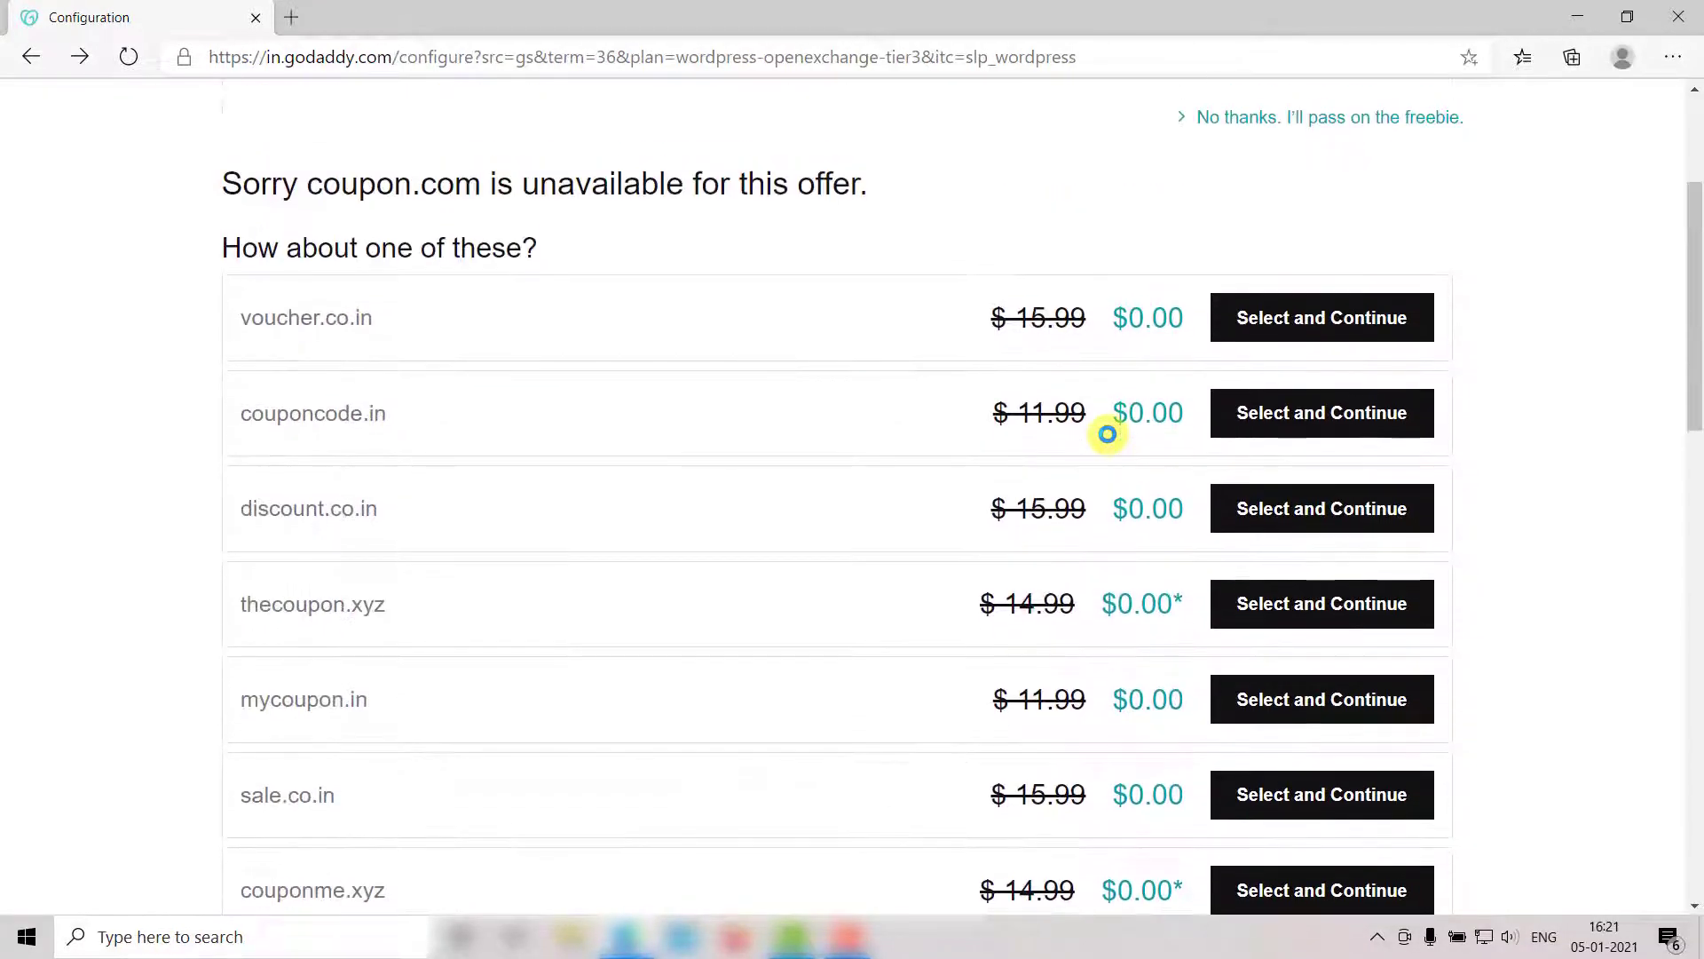
{"action": "scroll", "scroll_direction": "down", "scroll_amount": 3}
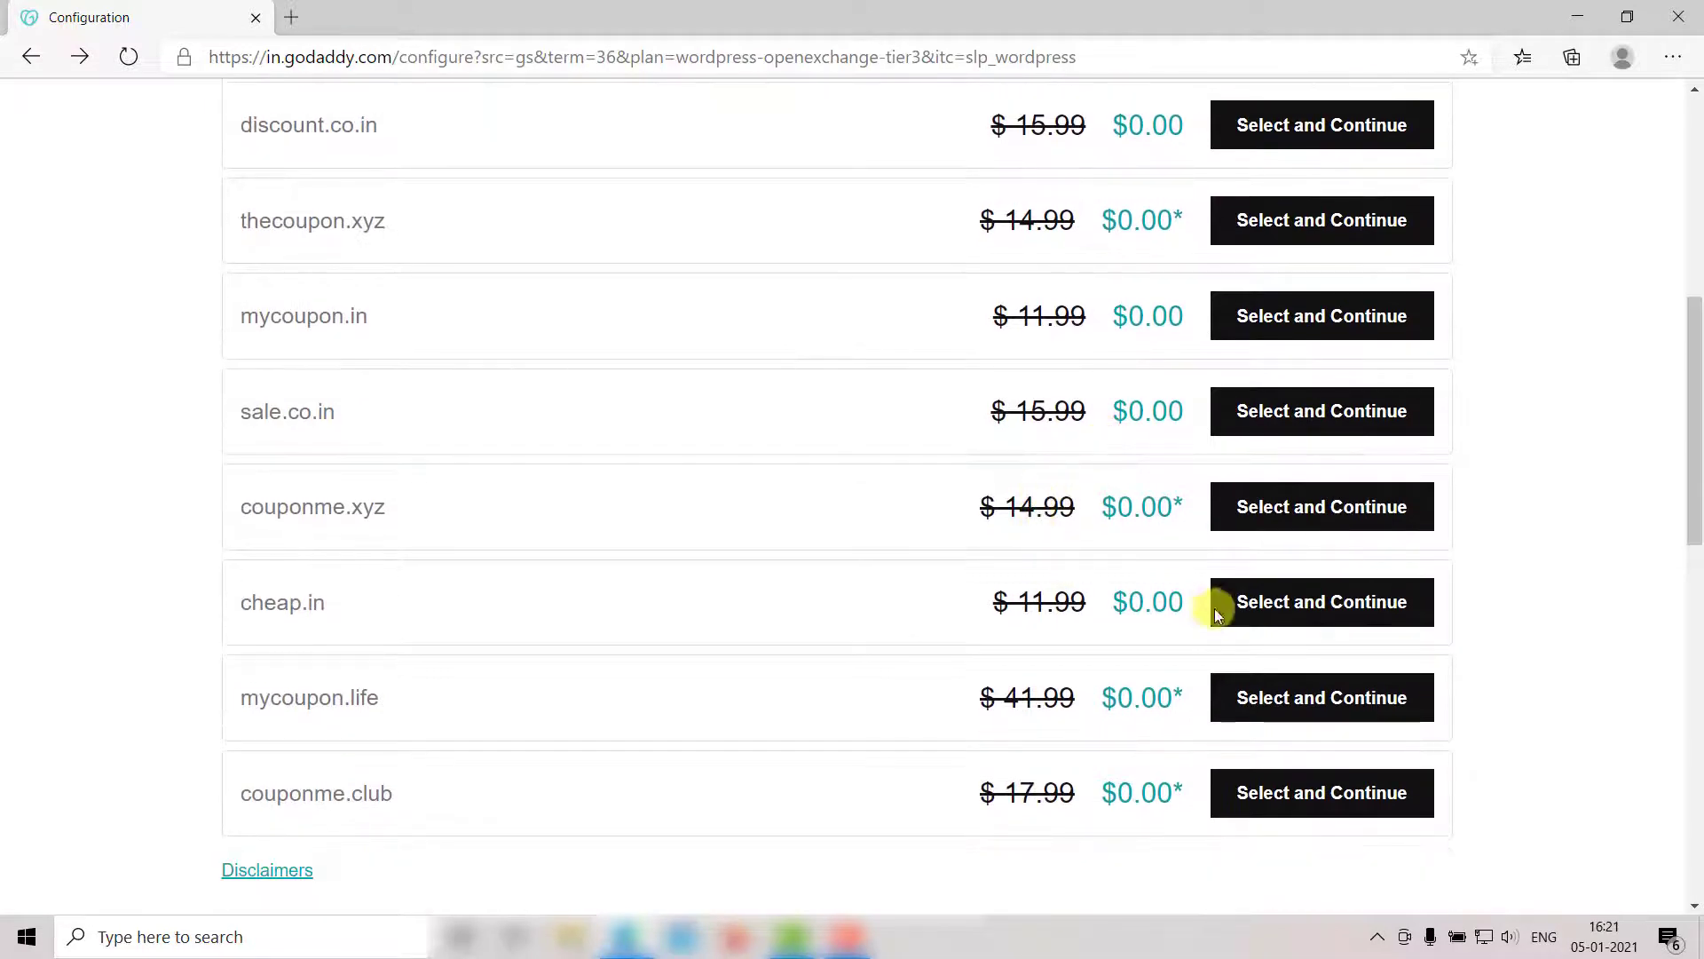
{"action": "mouse_move", "coordinate": [1321, 696]}
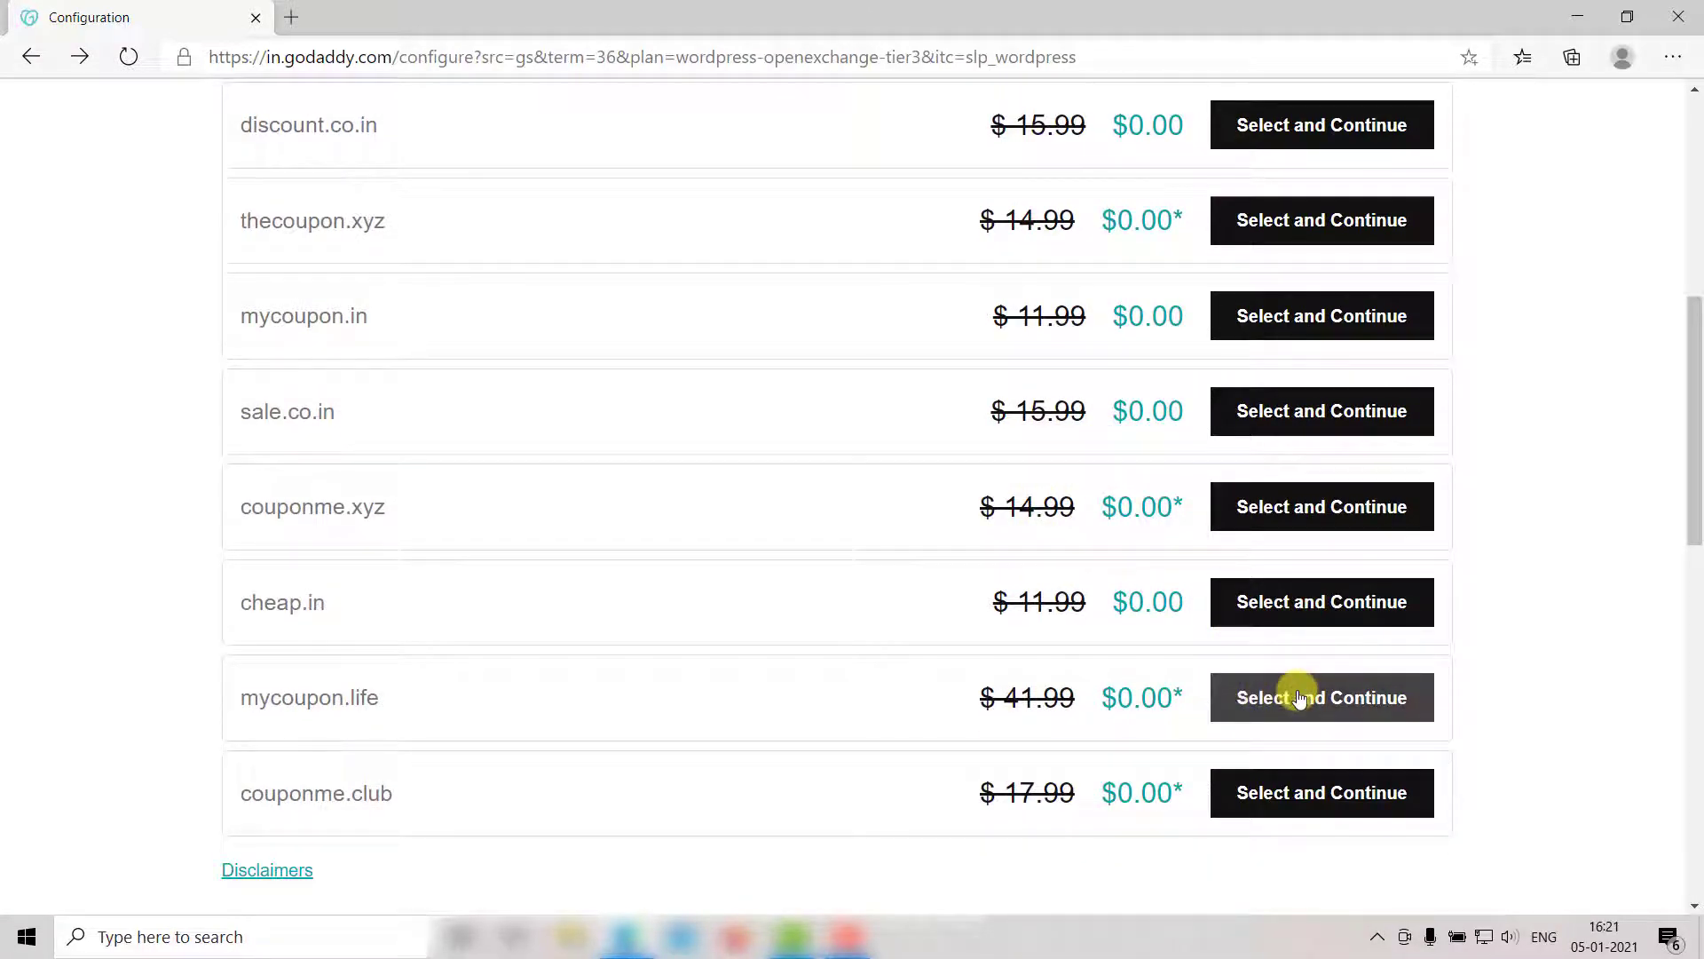
{"action": "left_click", "coordinate": [1321, 697]}
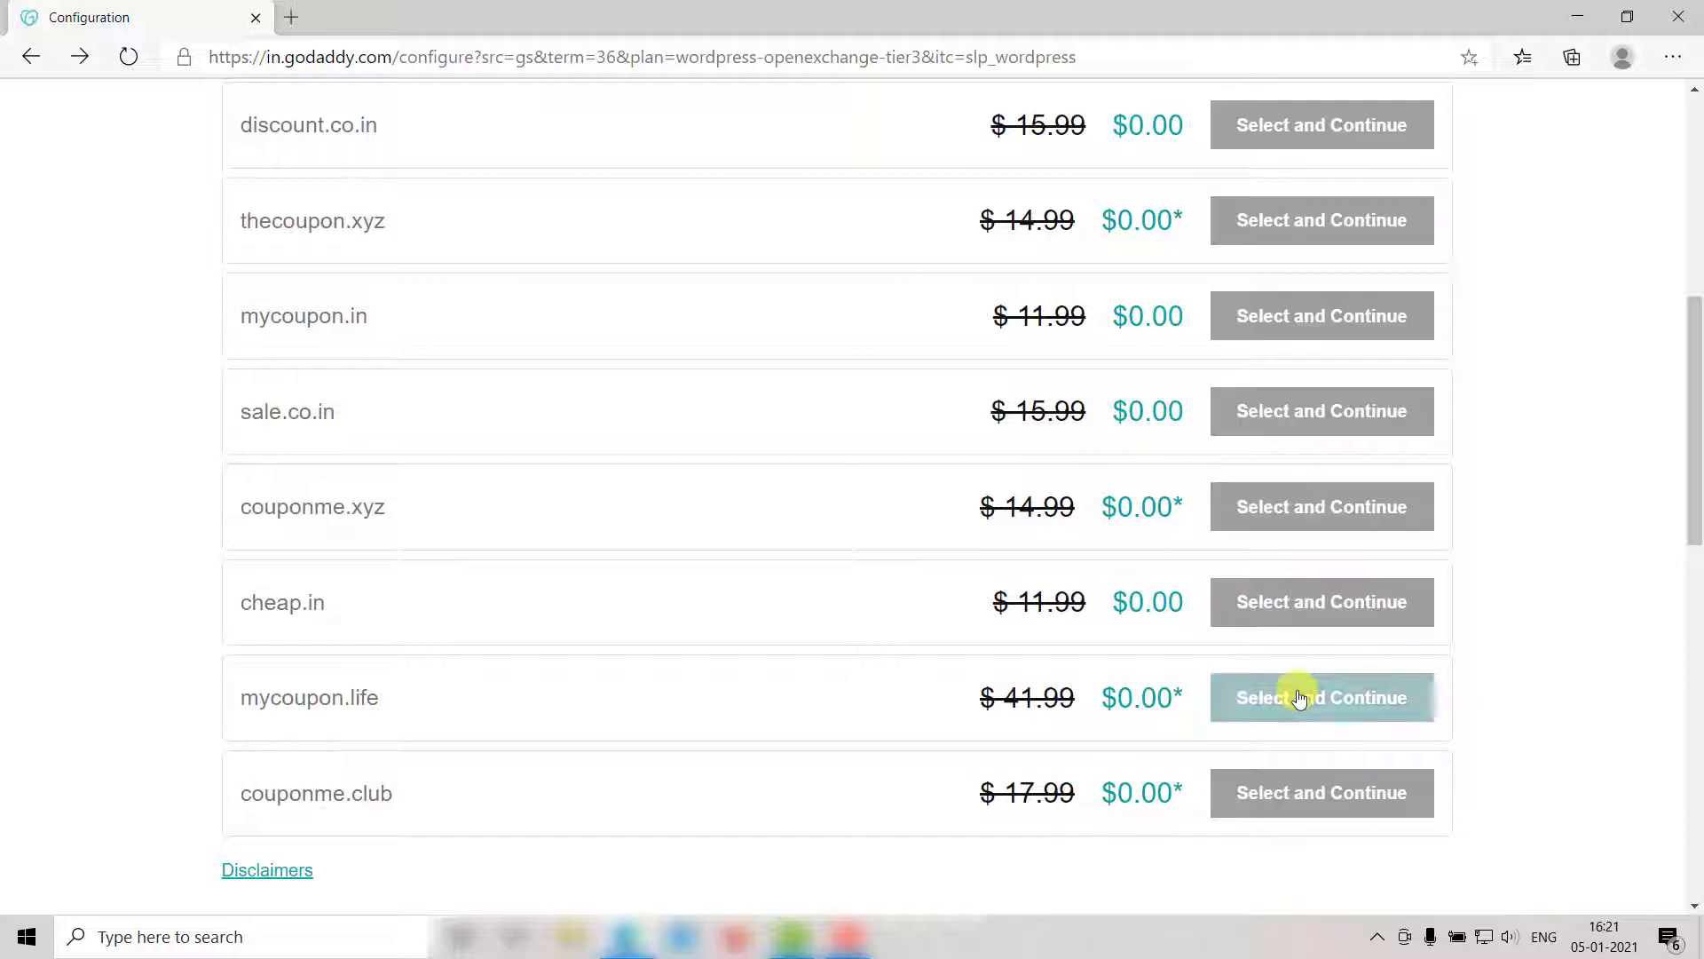
{"action": "left_click", "coordinate": [1322, 697]}
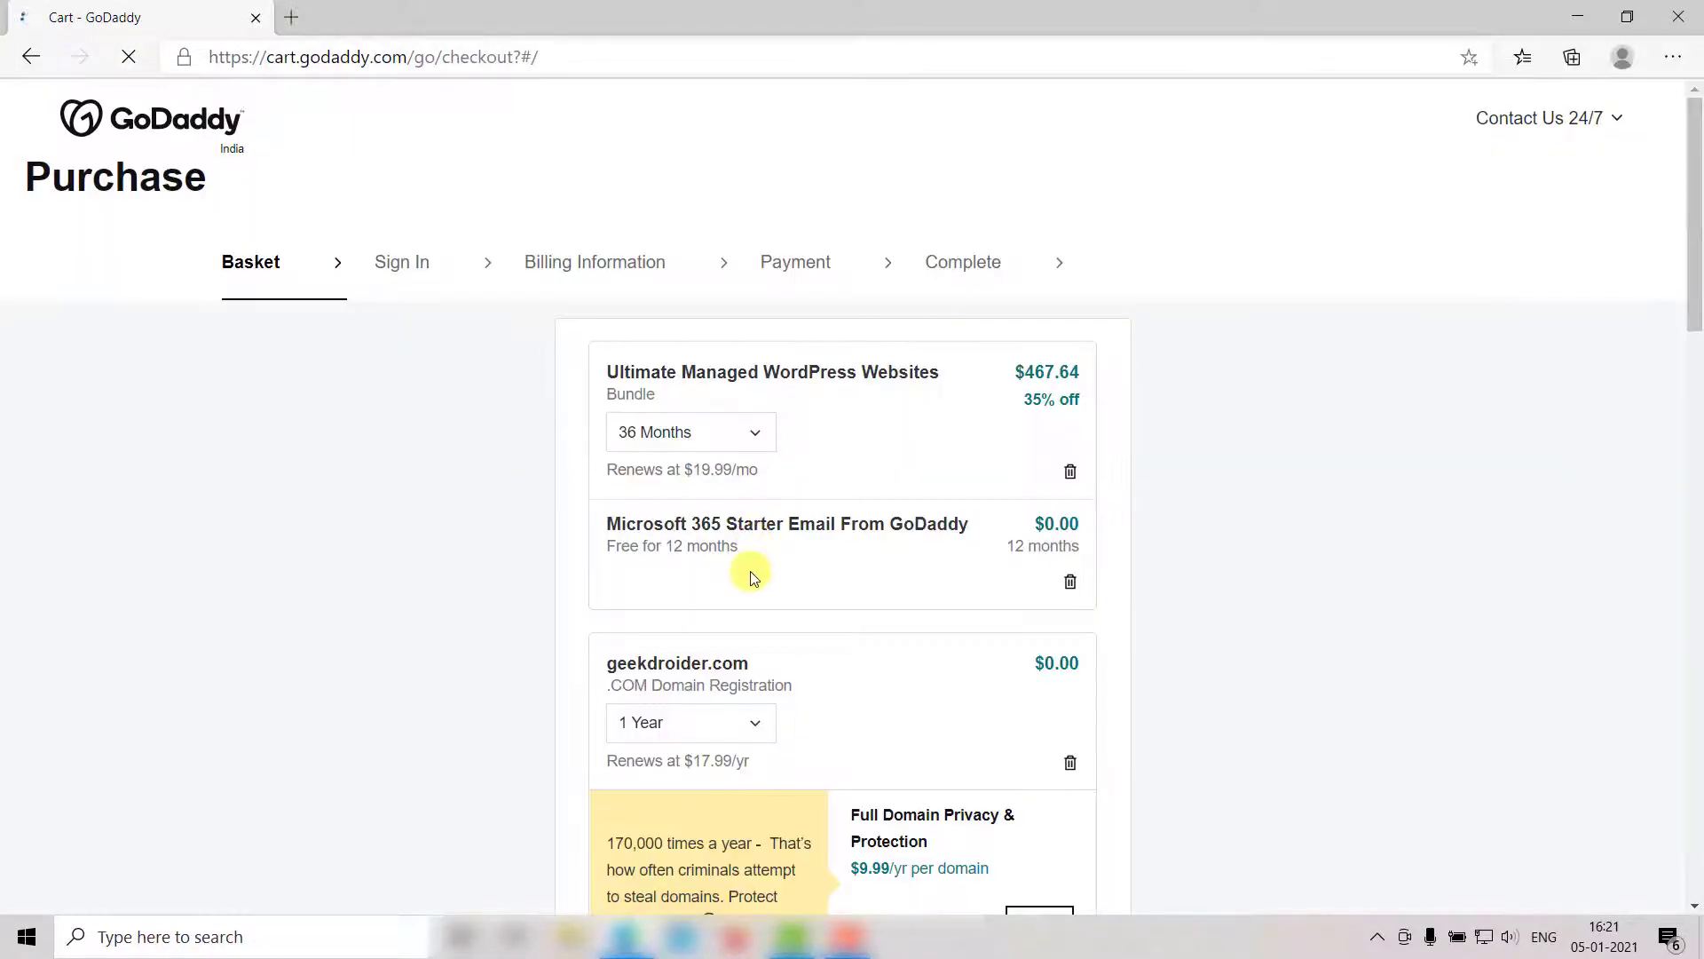
{"action": "scroll", "scroll_direction": "down", "scroll_amount": 3}
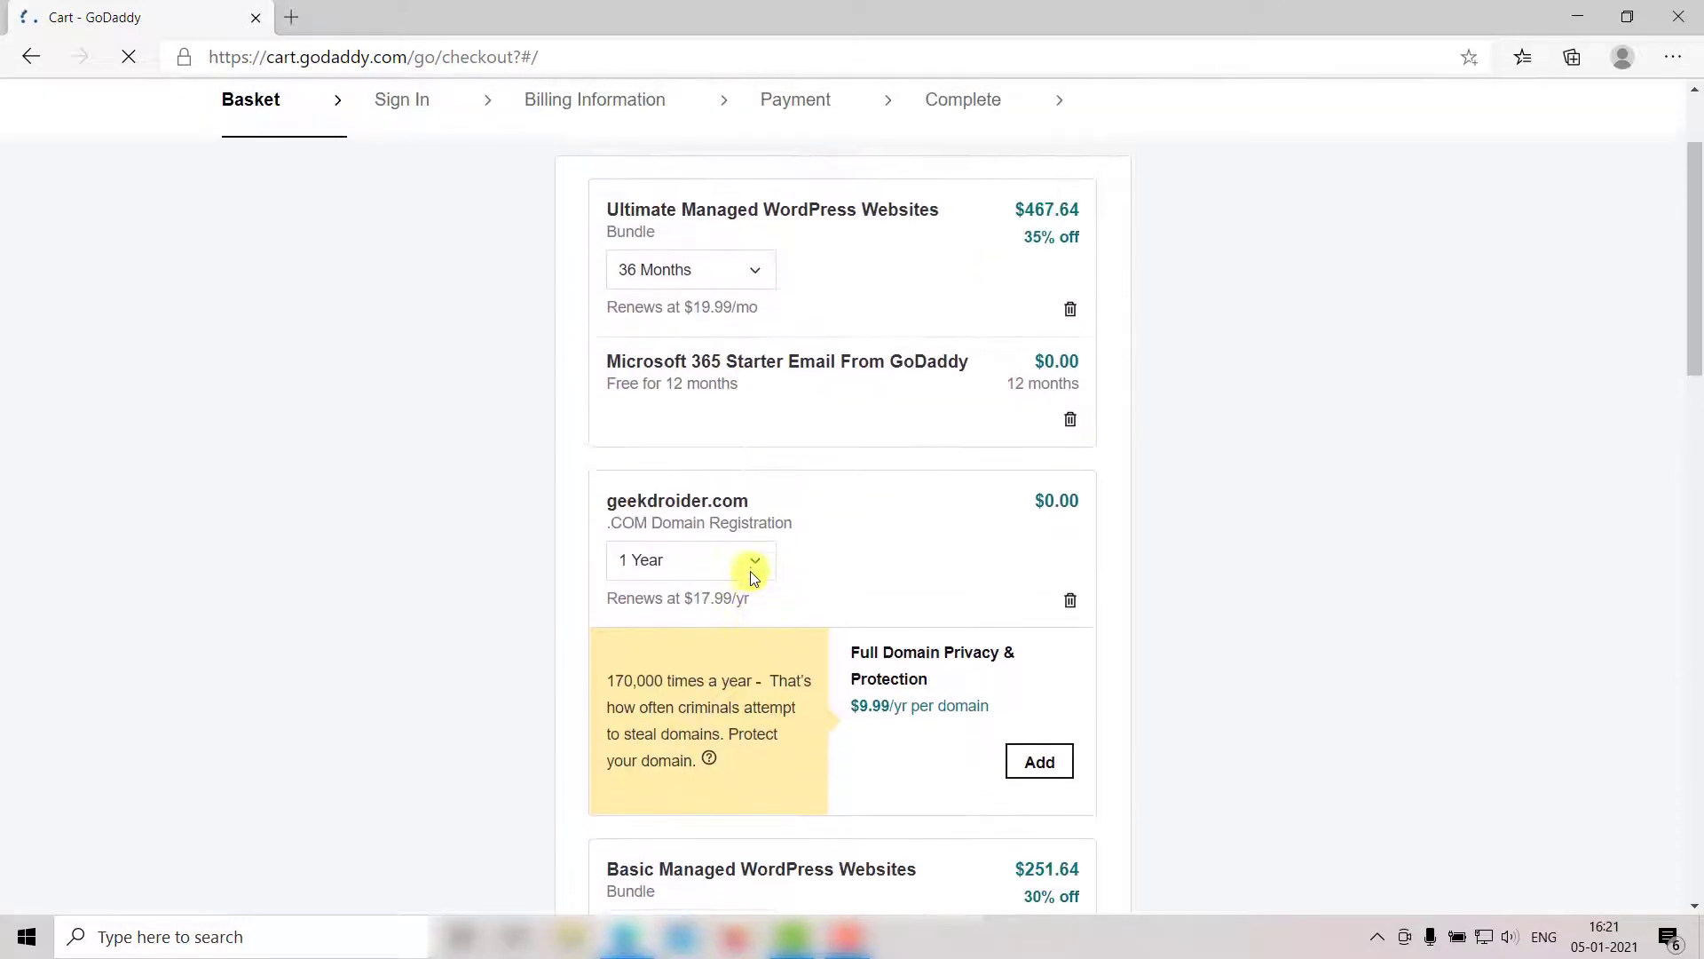
{"action": "scroll", "scroll_direction": "down", "scroll_amount": 3}
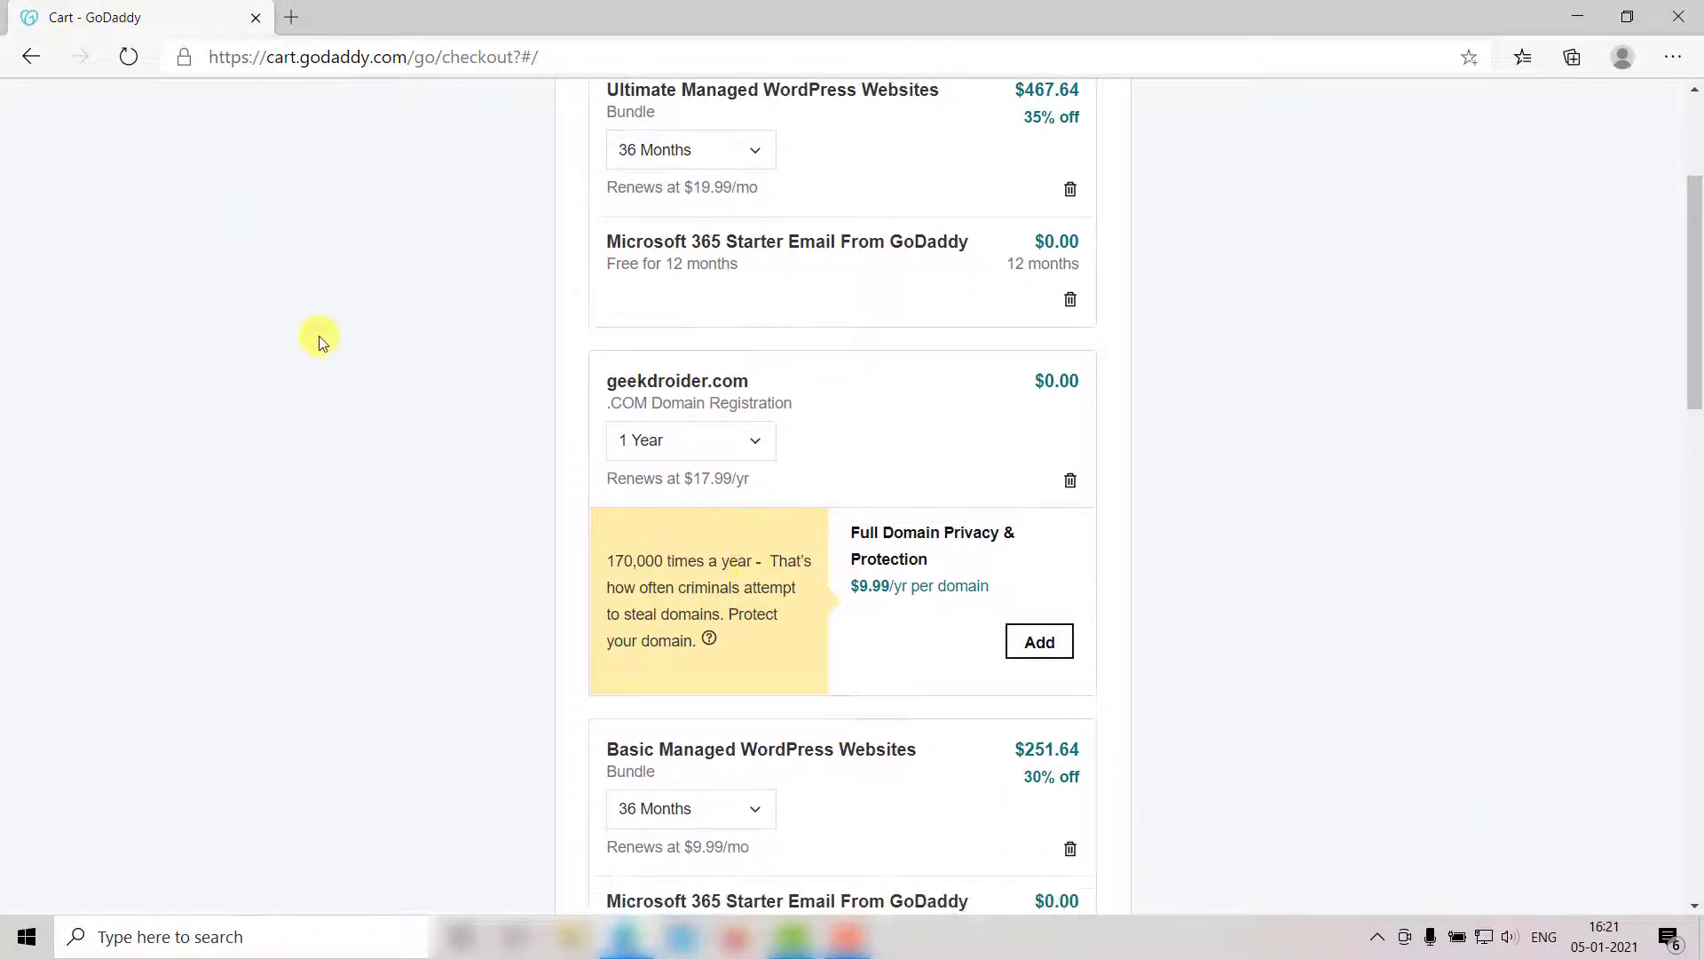
{"action": "mouse_move", "coordinate": [339, 176]}
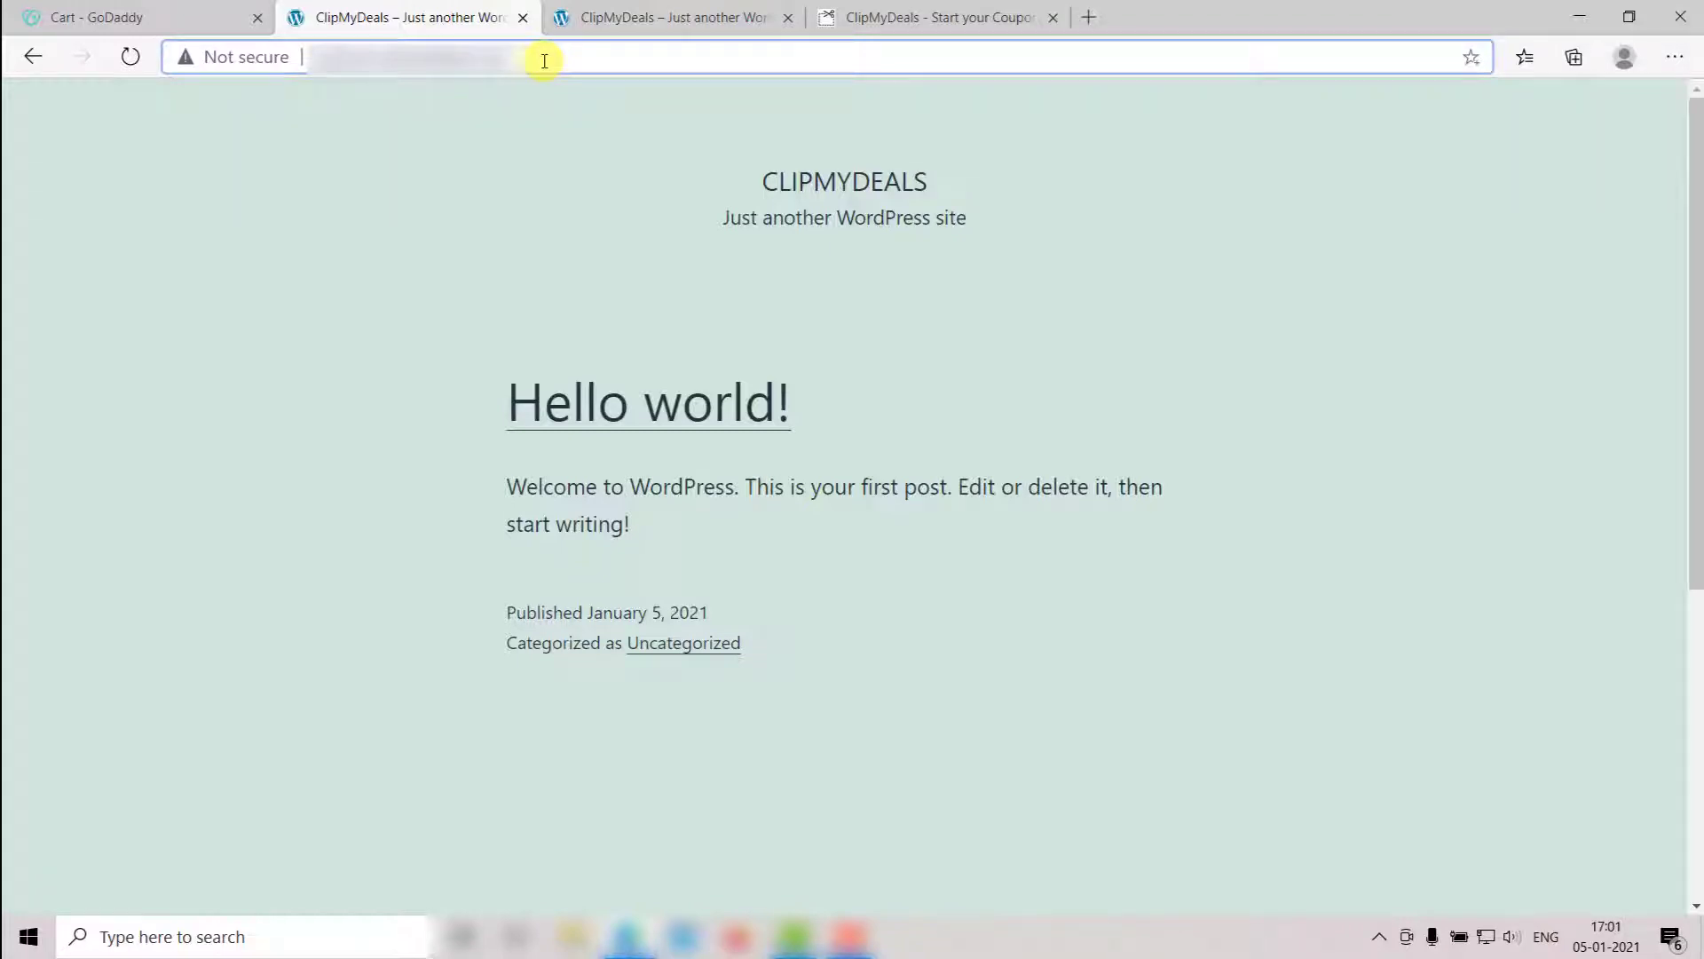
- Log in at the site's /wp-admin URL with the admin username and password
{"action": "type", "text": "/wp-admin"}
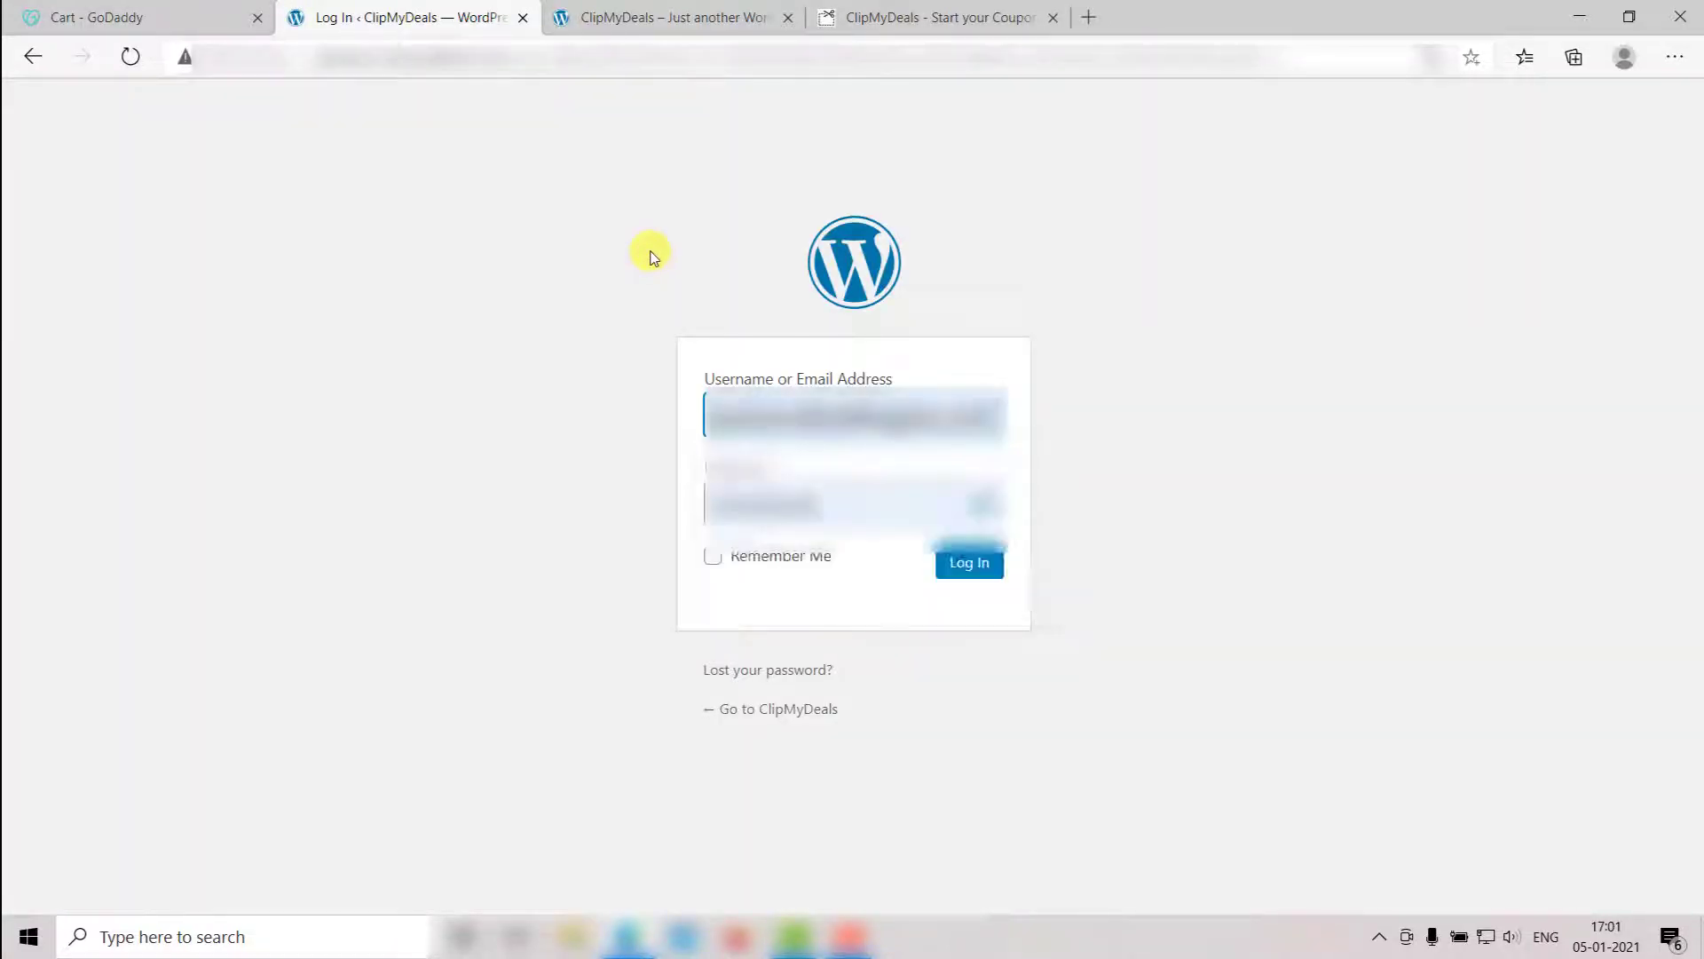
{"action": "left_click", "coordinate": [967, 562]}
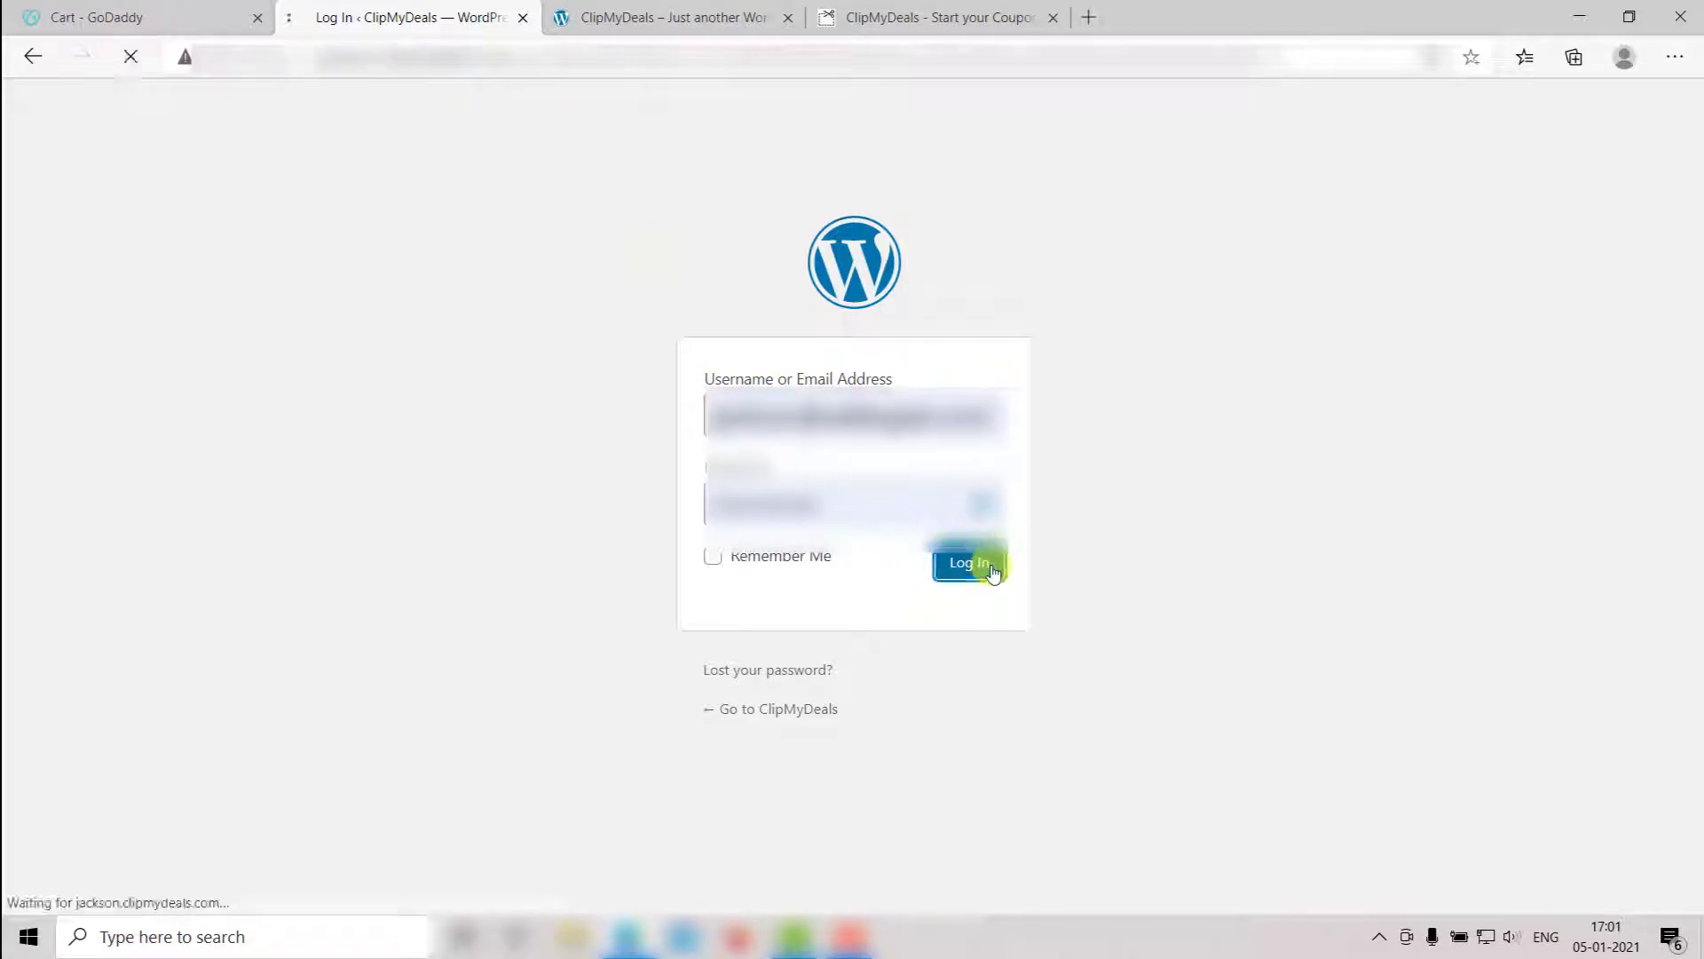
{"action": "left_click", "coordinate": [968, 563]}
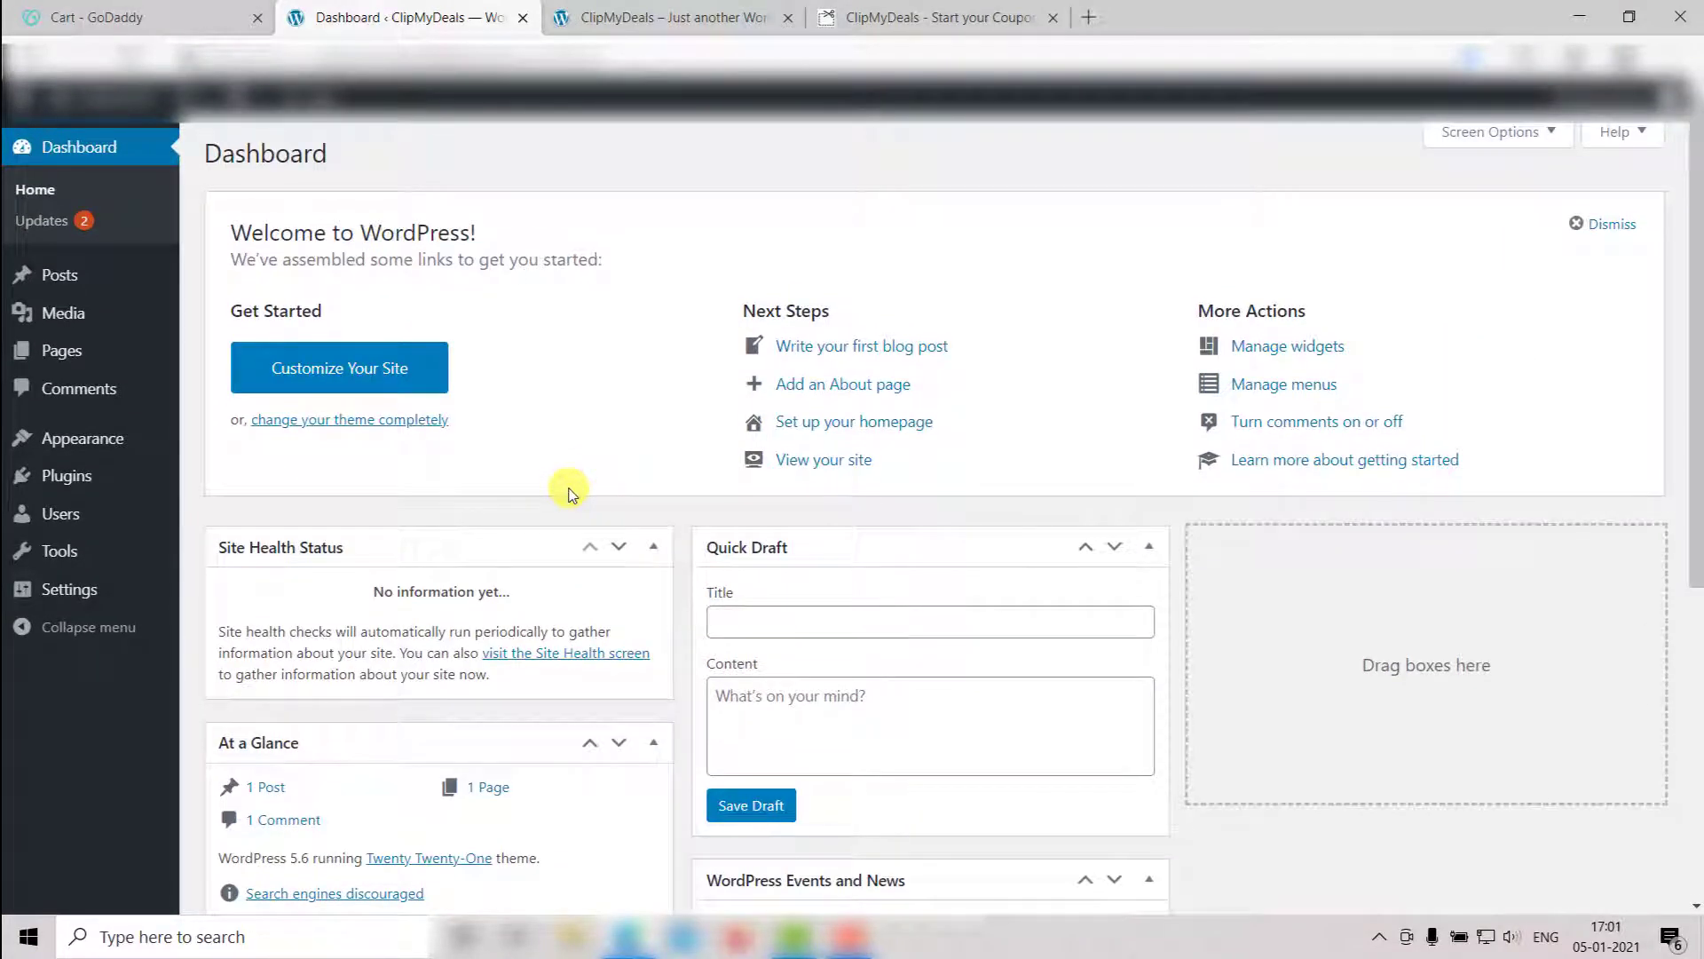
{"action": "mouse_move", "coordinate": [625, 364]}
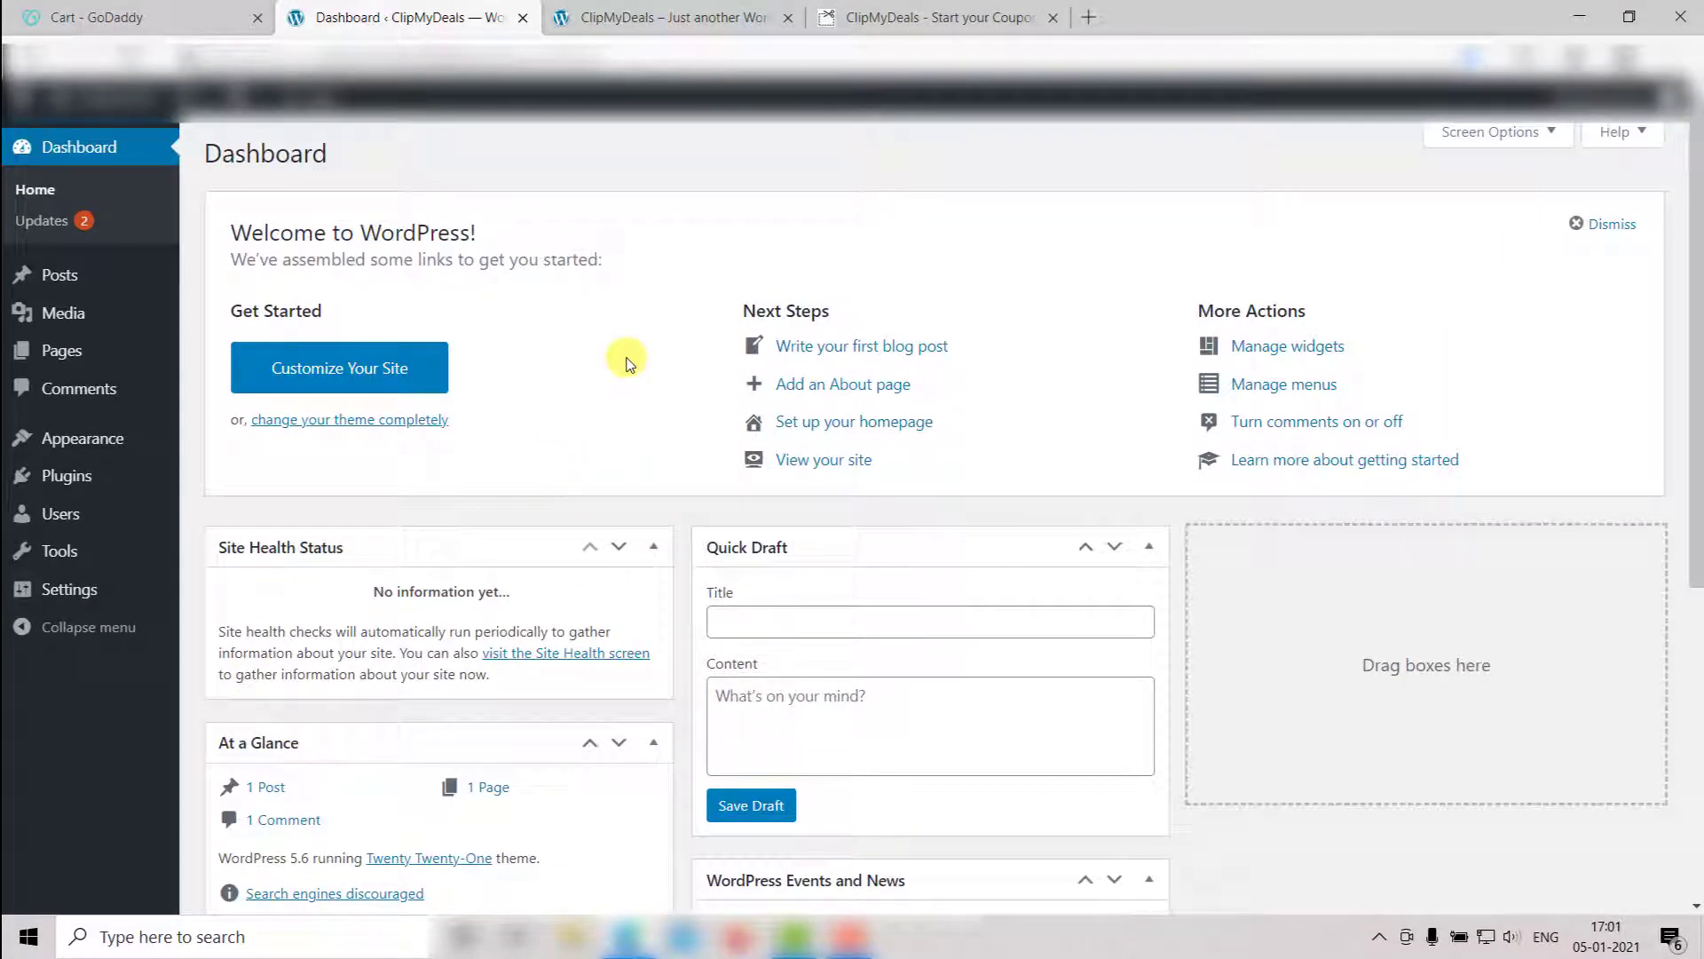
{"action": "left_click", "coordinate": [669, 18]}
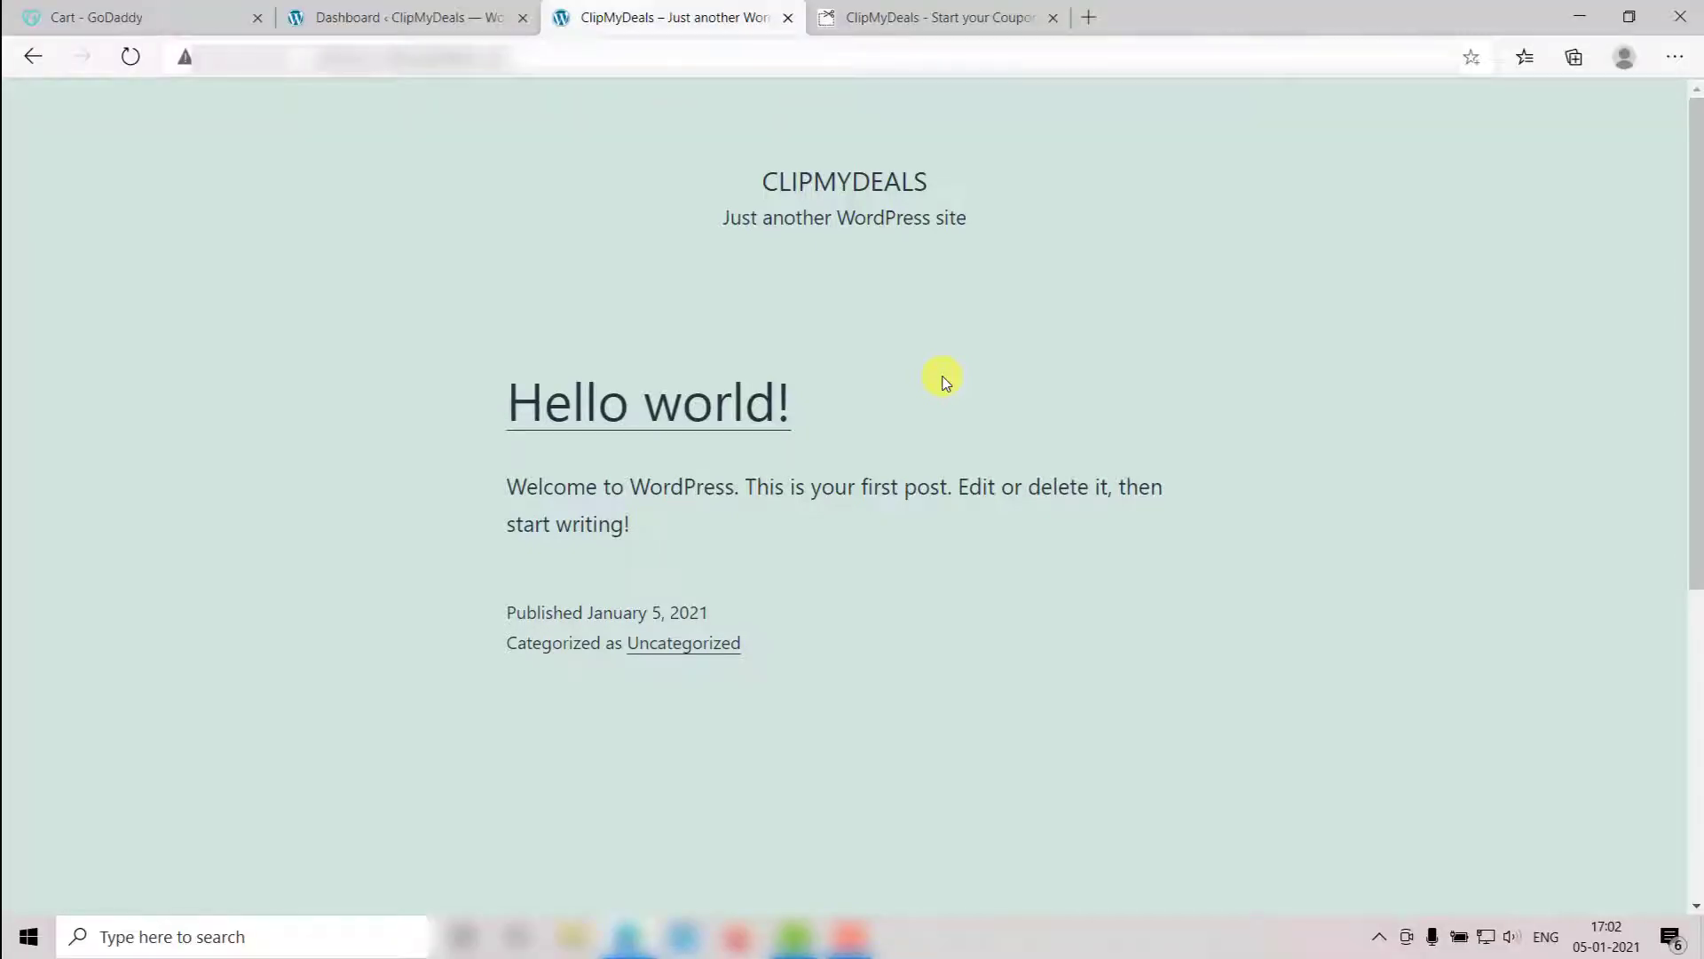
{"action": "mouse_move", "coordinate": [924, 144]}
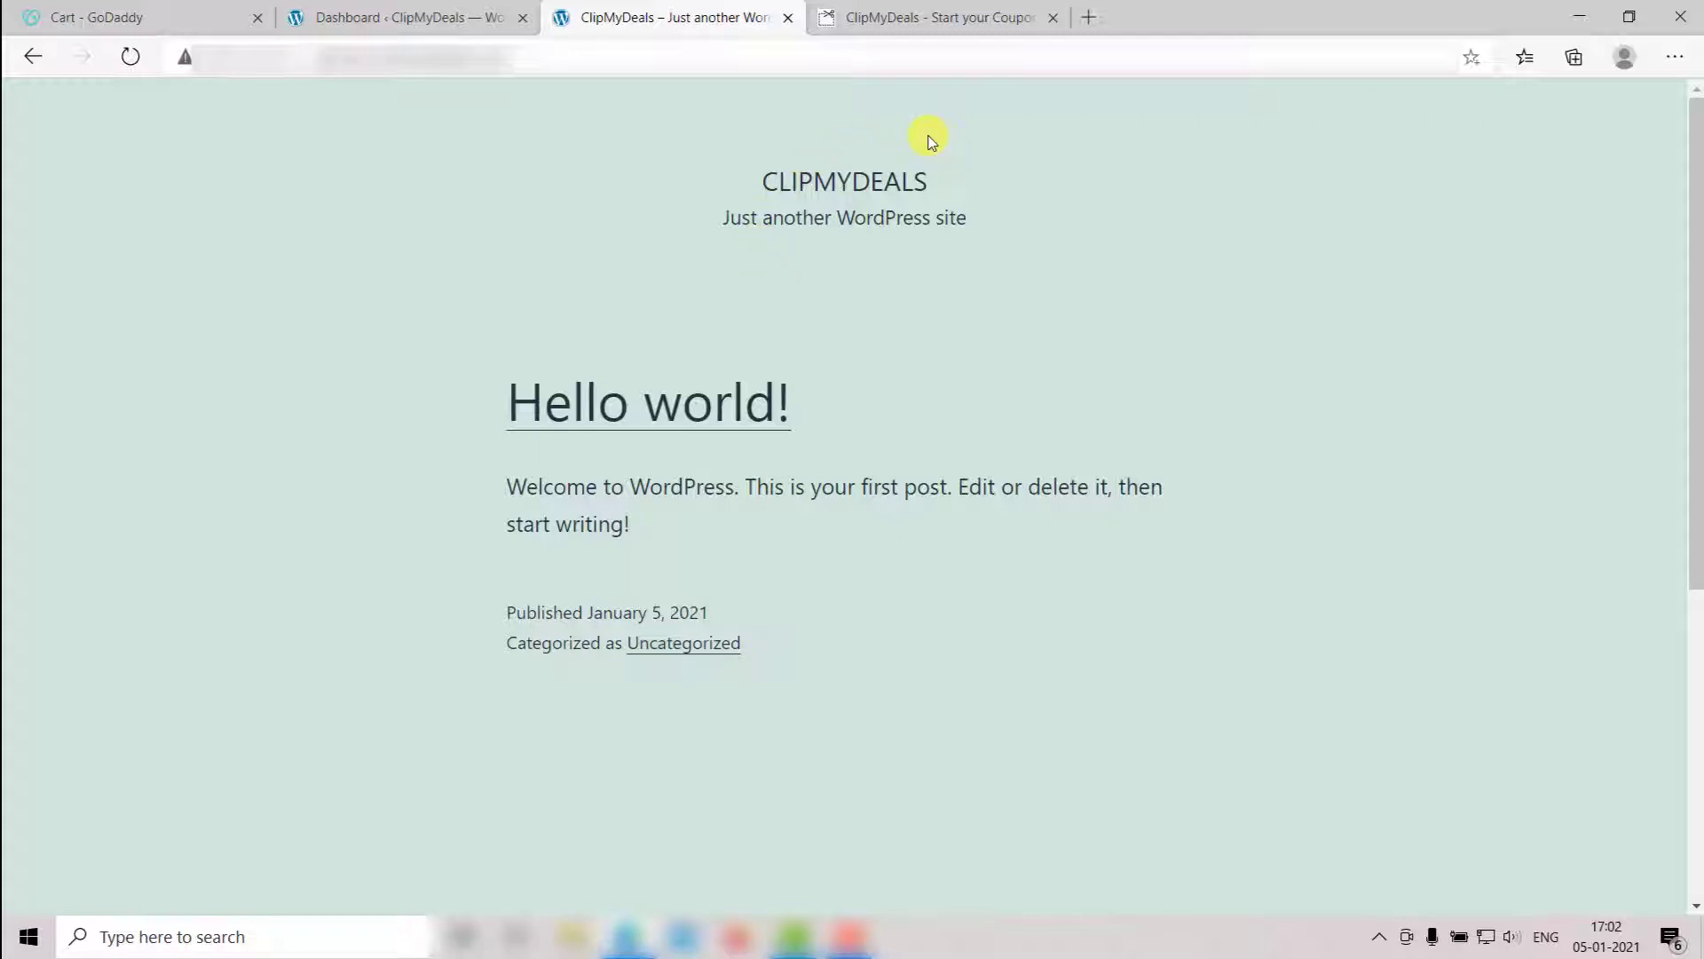
{"action": "mouse_move", "coordinate": [893, 113]}
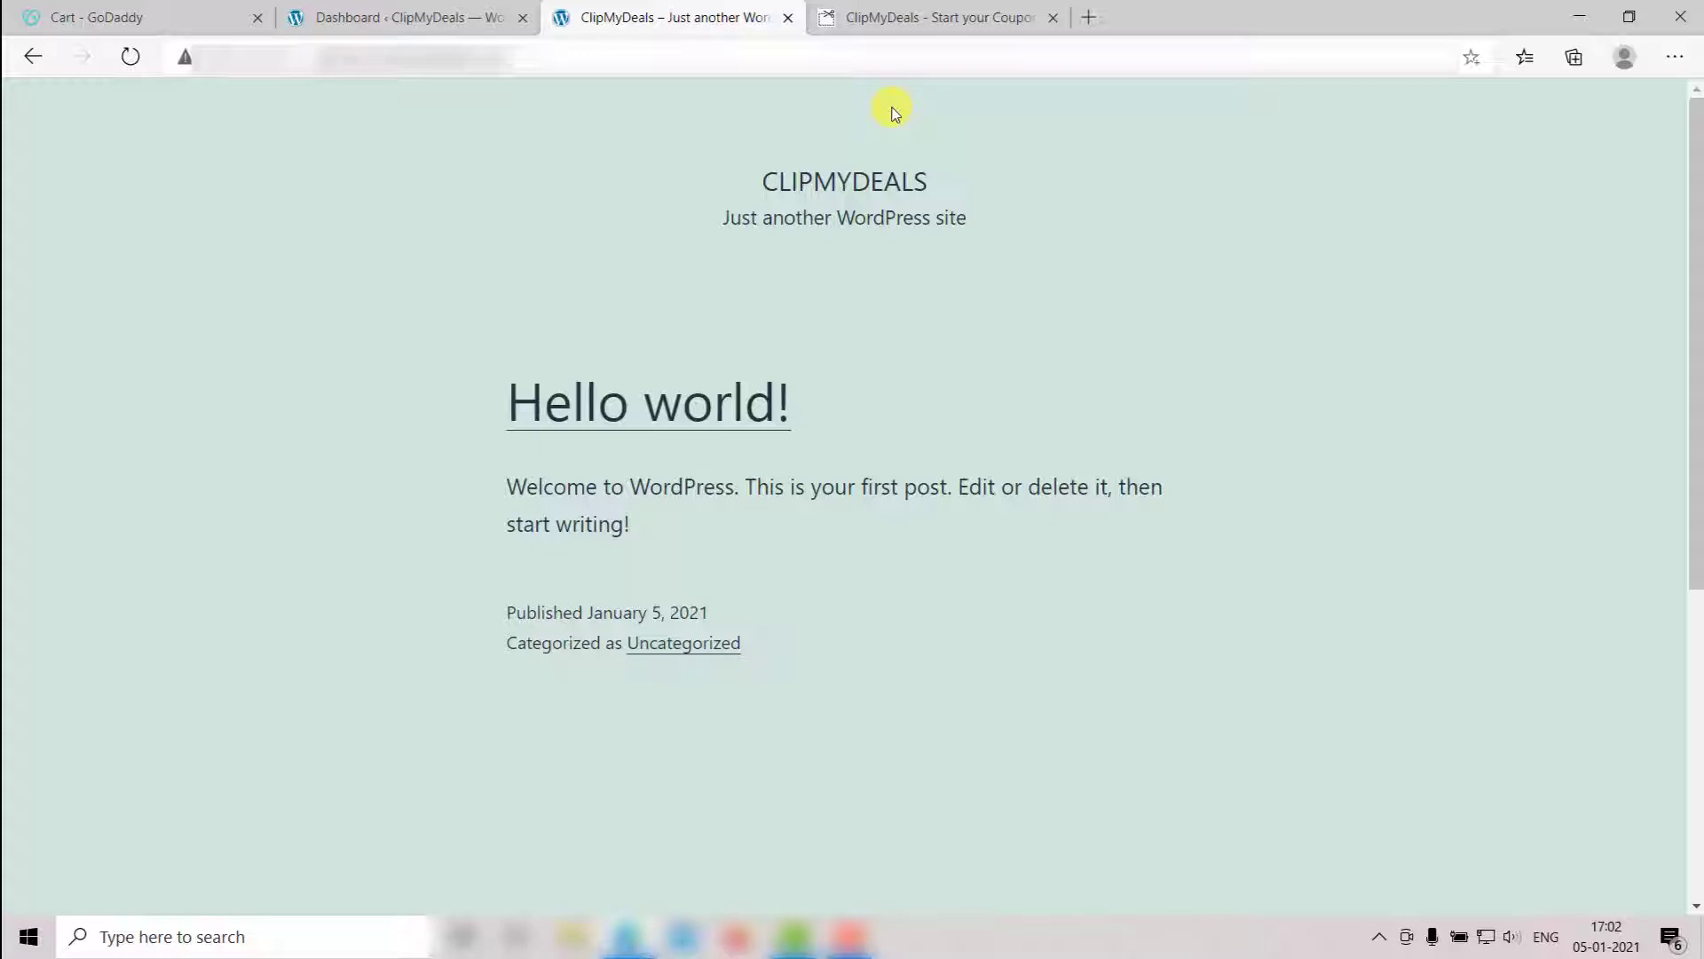
- Open Buy Now on ClipMyDeals and review the $79 theme plus free Android app
{"action": "left_click", "coordinate": [934, 18]}
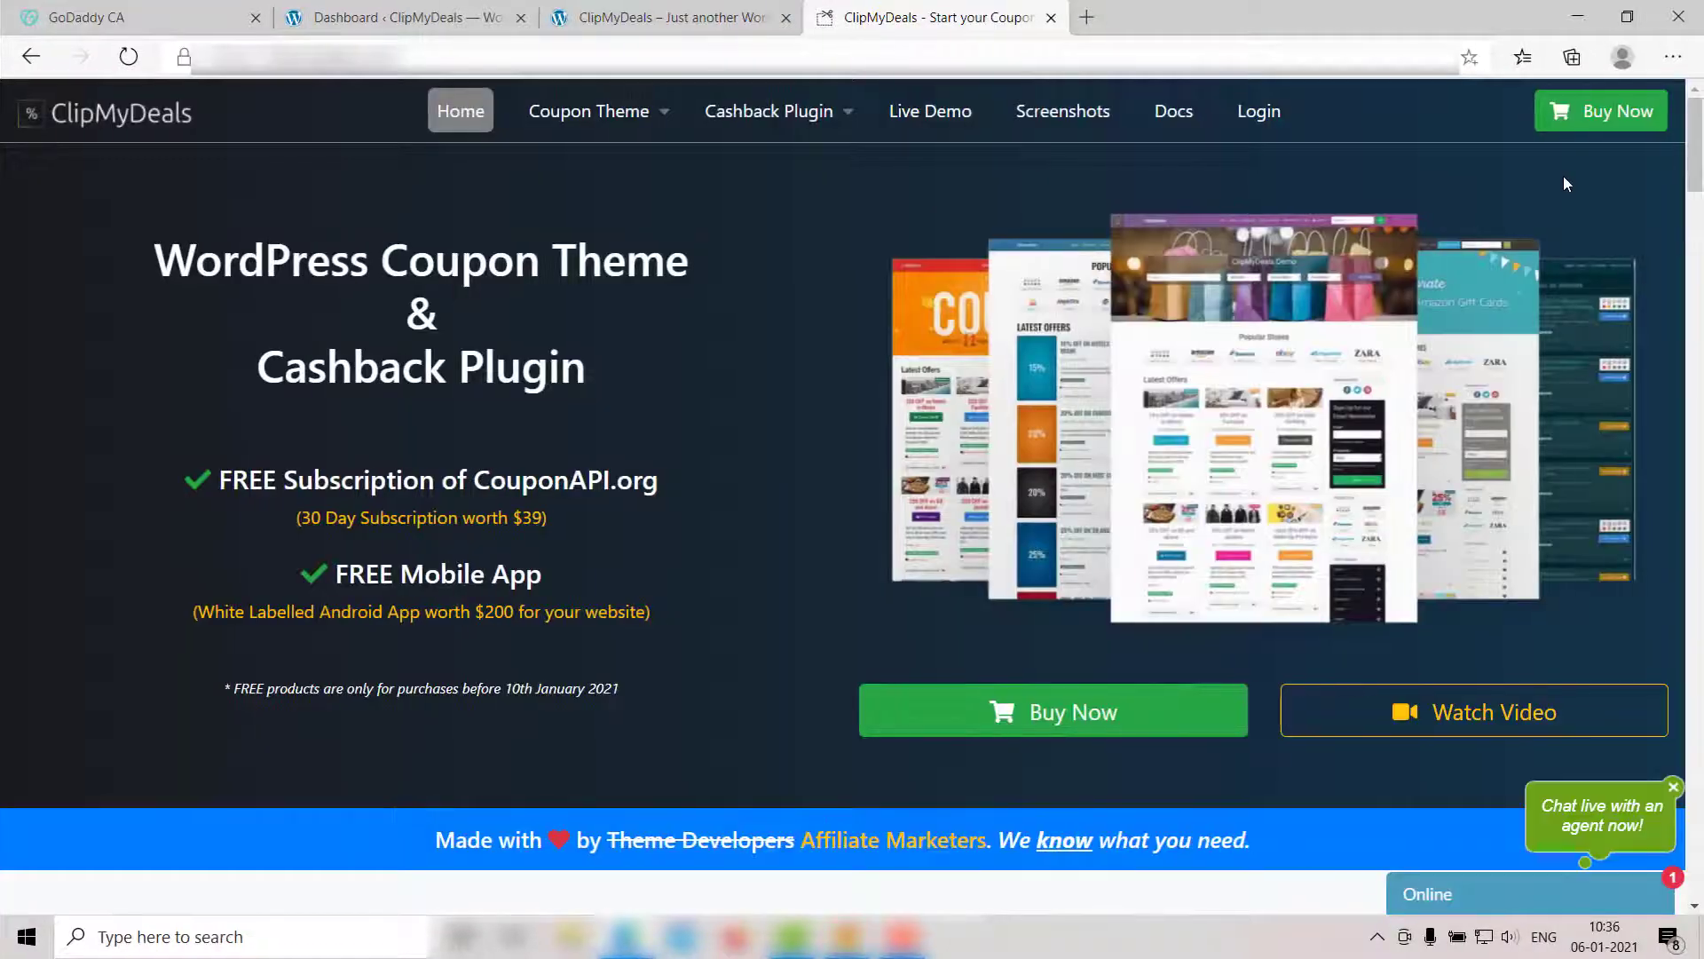
{"action": "left_click", "coordinate": [1600, 111]}
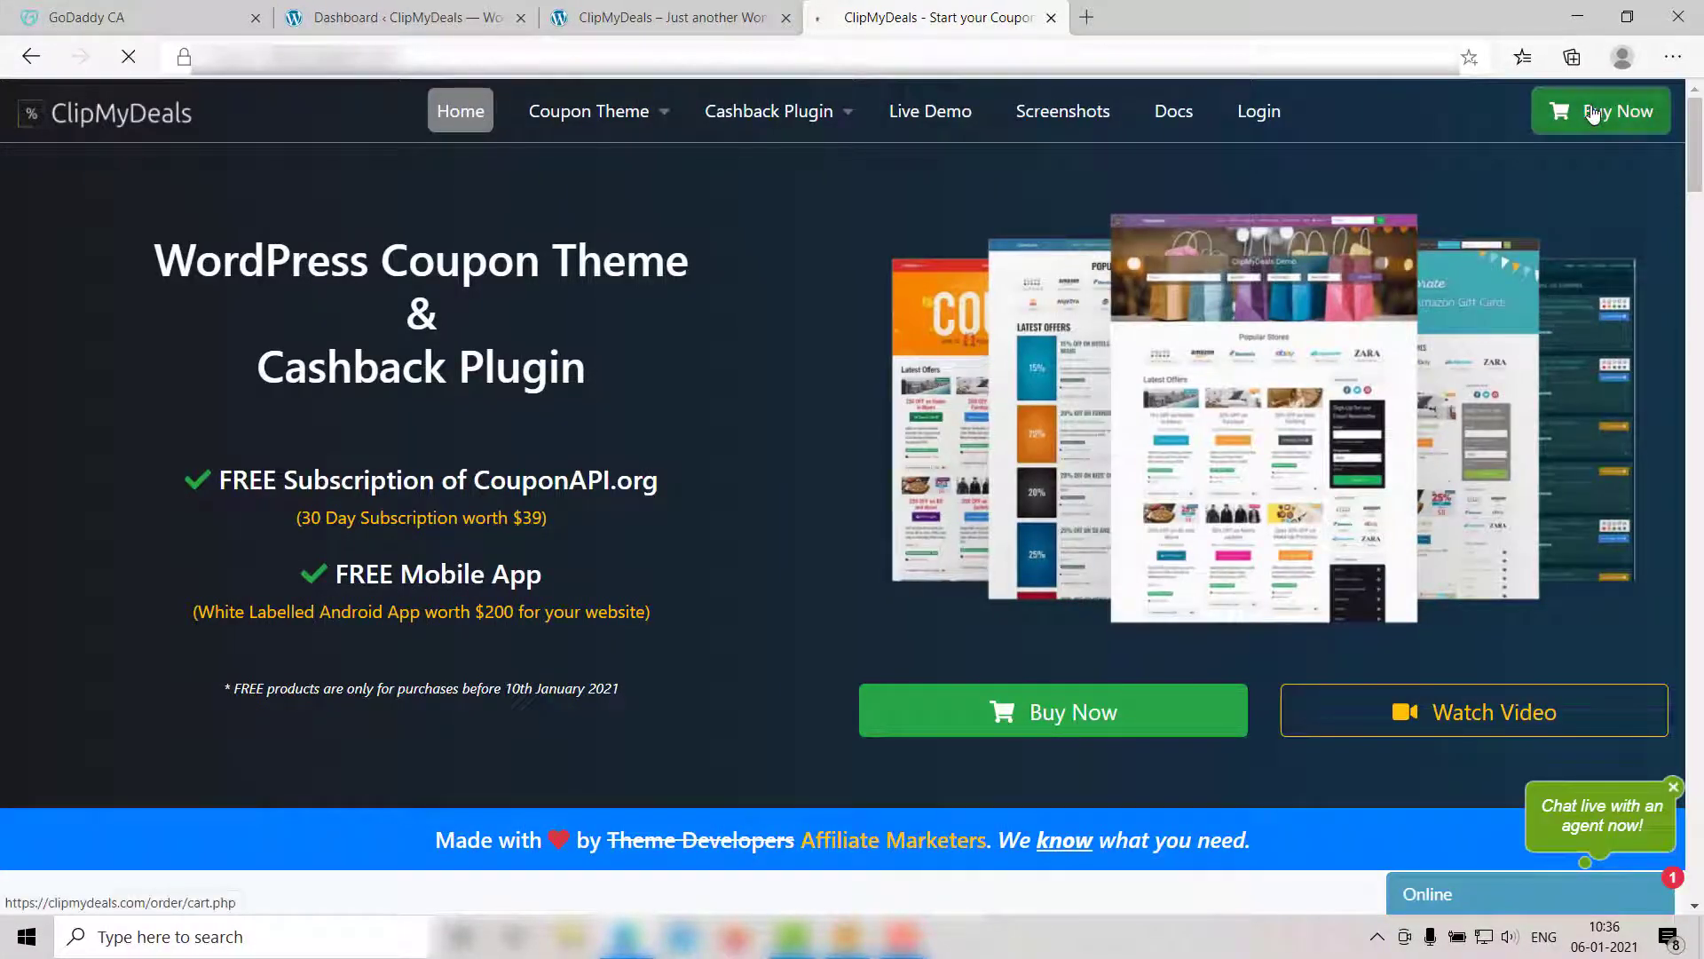
{"action": "left_click", "coordinate": [1601, 111]}
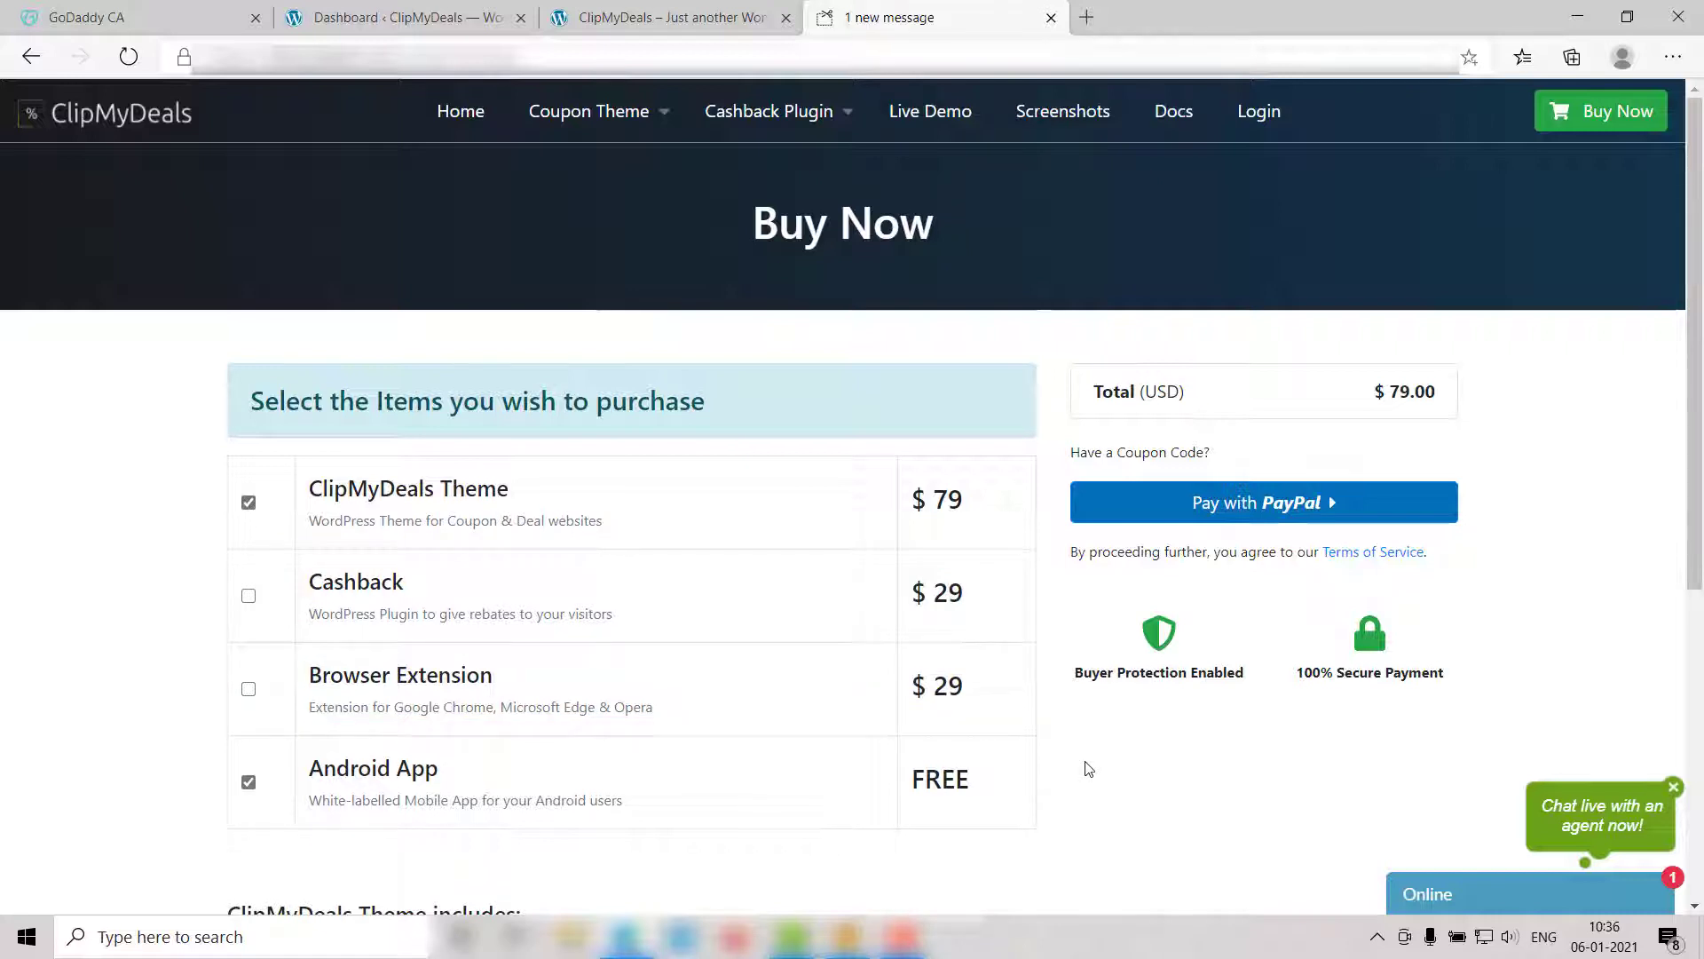
{"action": "scroll", "scroll_direction": "down", "scroll_amount": 3}
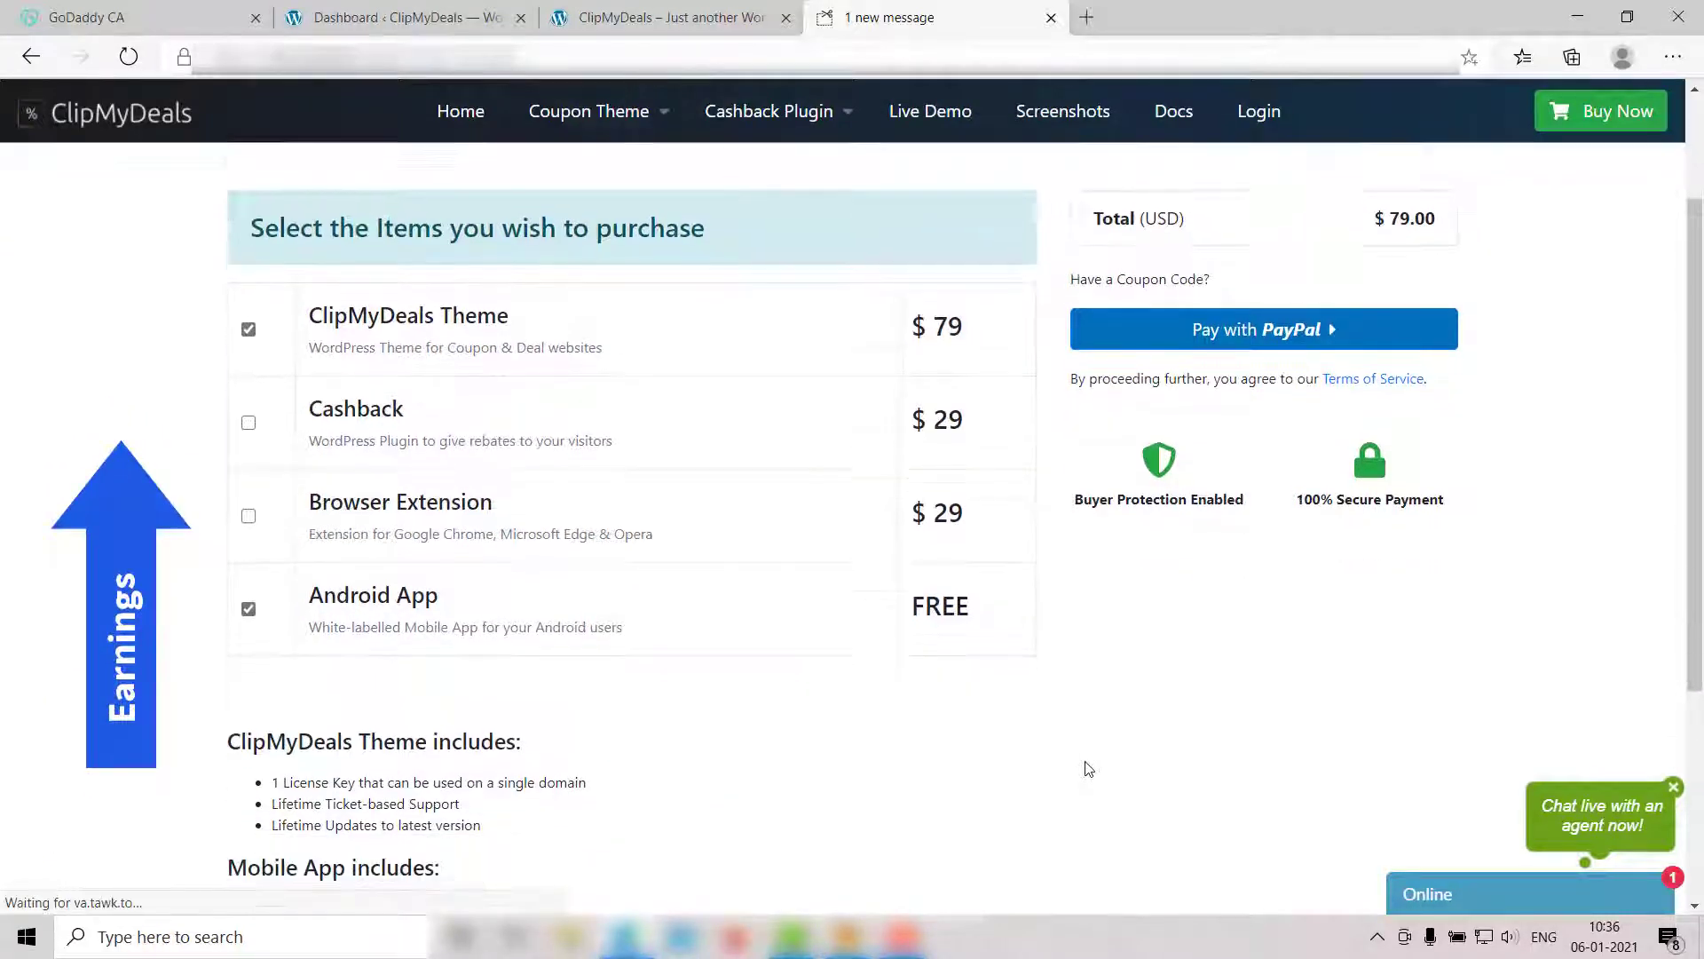
{"action": "scroll", "scroll_direction": "down", "scroll_amount": 3}
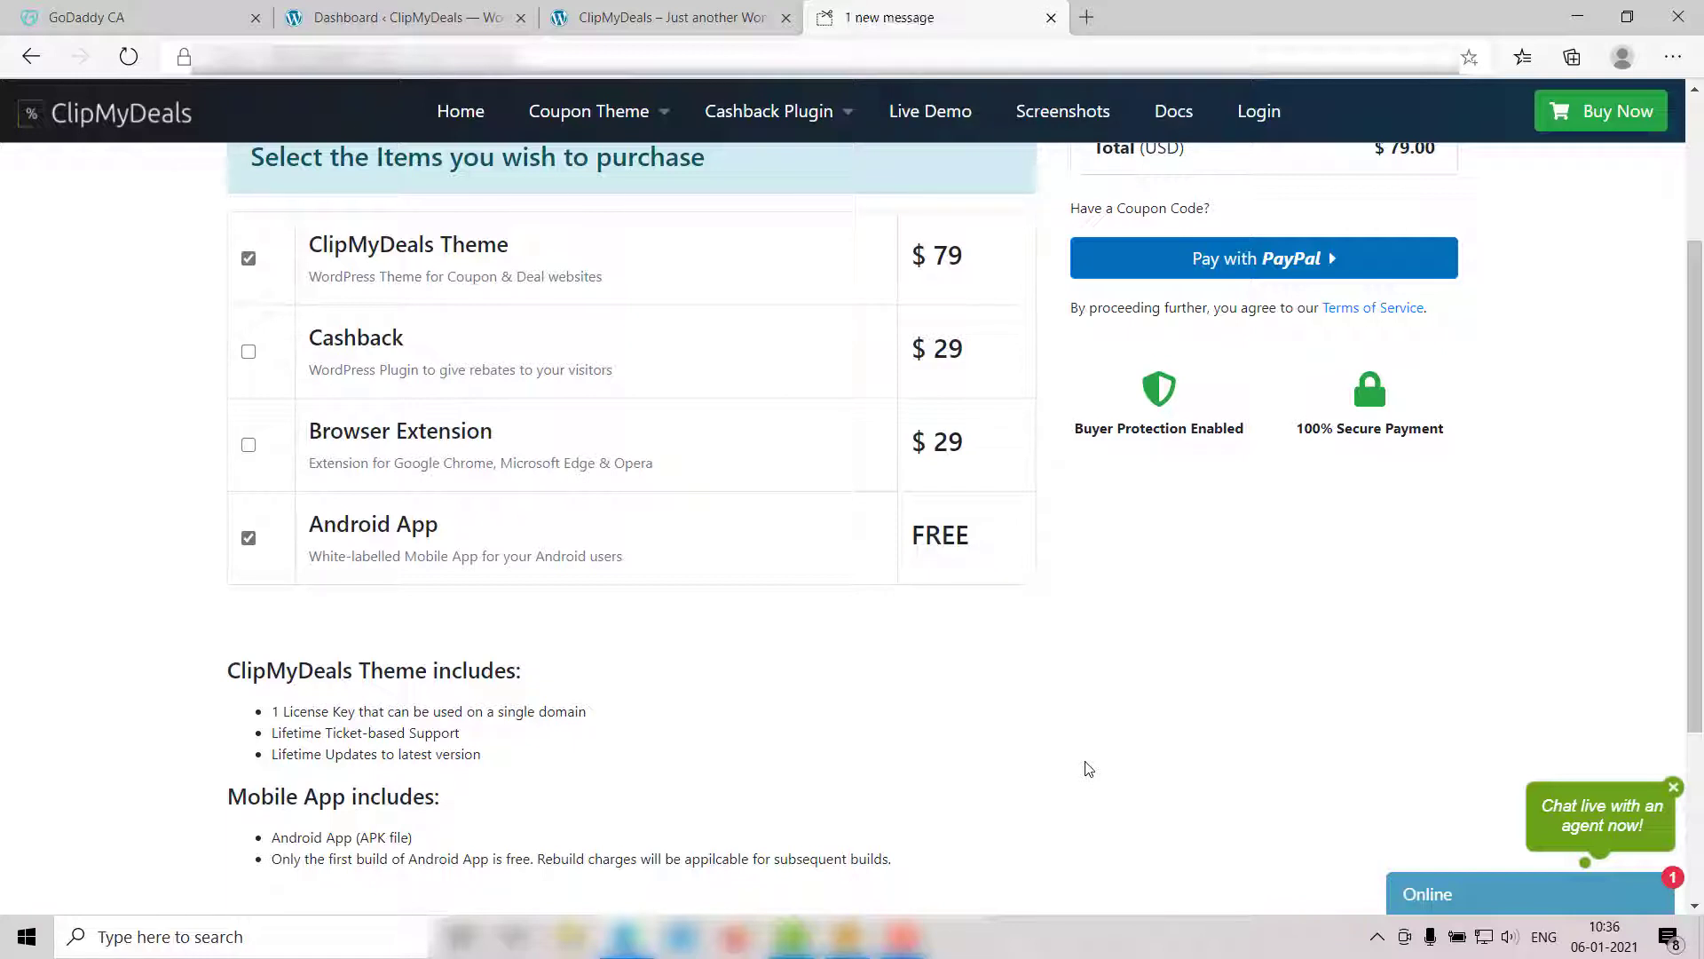
{"action": "mouse_move", "coordinate": [1079, 732]}
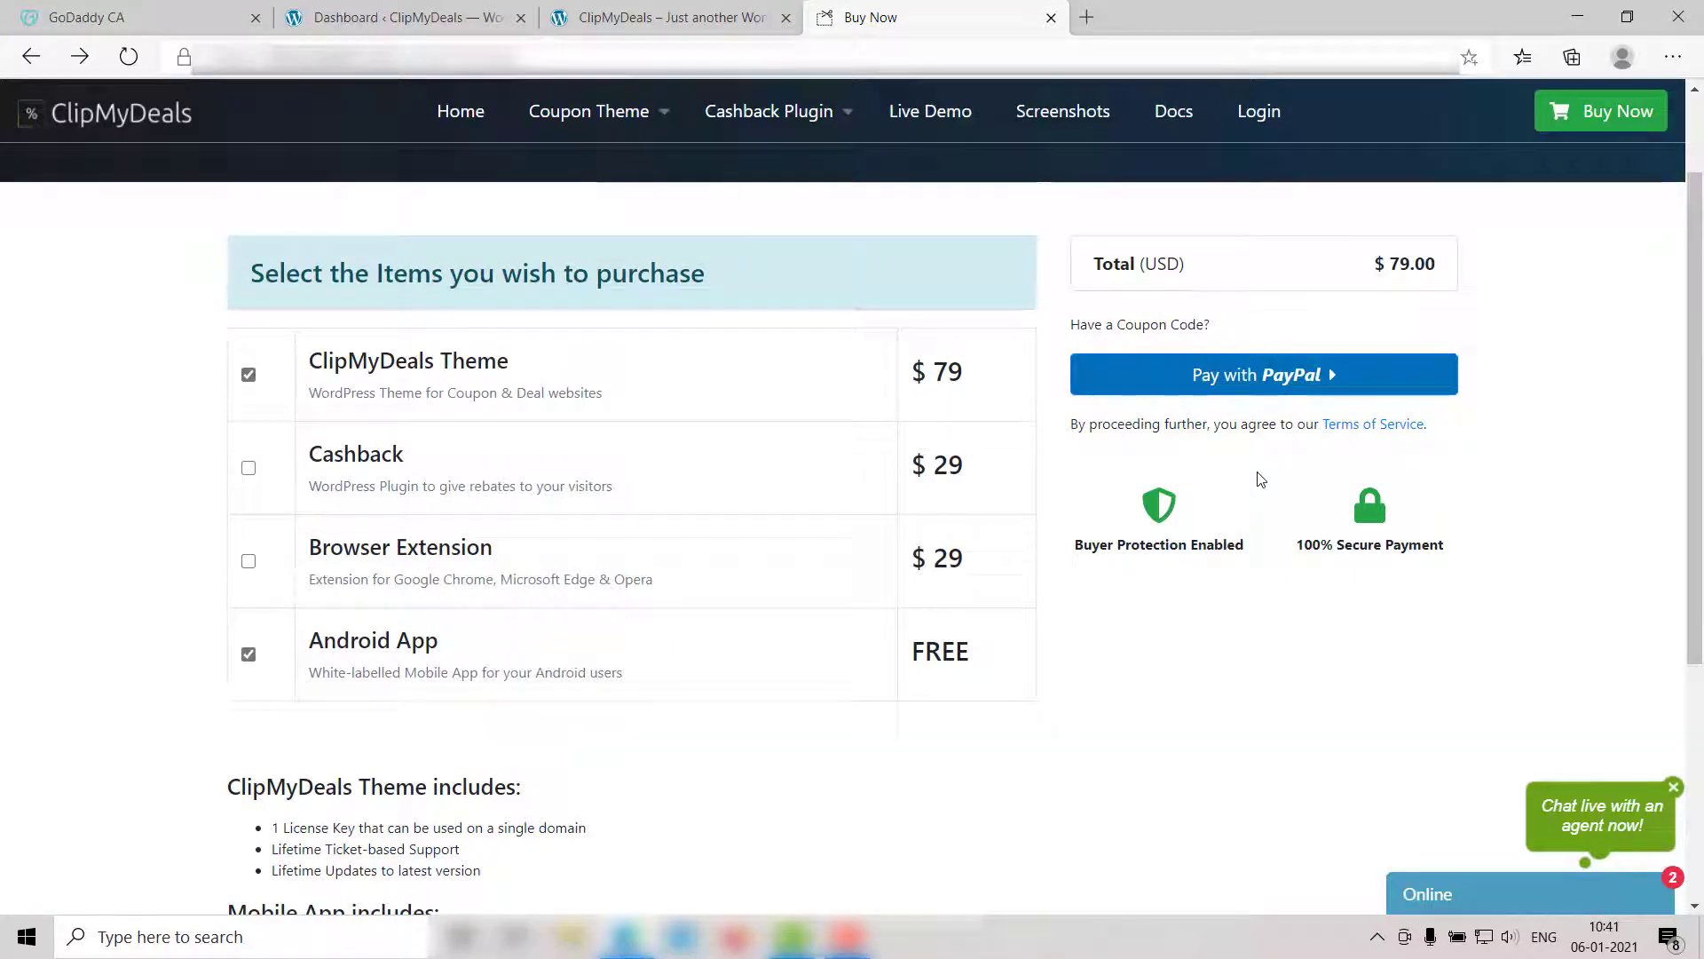
{"action": "mouse_move", "coordinate": [1326, 473]}
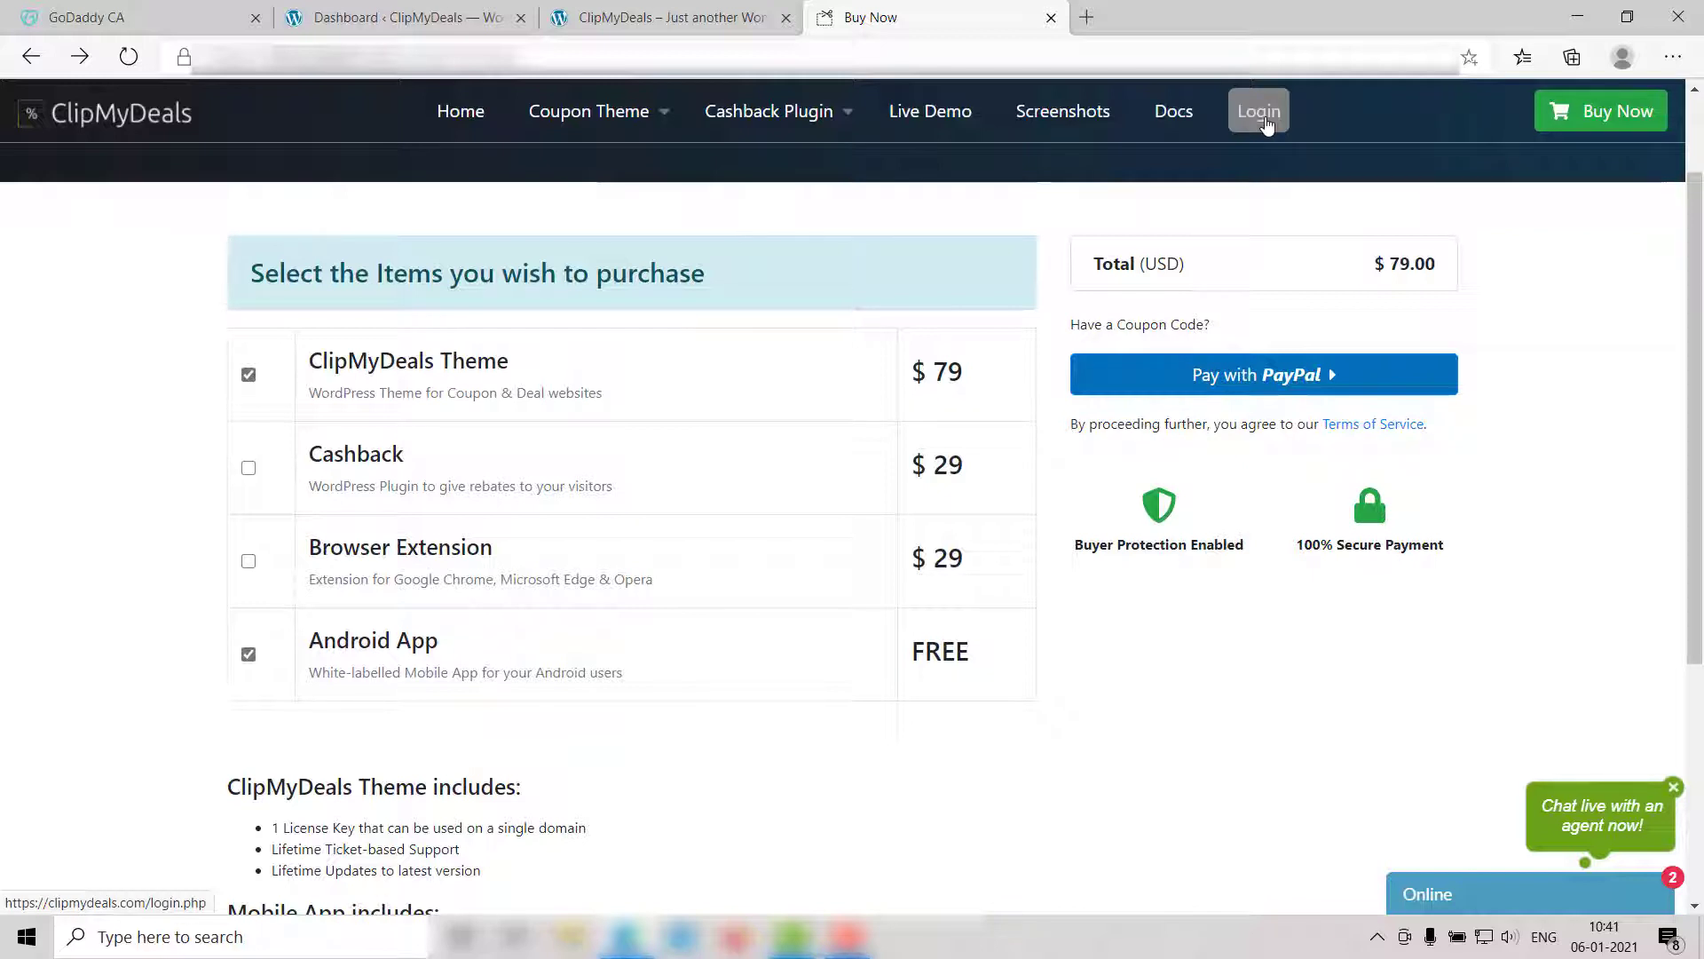
- Log in to ClipMyDeals and reach the License Keys page with Cashback, Chrome Extension and Android App enabled
{"action": "left_click", "coordinate": [1258, 111]}
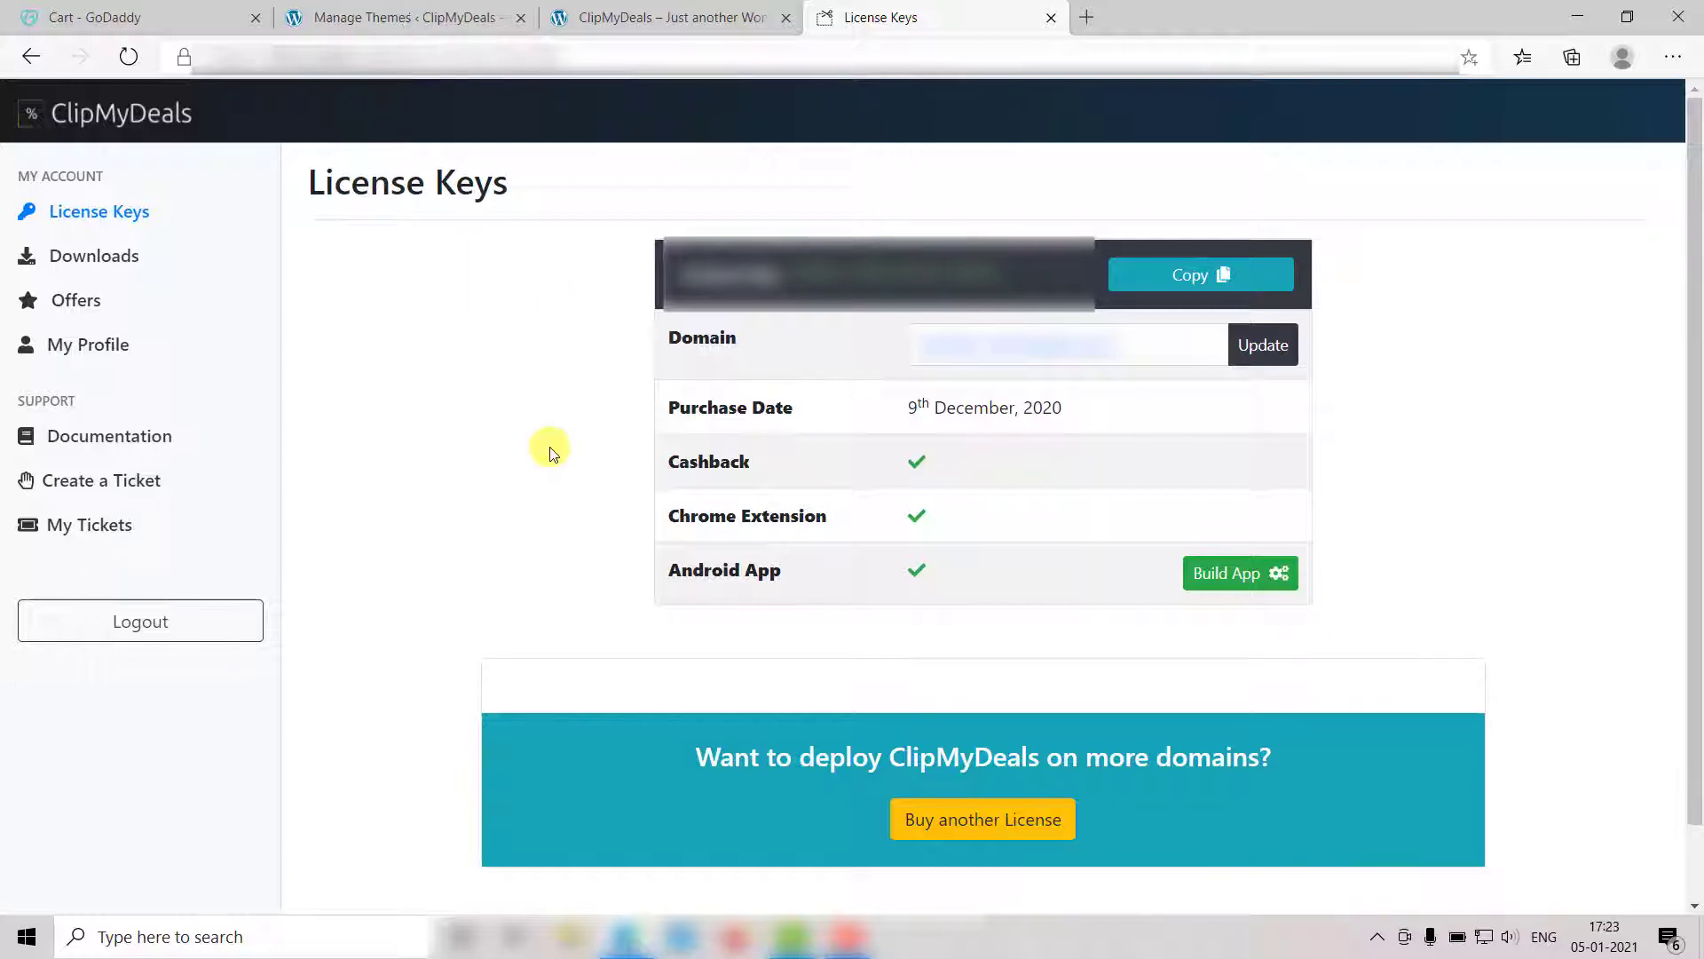
- Download the Coupon Theme package clipmydeals-4.3.3.zip from the account's Downloads page
{"action": "left_click", "coordinate": [93, 255]}
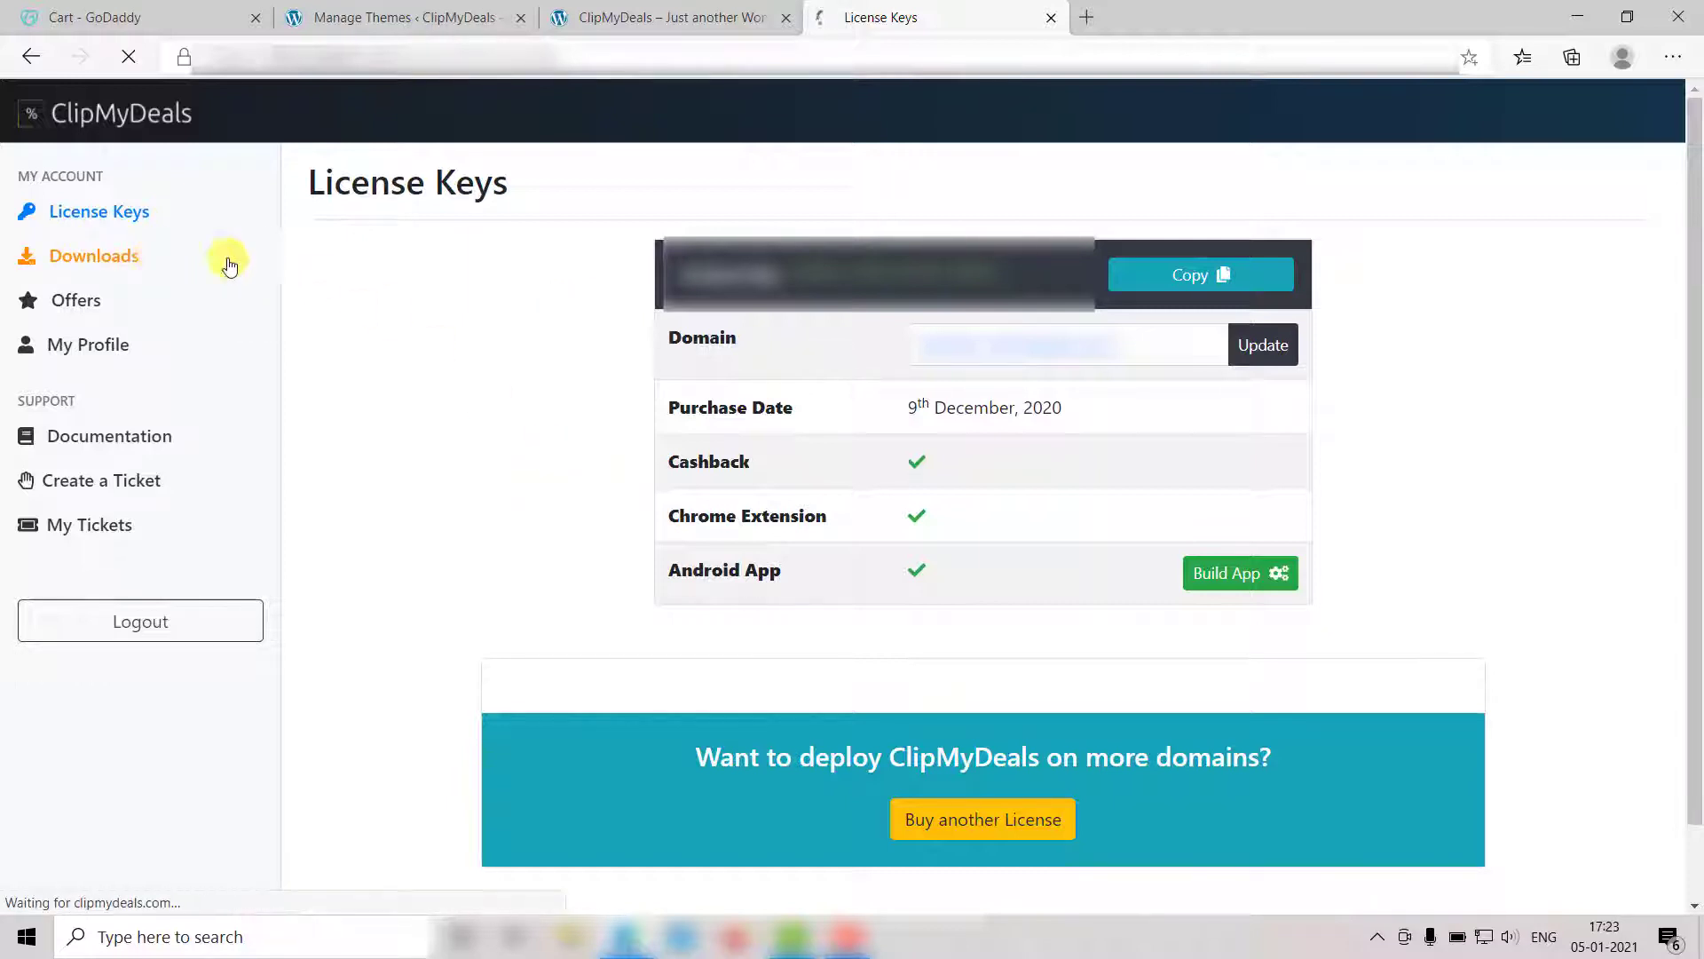
{"action": "left_click", "coordinate": [93, 255]}
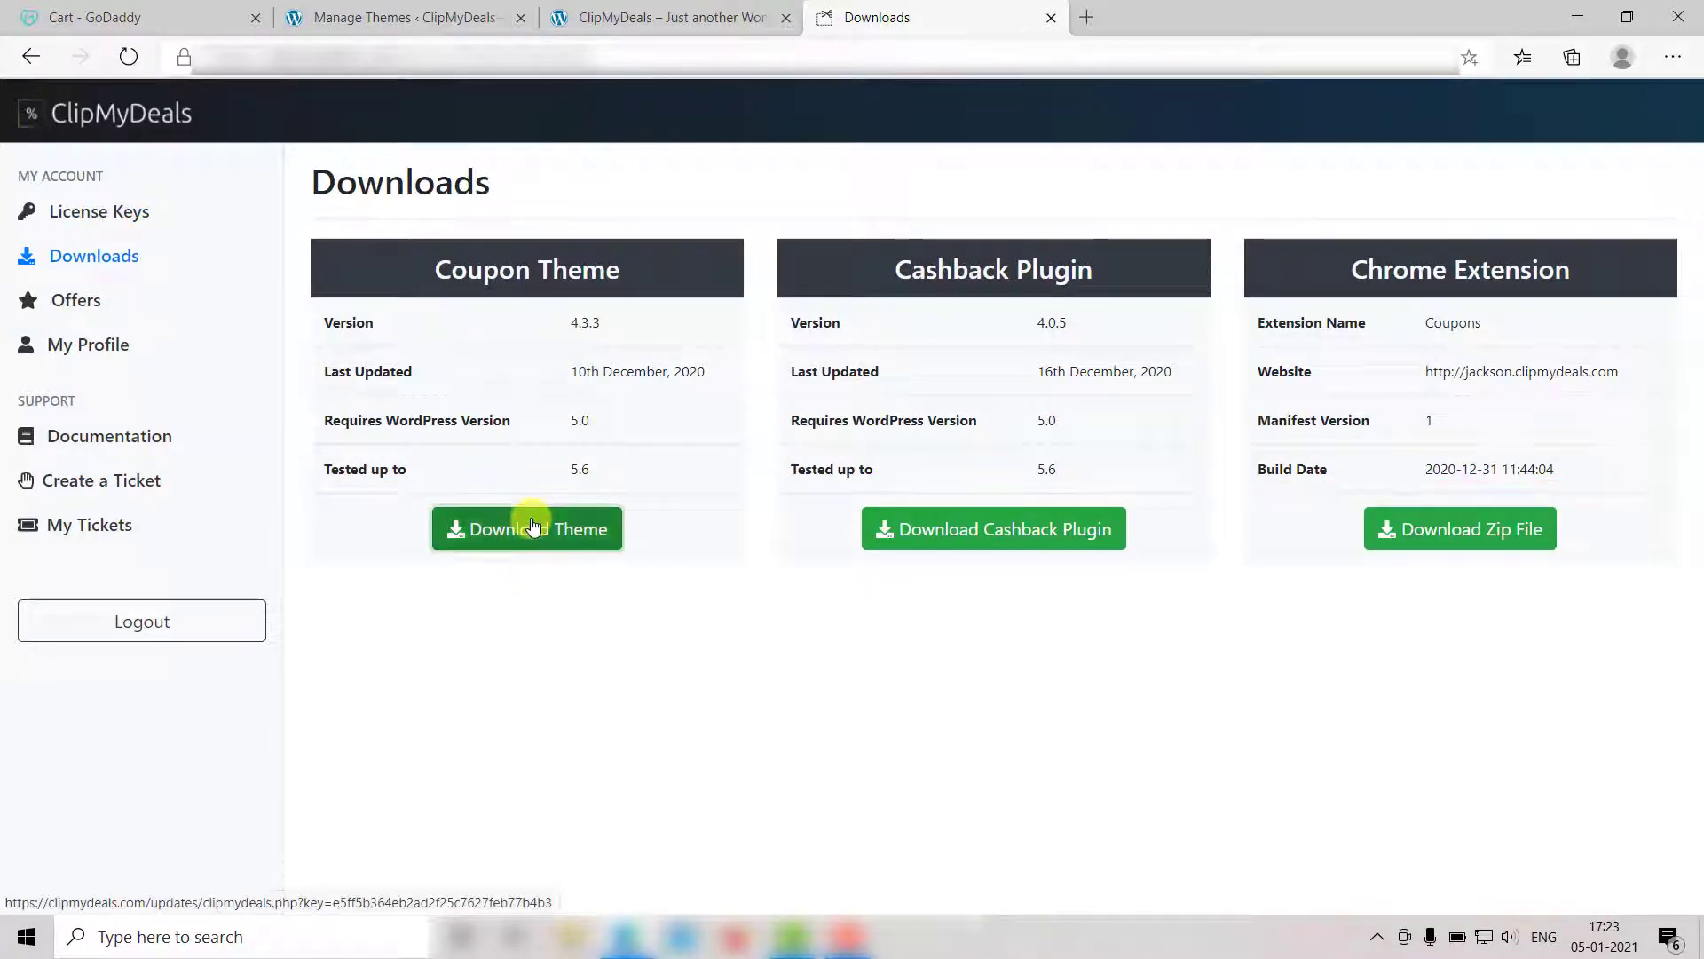
{"action": "left_click", "coordinate": [526, 528]}
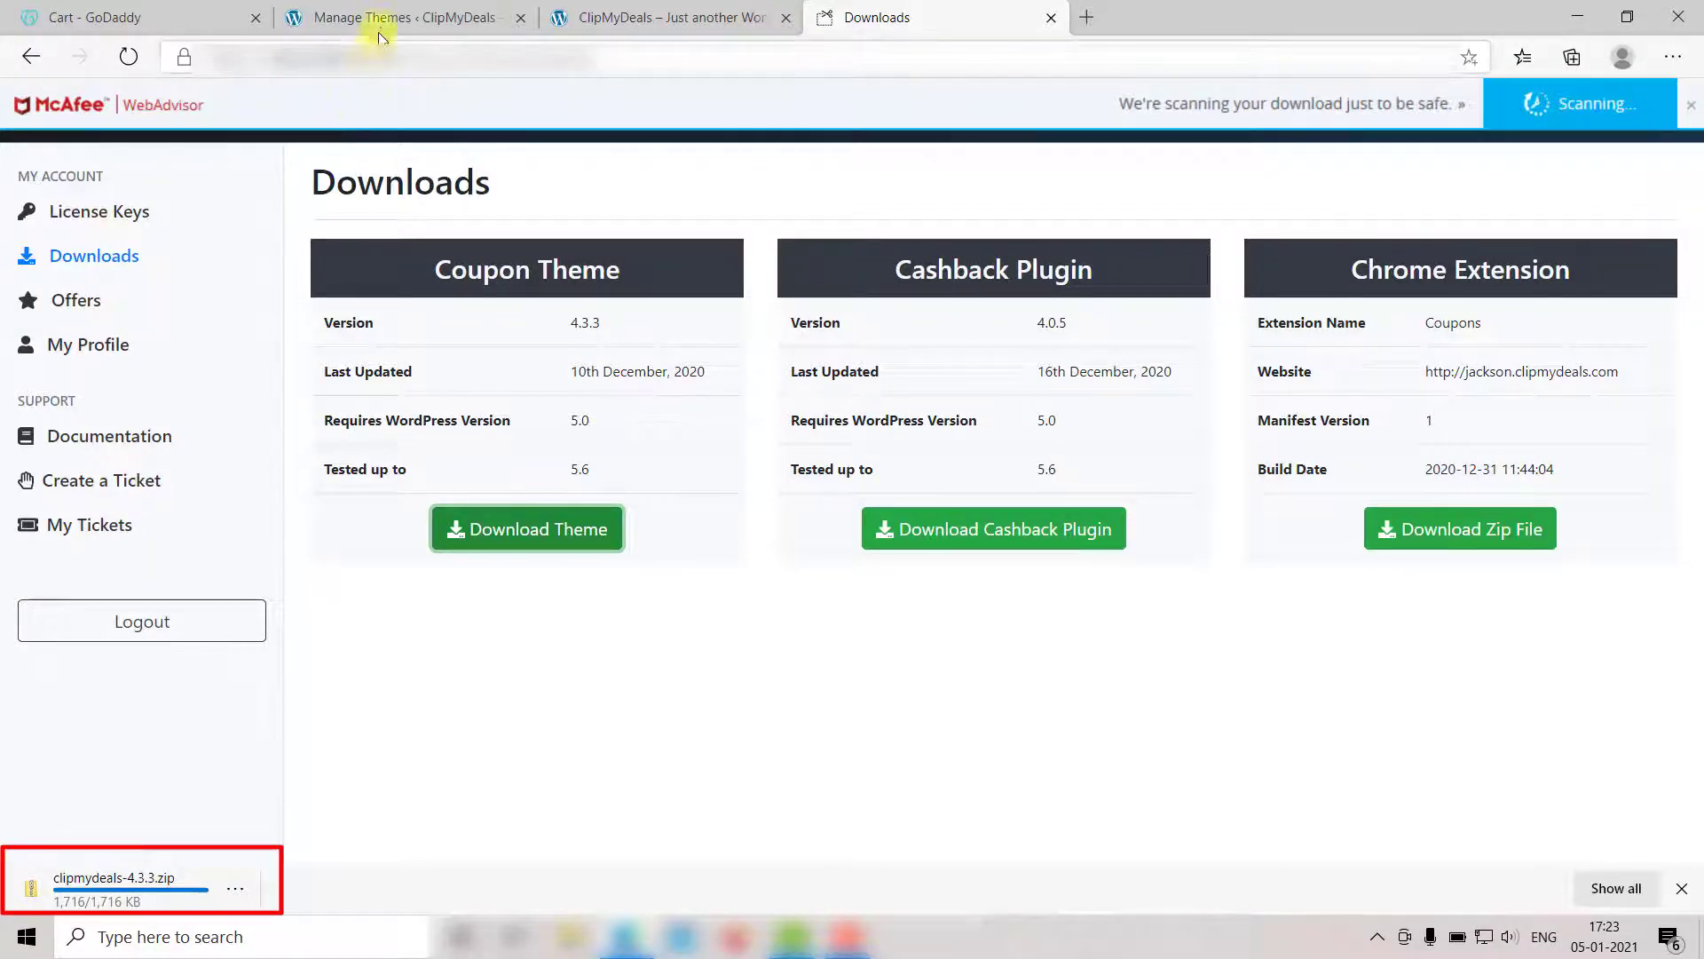
- Upload clipmydeals-4.3.3.zip under Appearance > Themes > Add New and install it
{"action": "left_click", "coordinate": [402, 18]}
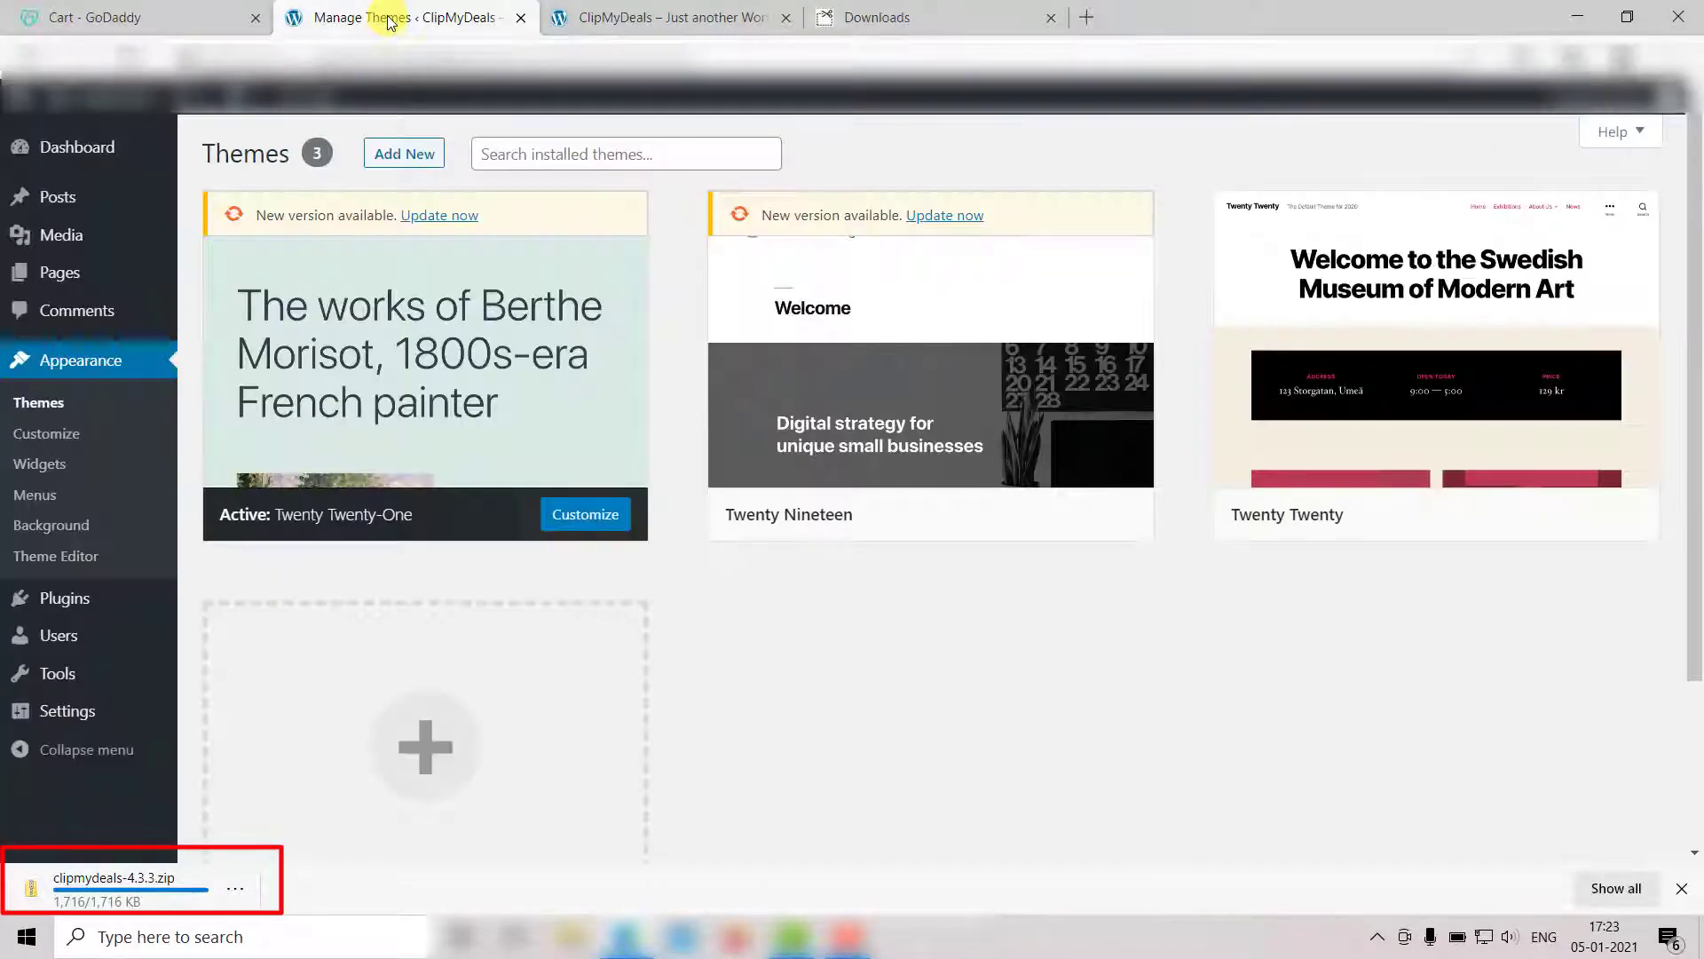
{"action": "mouse_move", "coordinate": [79, 359]}
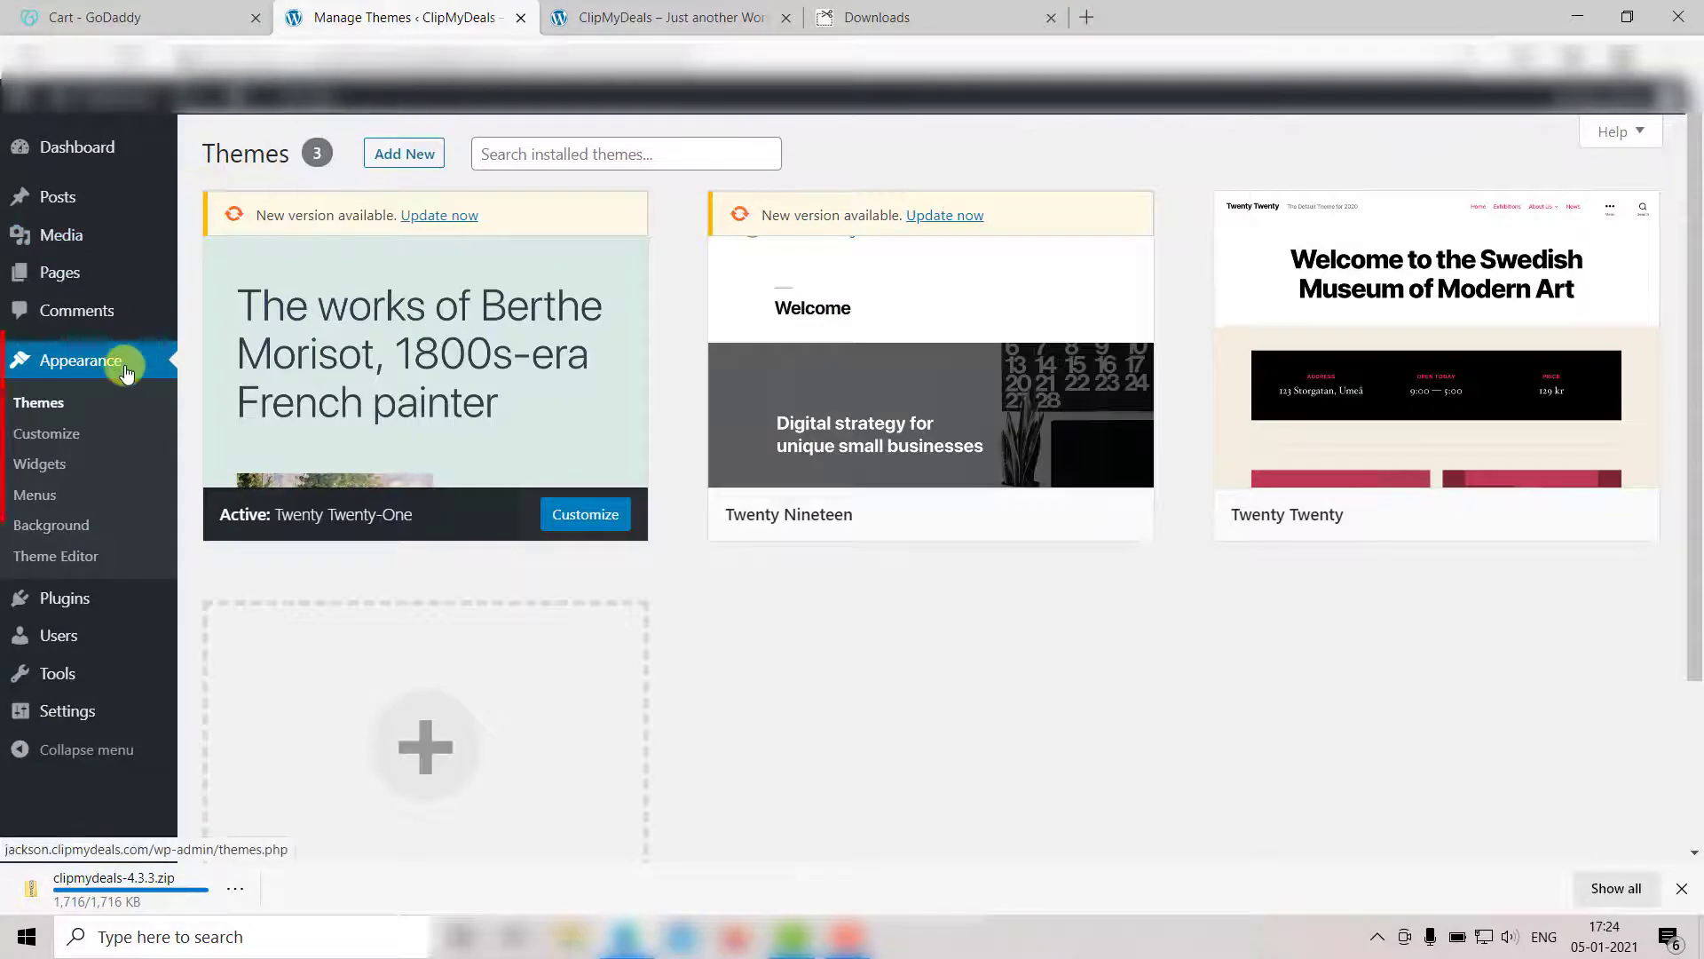
{"action": "mouse_move", "coordinate": [546, 400]}
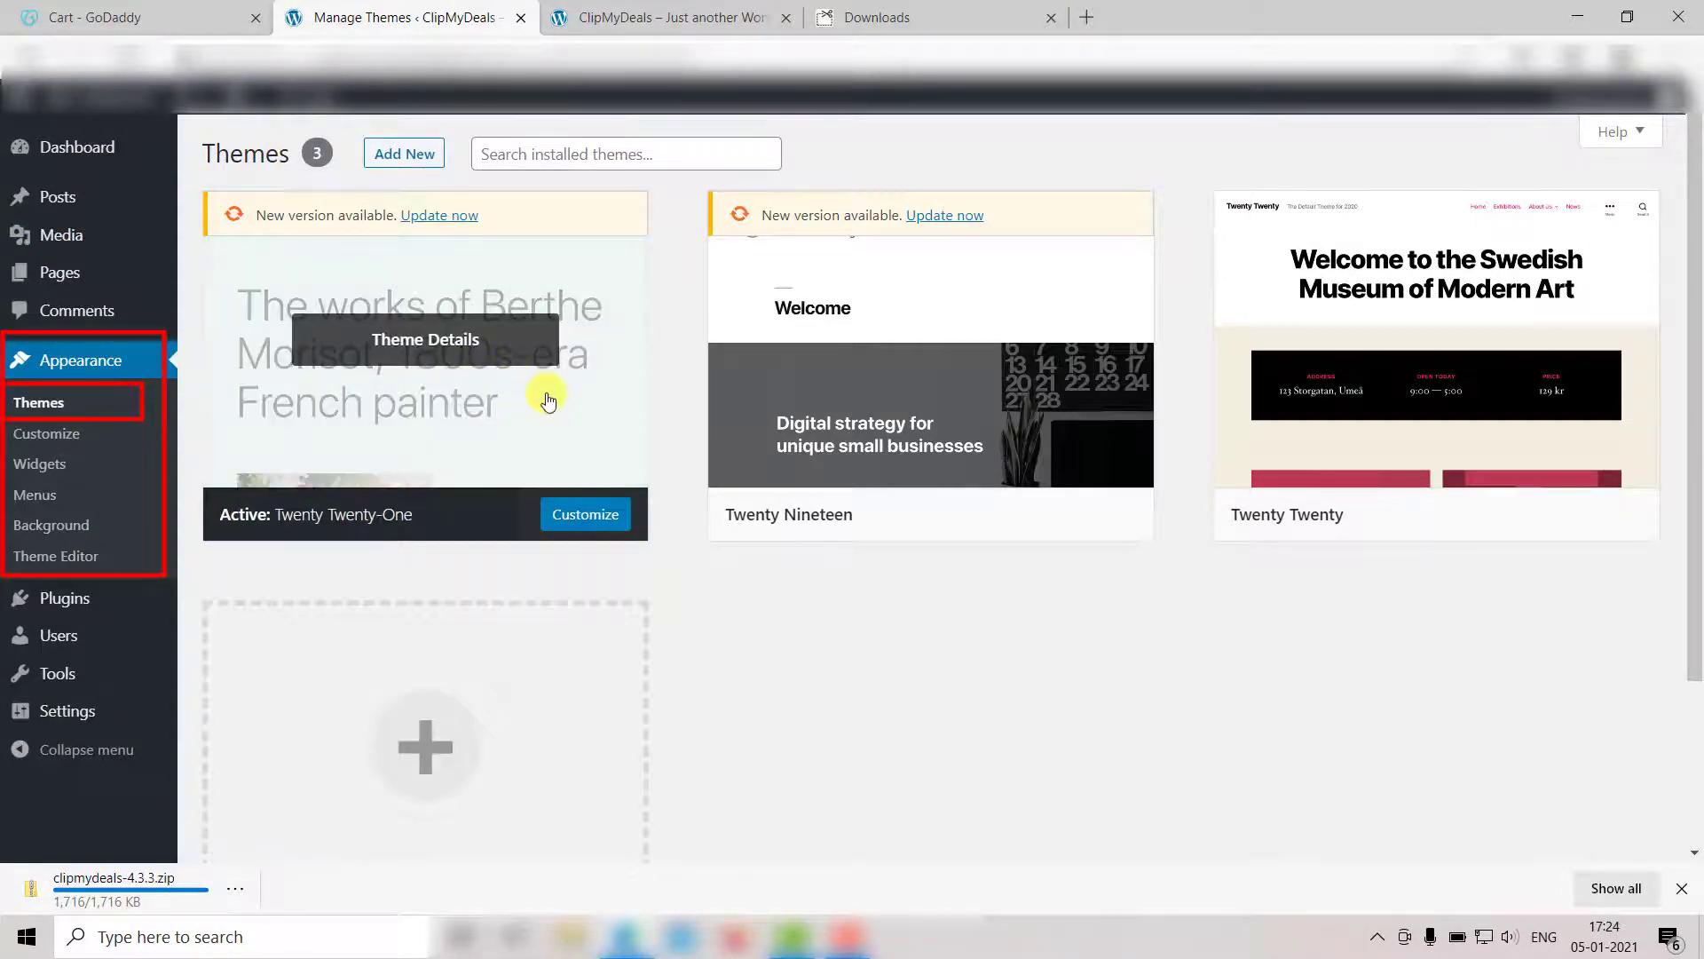
{"action": "mouse_move", "coordinate": [669, 330]}
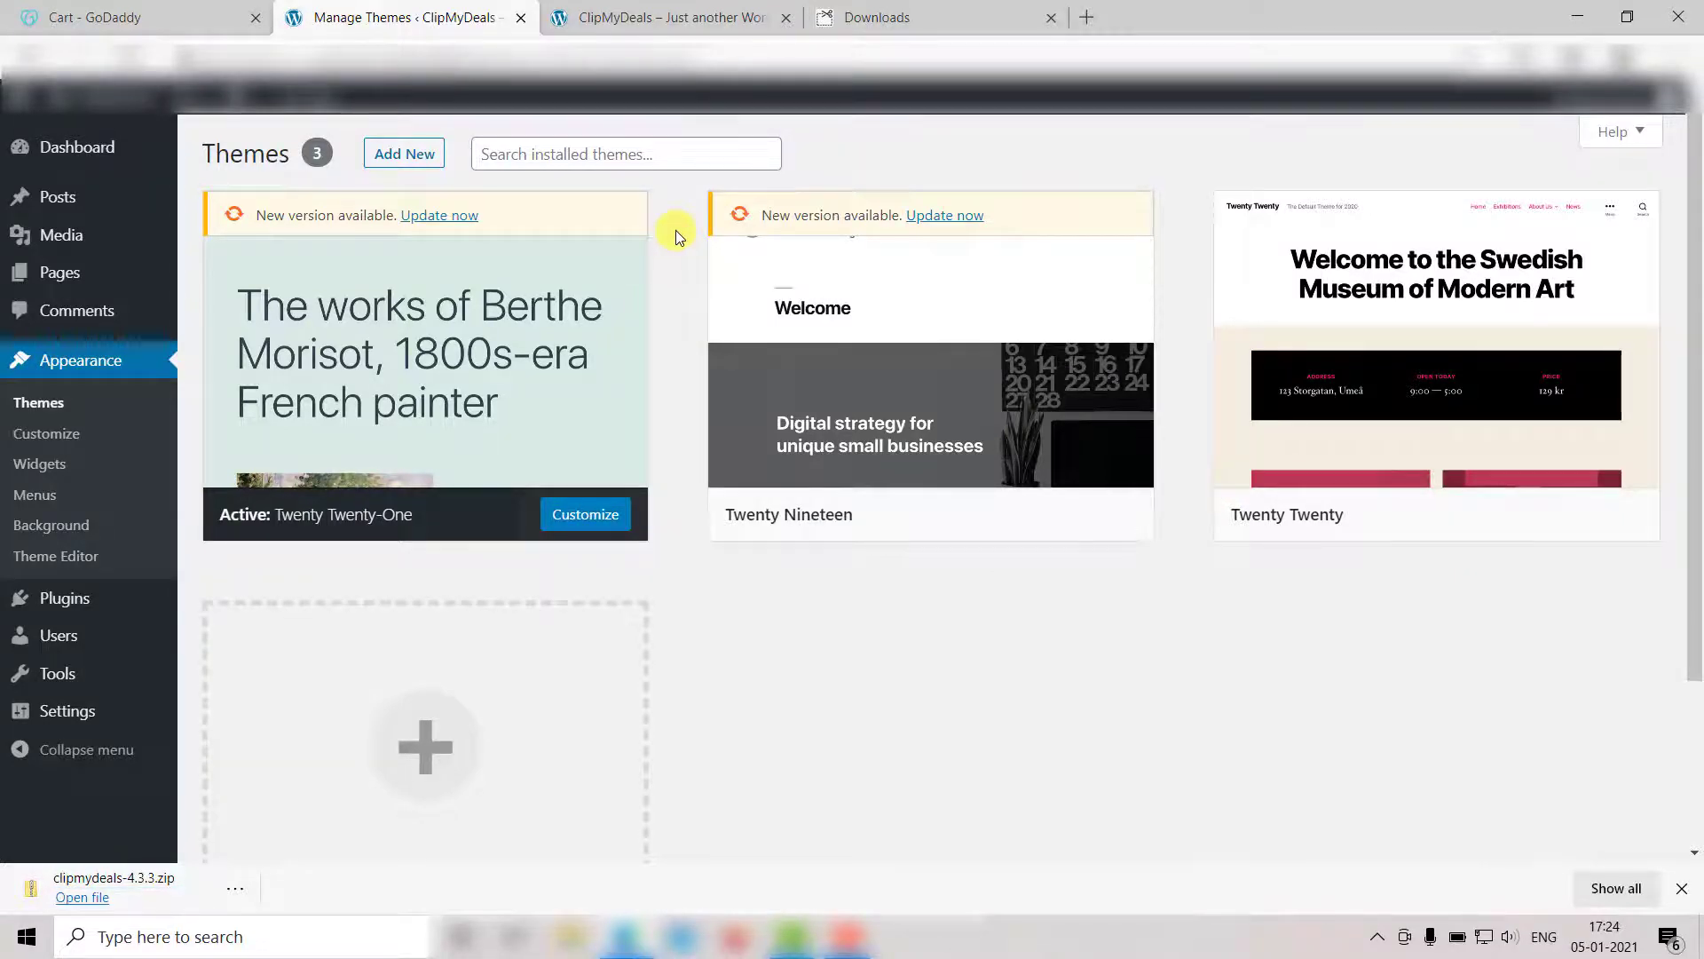
{"action": "left_click", "coordinate": [403, 152]}
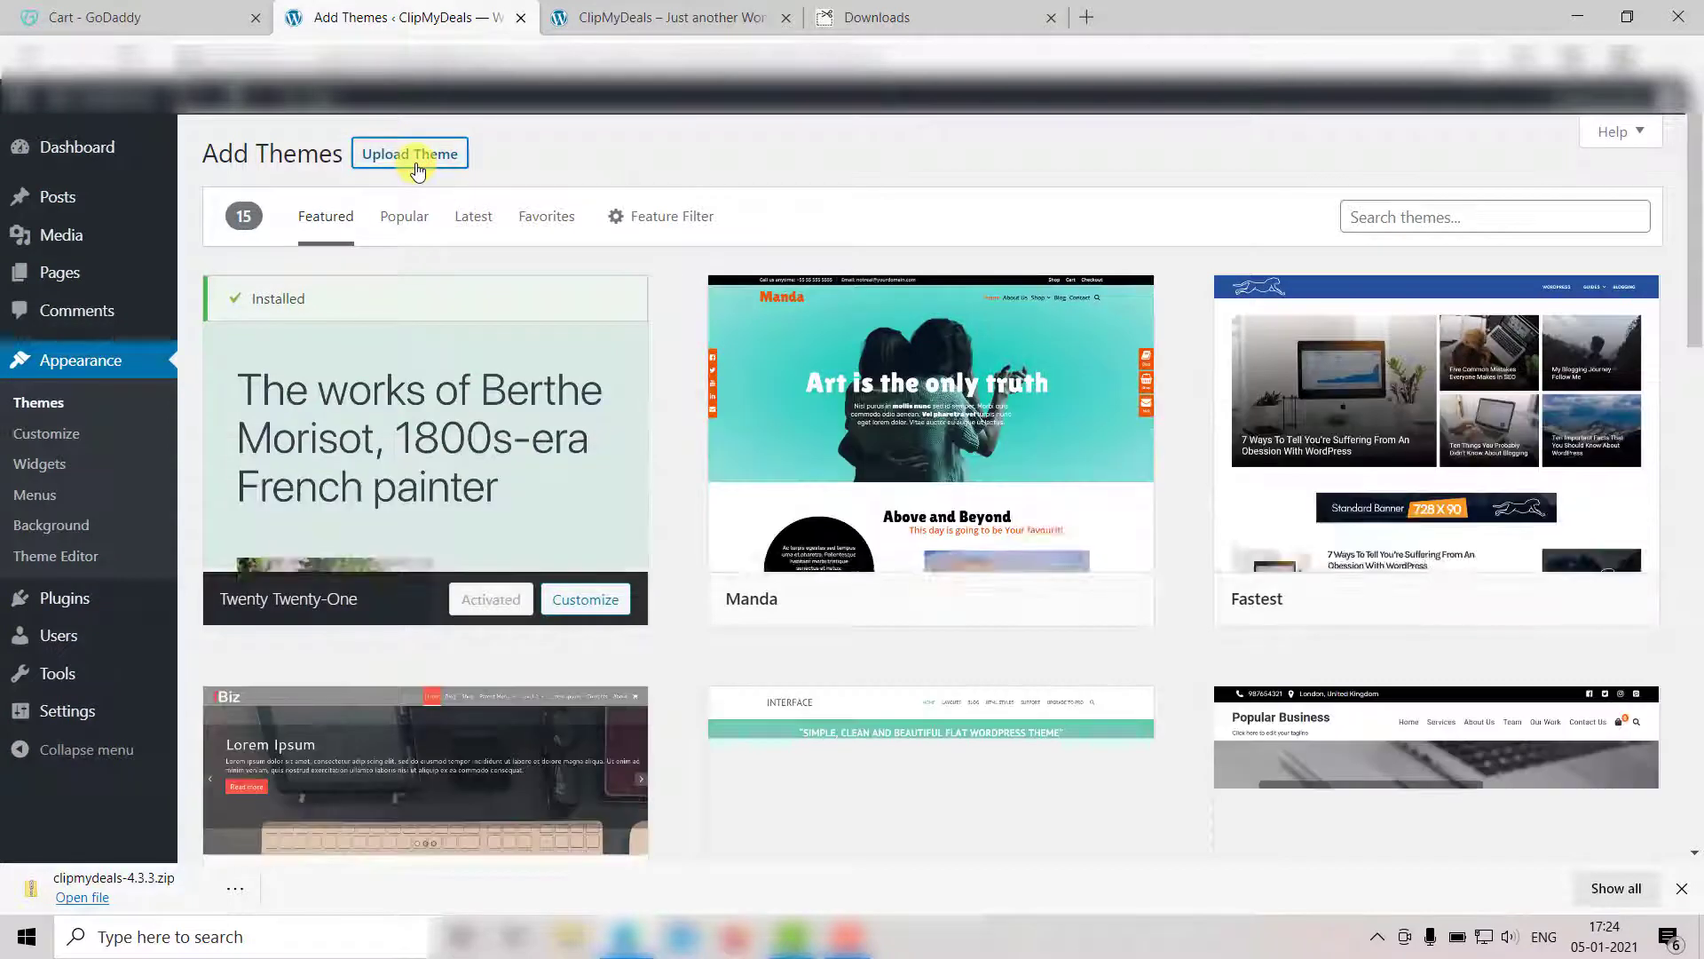
{"action": "left_click", "coordinate": [410, 153]}
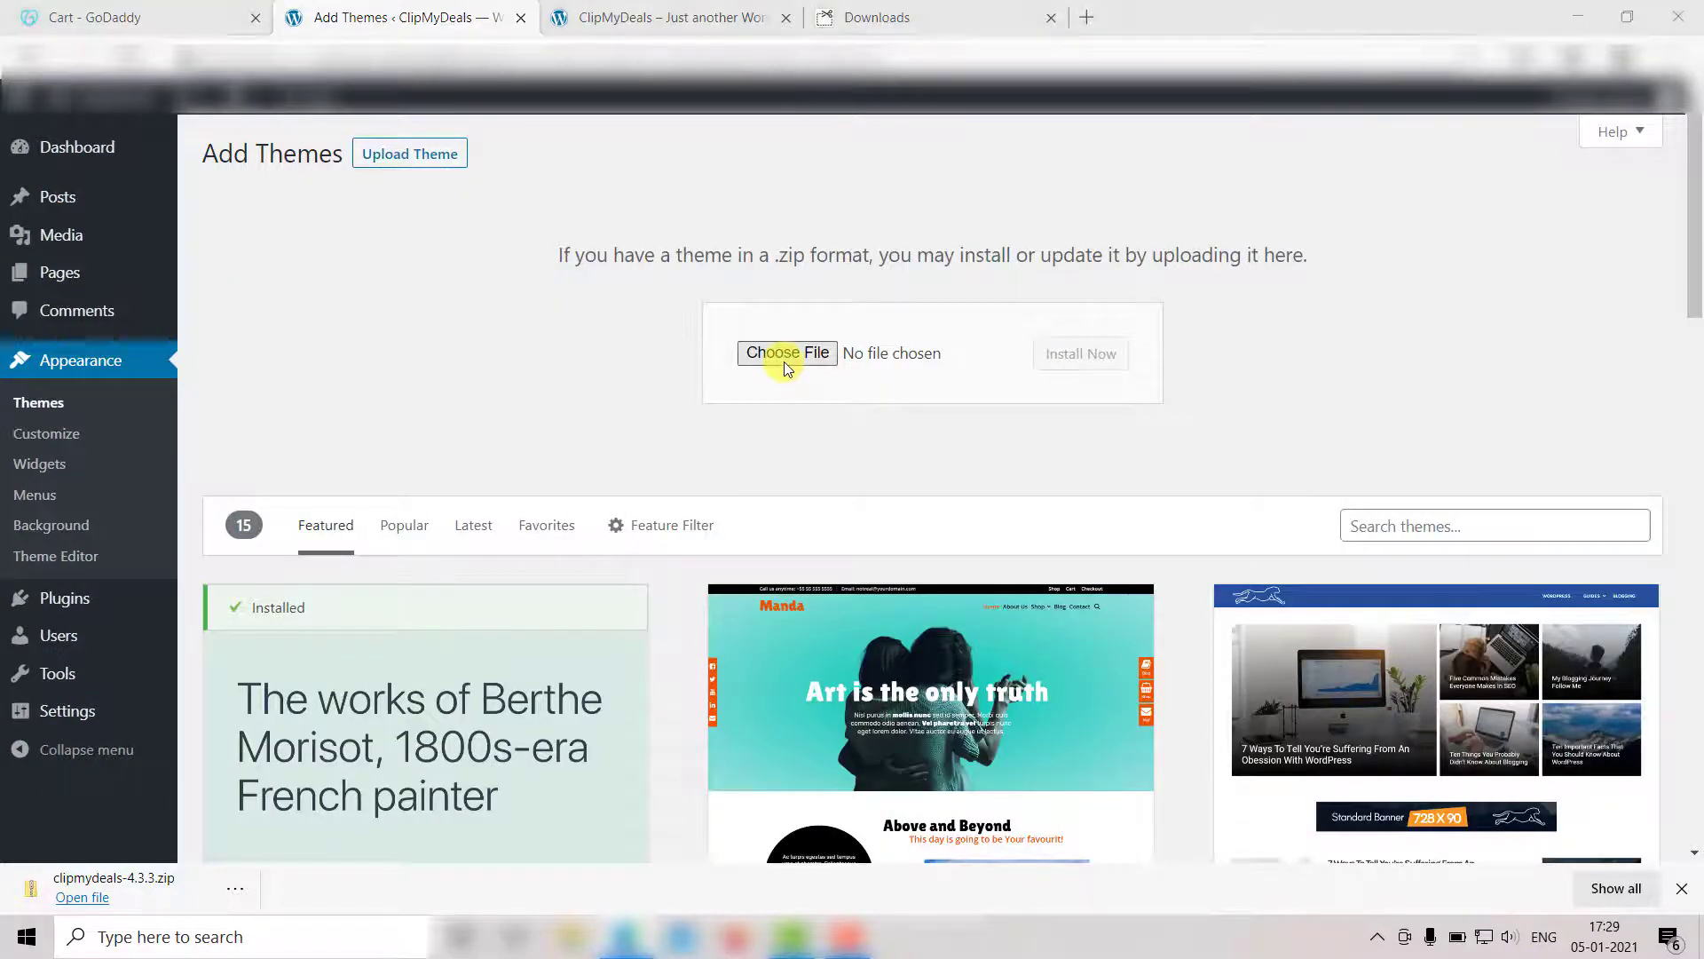
{"action": "left_click", "coordinate": [786, 353]}
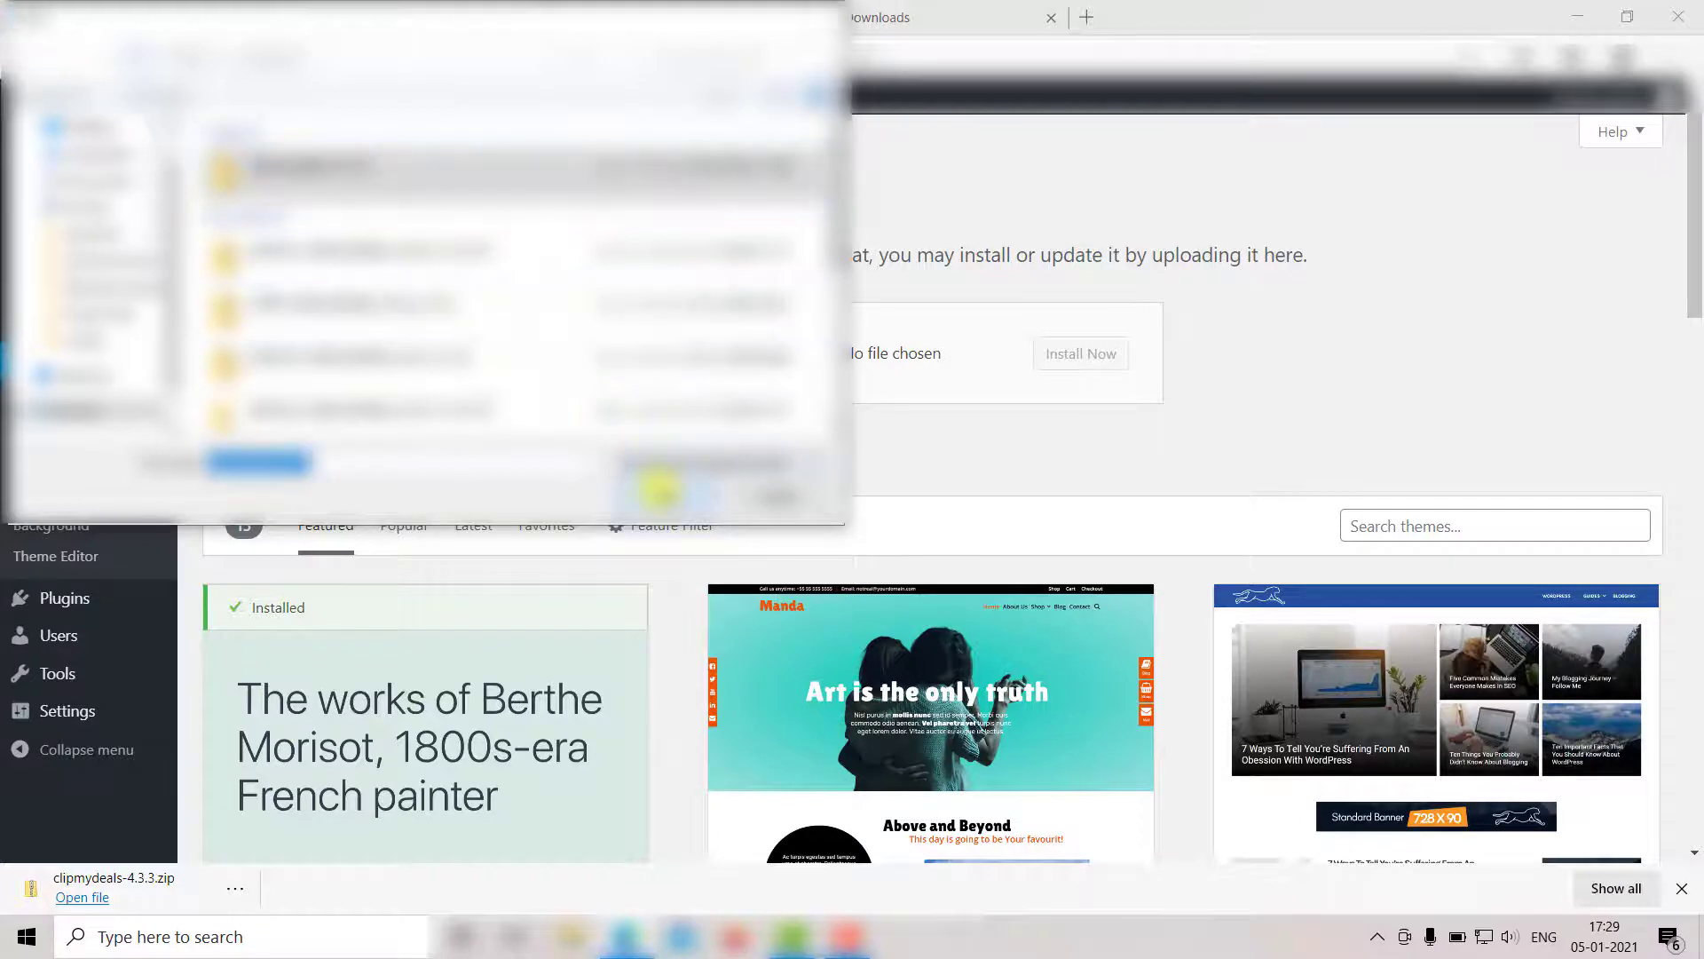
{"action": "left_click", "coordinate": [1080, 354]}
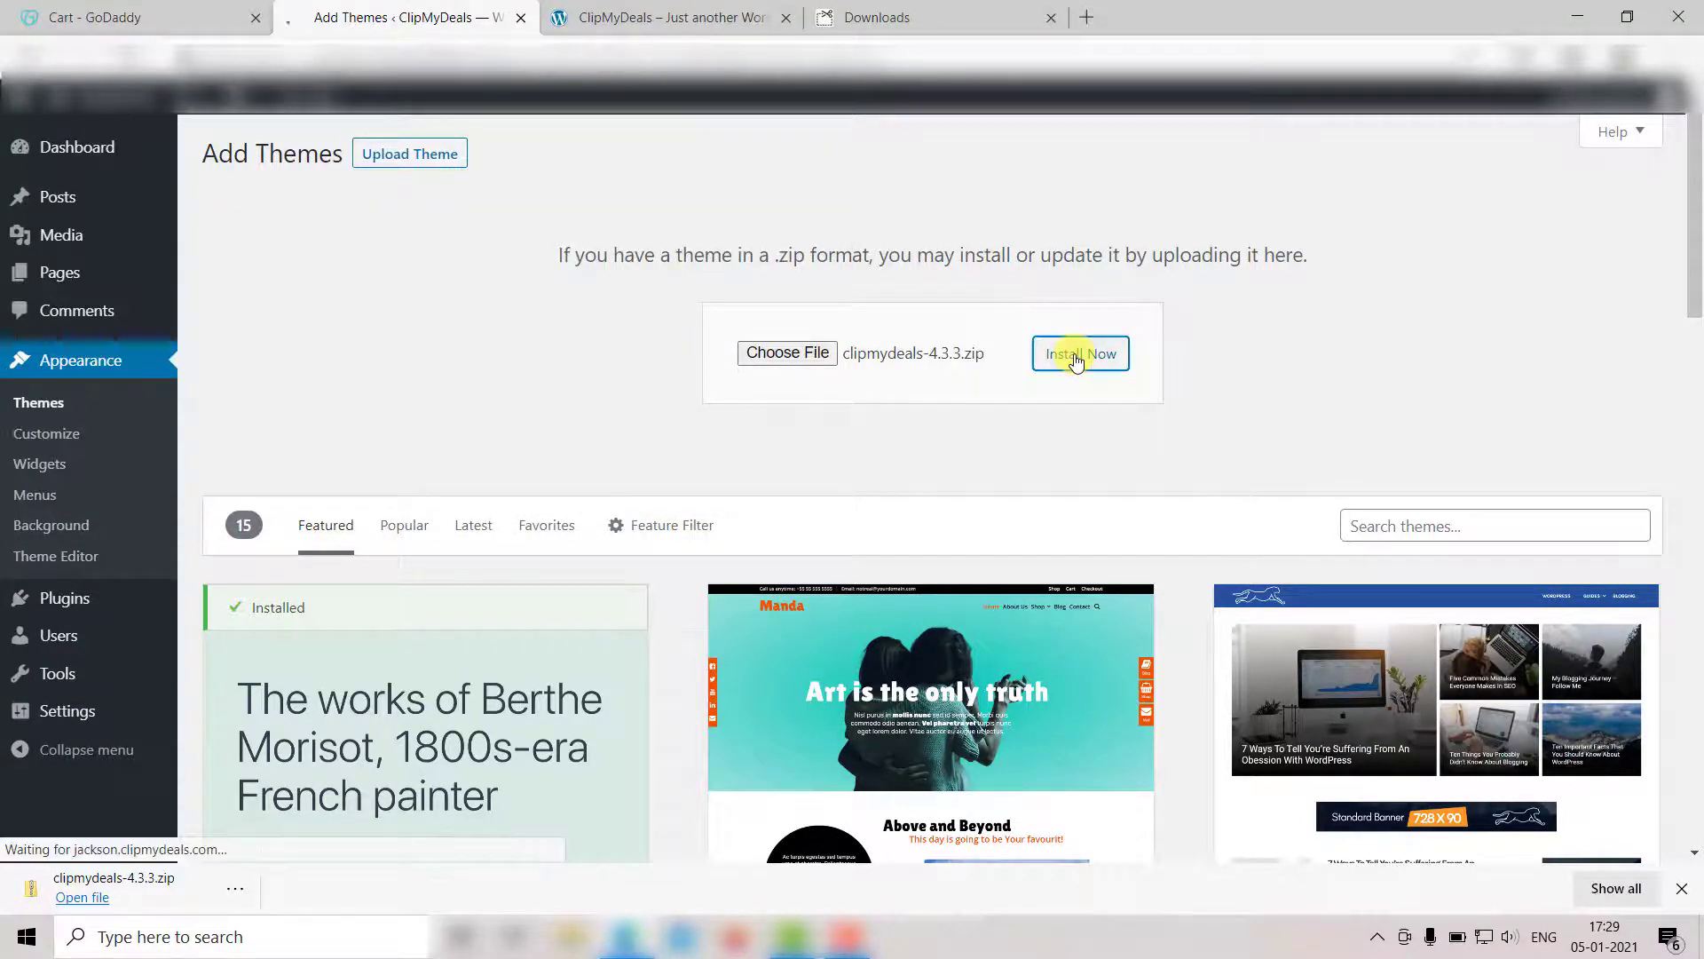
{"action": "left_click", "coordinate": [1079, 353]}
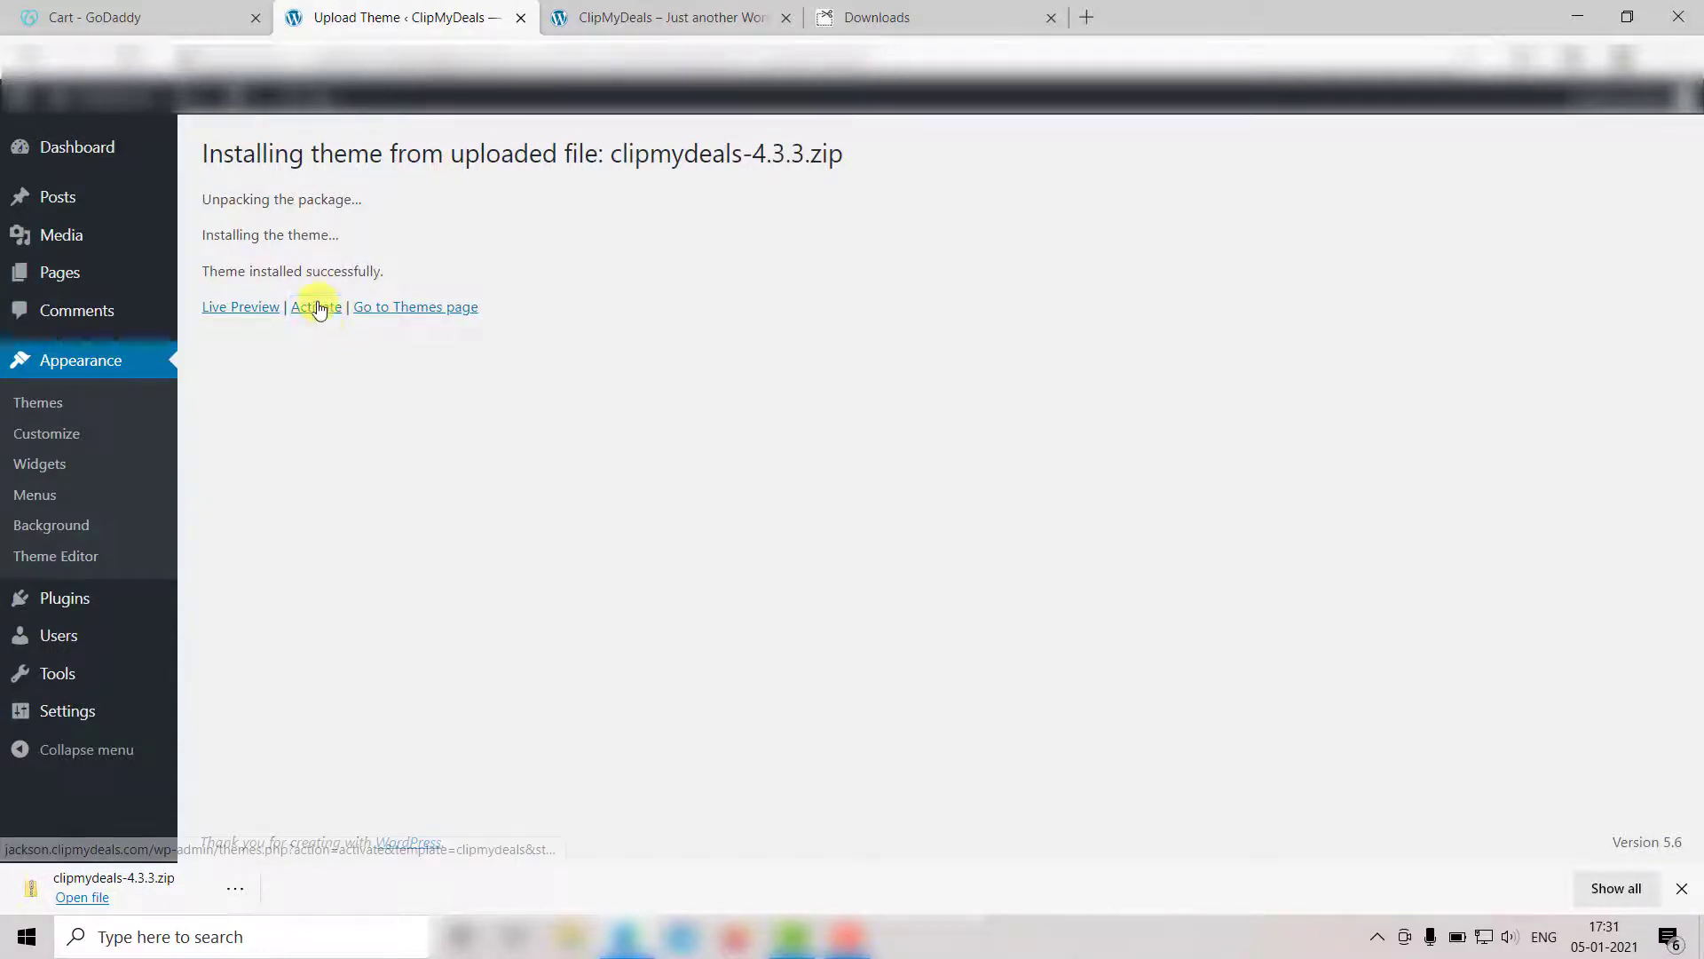
- Activate the newly installed ClipMyDeals theme to reach its license key page
{"action": "left_click", "coordinate": [315, 306]}
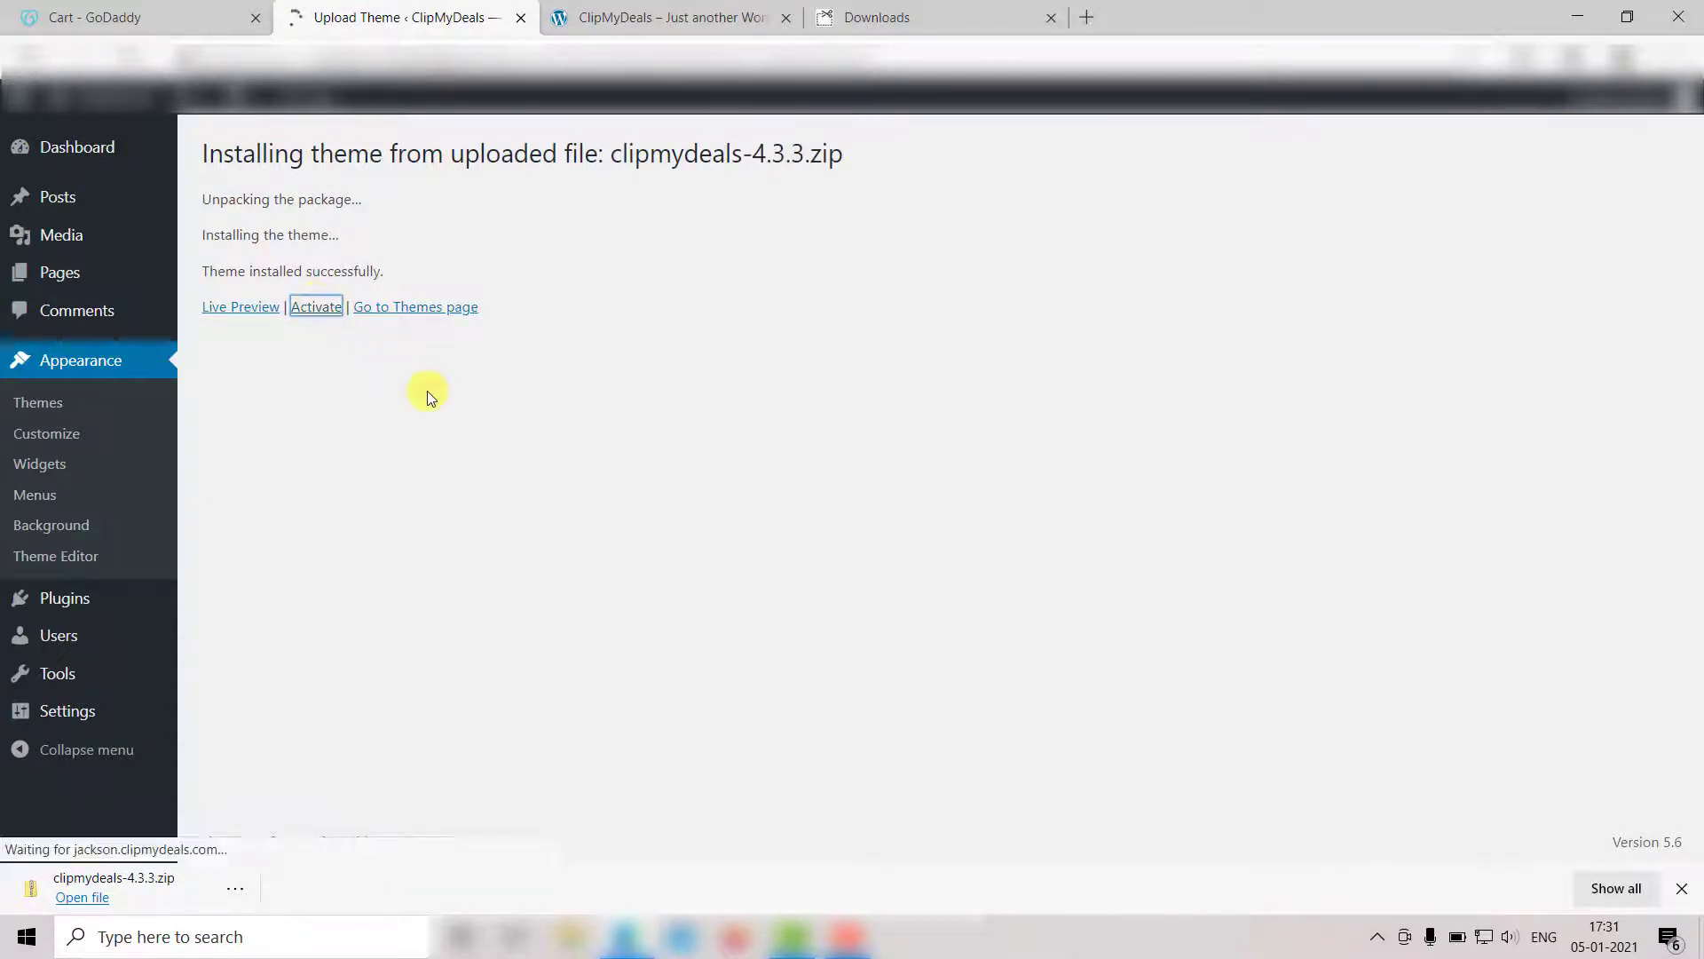
{"action": "left_click", "coordinate": [316, 305]}
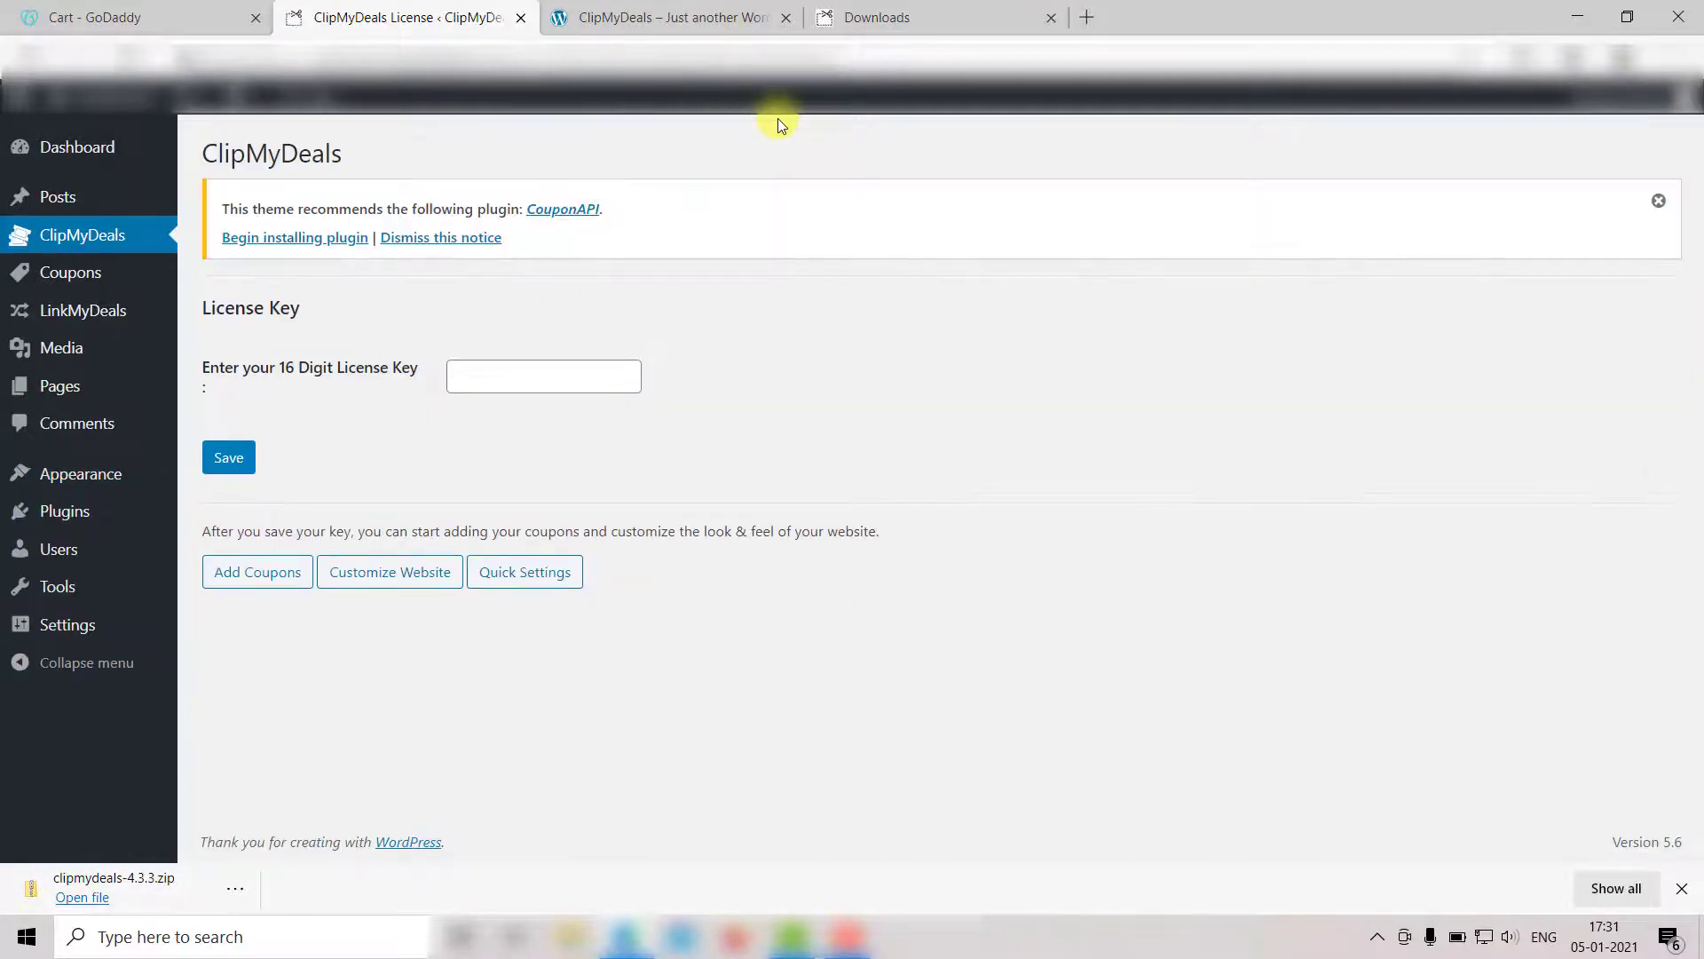
- Copy the license key from the ClipMyDeals account's License Keys page for WordPress
{"action": "left_click", "coordinate": [668, 18]}
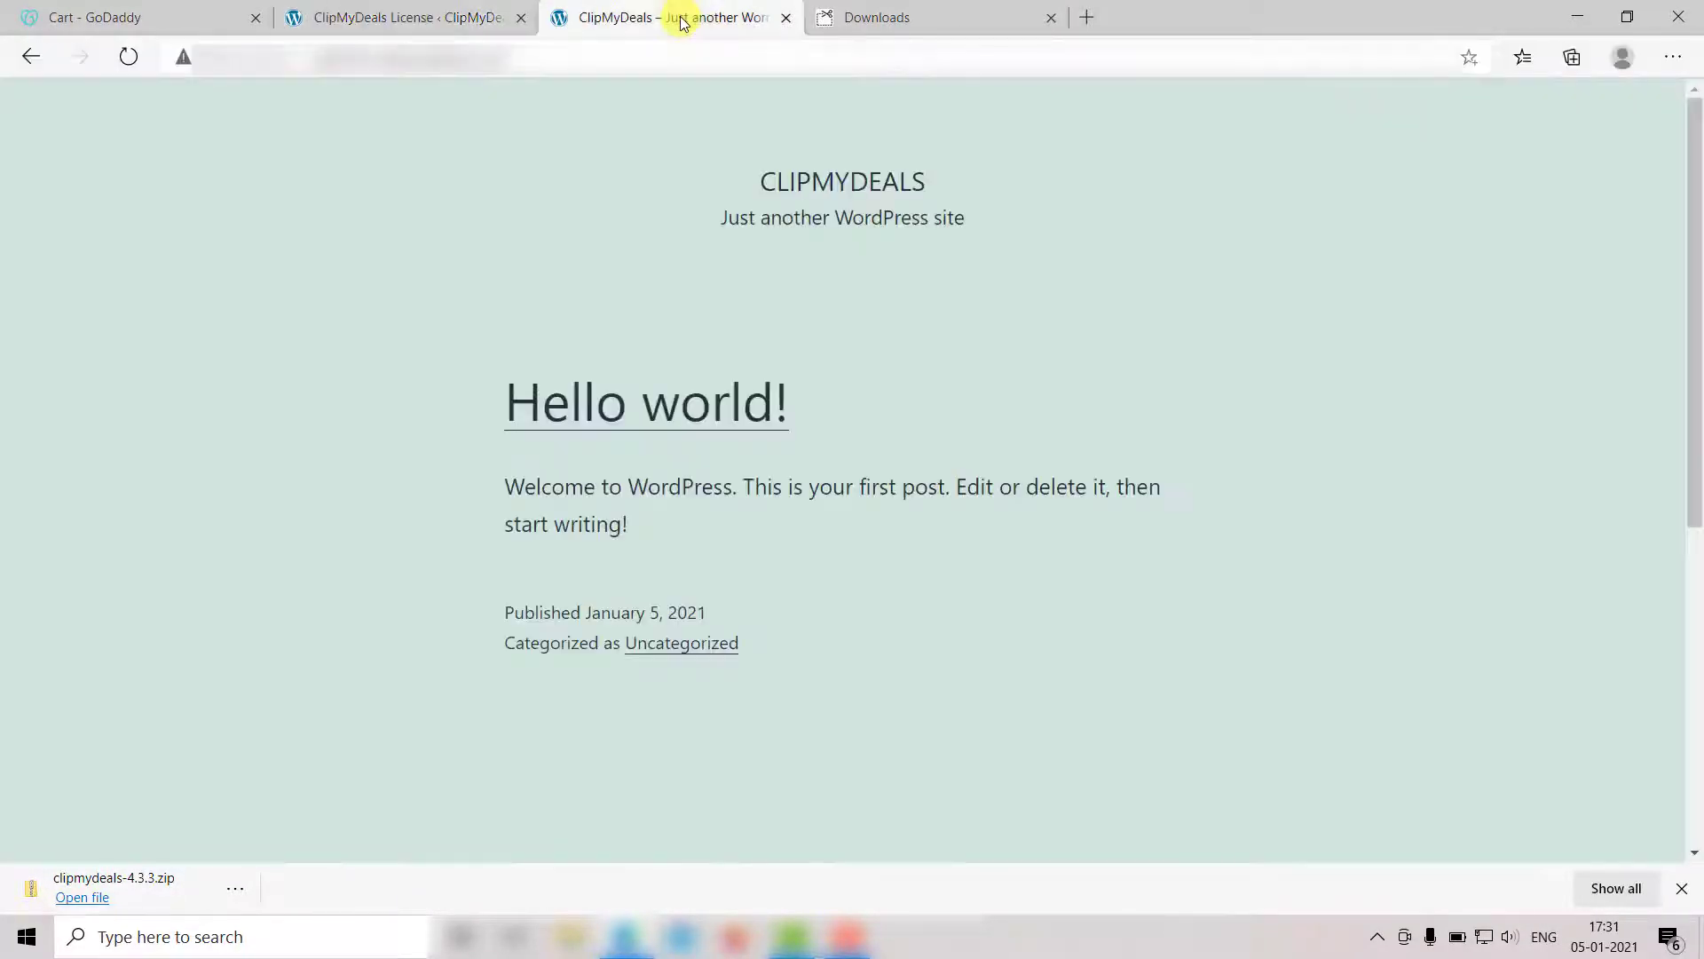
{"action": "left_click", "coordinate": [938, 18]}
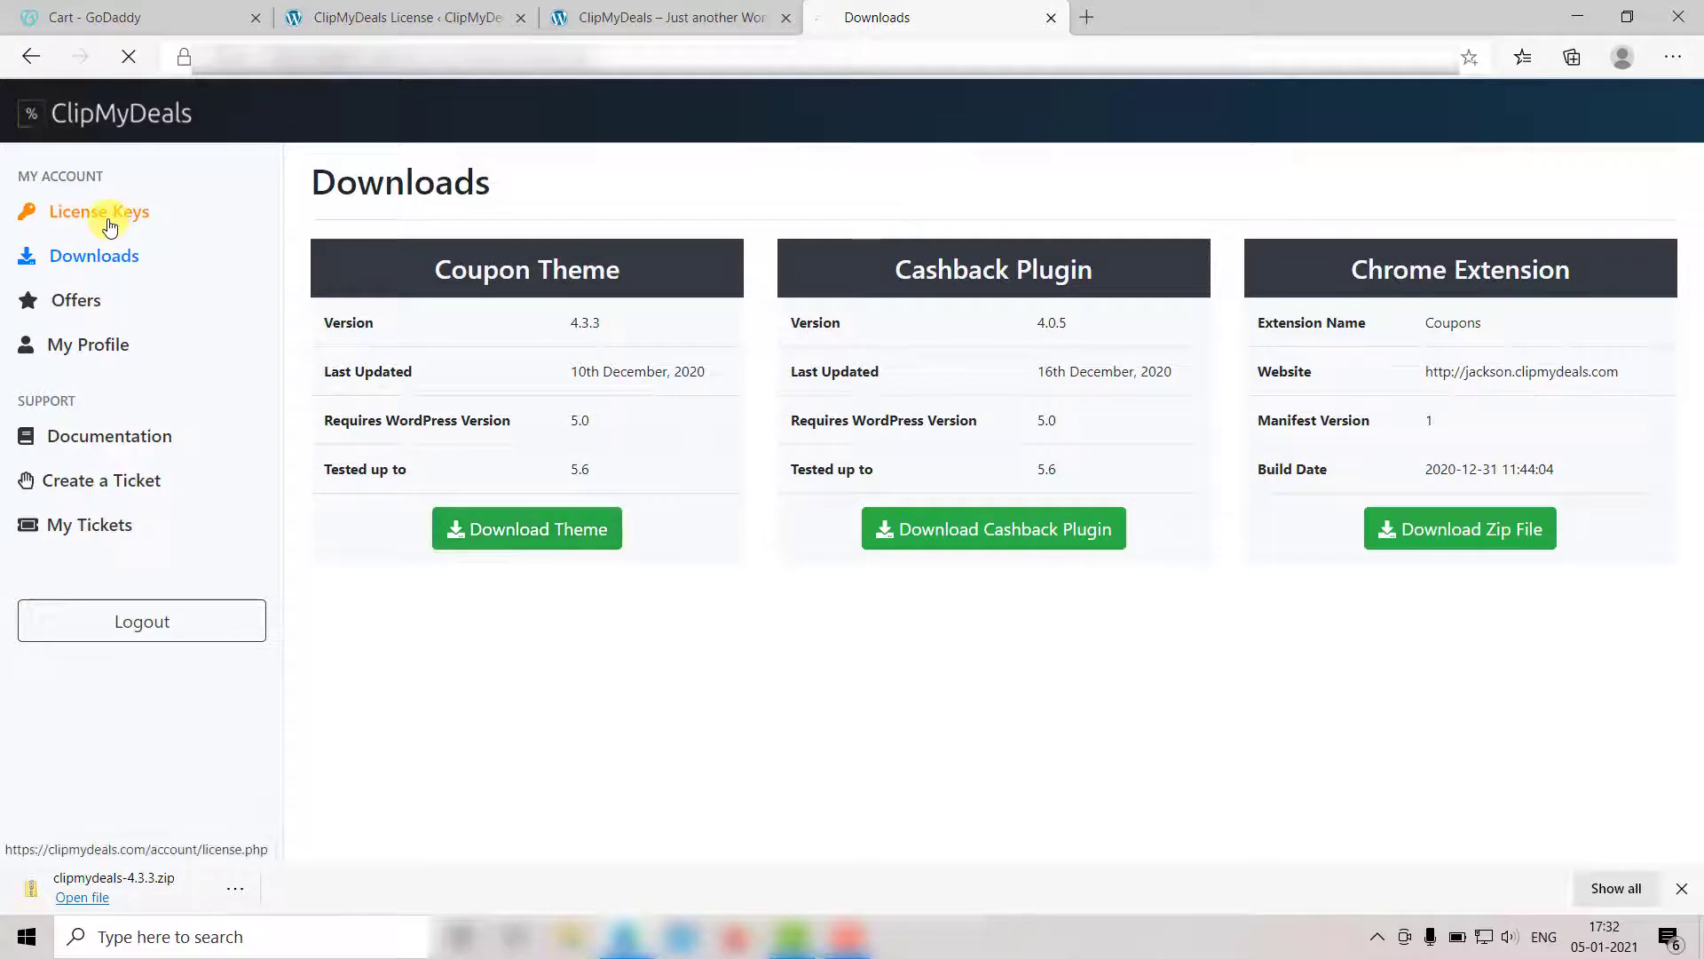
{"action": "left_click", "coordinate": [99, 211]}
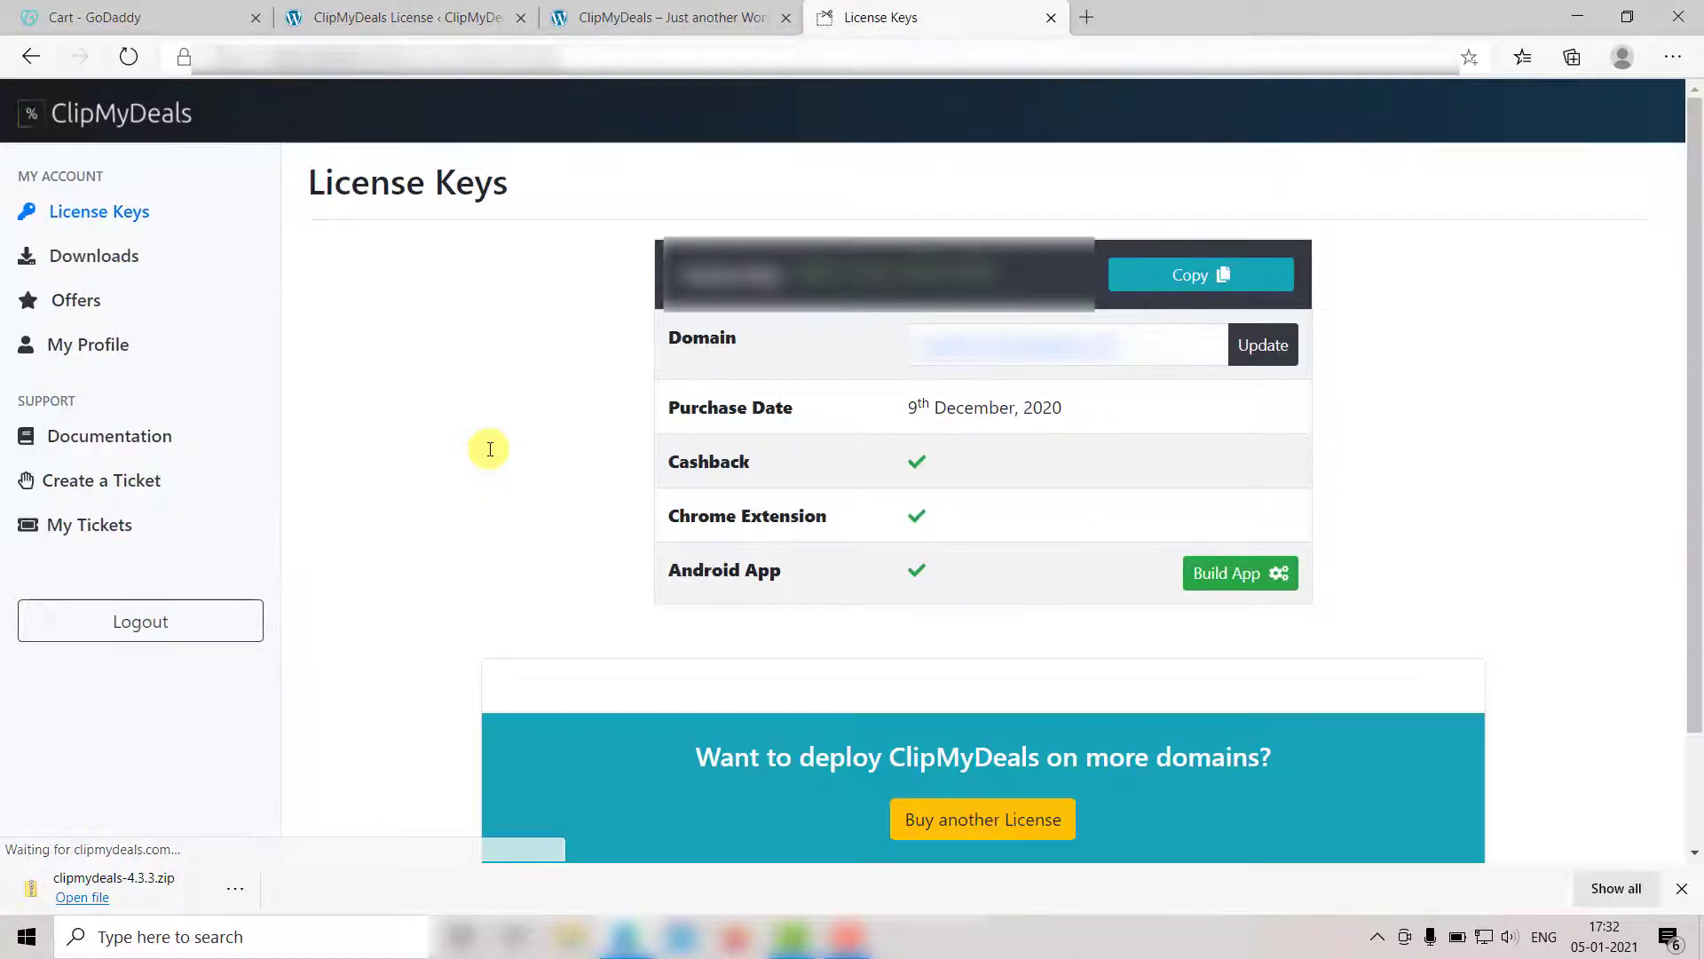
{"action": "left_click", "coordinate": [1200, 275]}
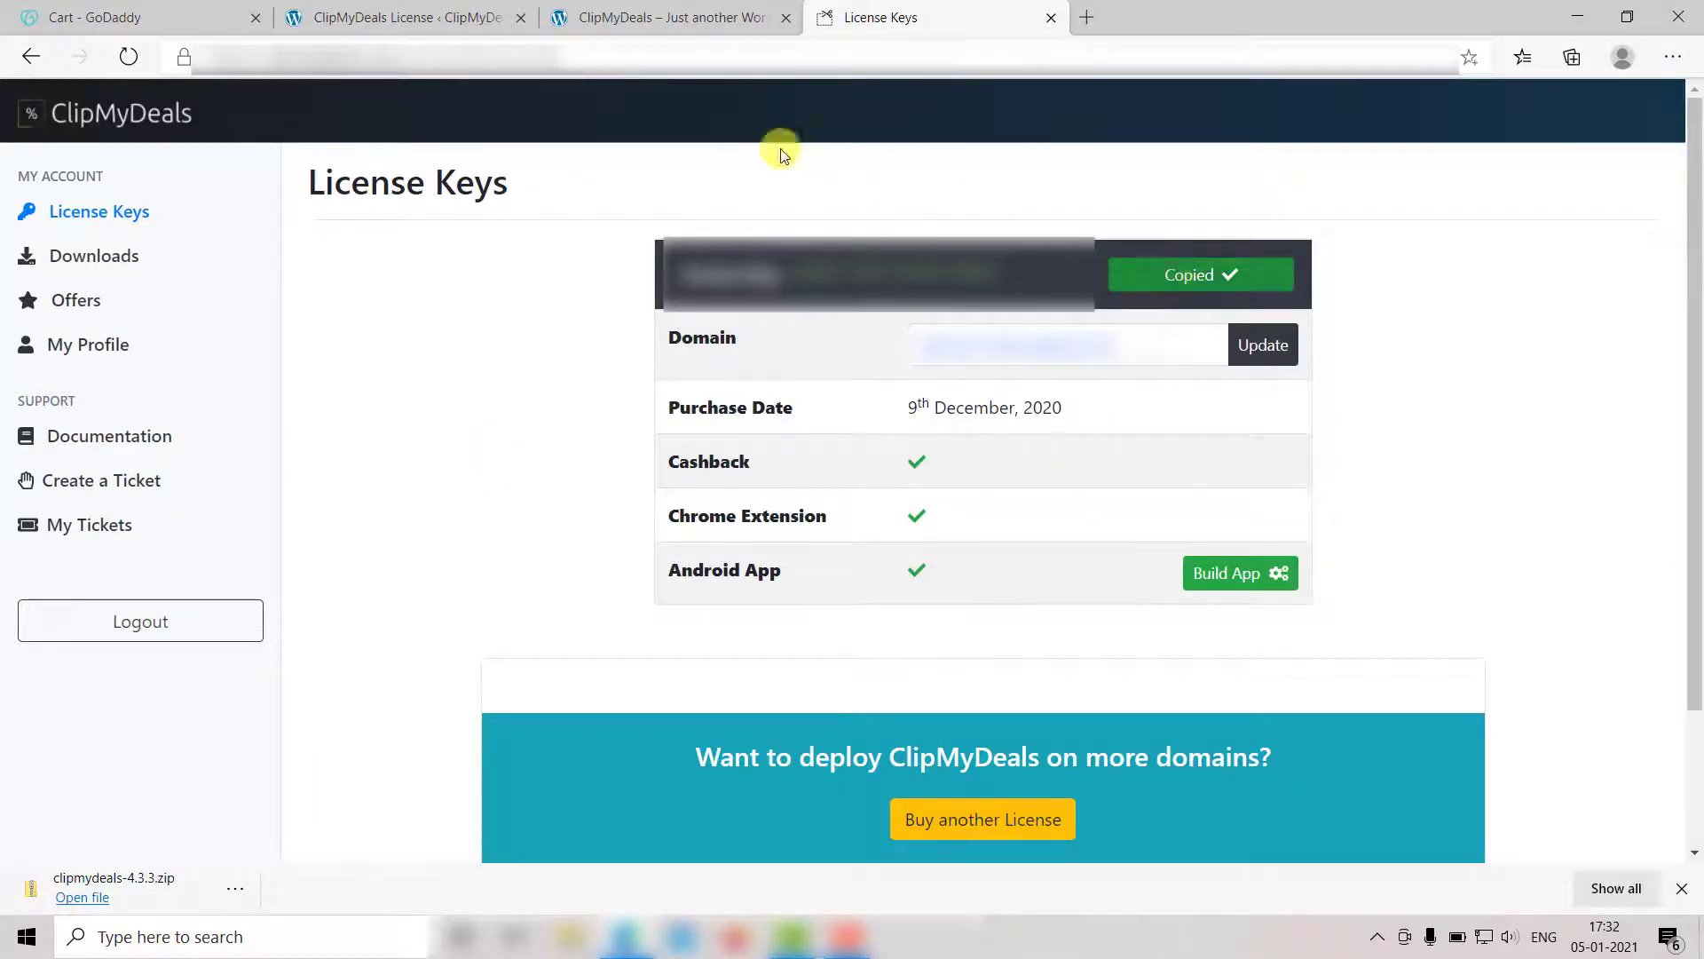
{"action": "left_click", "coordinate": [402, 18]}
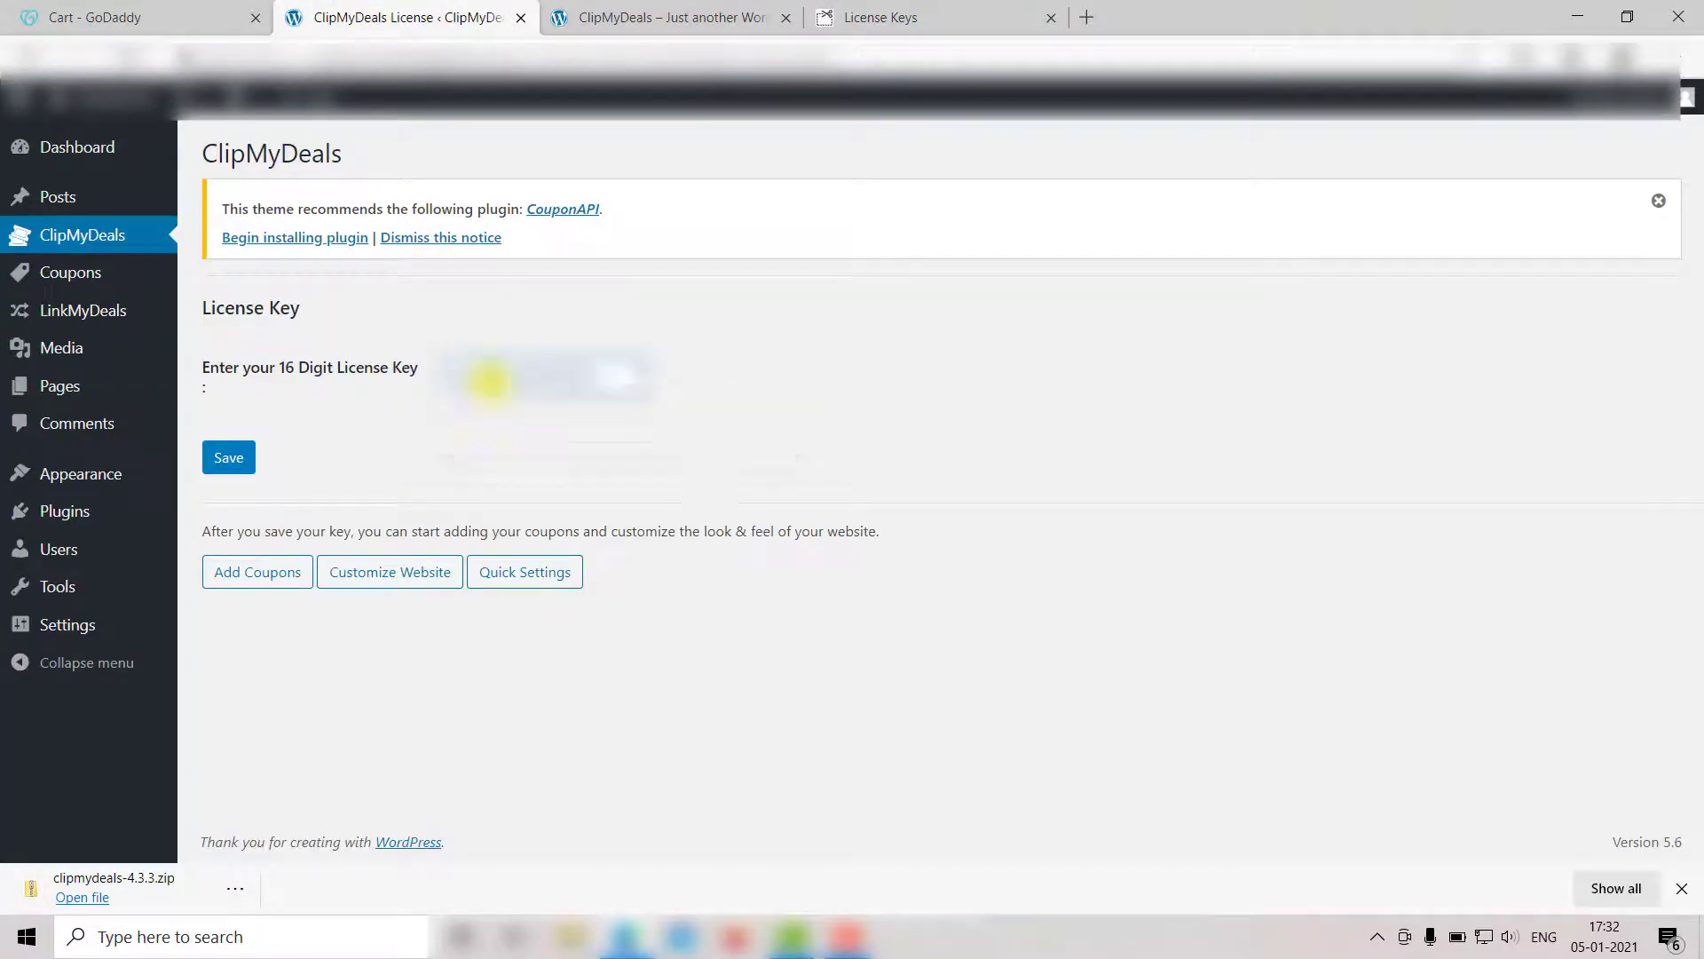
- Save the pasted ClipMyDeals license key and reveal the theme's admin submenu
{"action": "left_click", "coordinate": [228, 456]}
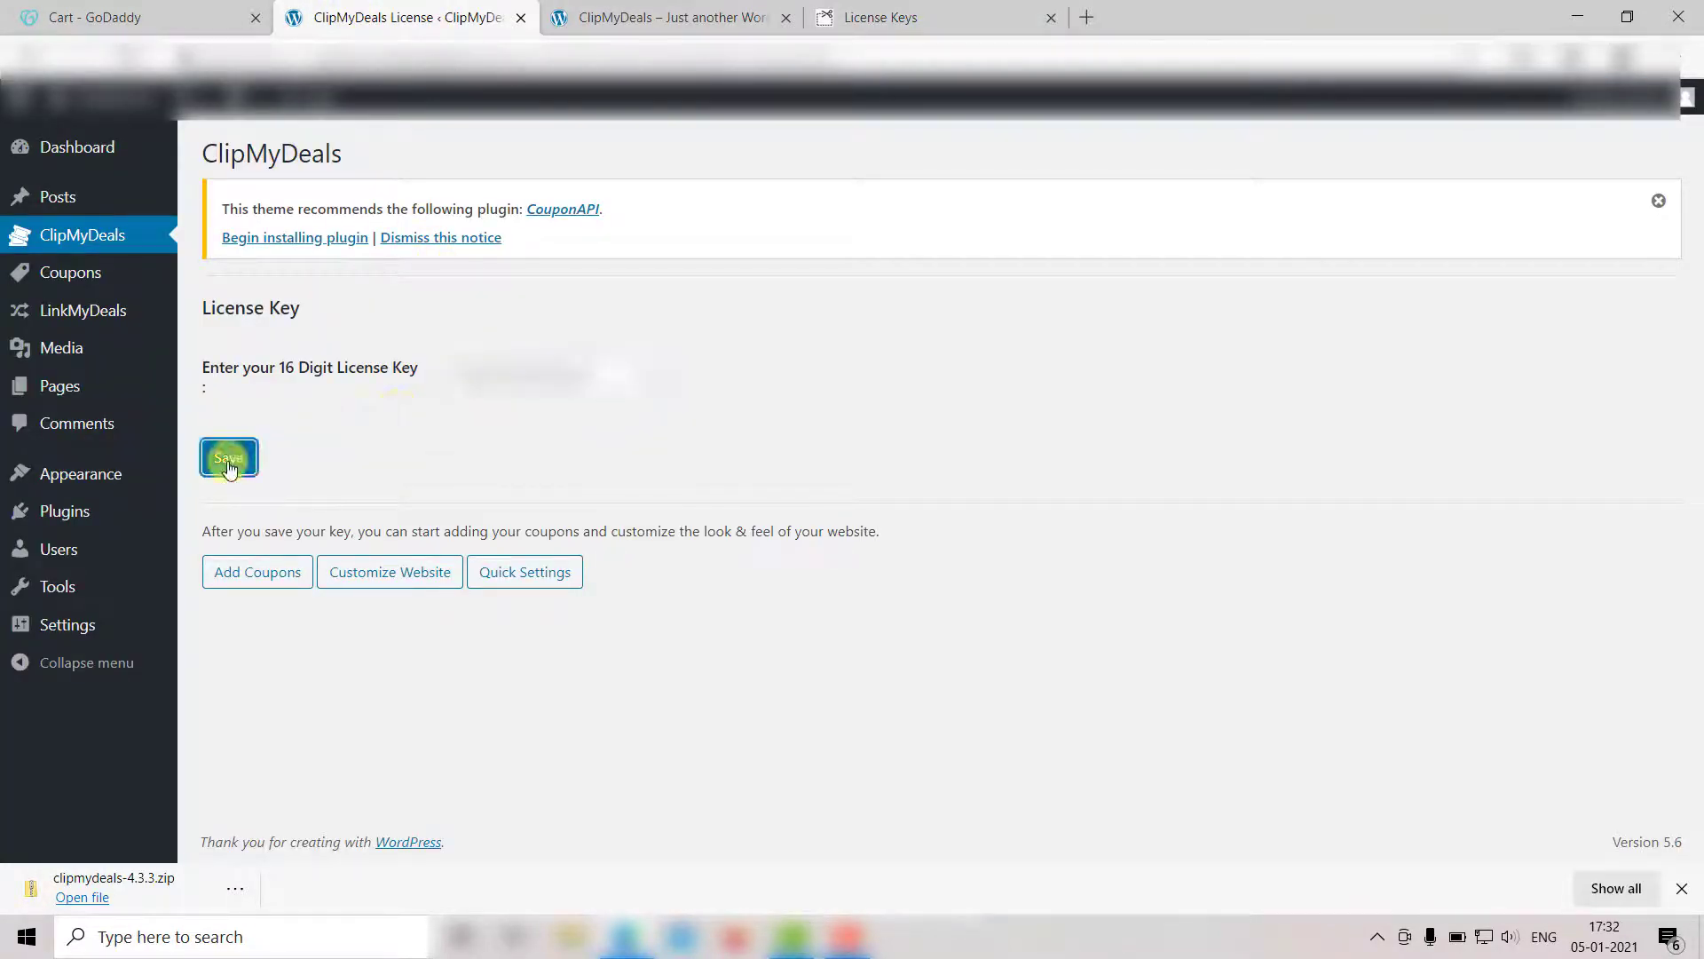
{"action": "left_click", "coordinate": [228, 458]}
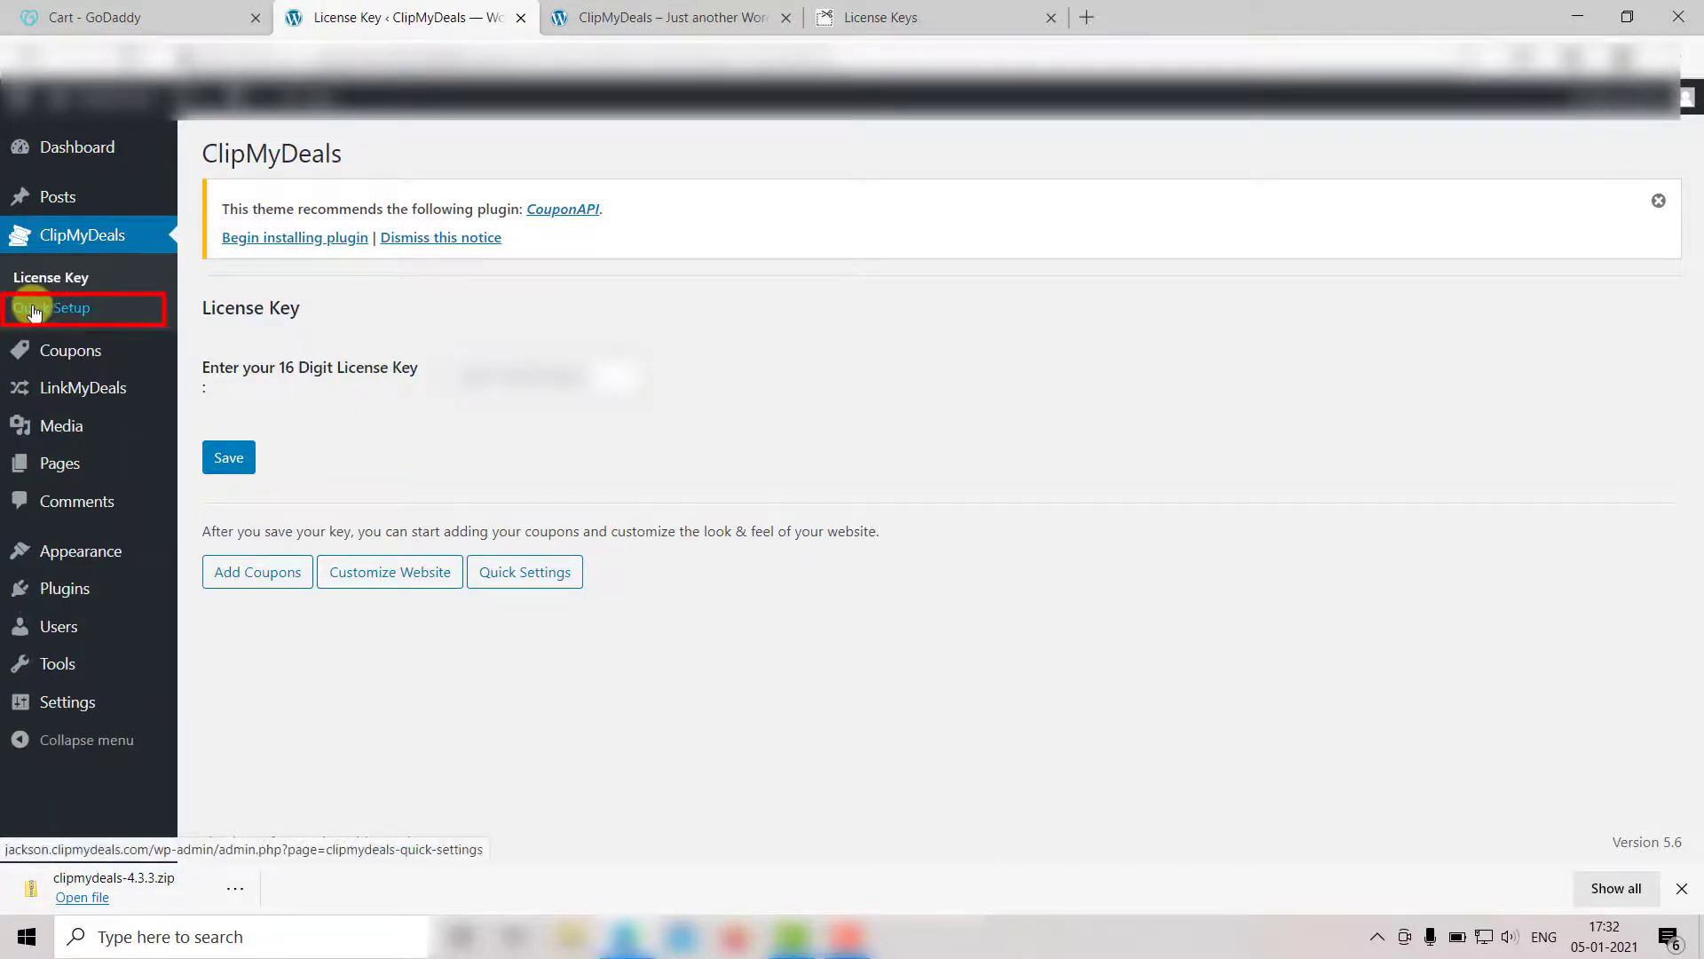
- Open ClipMyDeals Quick Setup and scroll through its layout, Tomato preset and demo data options
{"action": "left_click", "coordinate": [71, 308]}
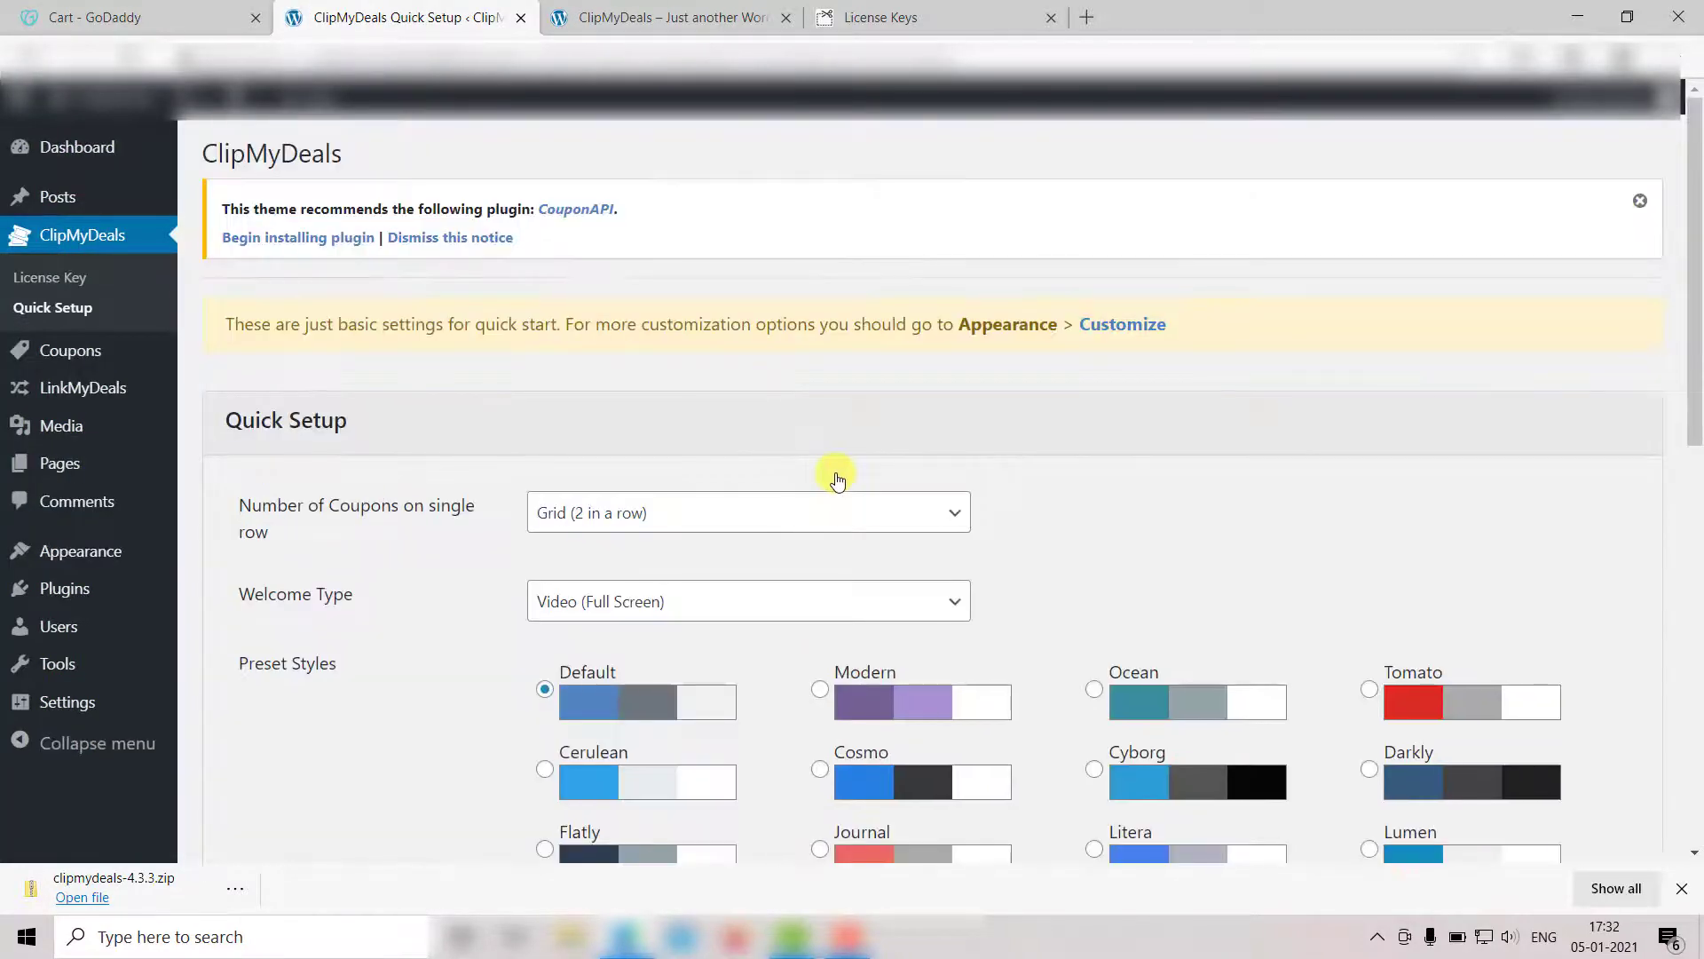
{"action": "mouse_move", "coordinate": [1109, 554]}
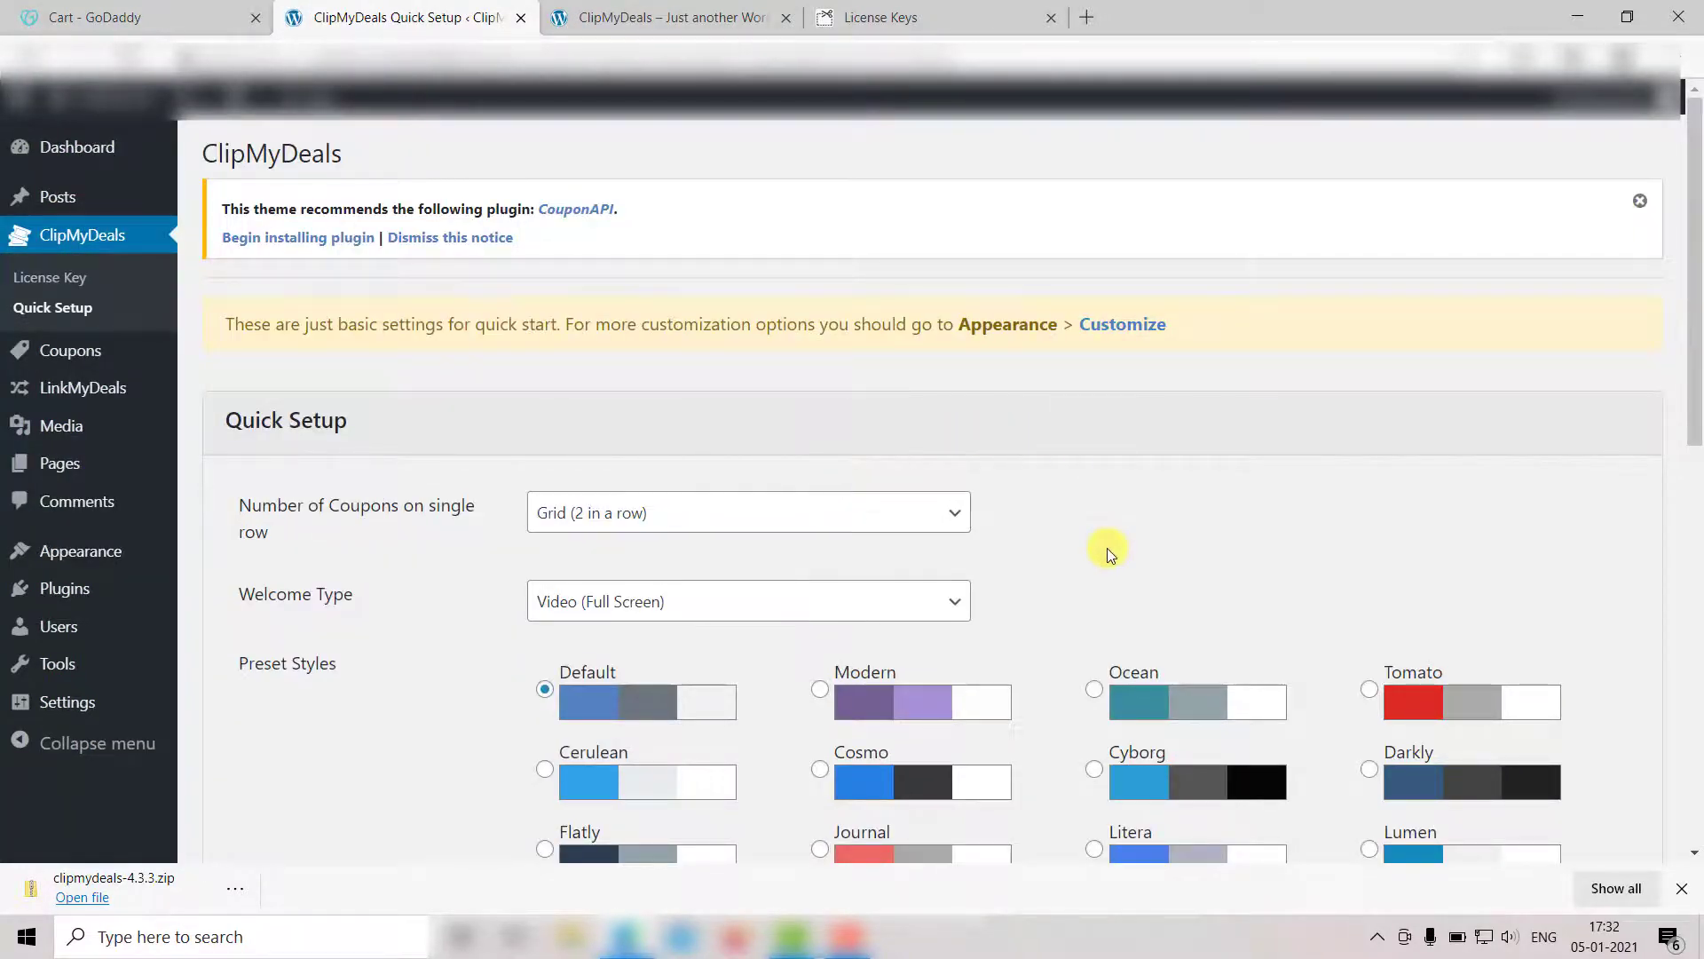
{"action": "scroll", "scroll_direction": "down", "scroll_amount": 3}
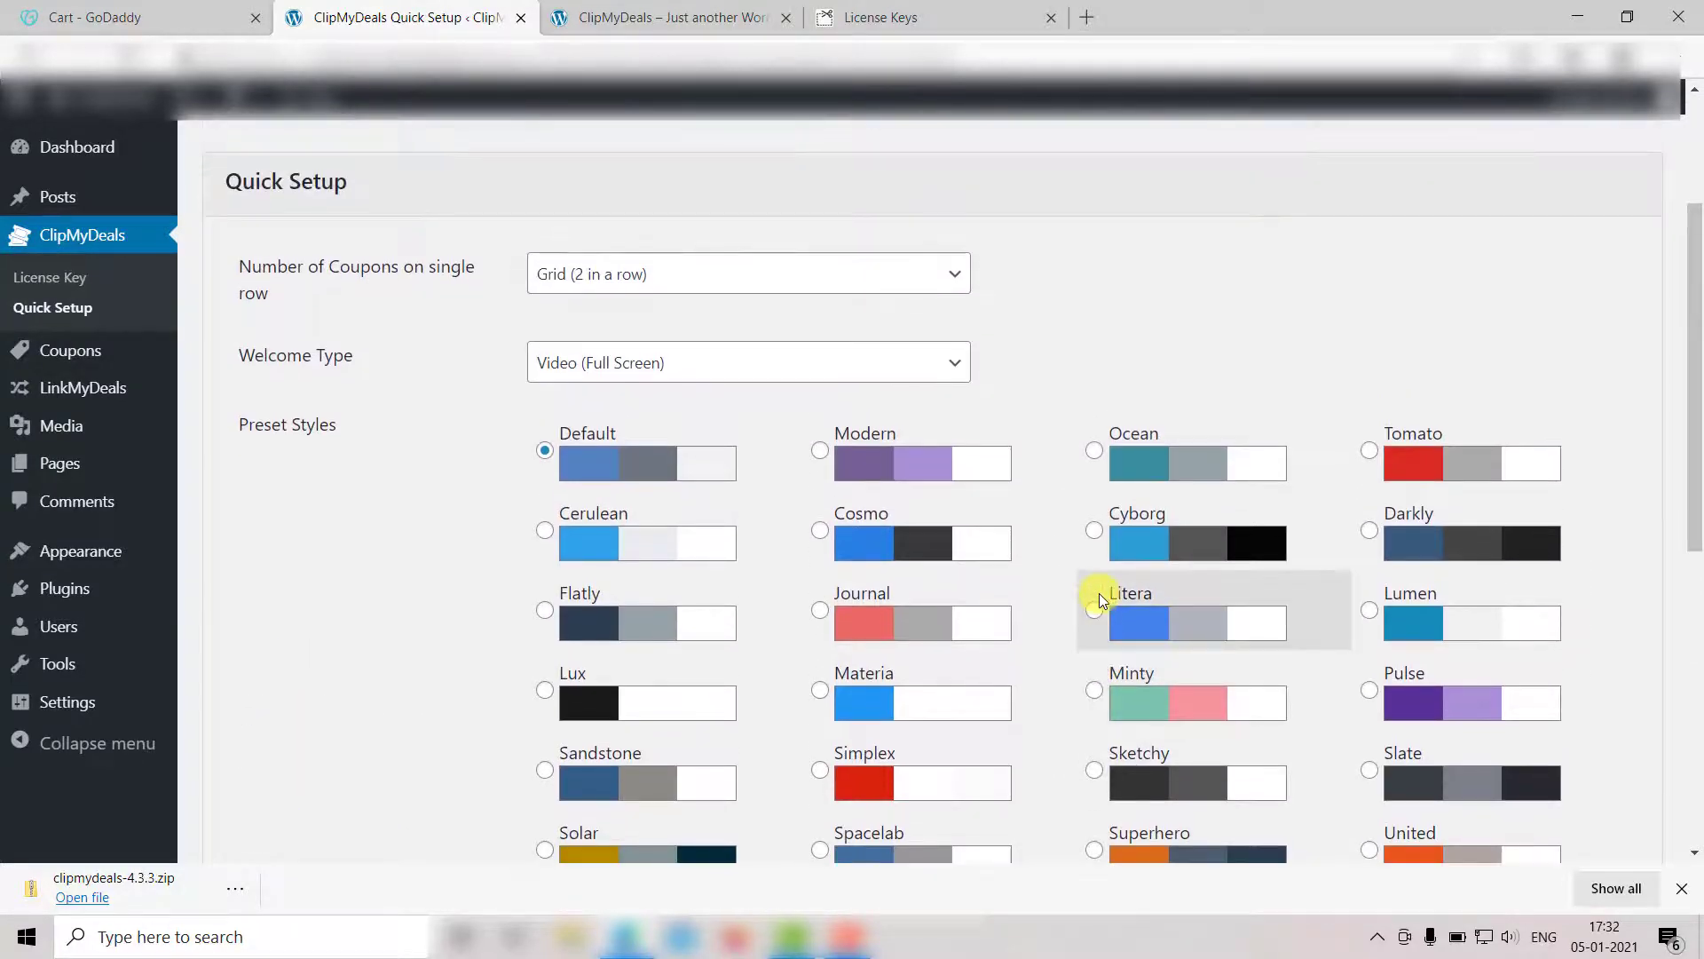
{"action": "scroll", "scroll_direction": "down", "scroll_amount": 3}
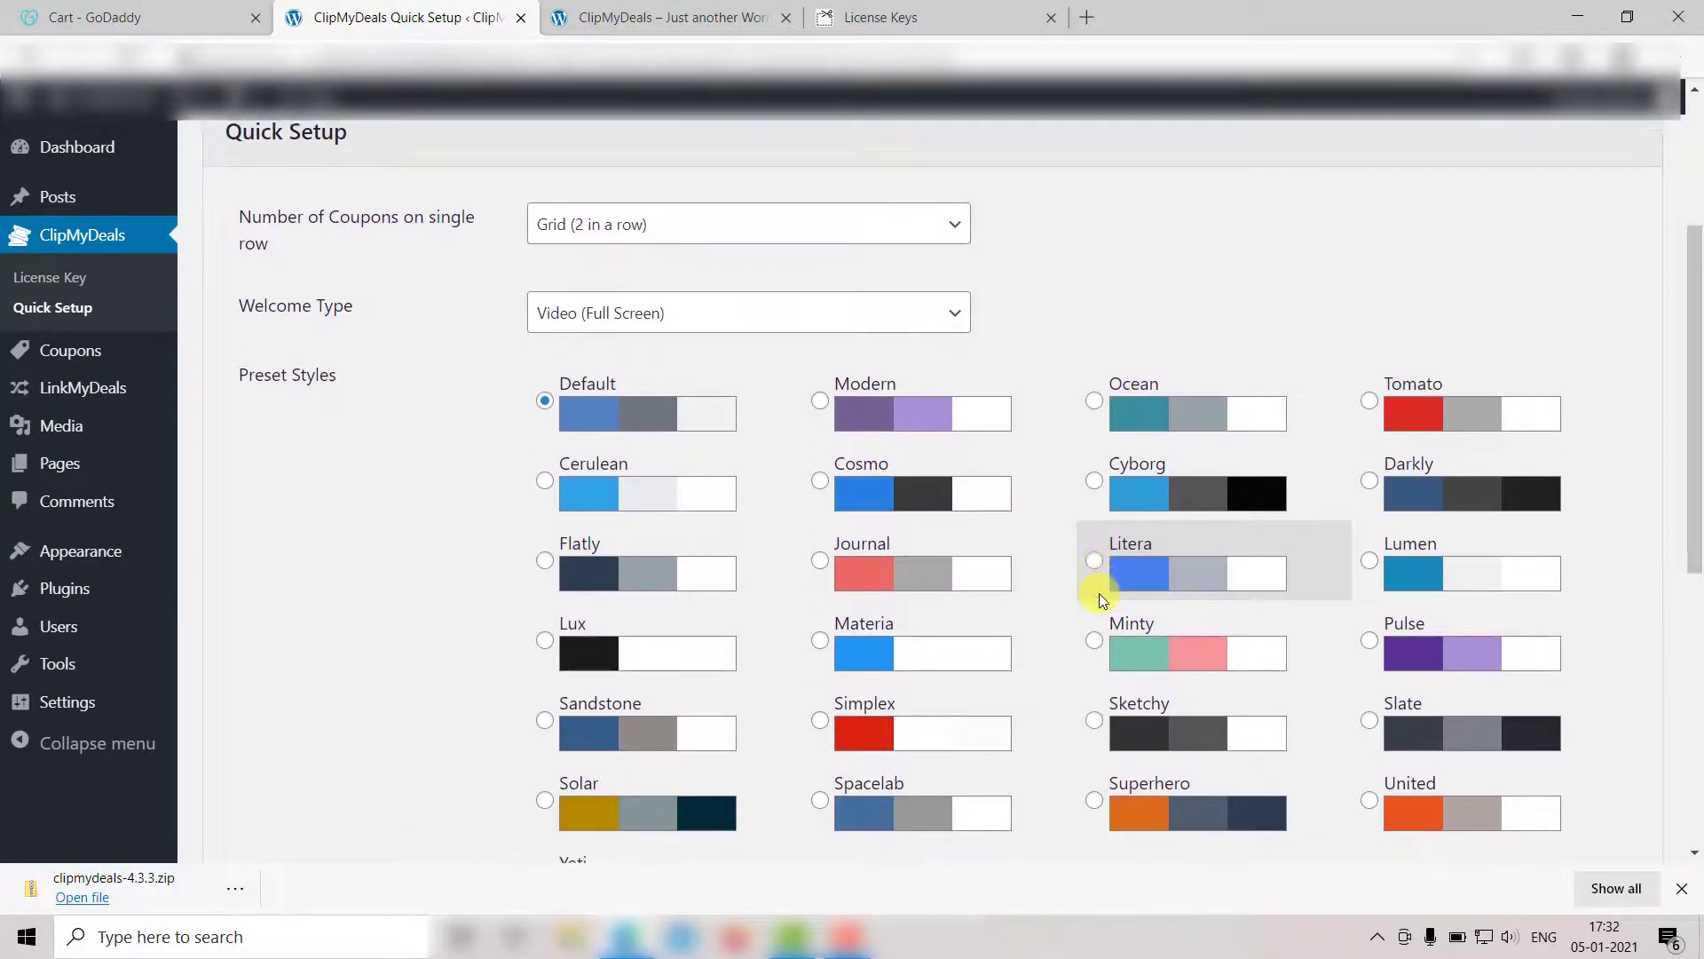
{"action": "scroll", "scroll_direction": "down", "scroll_amount": 3}
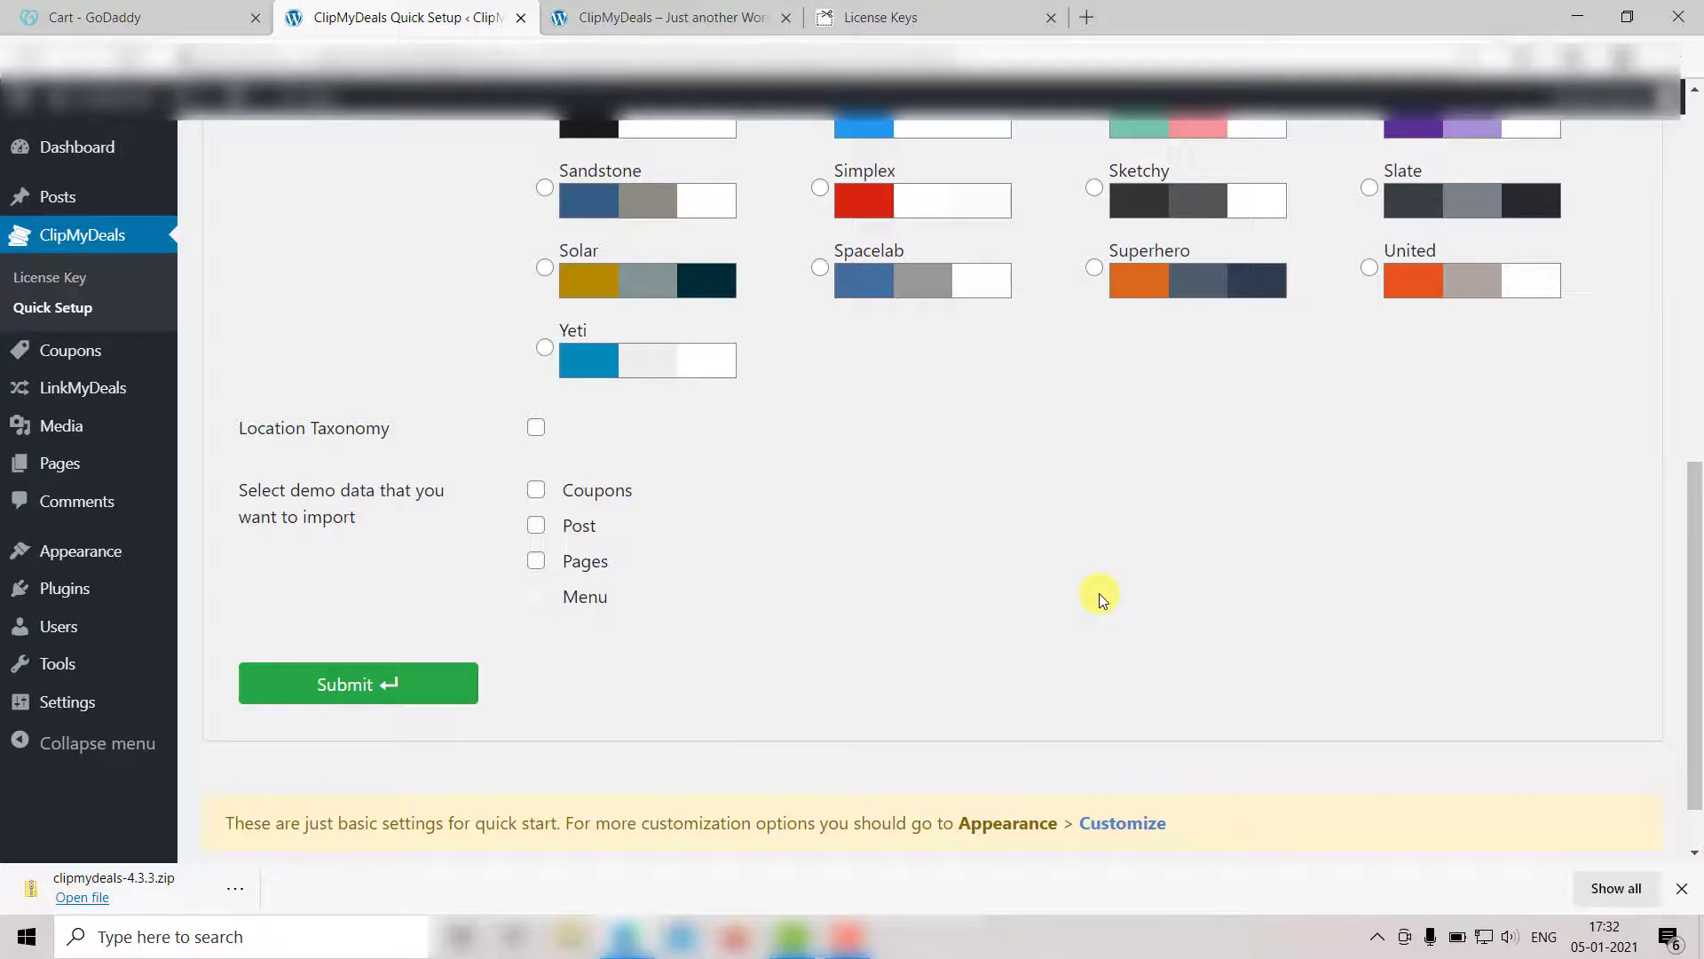
{"action": "mouse_move", "coordinate": [970, 522]}
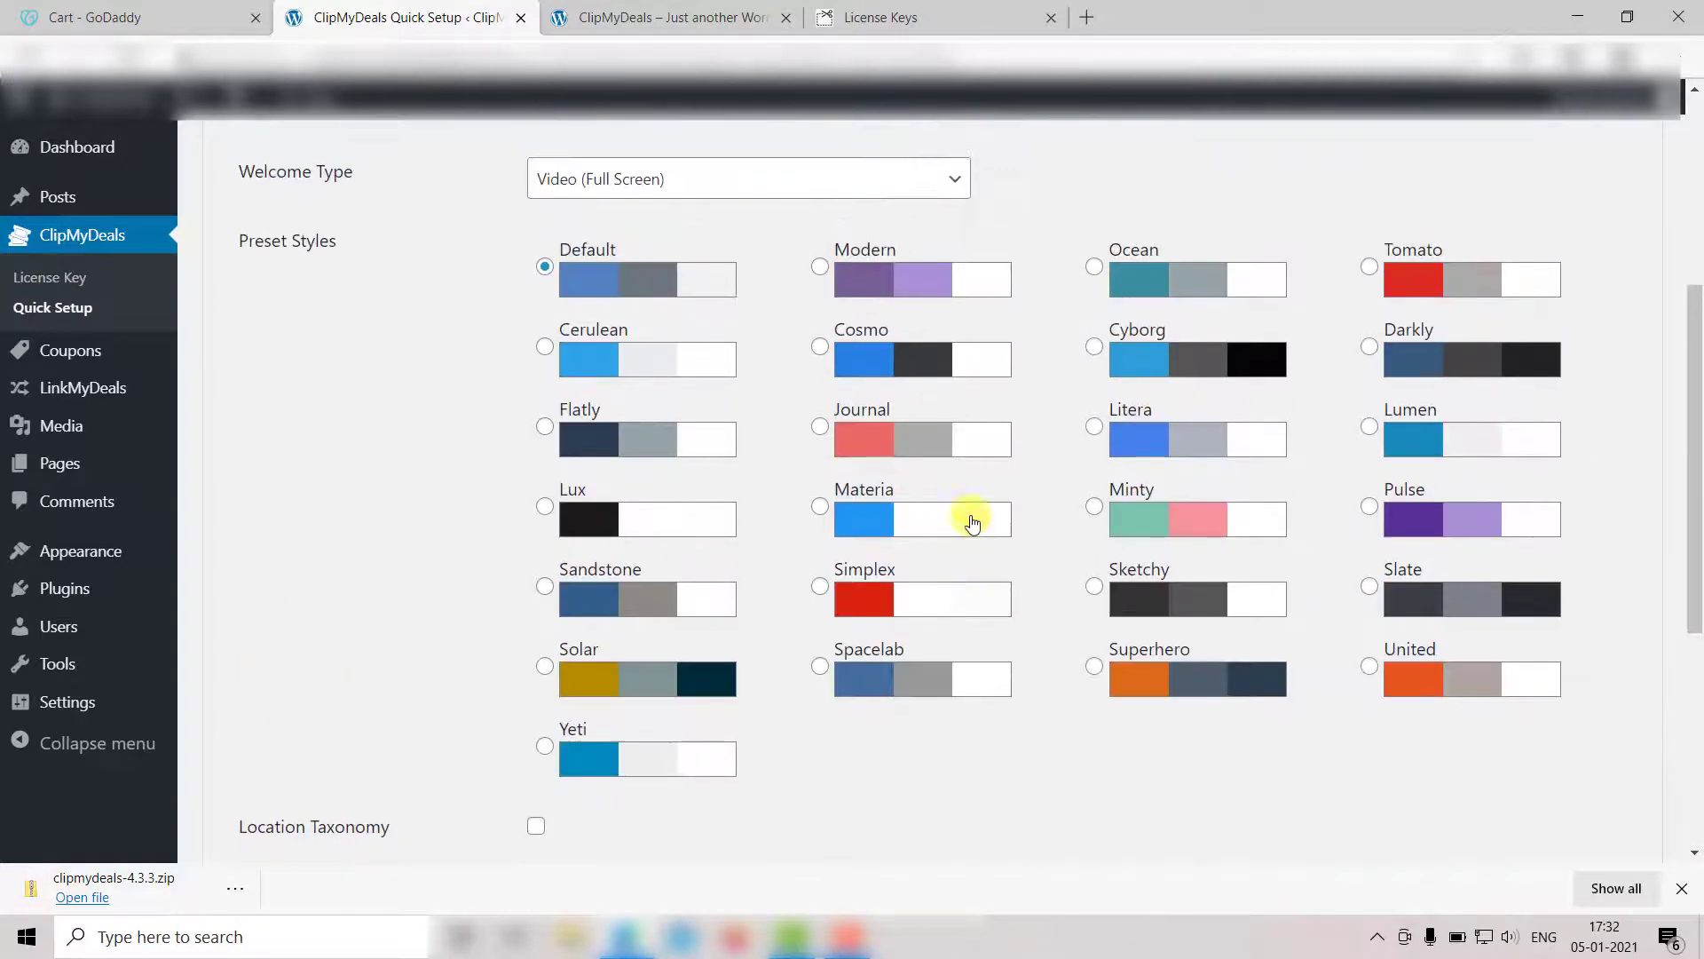
{"action": "scroll", "scroll_direction": "up", "scroll_amount": 3}
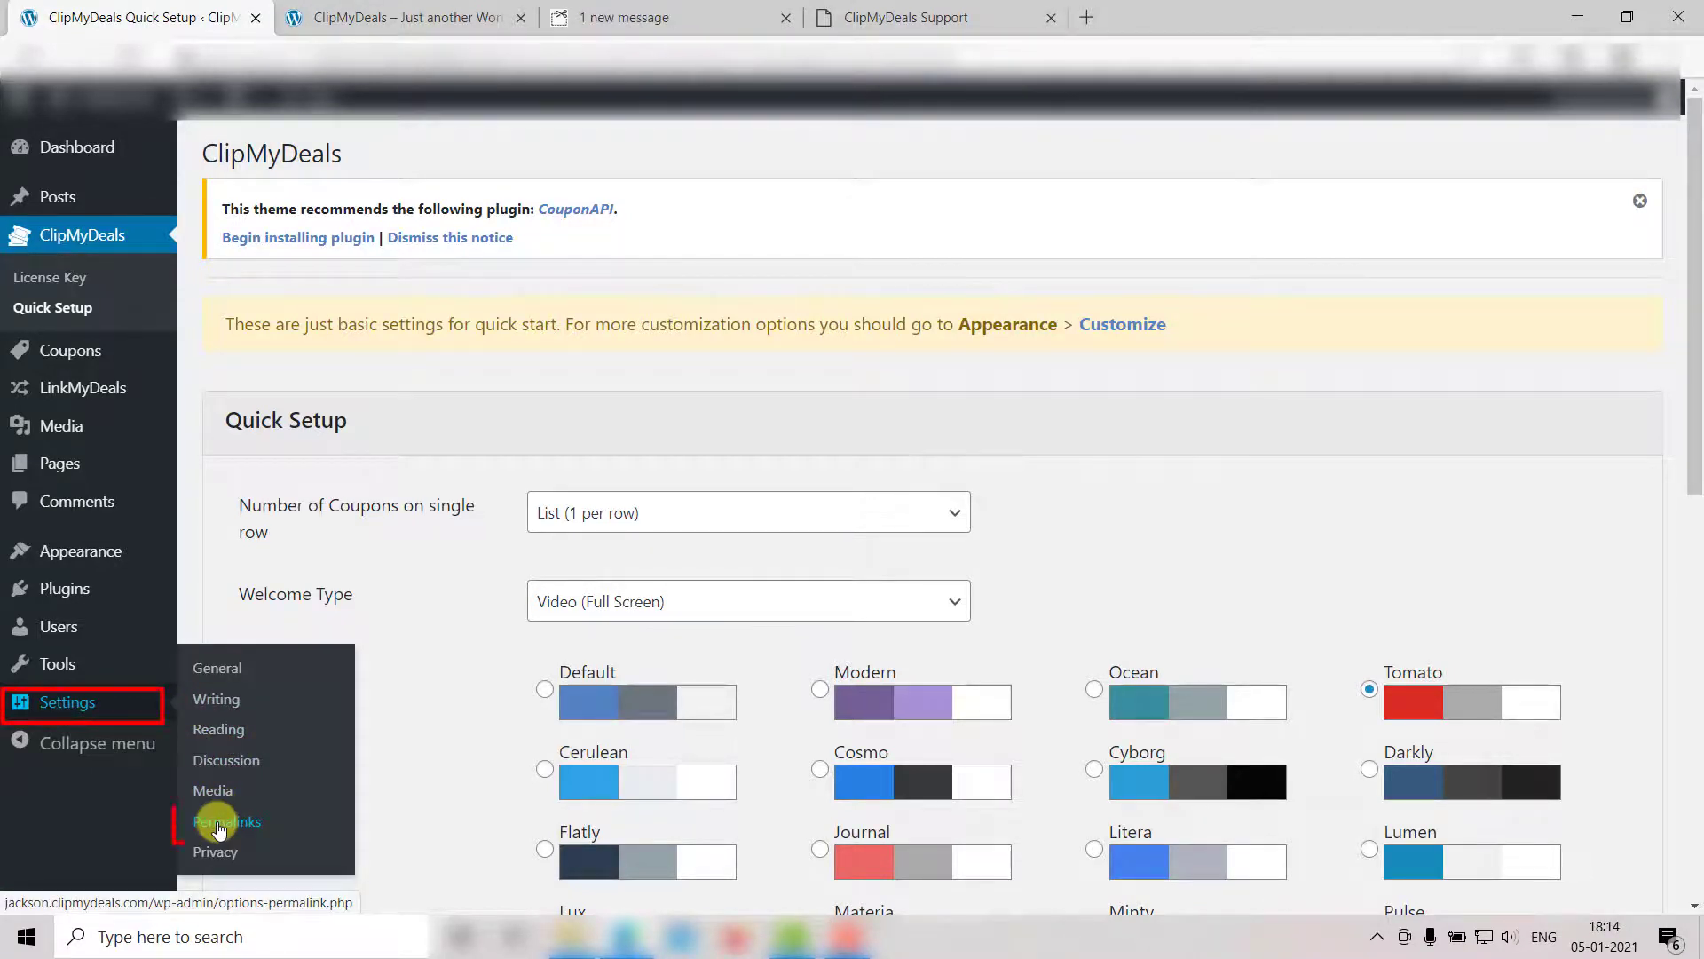
- Save the permalink structure as Post name in Settings > Permalinks
{"action": "left_click", "coordinate": [227, 820]}
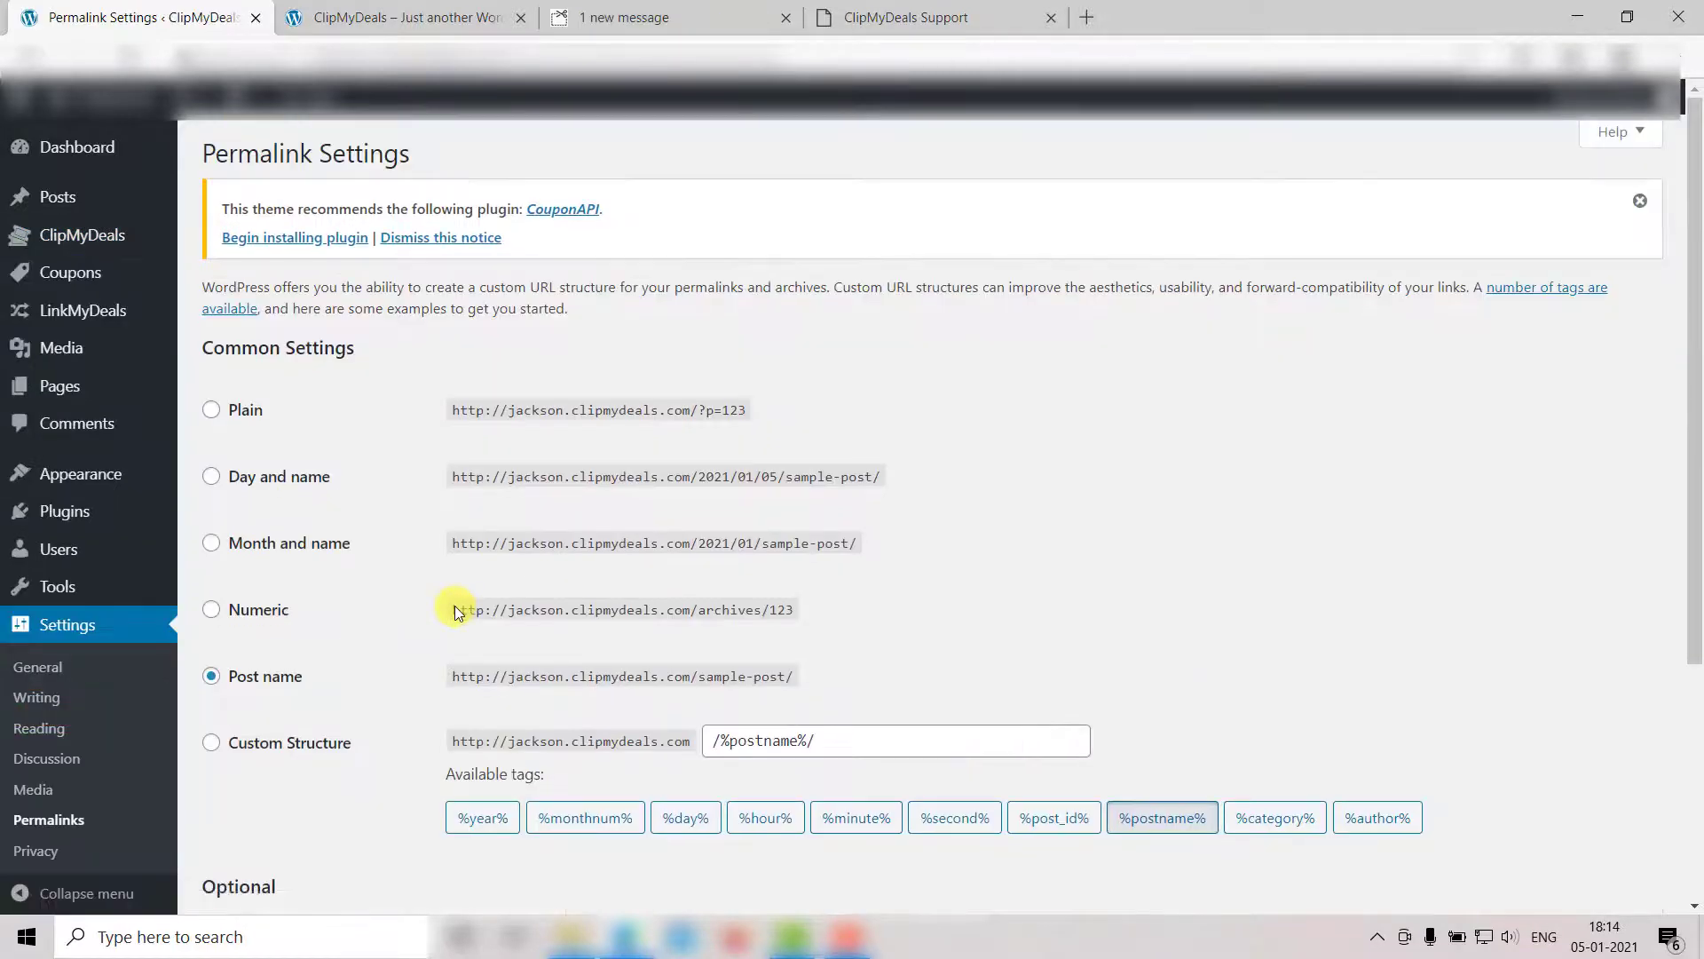
{"action": "mouse_move", "coordinate": [280, 685]}
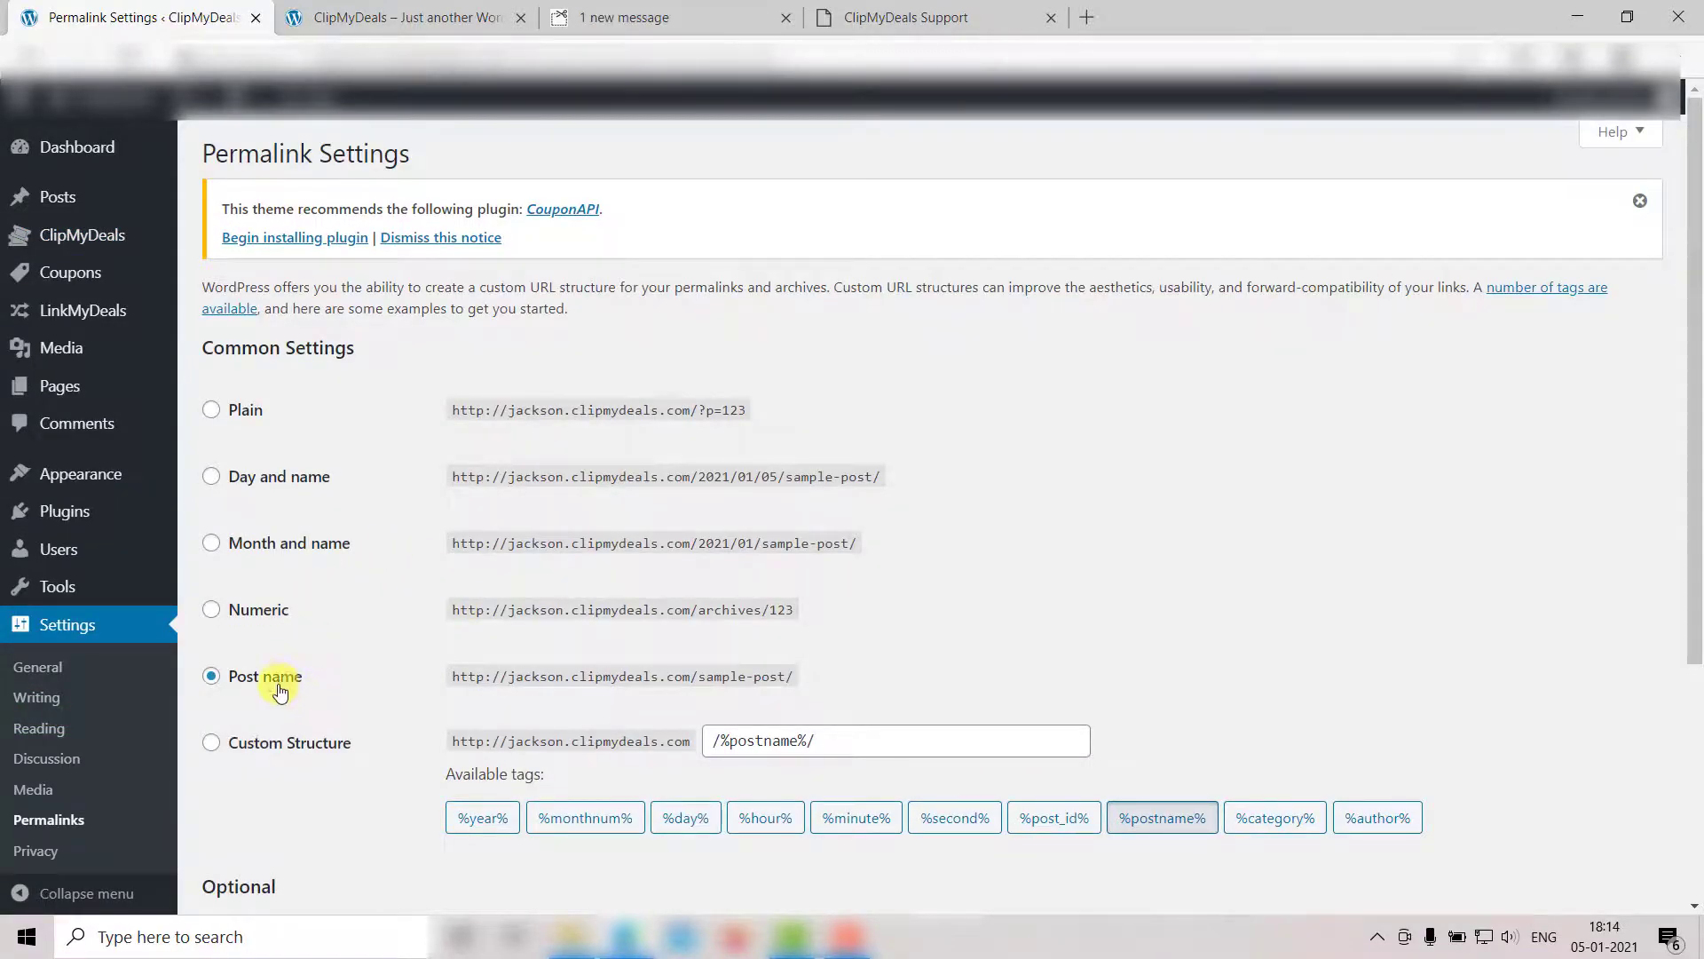
{"action": "scroll", "scroll_direction": "down", "scroll_amount": 3}
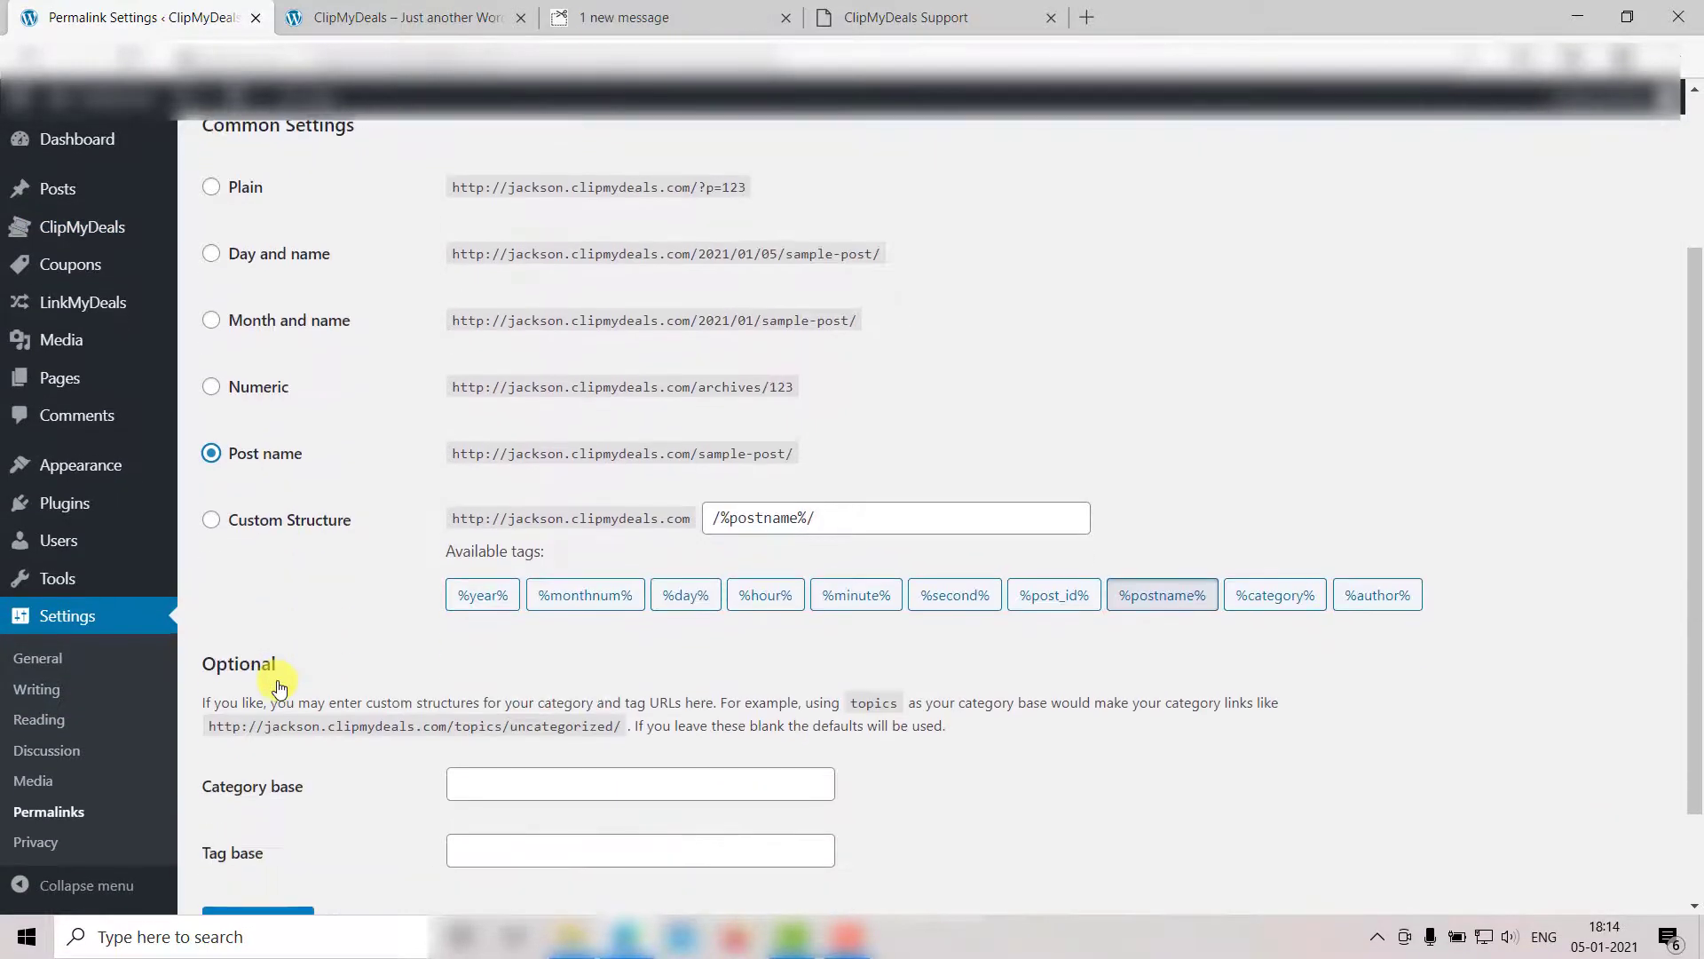
{"action": "scroll", "scroll_direction": "down", "scroll_amount": 3}
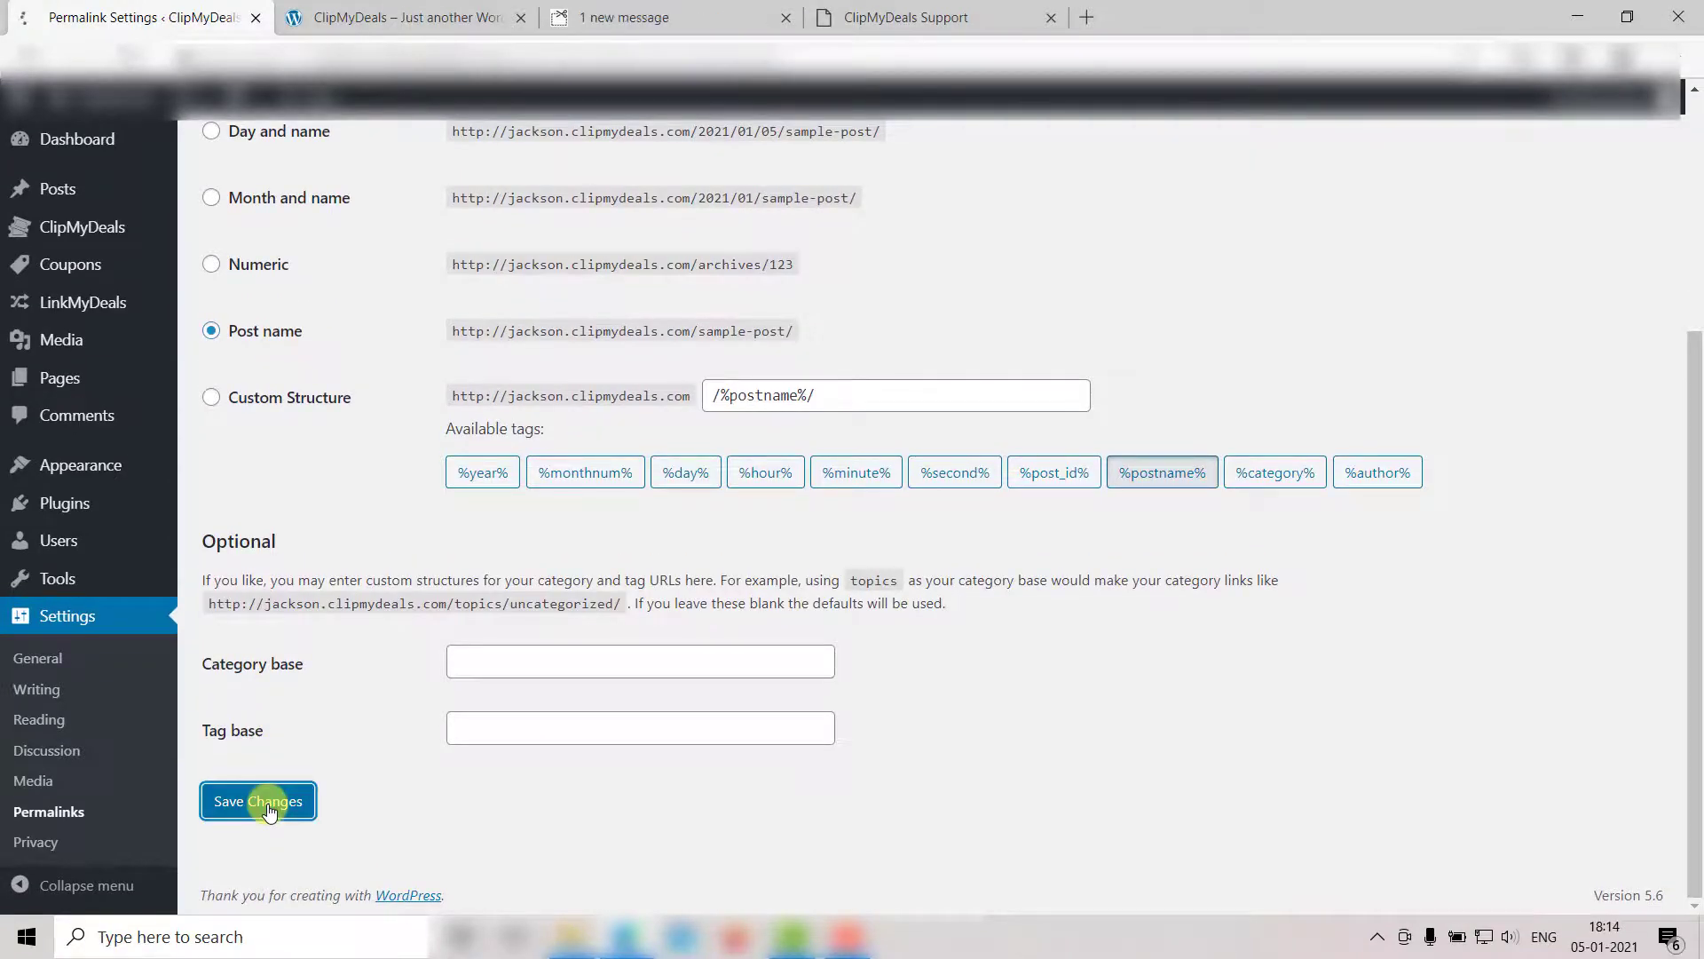
{"action": "left_click", "coordinate": [257, 801]}
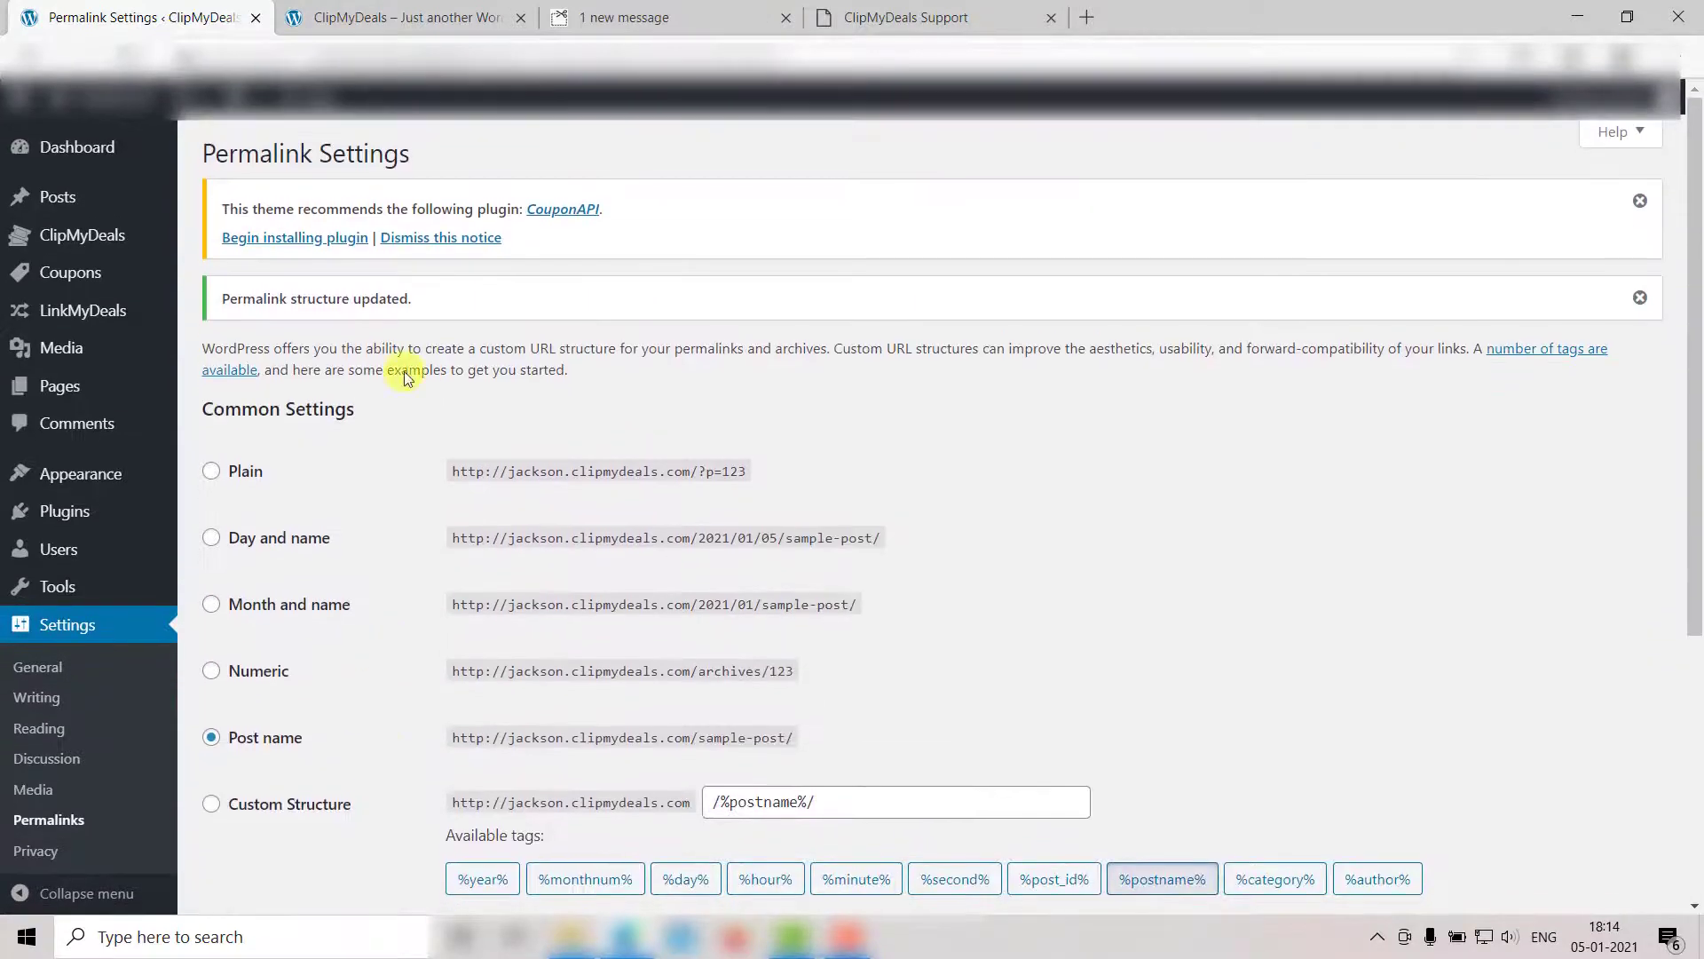
{"action": "left_click", "coordinate": [402, 18]}
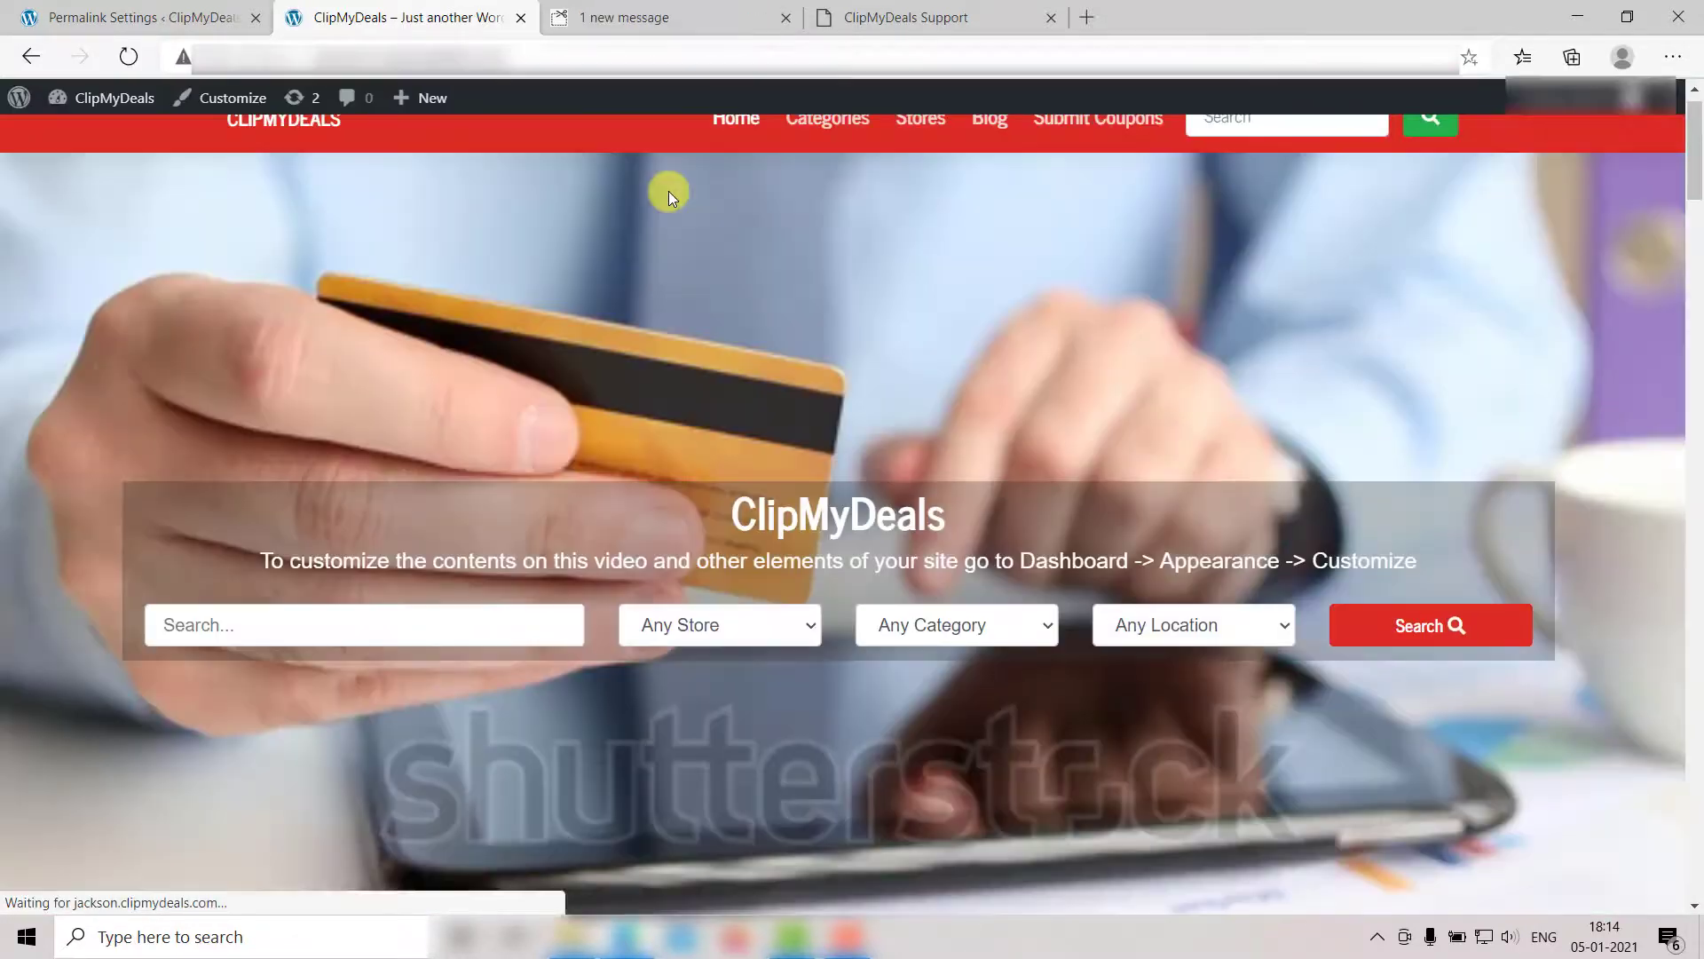
- Scroll through the live homepage's coupon listings, then return to the ClipMyDeals product site
{"action": "scroll", "scroll_direction": "down", "scroll_amount": 3}
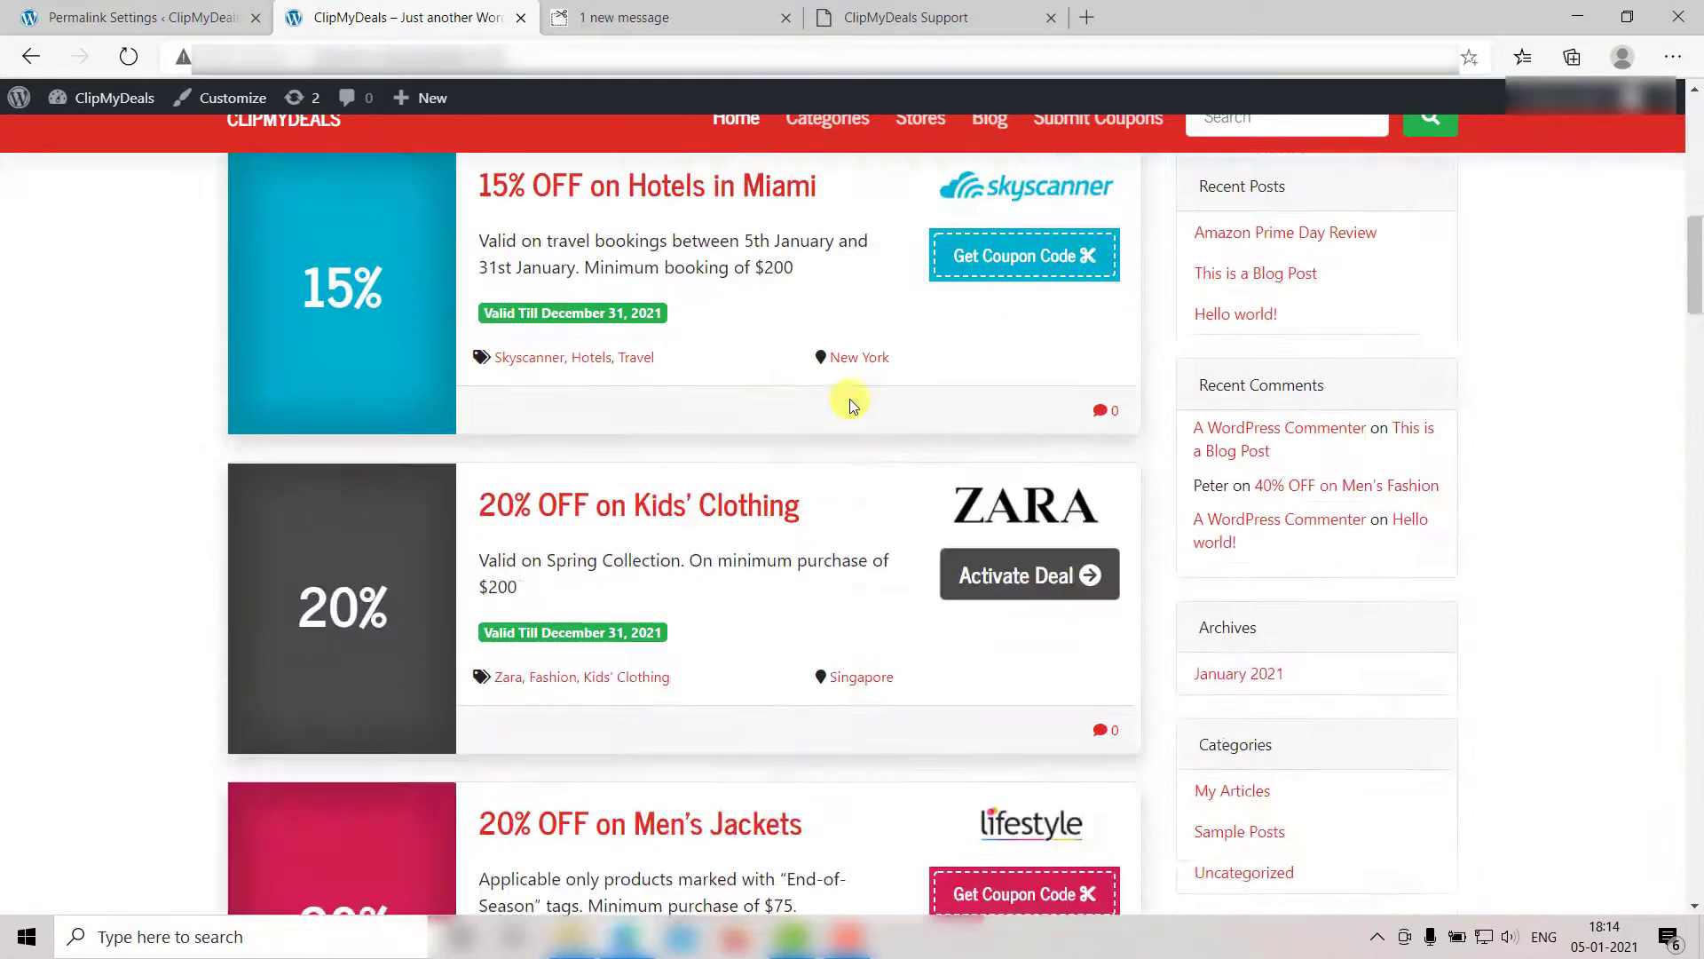
{"action": "scroll", "scroll_direction": "down", "scroll_amount": 3}
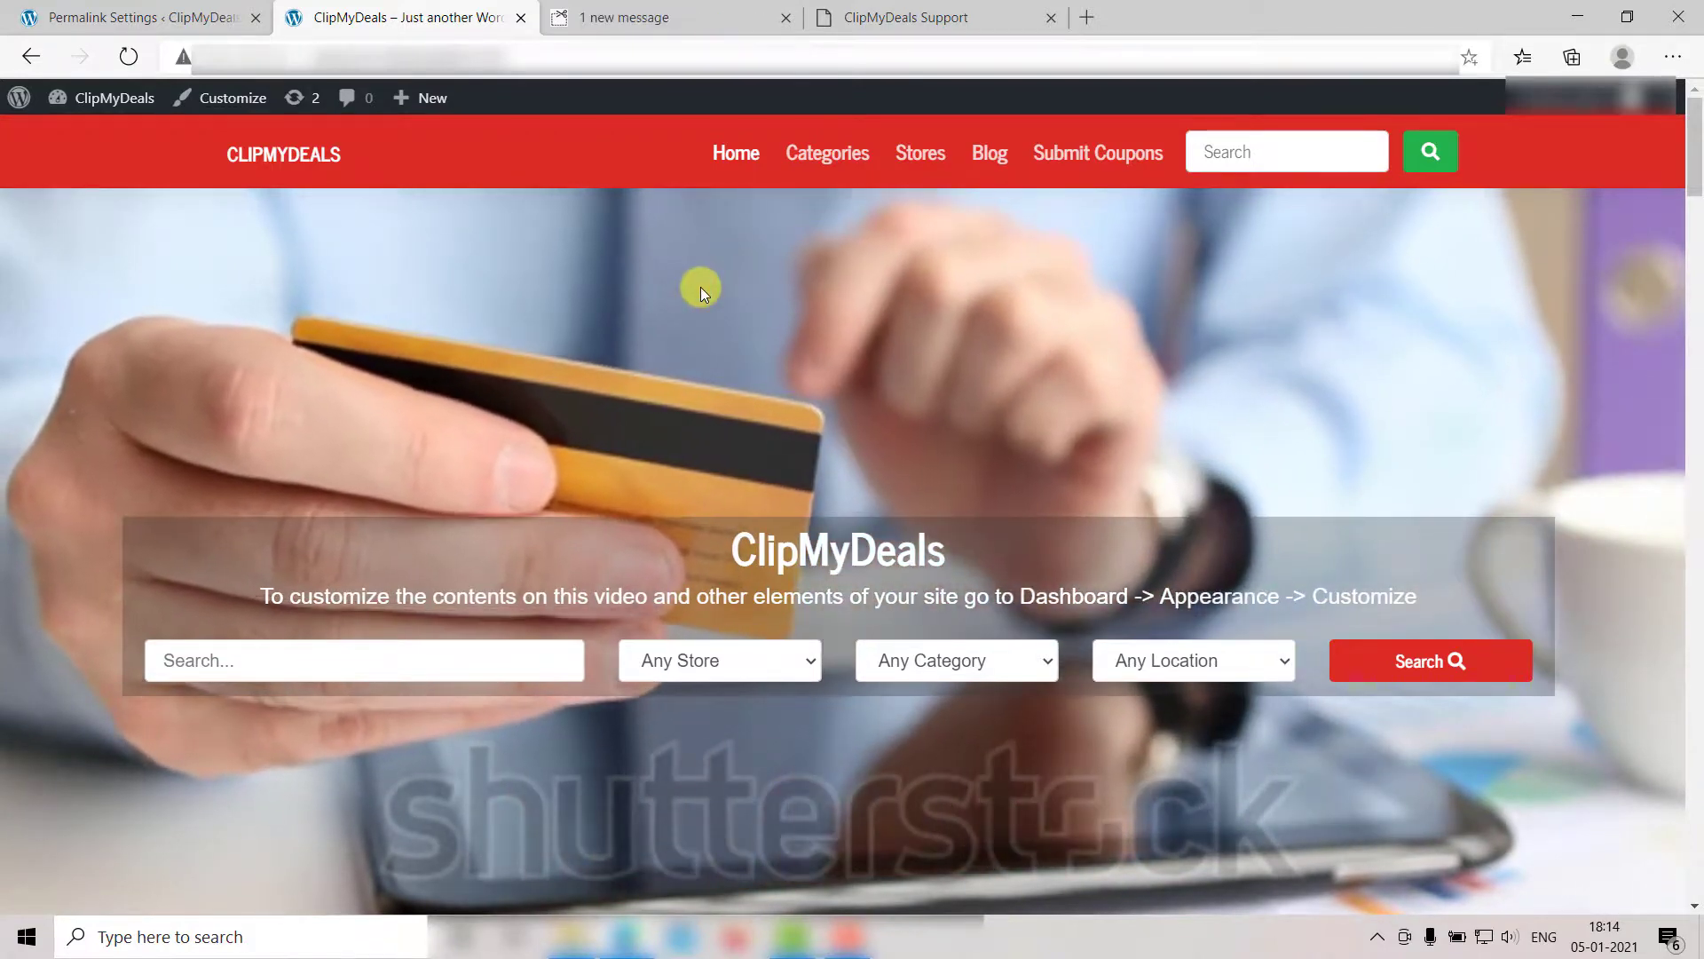
{"action": "mouse_move", "coordinate": [671, 144]}
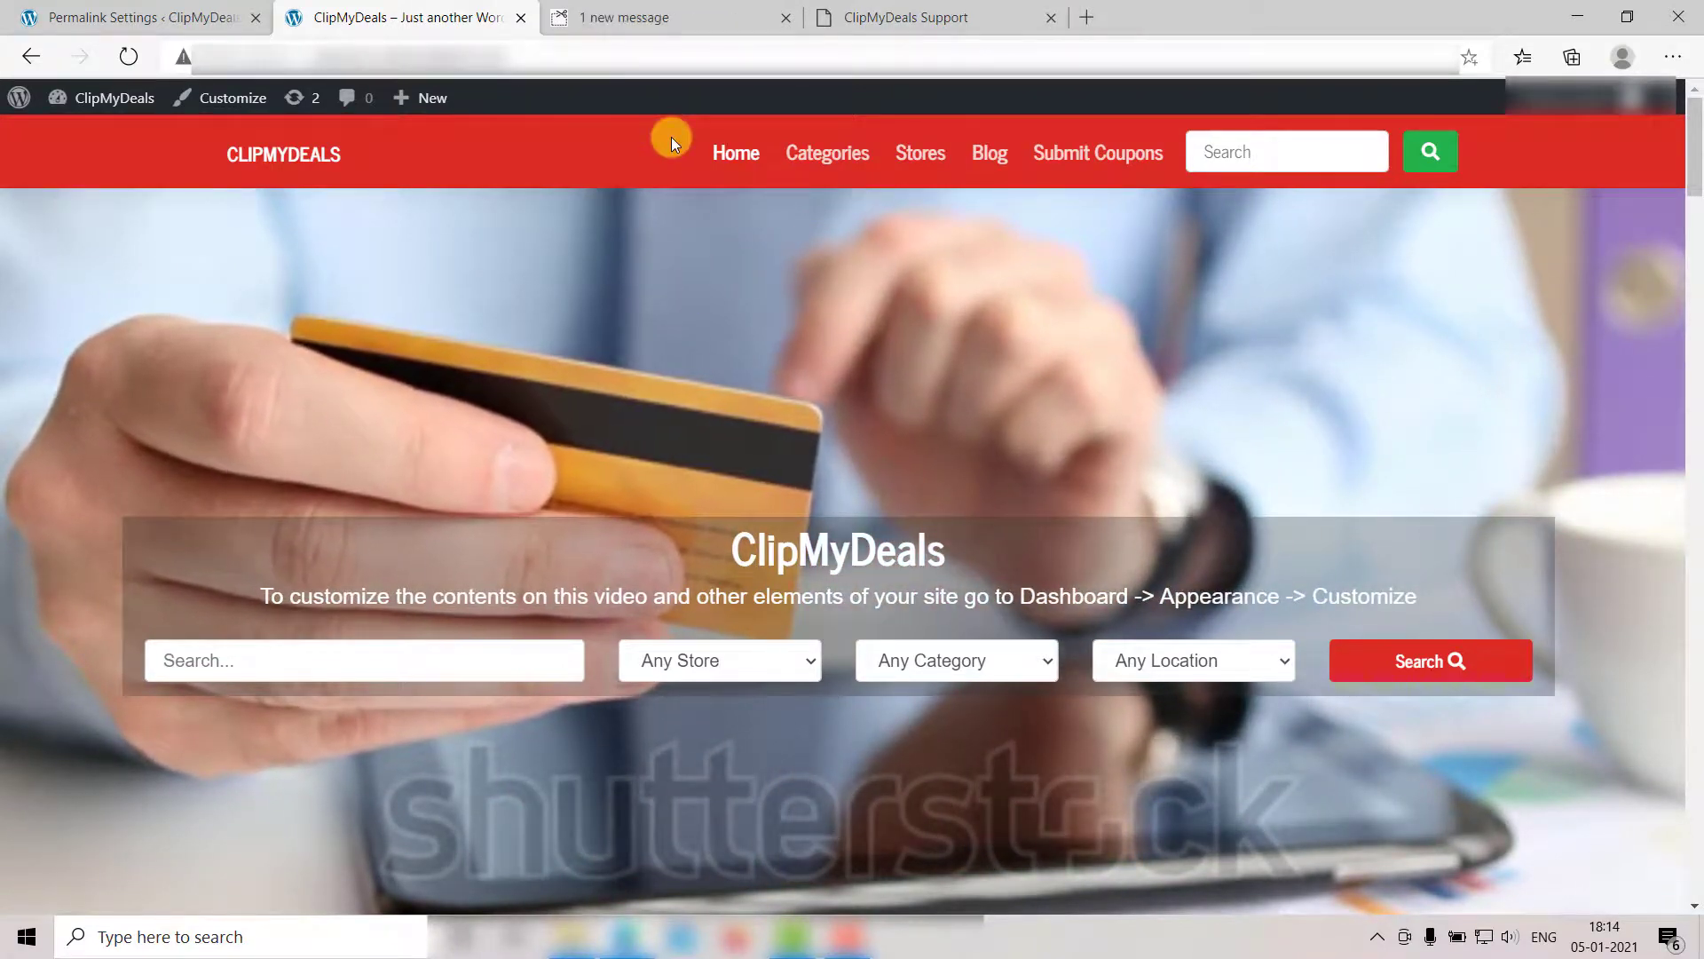
{"action": "left_click", "coordinate": [669, 17]}
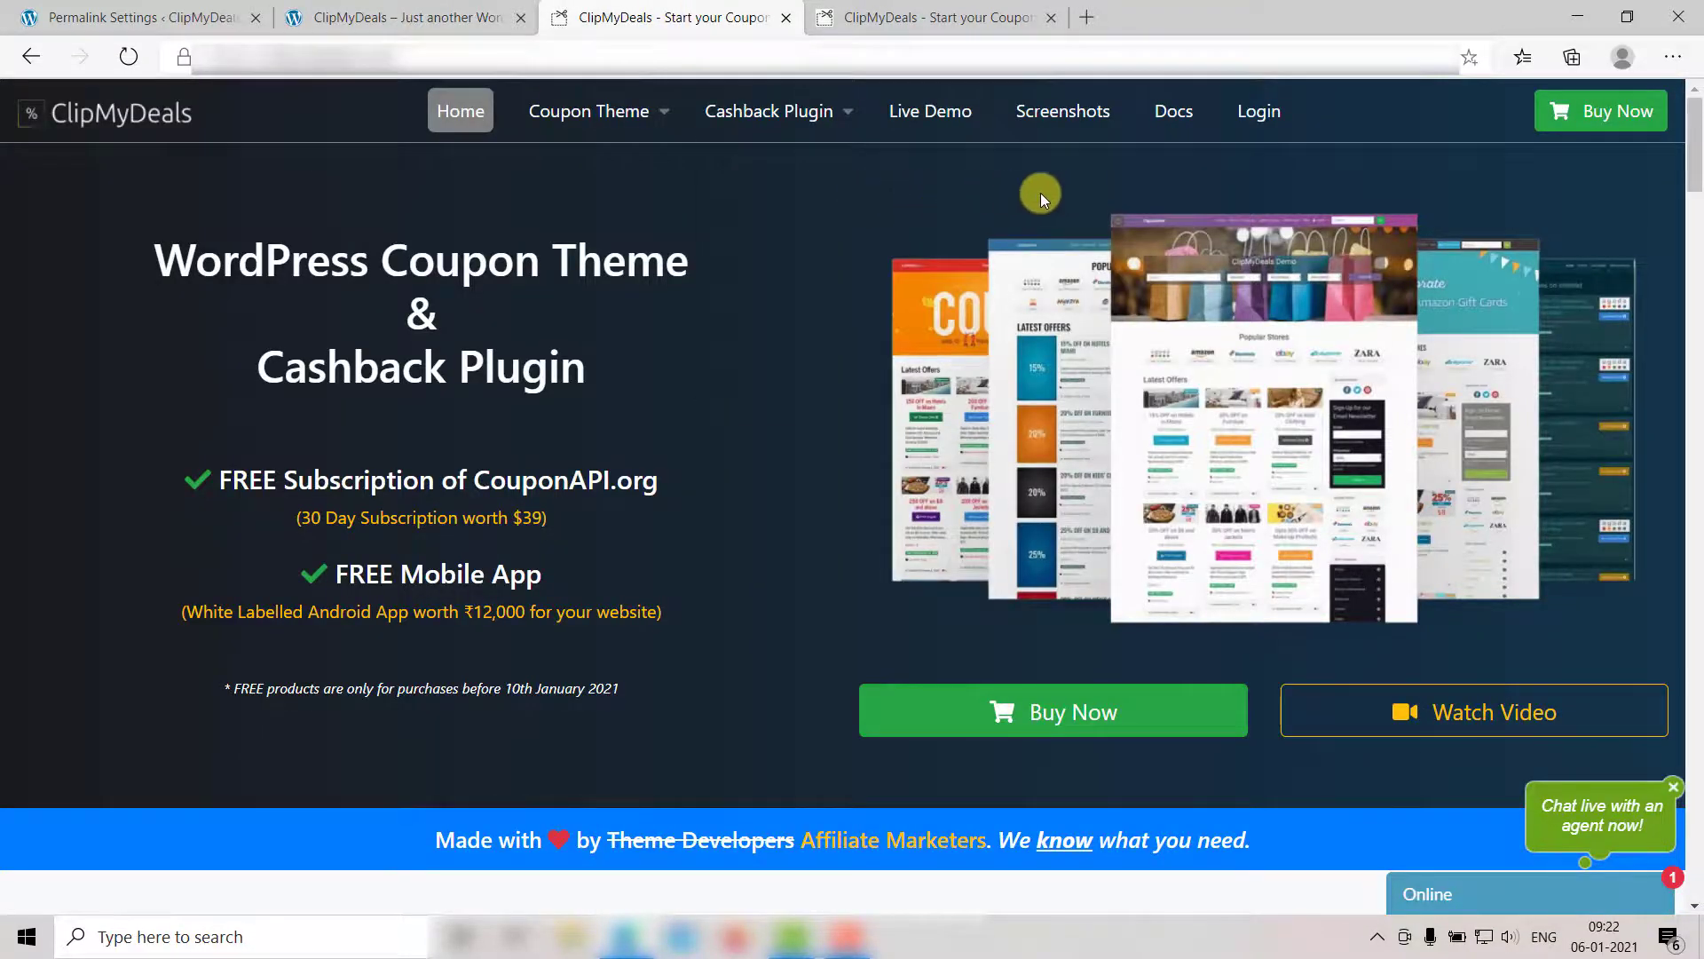
{"action": "mouse_move", "coordinate": [1181, 174]}
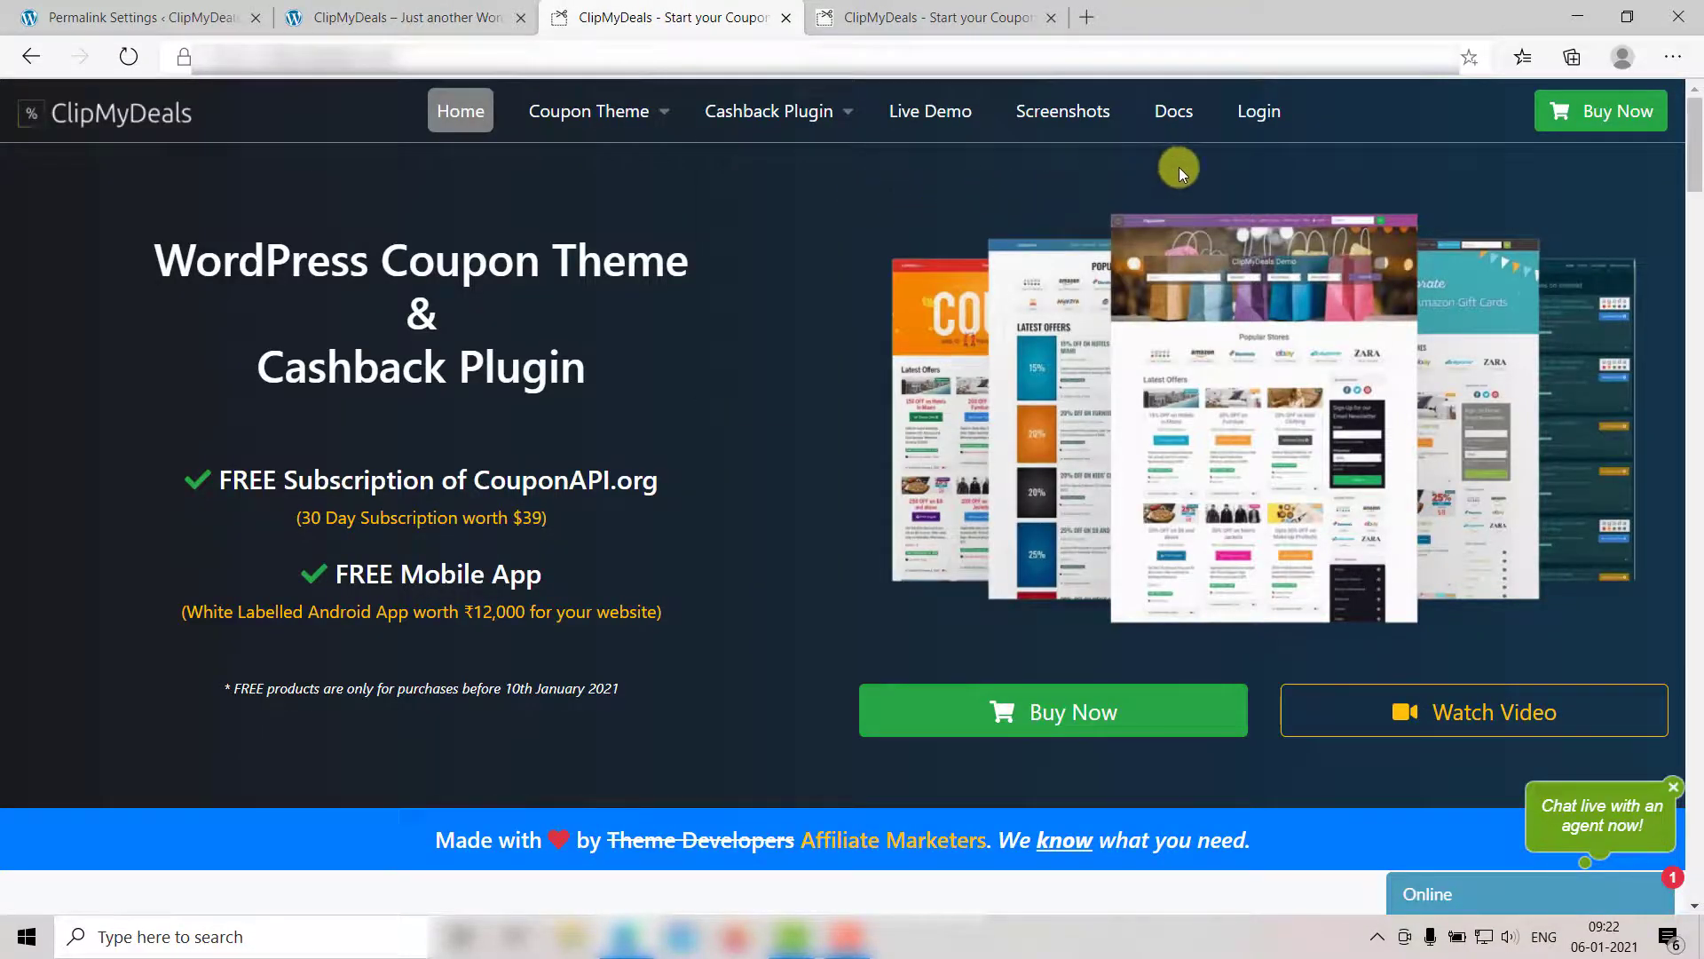
- Open the ClipMyDeals Docs in a separate tab, then open and close the live chat form
{"action": "left_click", "coordinate": [1172, 111]}
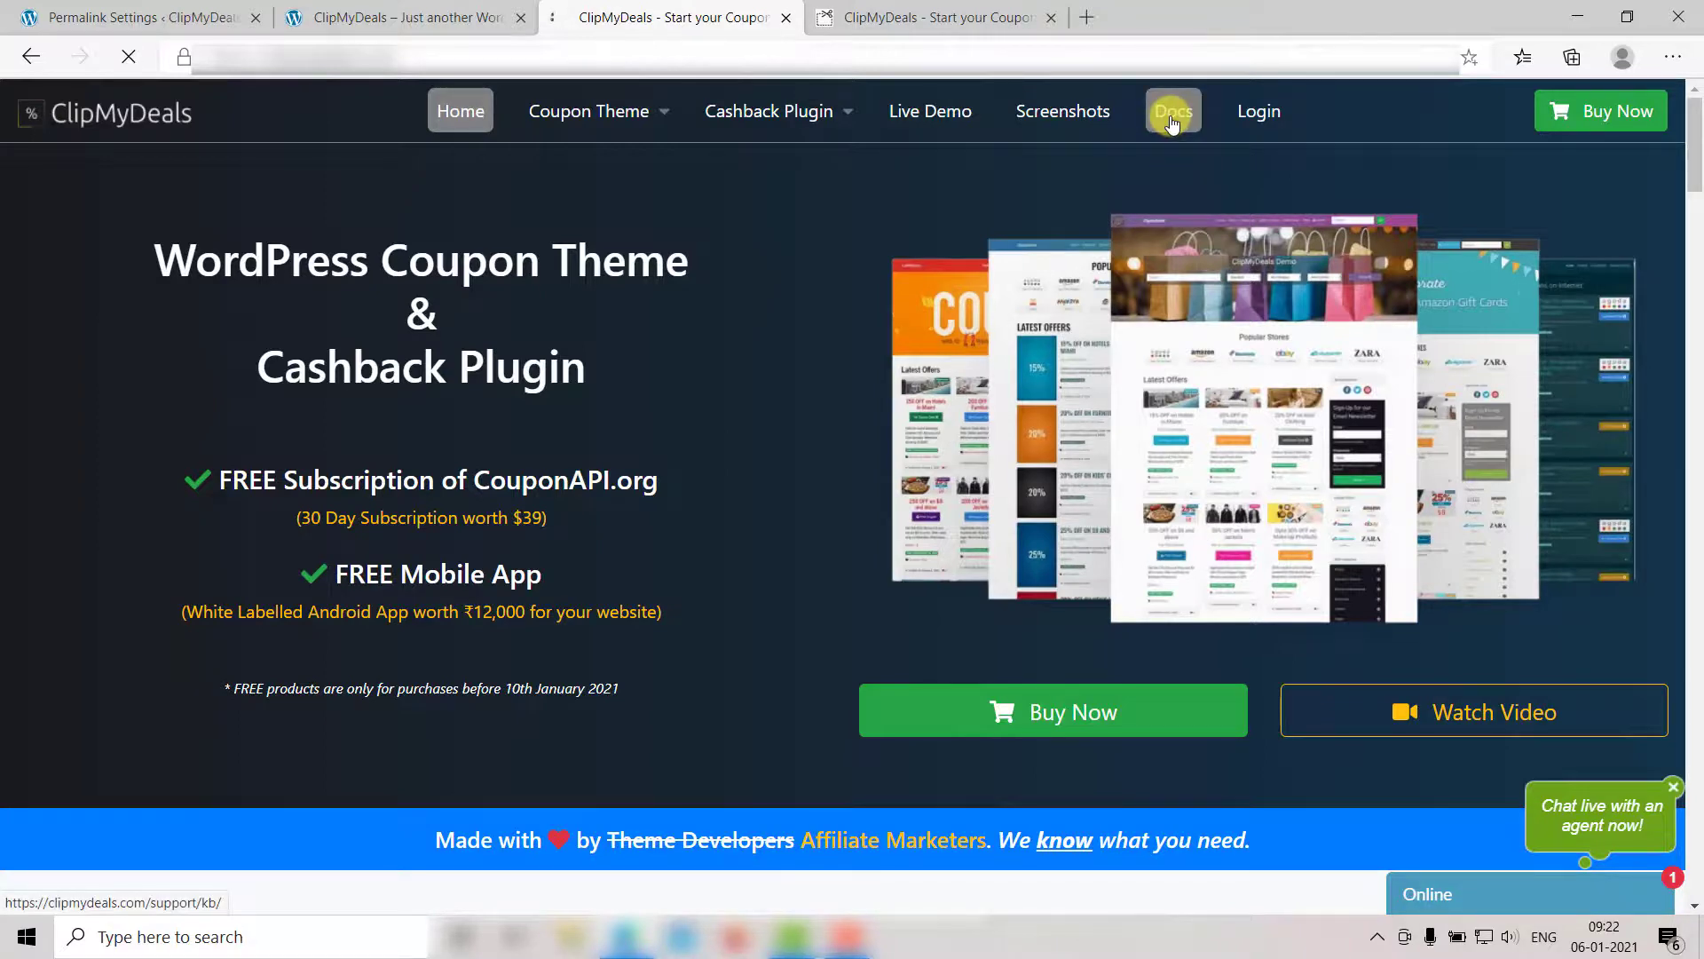
{"action": "left_click", "coordinate": [1173, 111]}
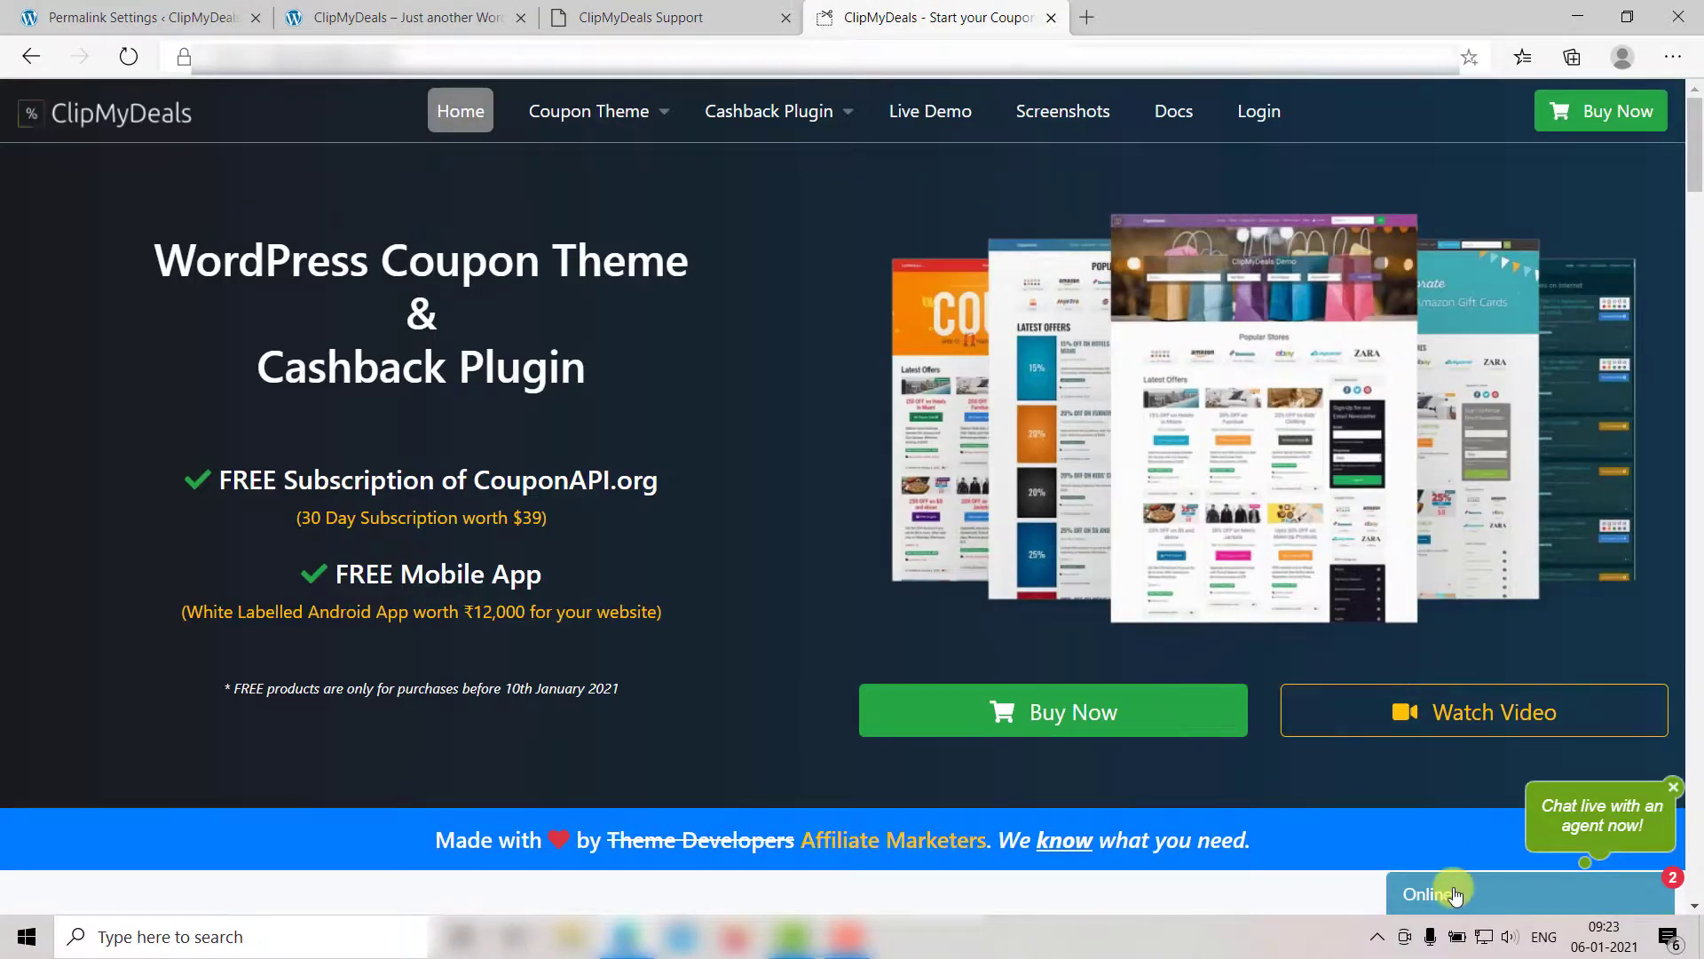
{"action": "left_click", "coordinate": [1428, 894]}
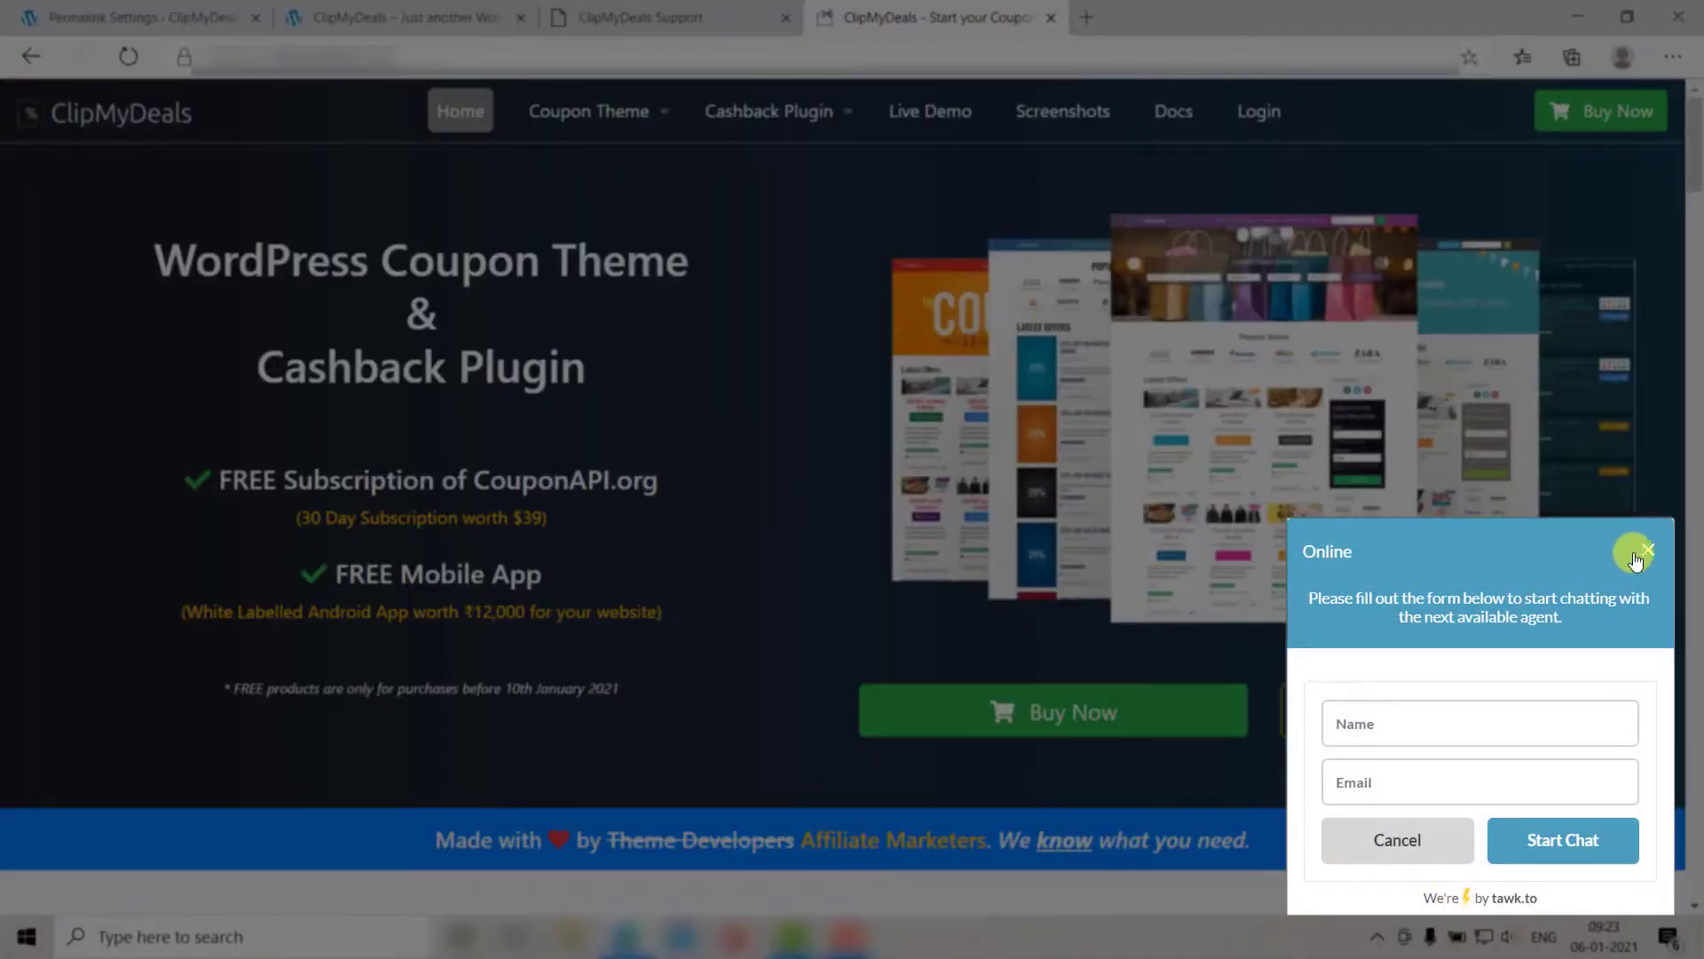
{"action": "left_click", "coordinate": [1647, 548]}
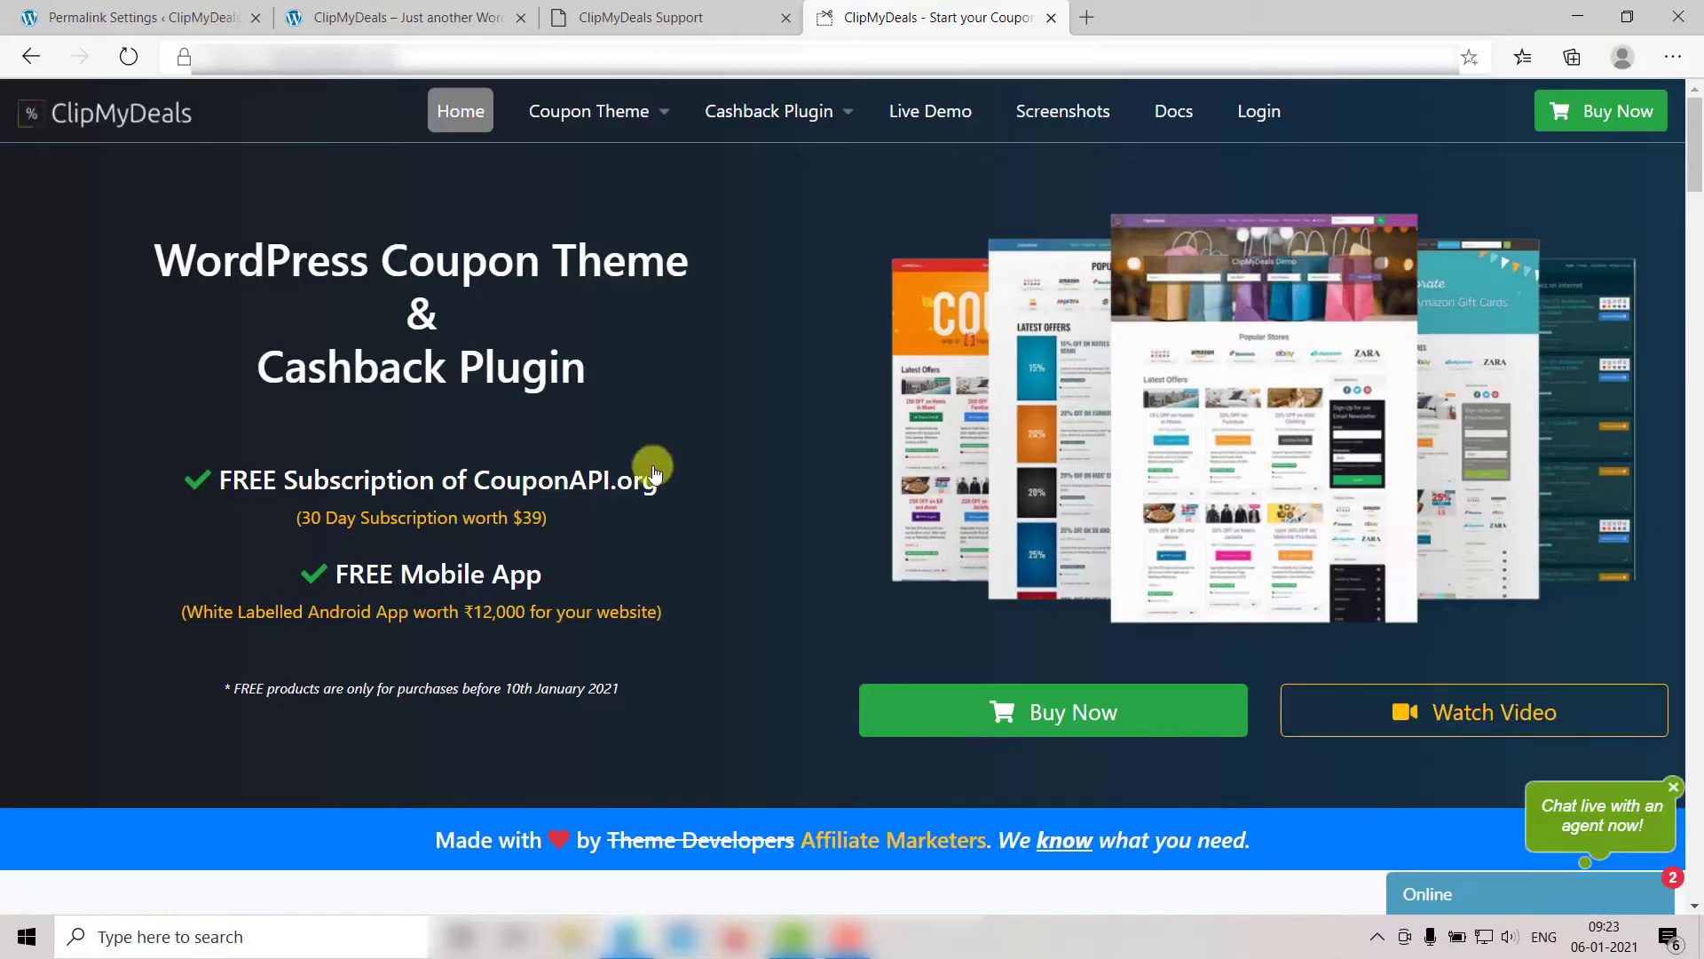